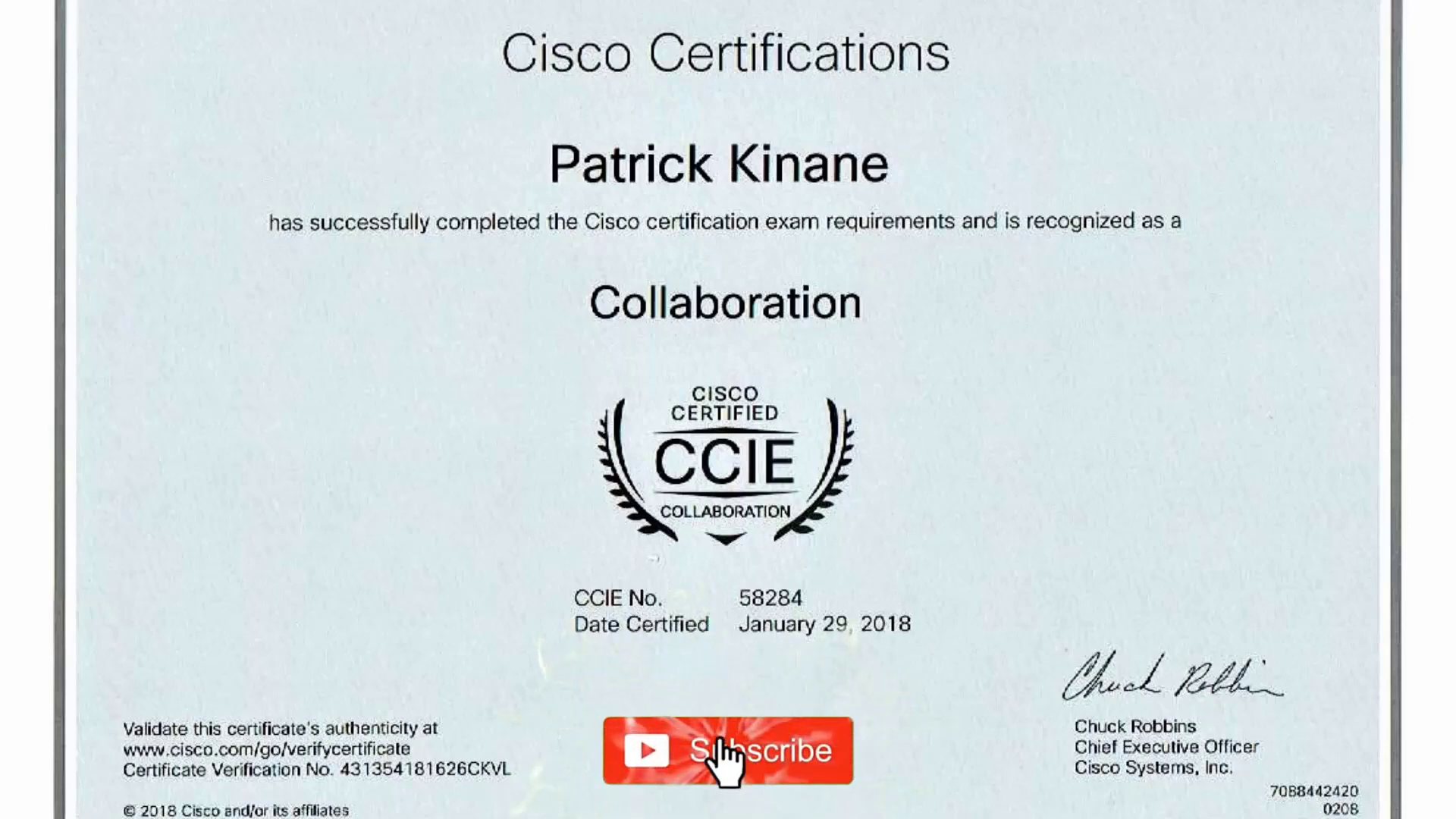
Bring the Expressway-C Status overview window forward beside the IP Phone 8800 technical references page
left_click(728, 751)
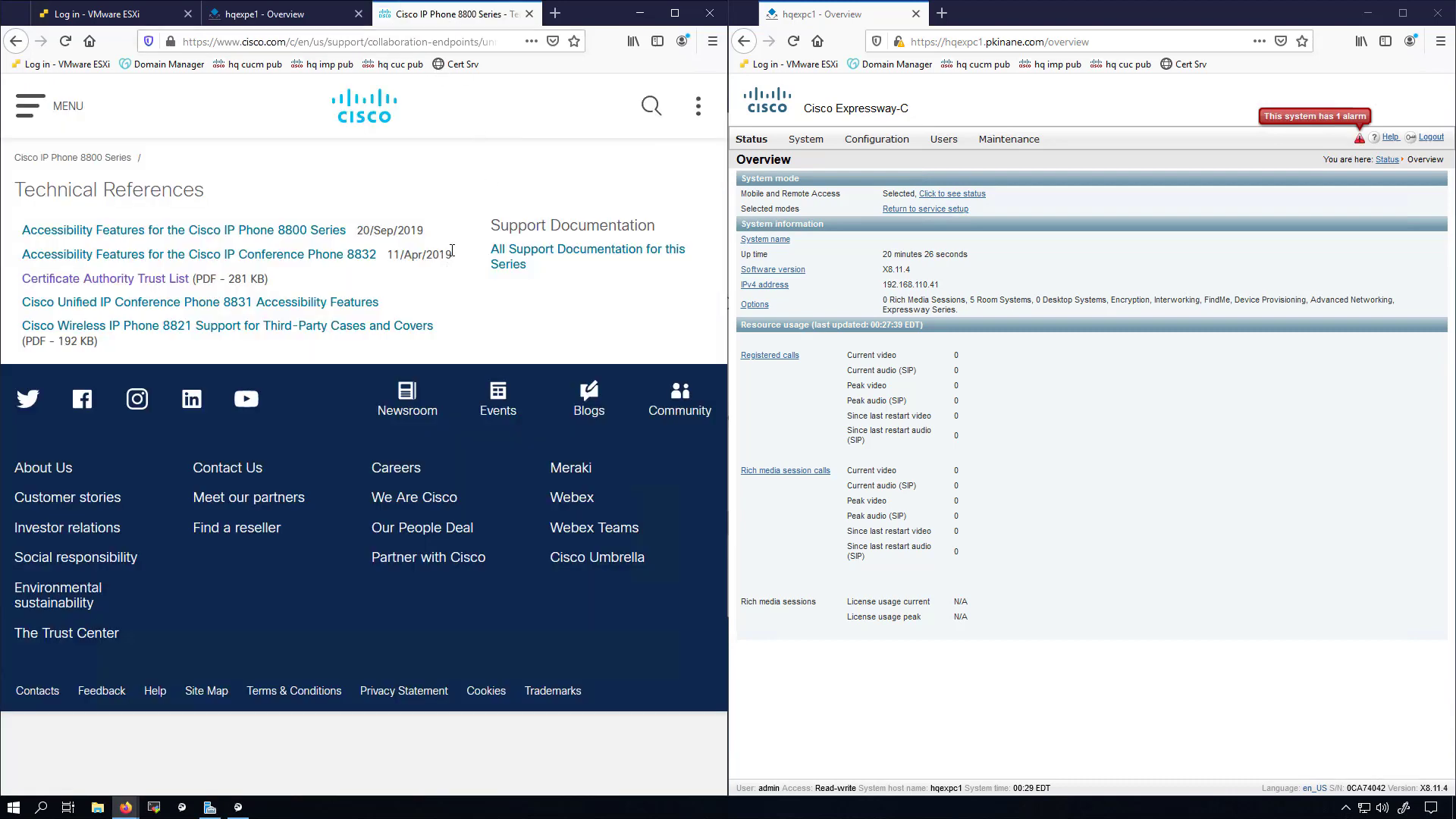
mouse_move(104, 279)
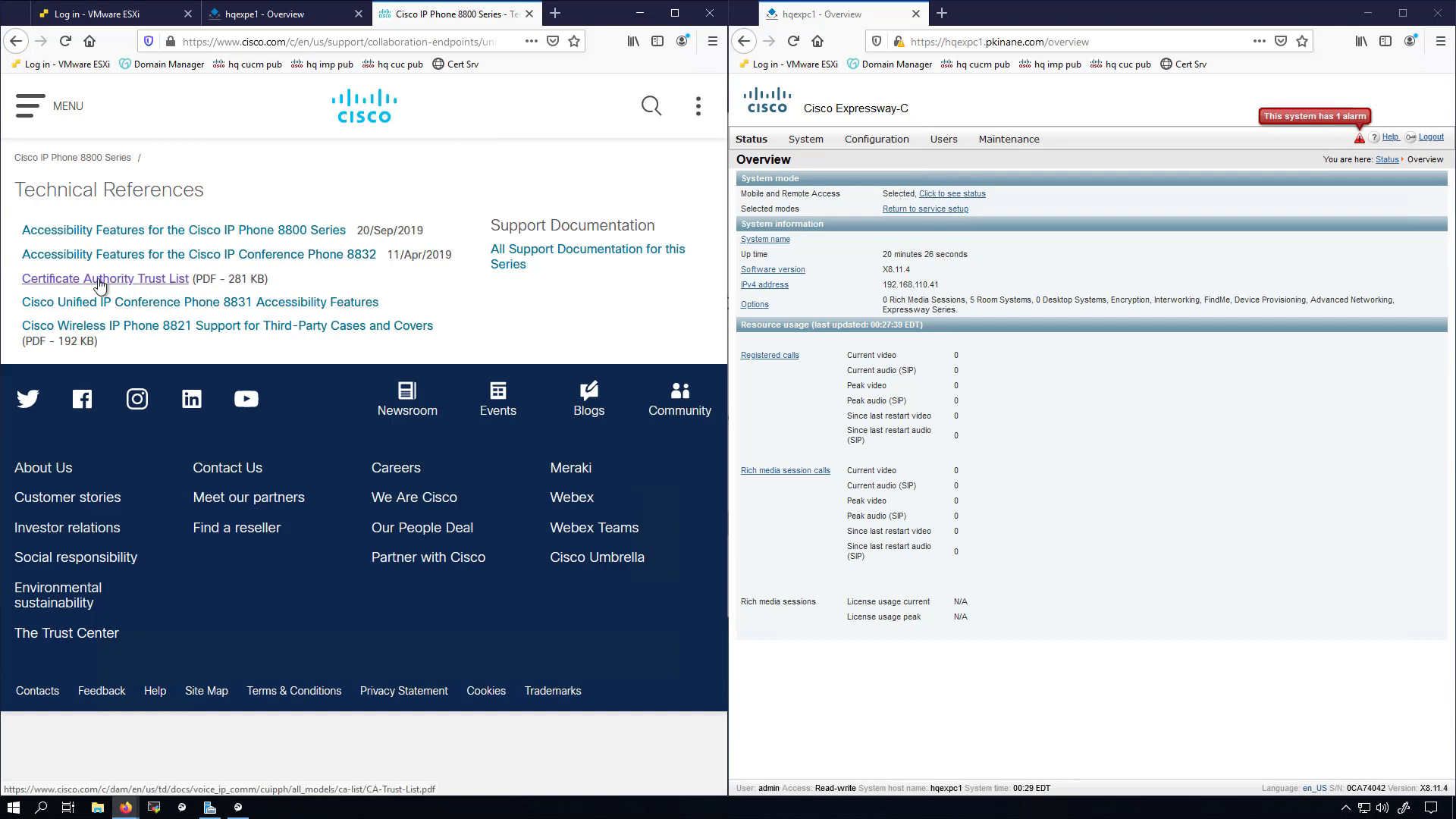
Open the Certificate Authority Trust List PDF and read through it to the fifth page
left_click(105, 278)
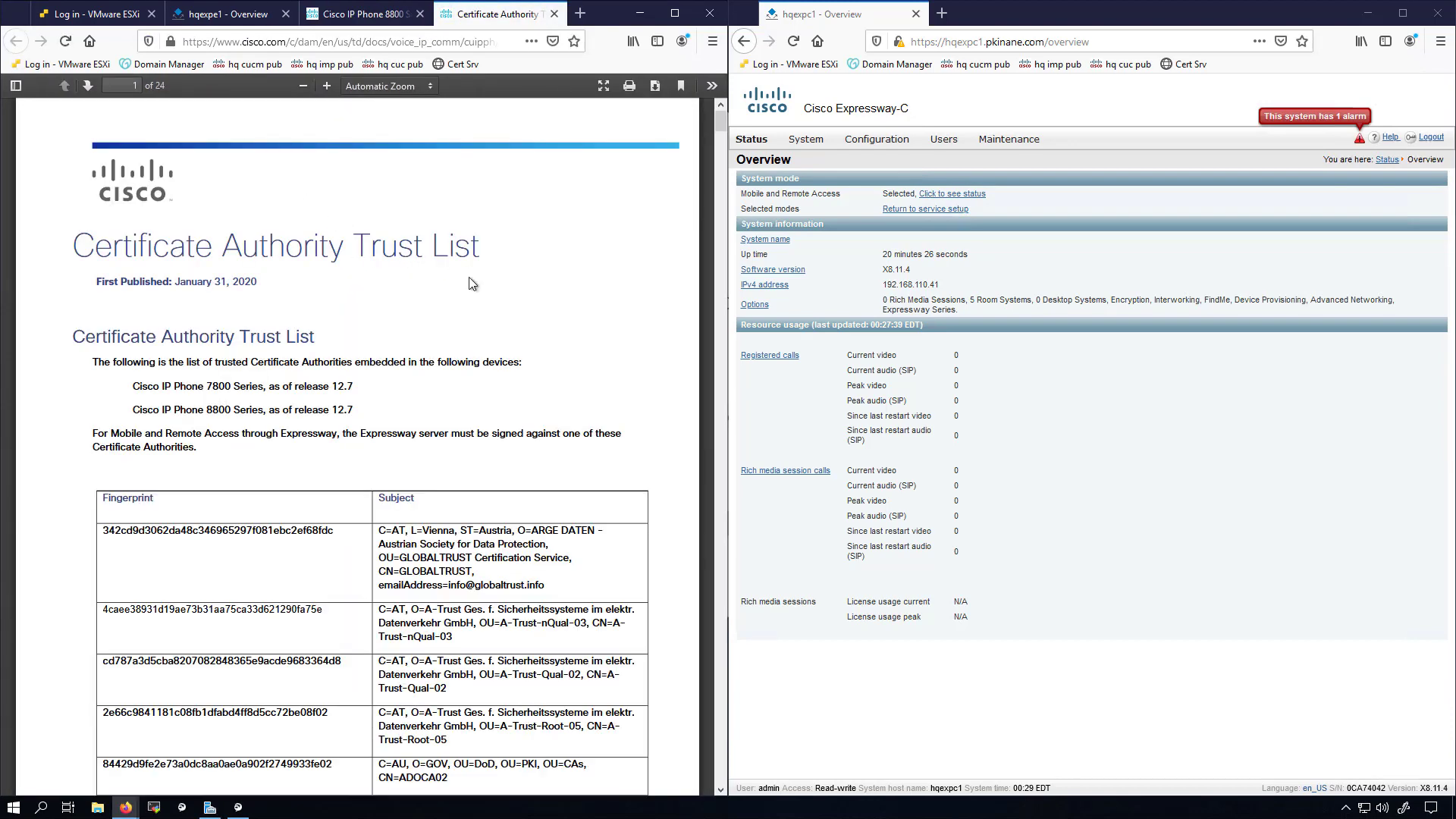
scroll("down", 3)
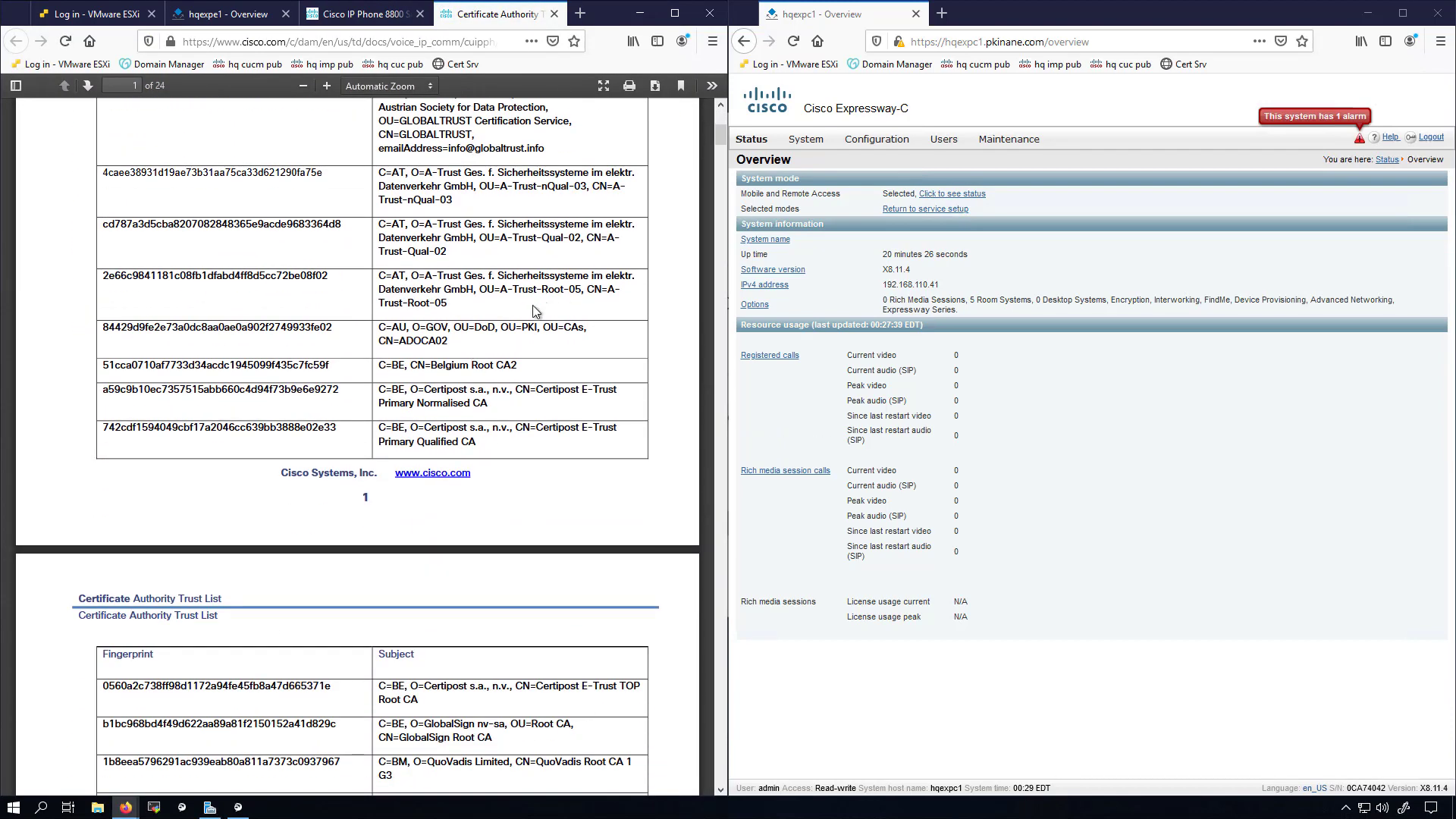
scroll("down", 3)
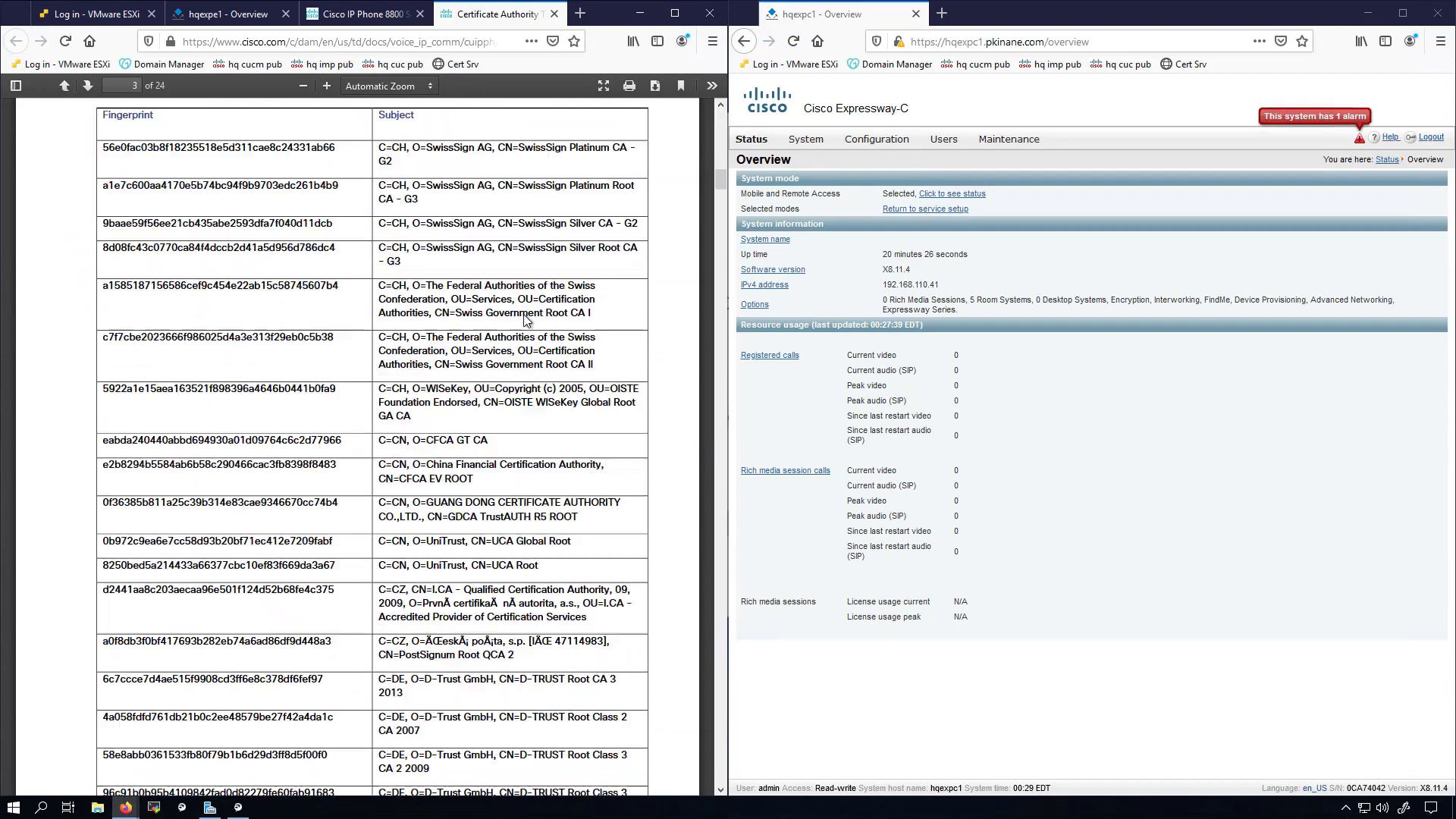
scroll("down", 3)
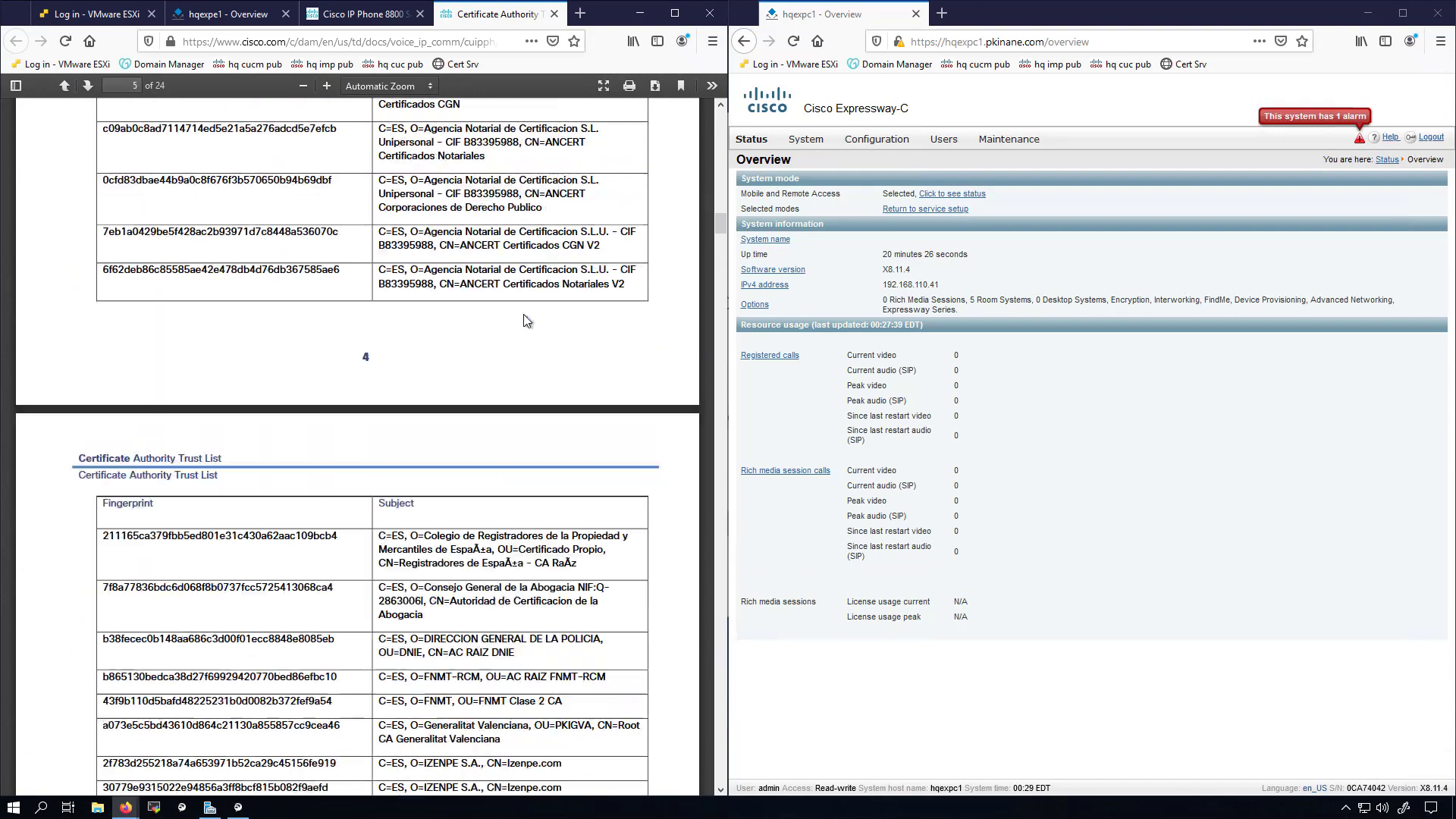
scroll("down", 3)
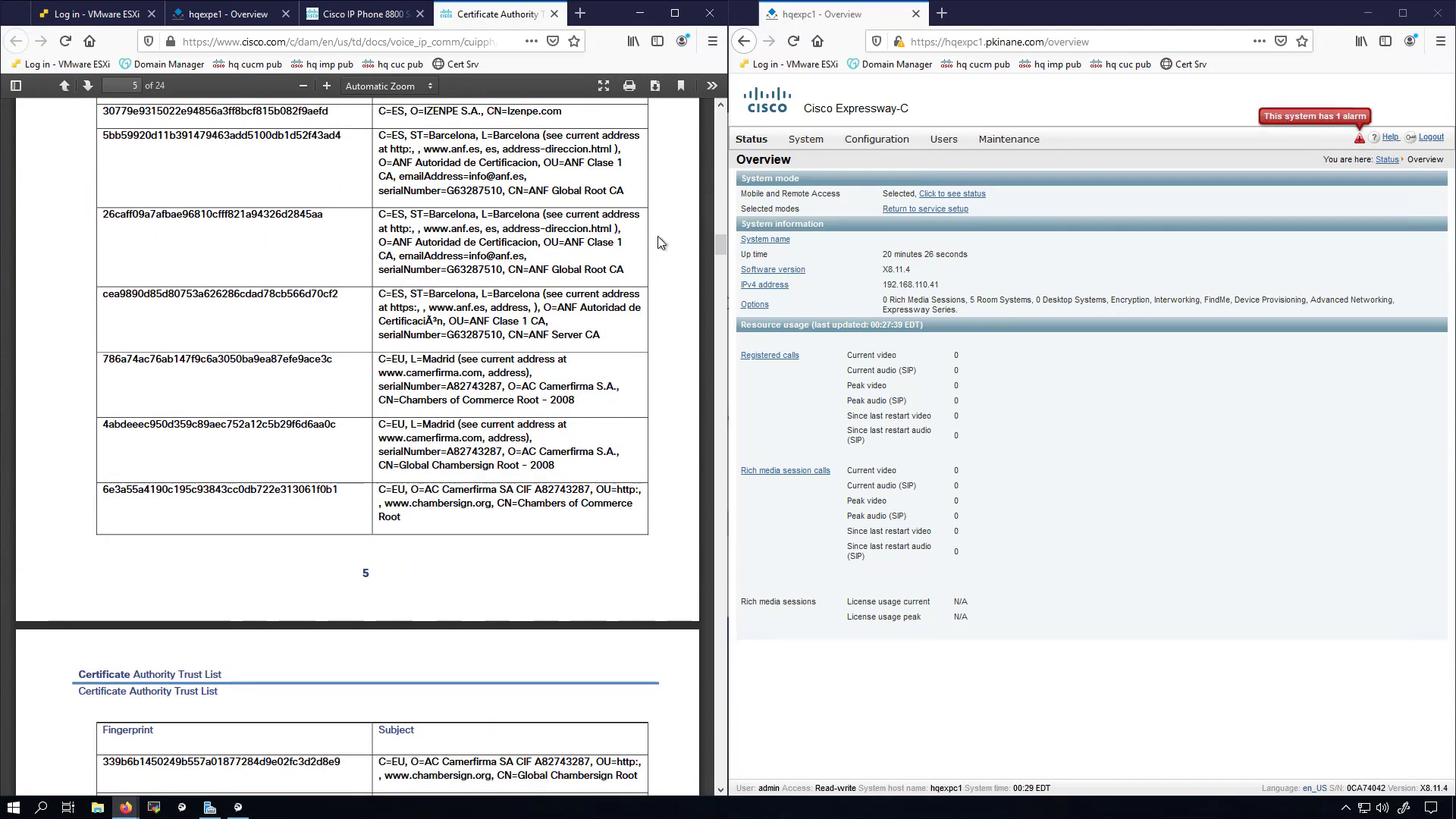
mouse_move(519, 330)
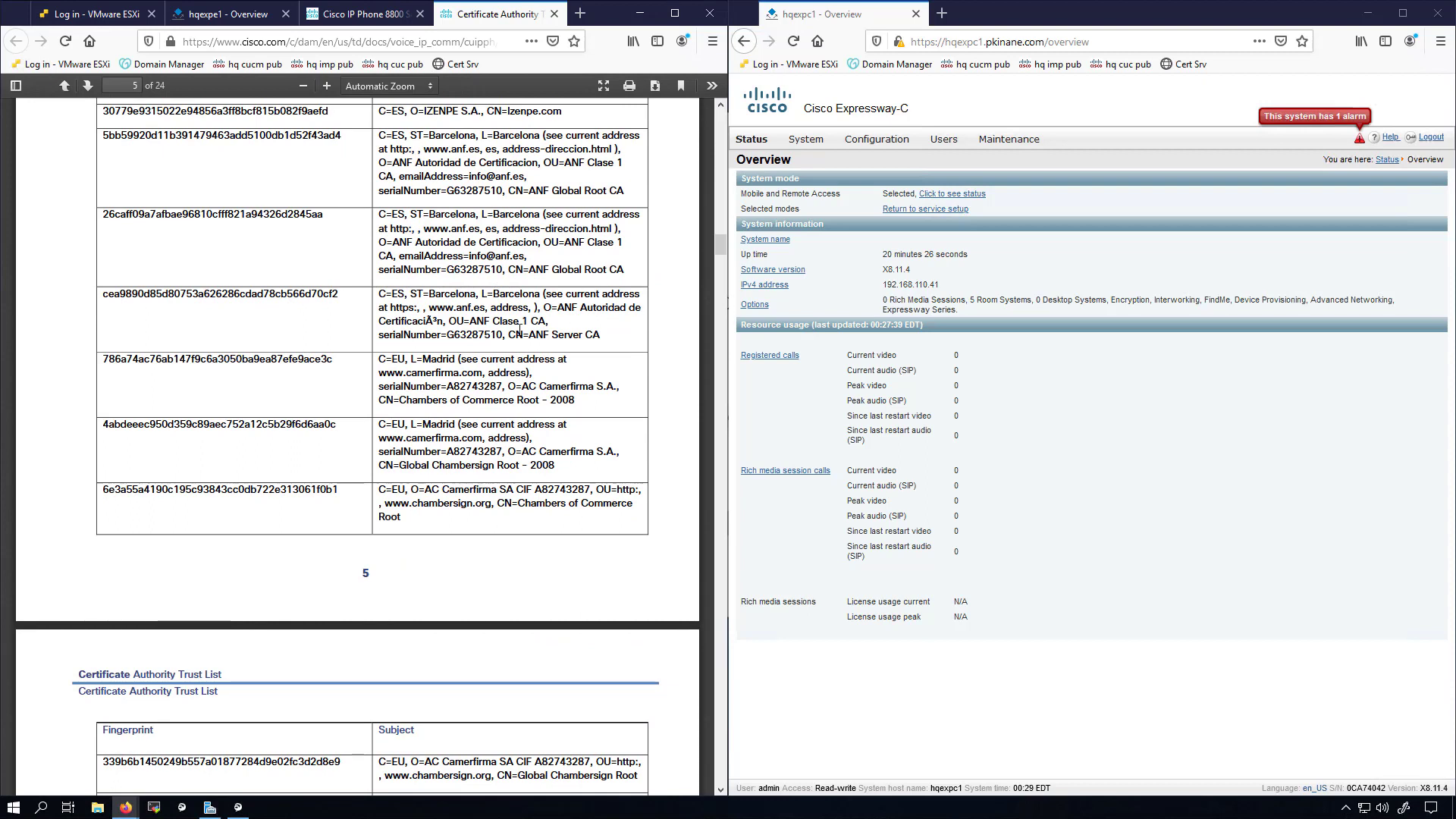
mouse_move(482, 356)
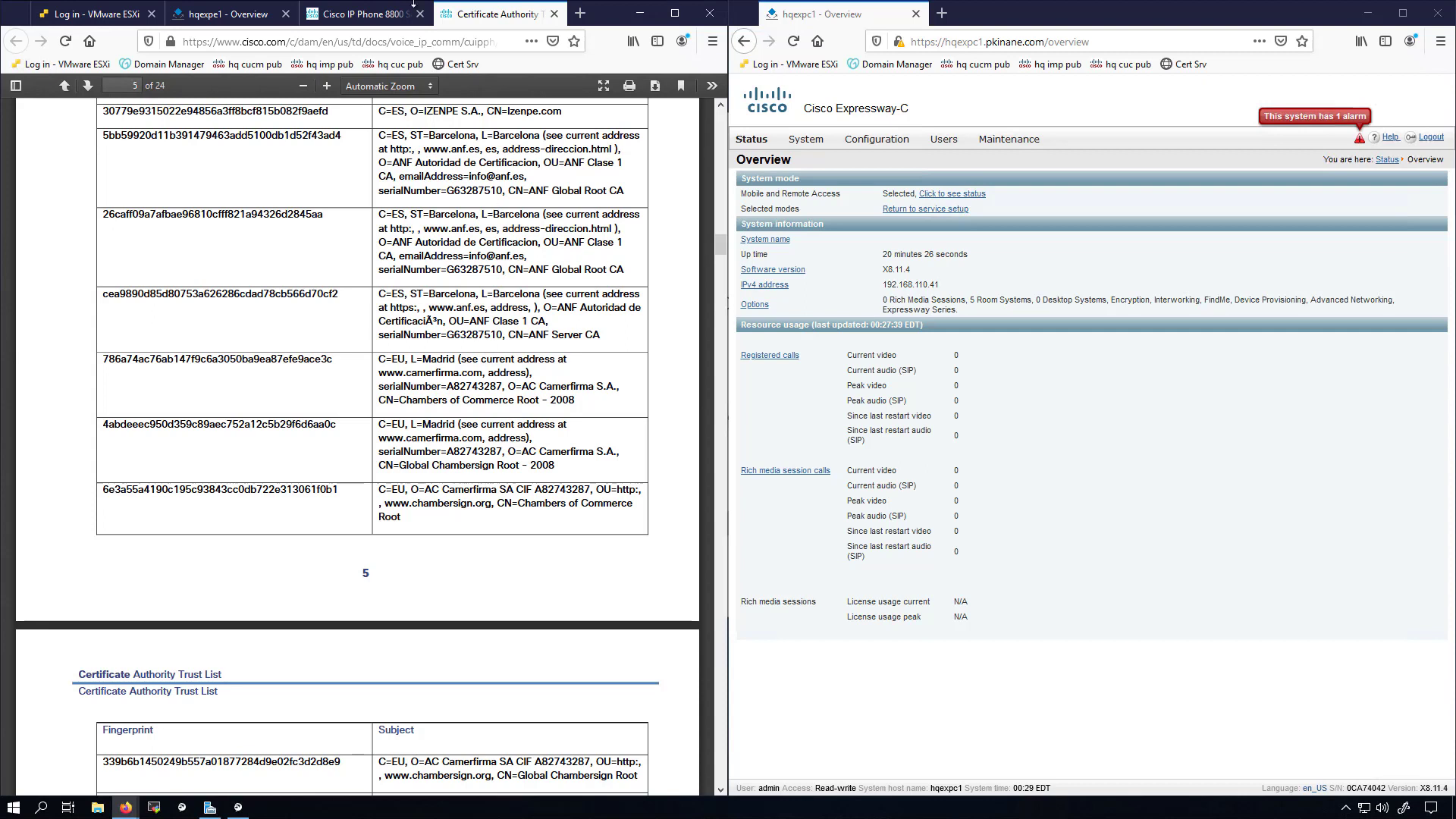
mouse_move(363, 13)
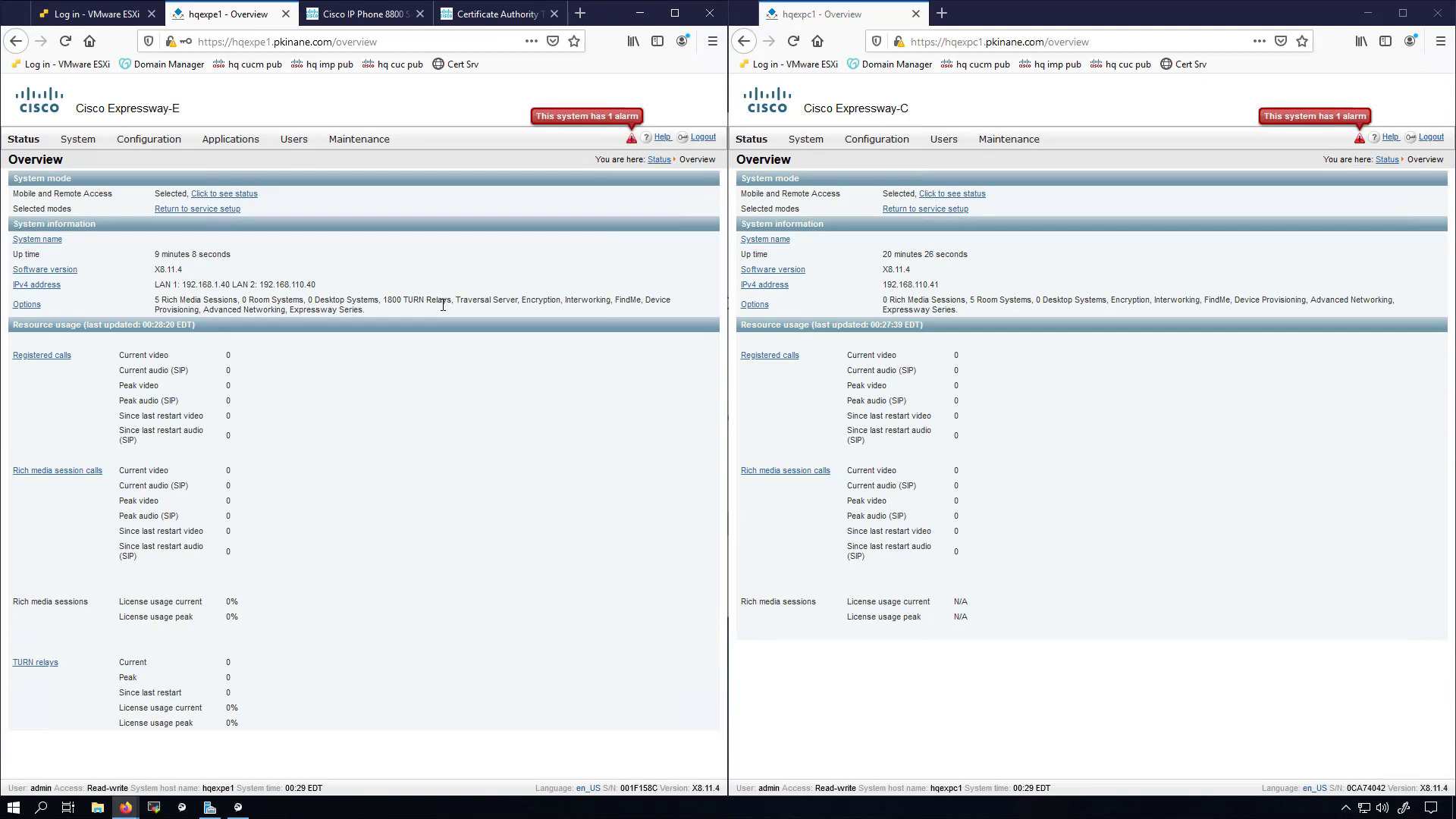
mouse_move(373, 216)
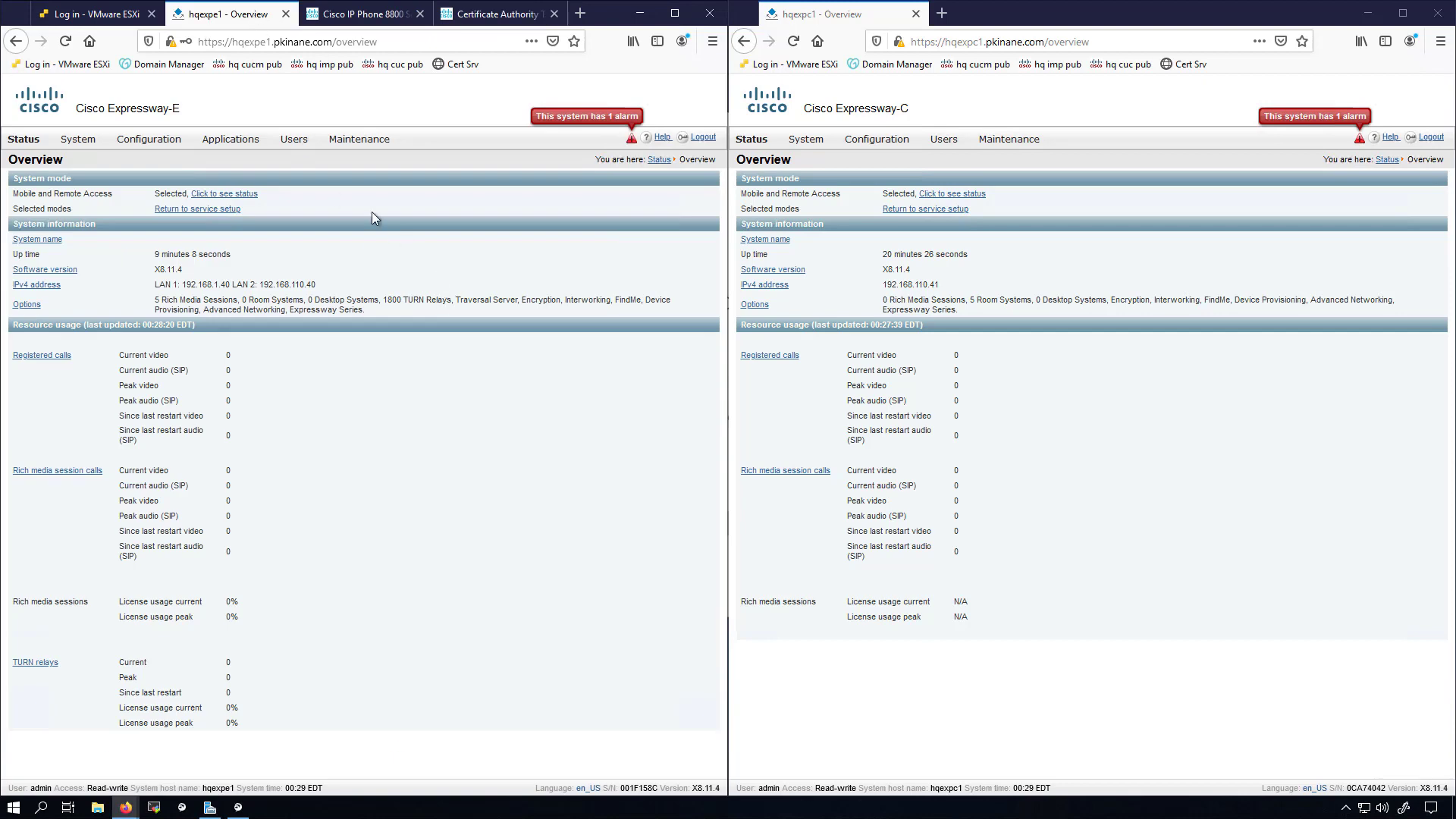
mouse_move(1020, 226)
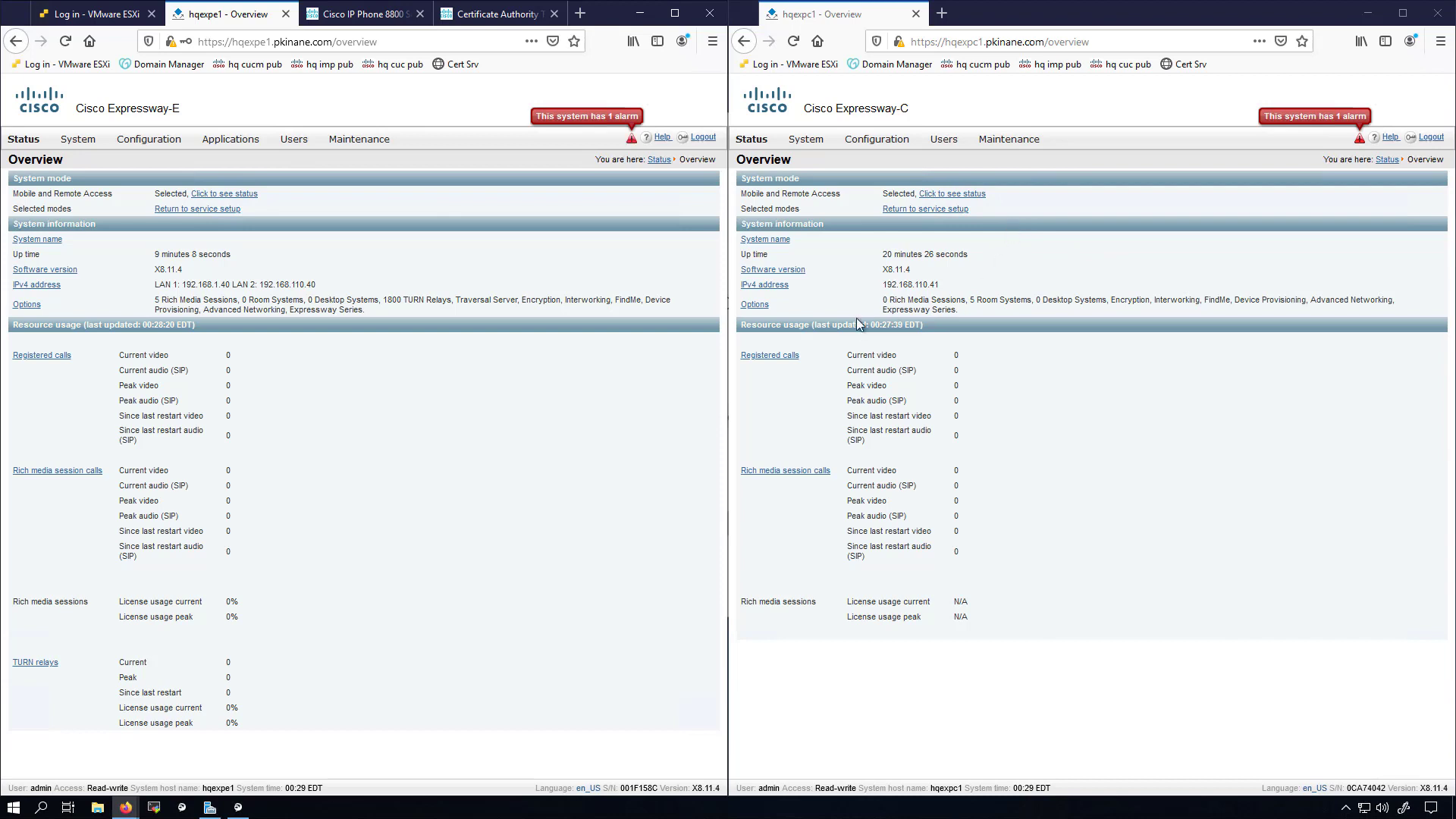
mouse_move(358, 138)
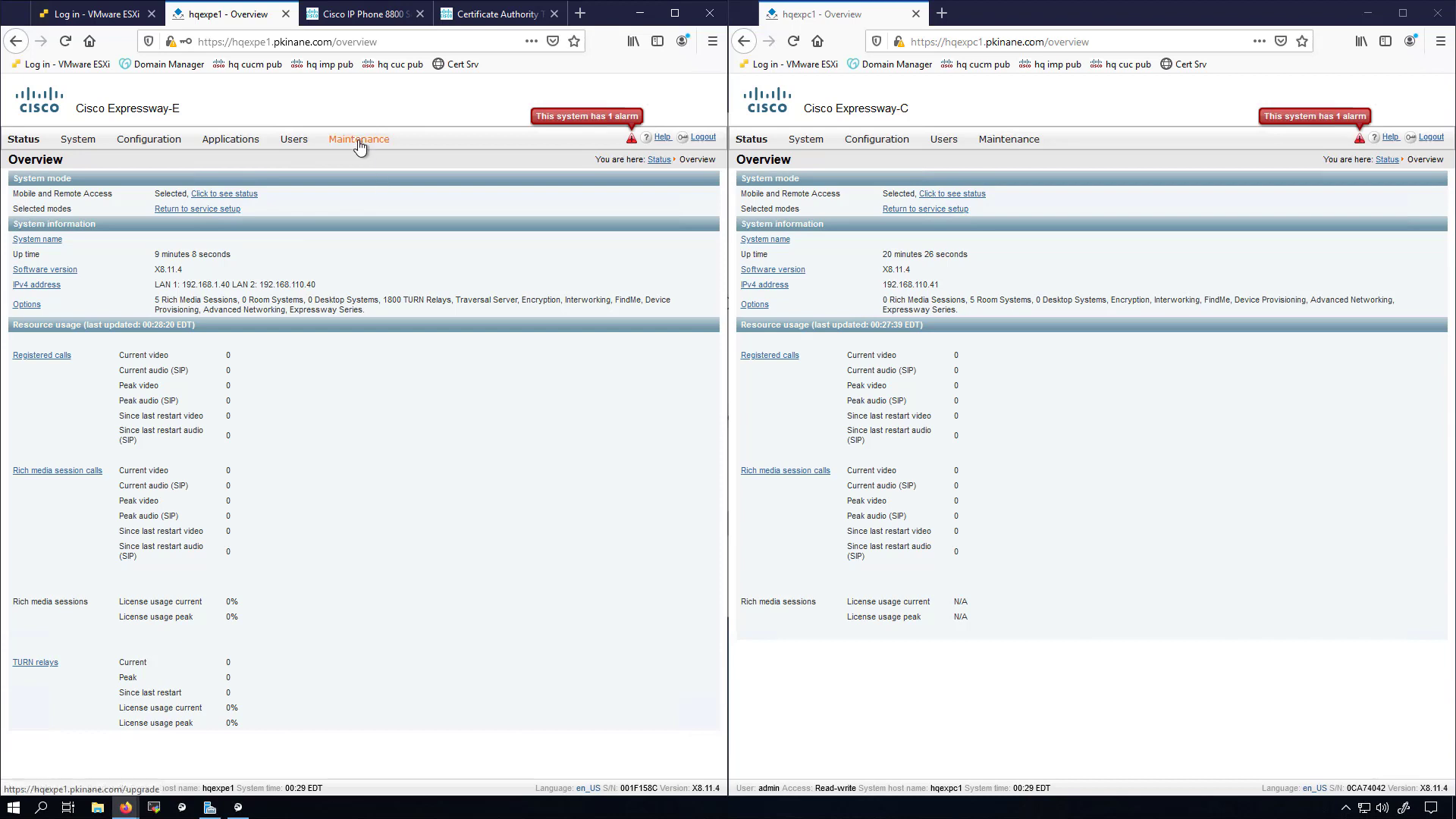
Navigate to Maintenance > Security > Trusted CA certificate on Expressway-E, then on Expressway-C
left_click(358, 137)
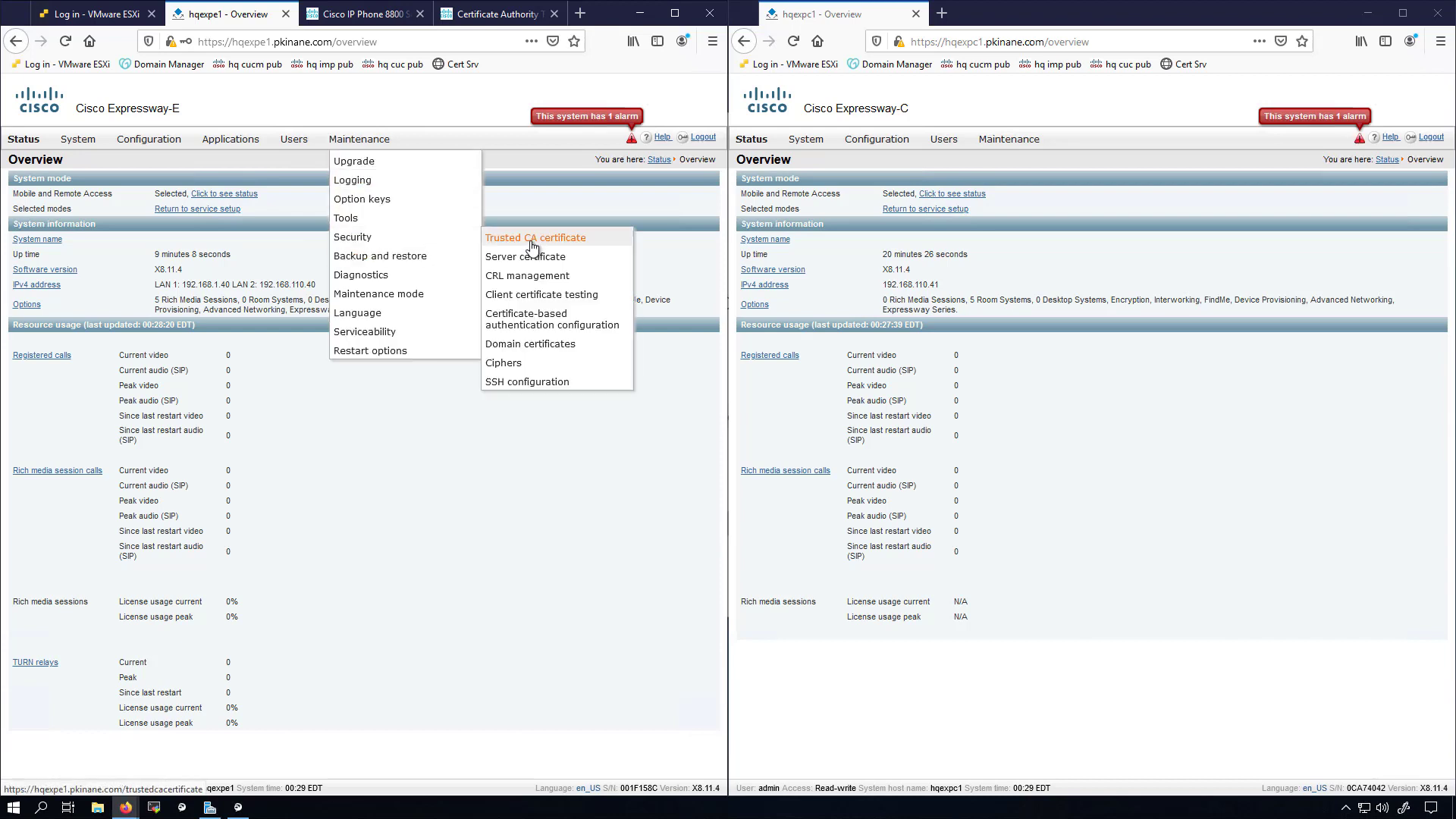
left_click(534, 236)
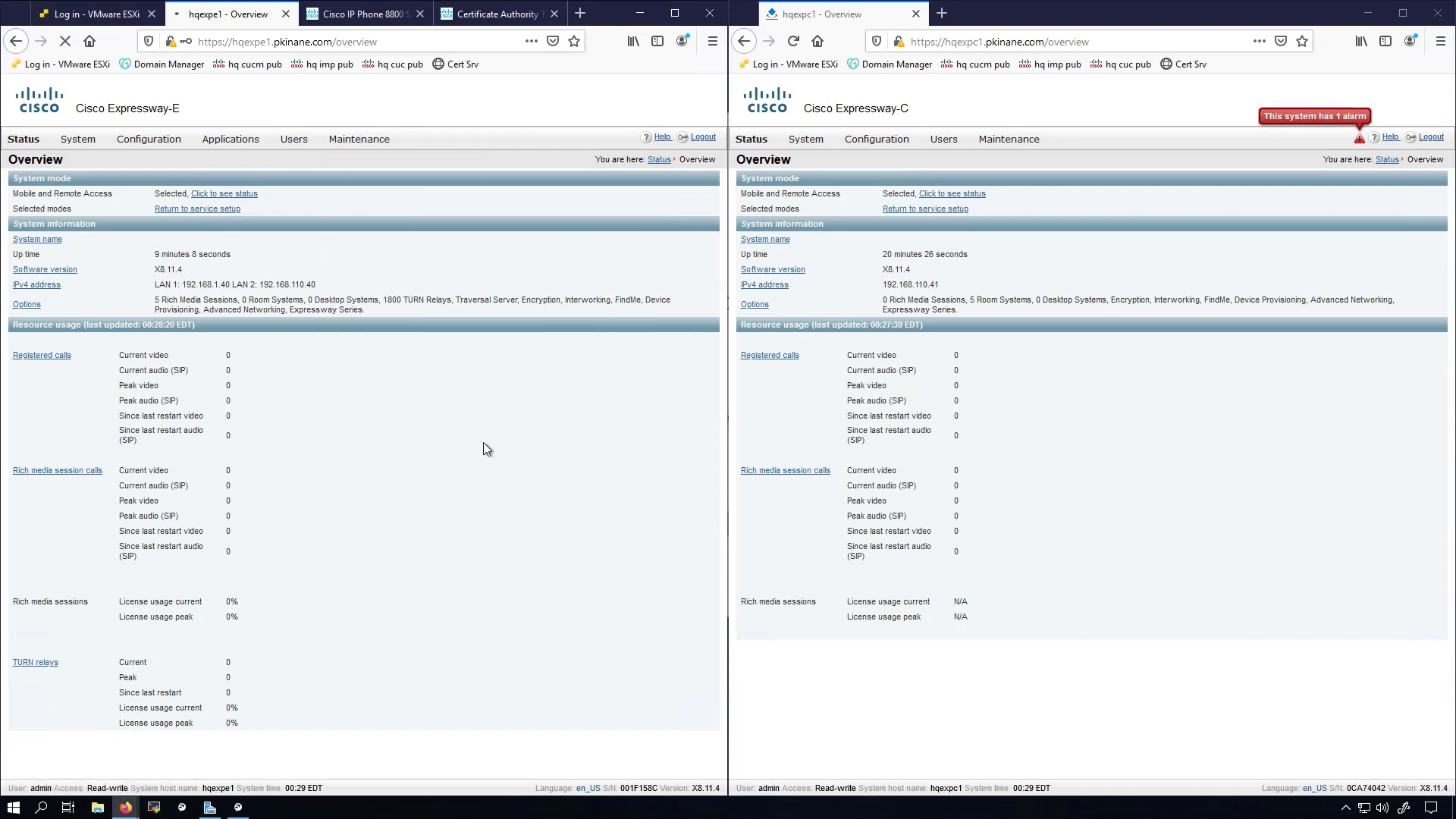
left_click(1007, 138)
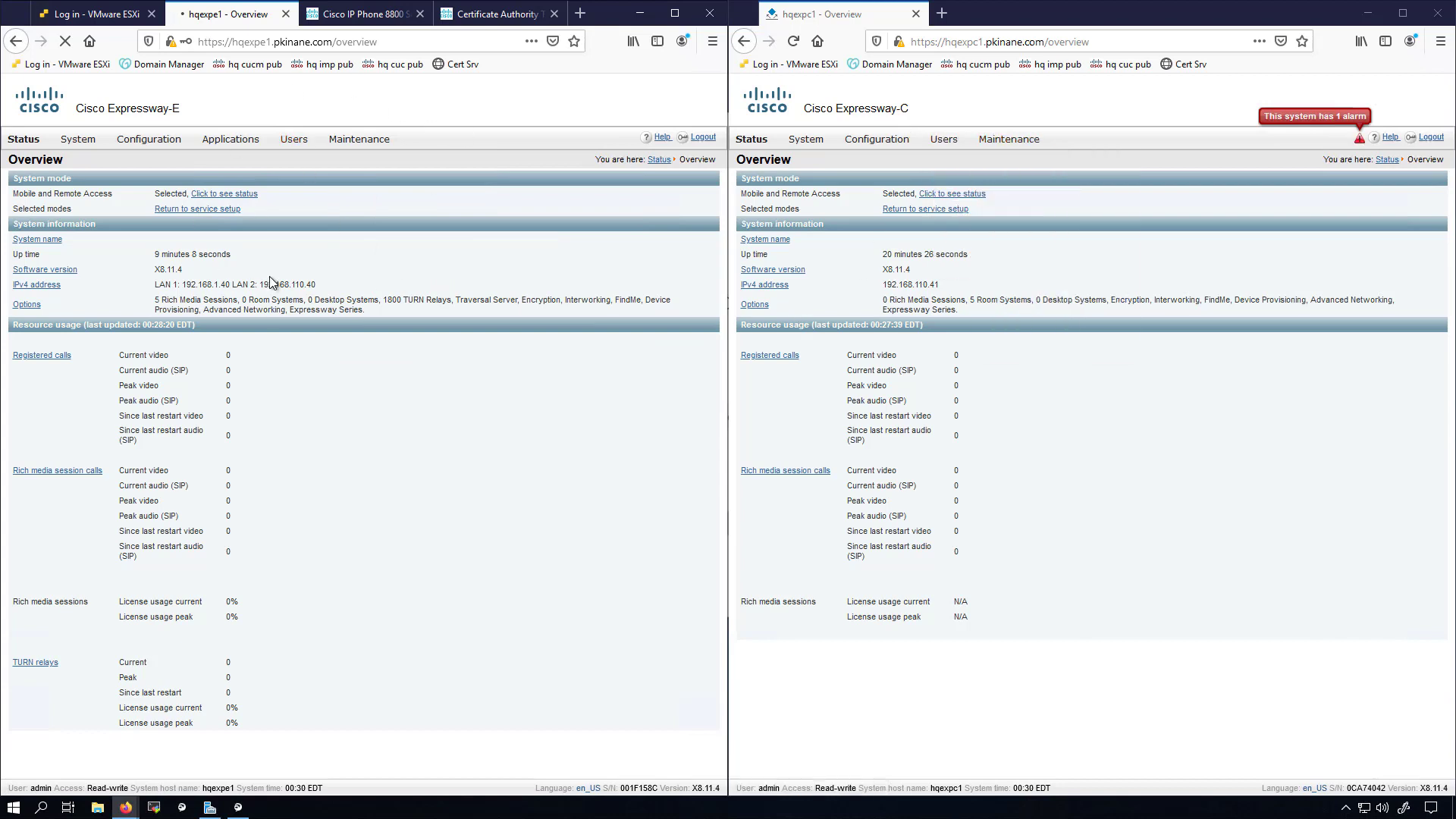
mouse_move(777, 150)
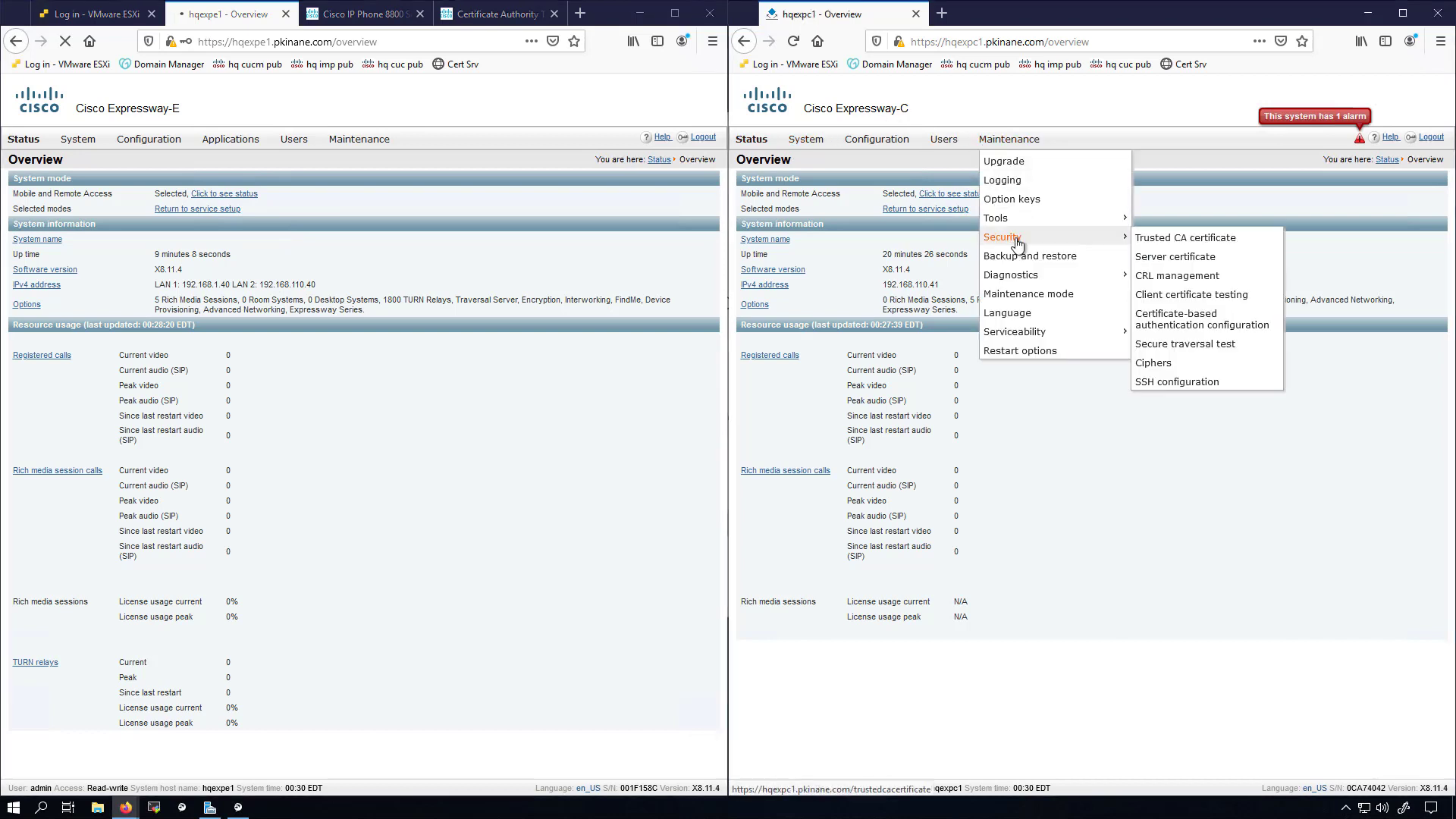
left_click(1184, 237)
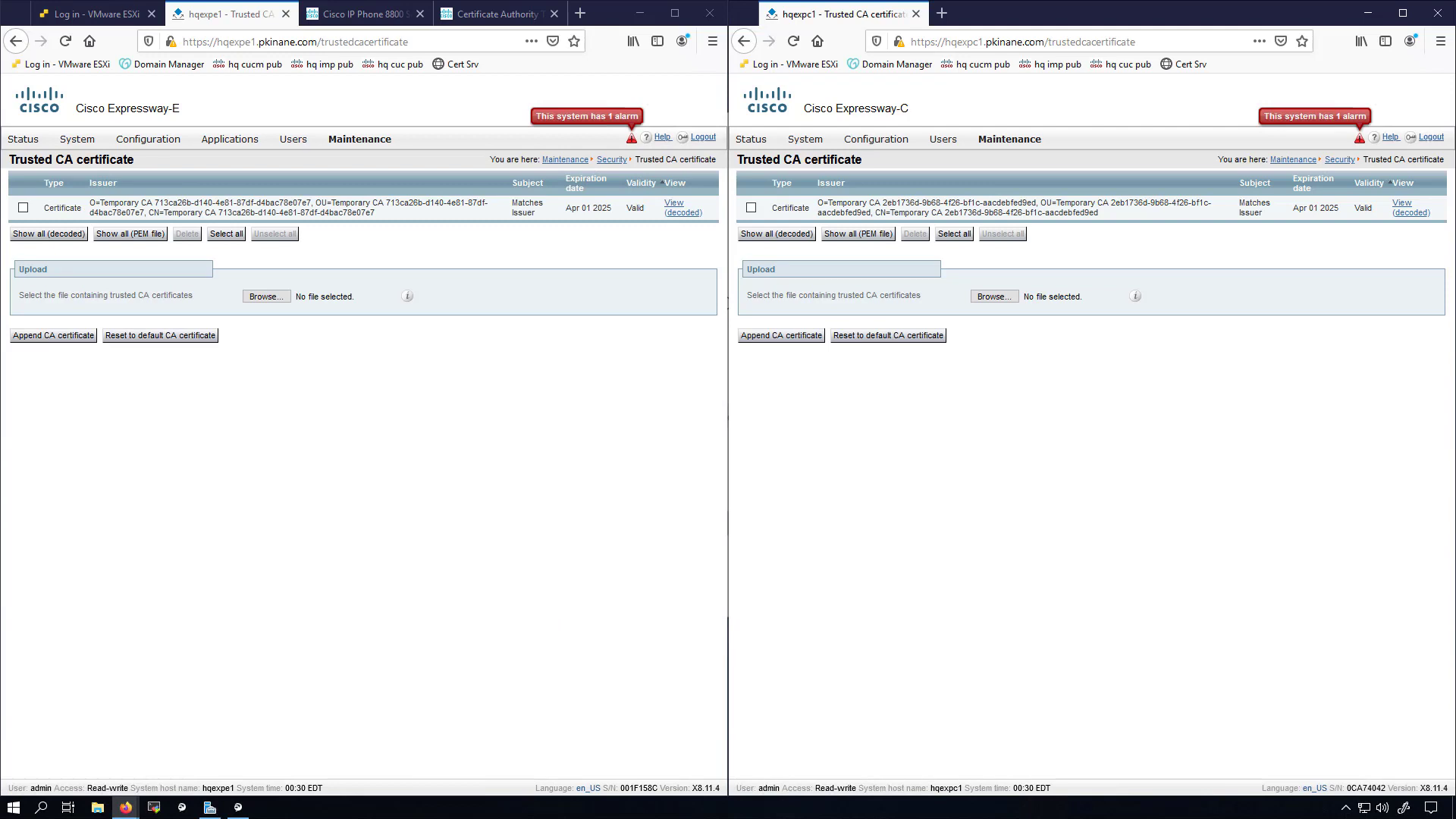
mouse_move(380, 383)
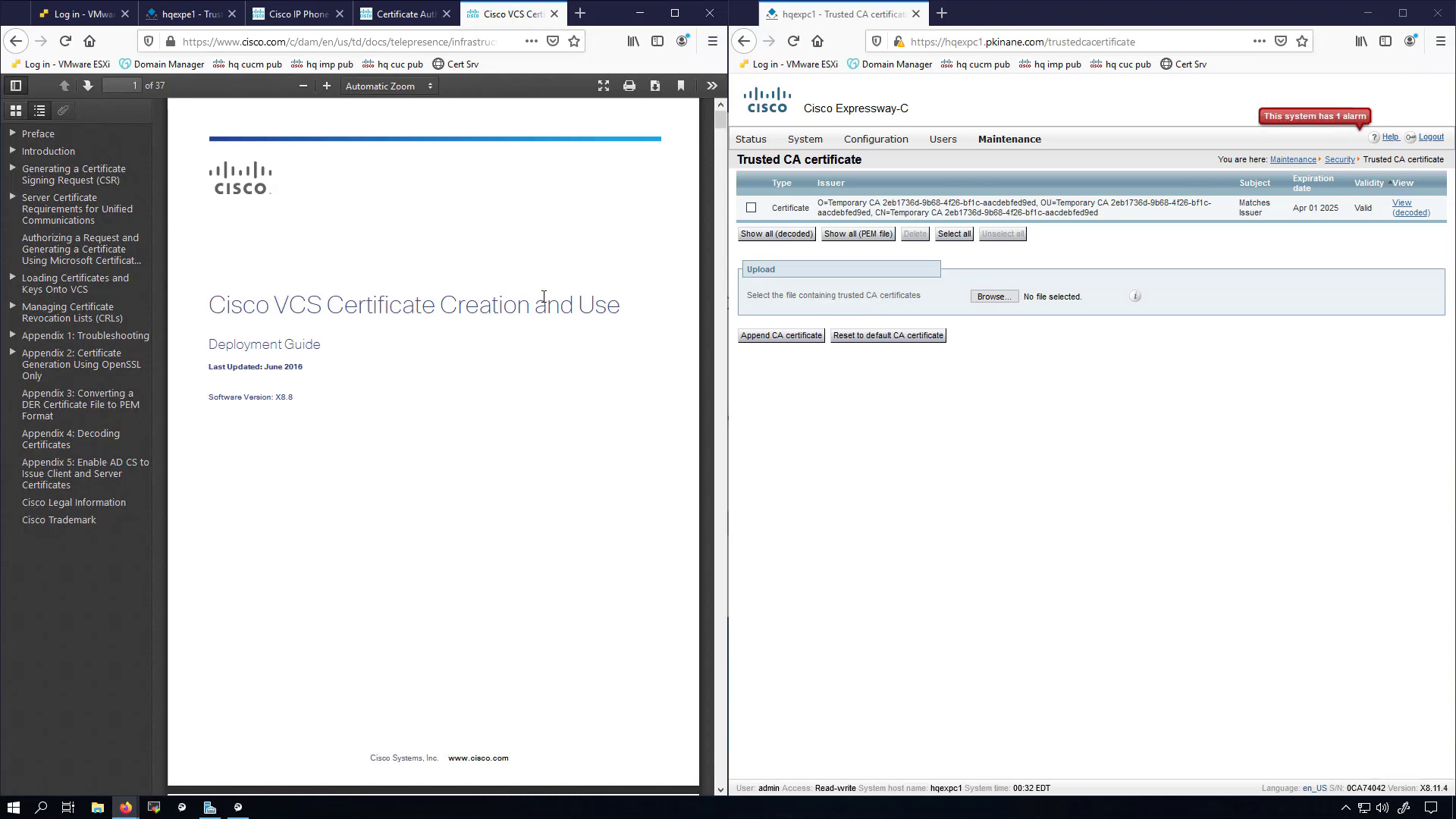
Jump to Appendix 5 on enabling AD CS client-and-server certificates and read through step 8
left_click(122, 85)
type("32")
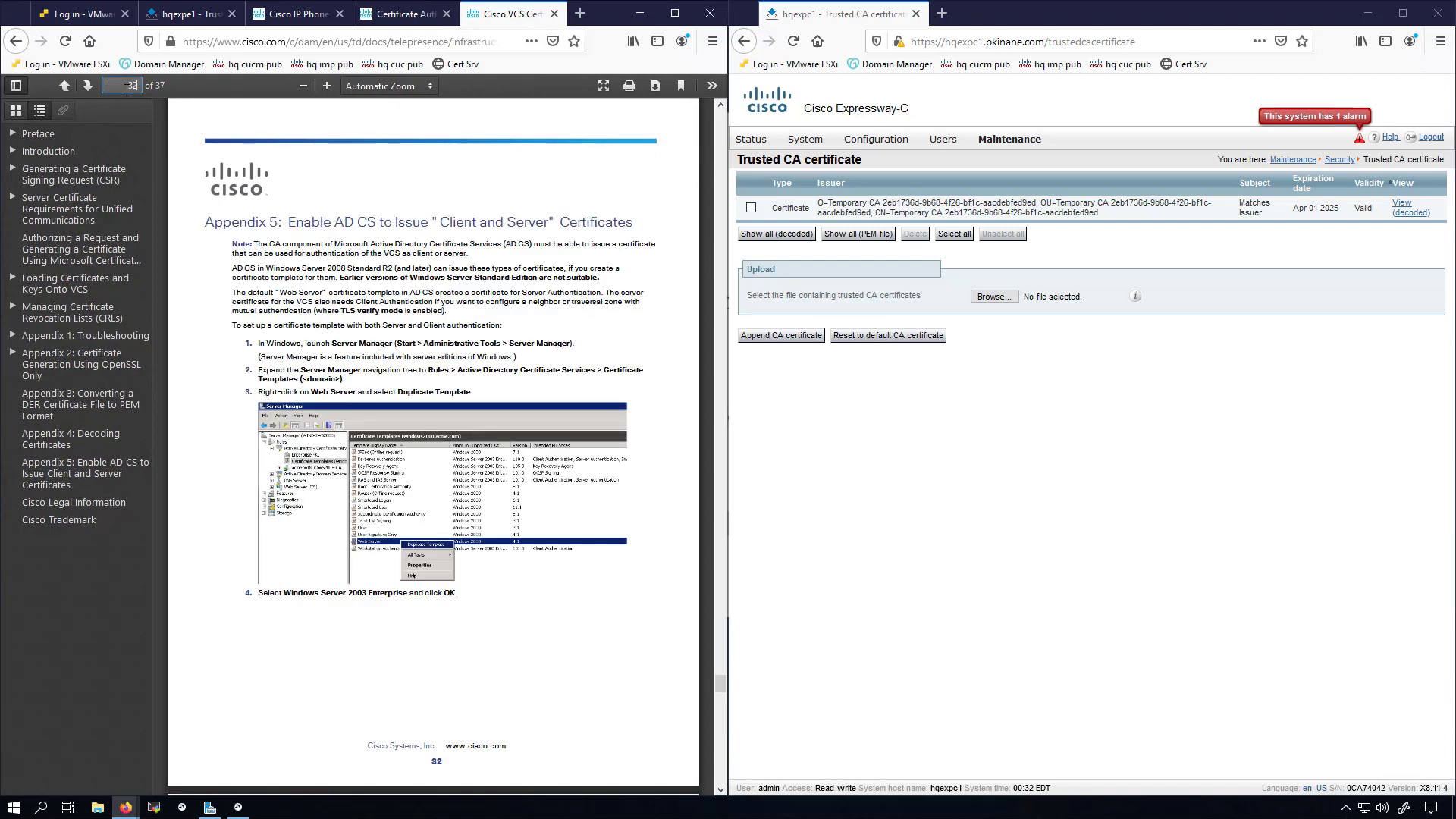
mouse_move(664, 32)
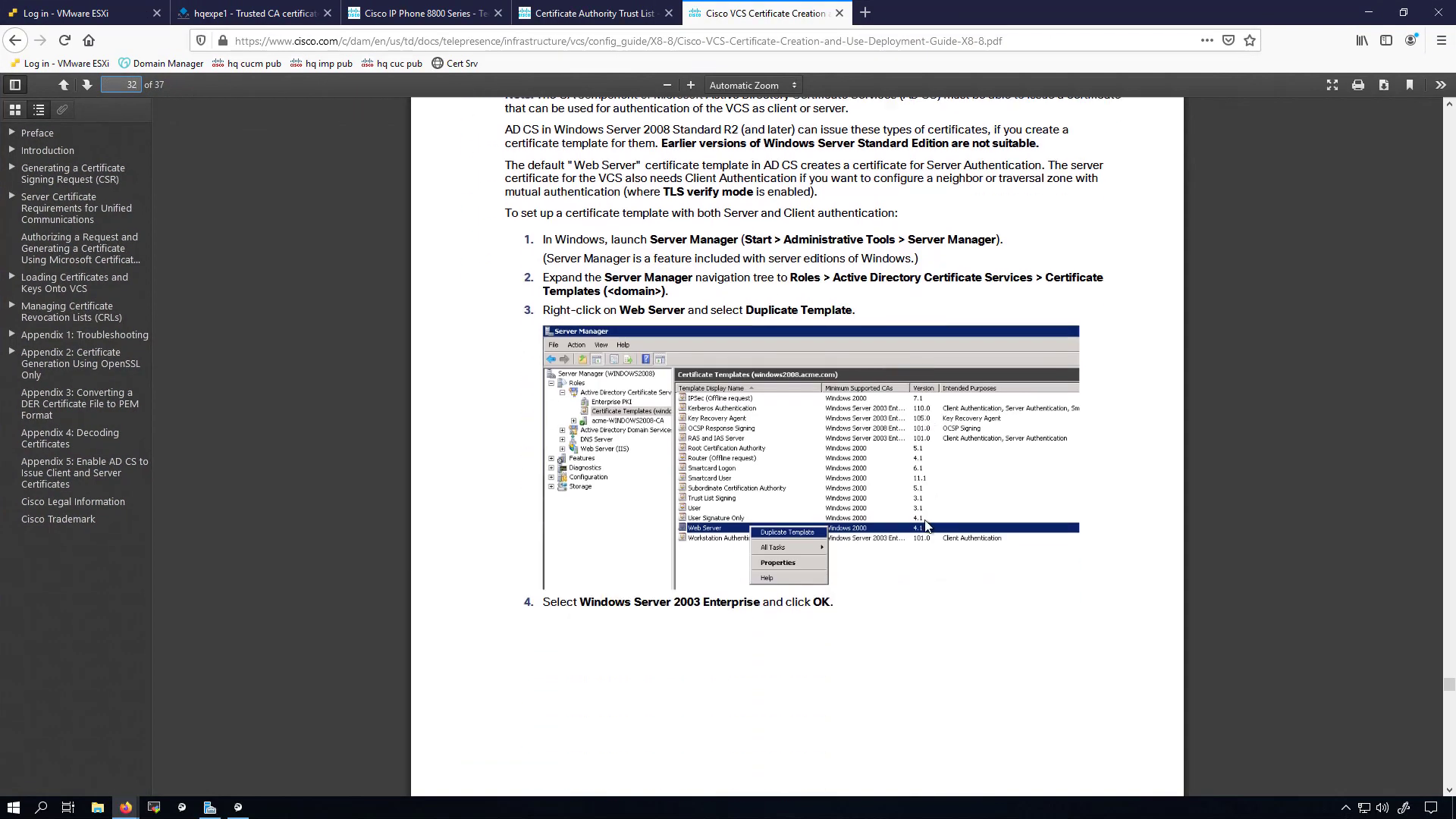
scroll("down", 3)
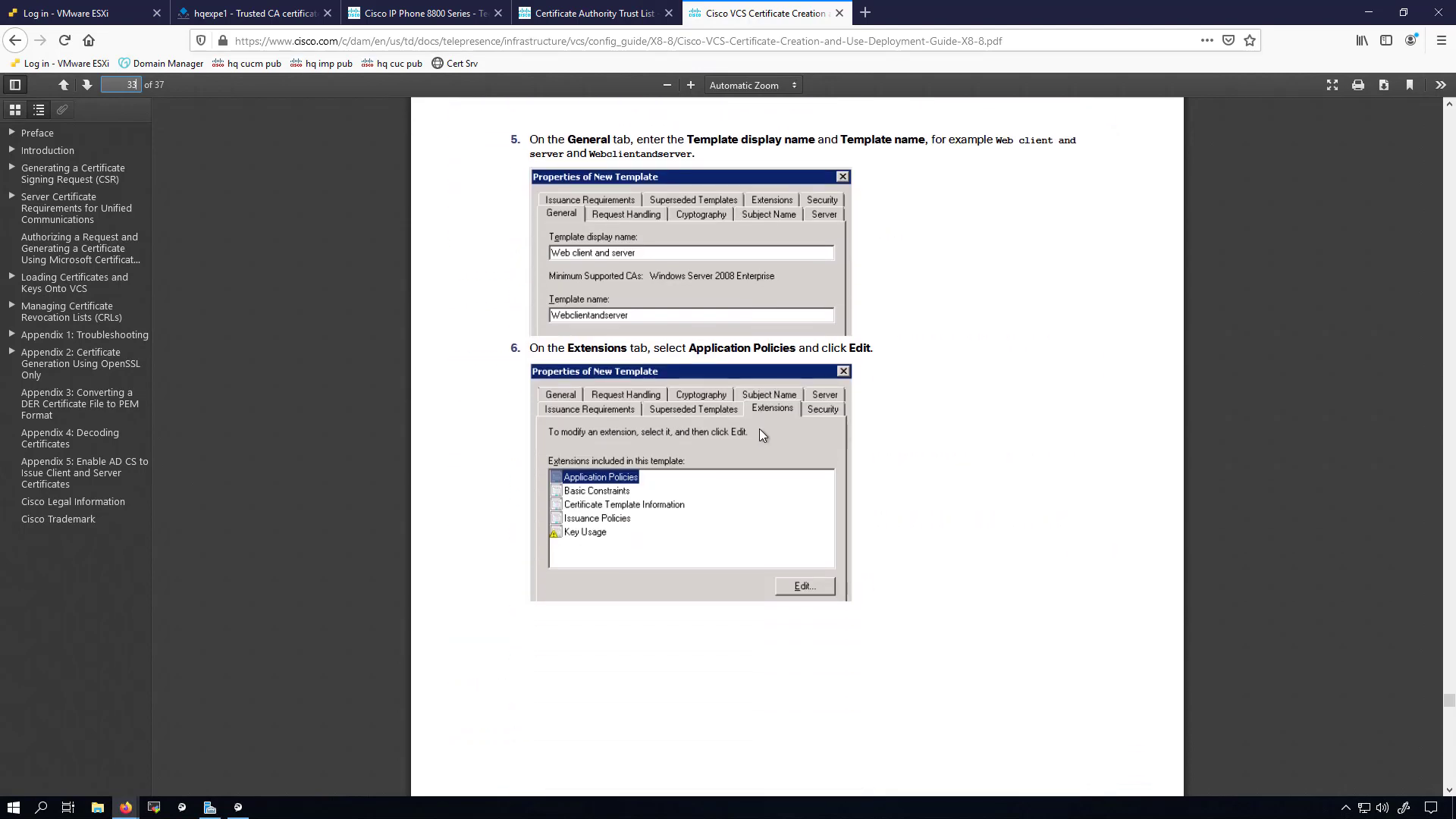
scroll("down", 3)
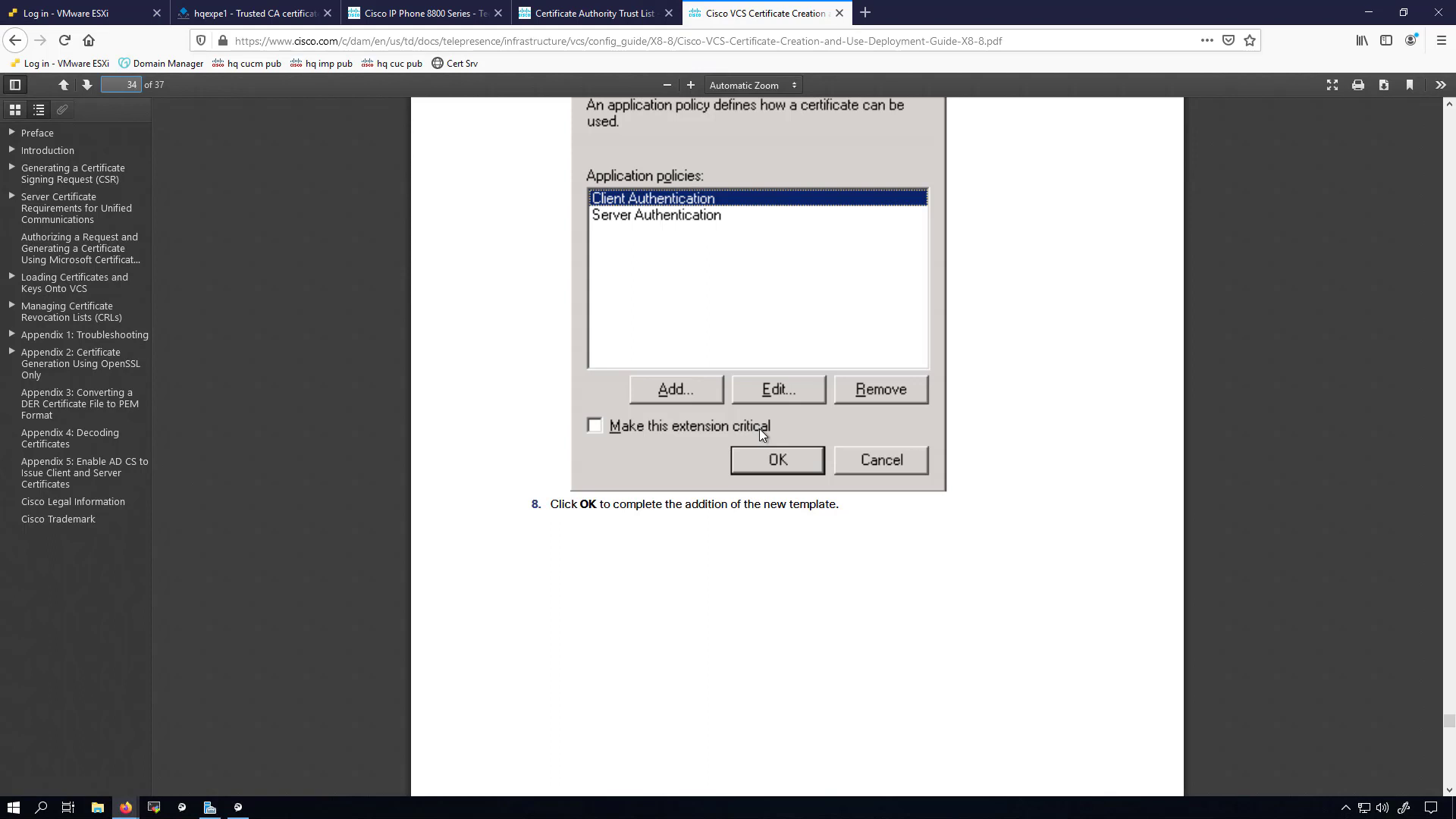
mouse_move(447, 467)
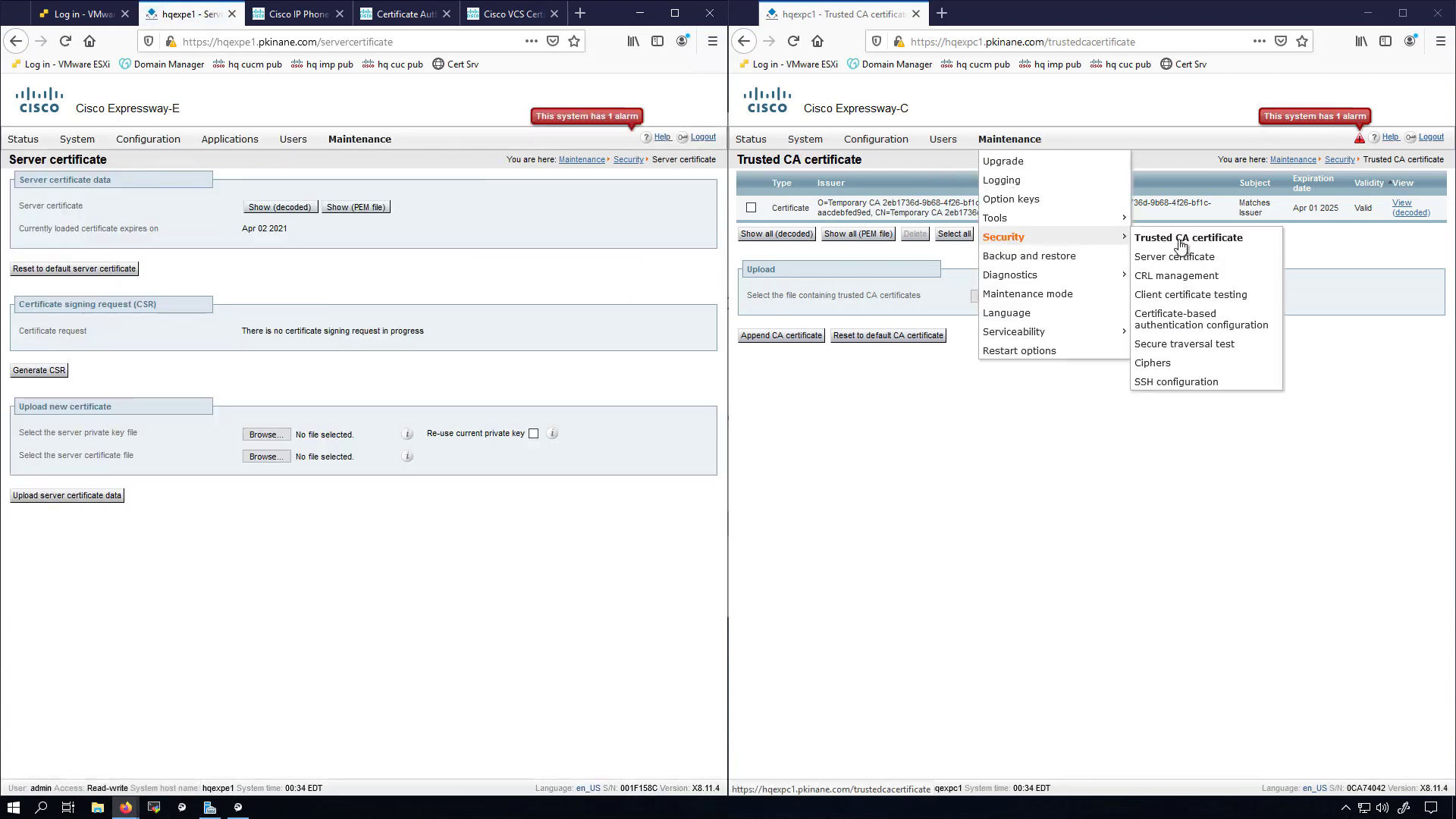
Start Generate CSR on both servers with US, North Carolina, Raleigh, Home details and generate Expressway-C's request
left_click(1174, 256)
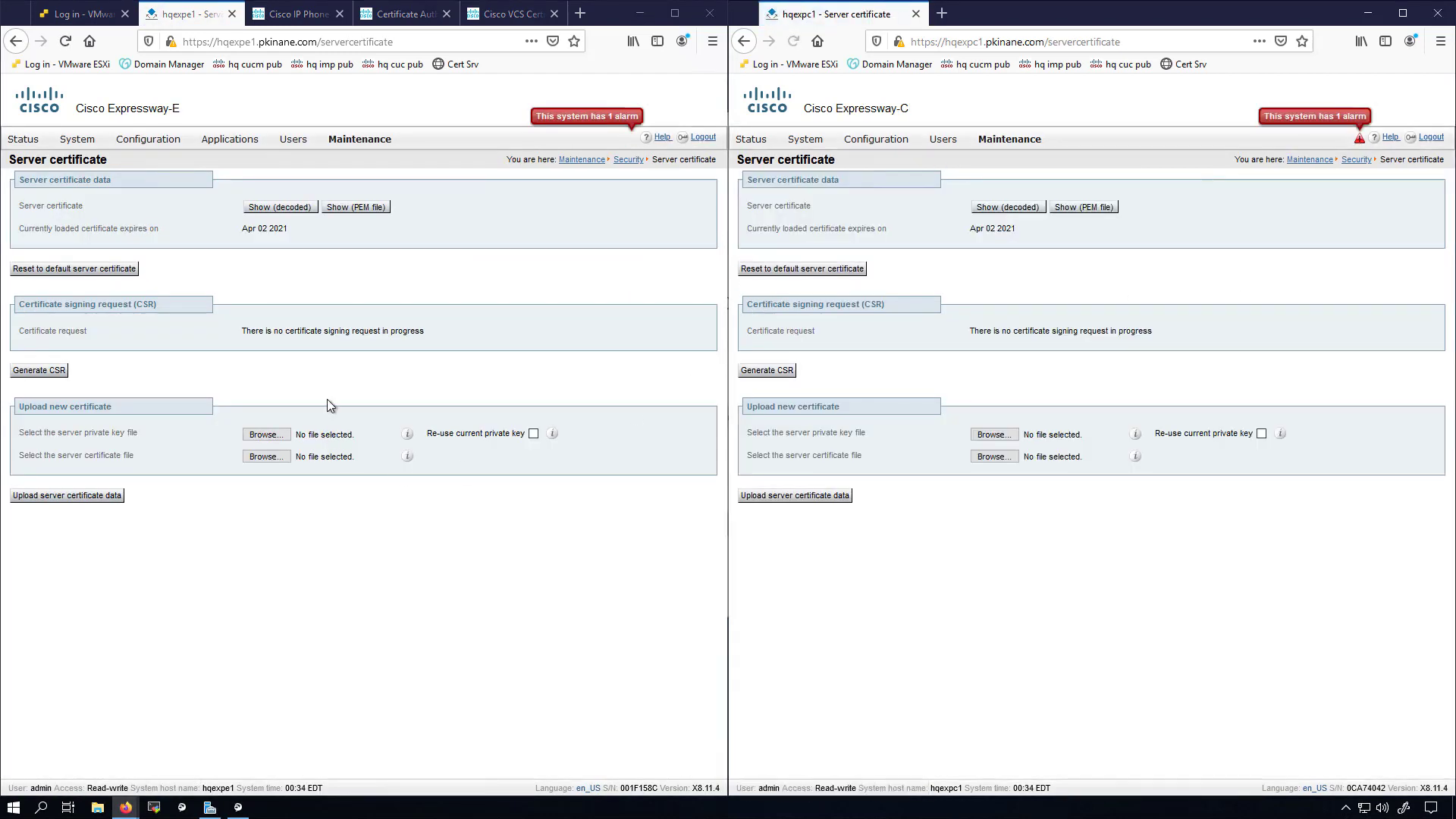
left_click(40, 370)
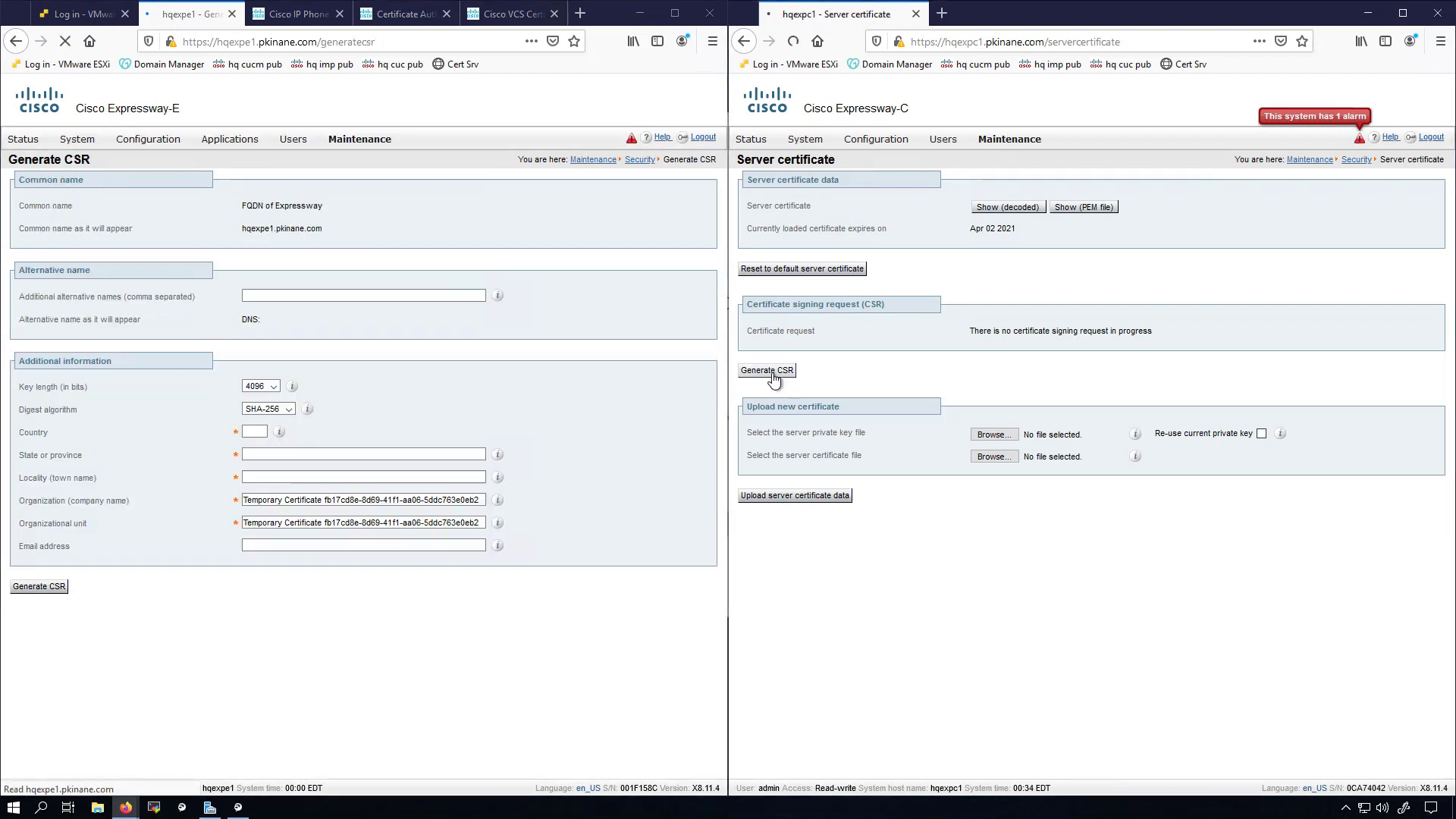
left_click(764, 370)
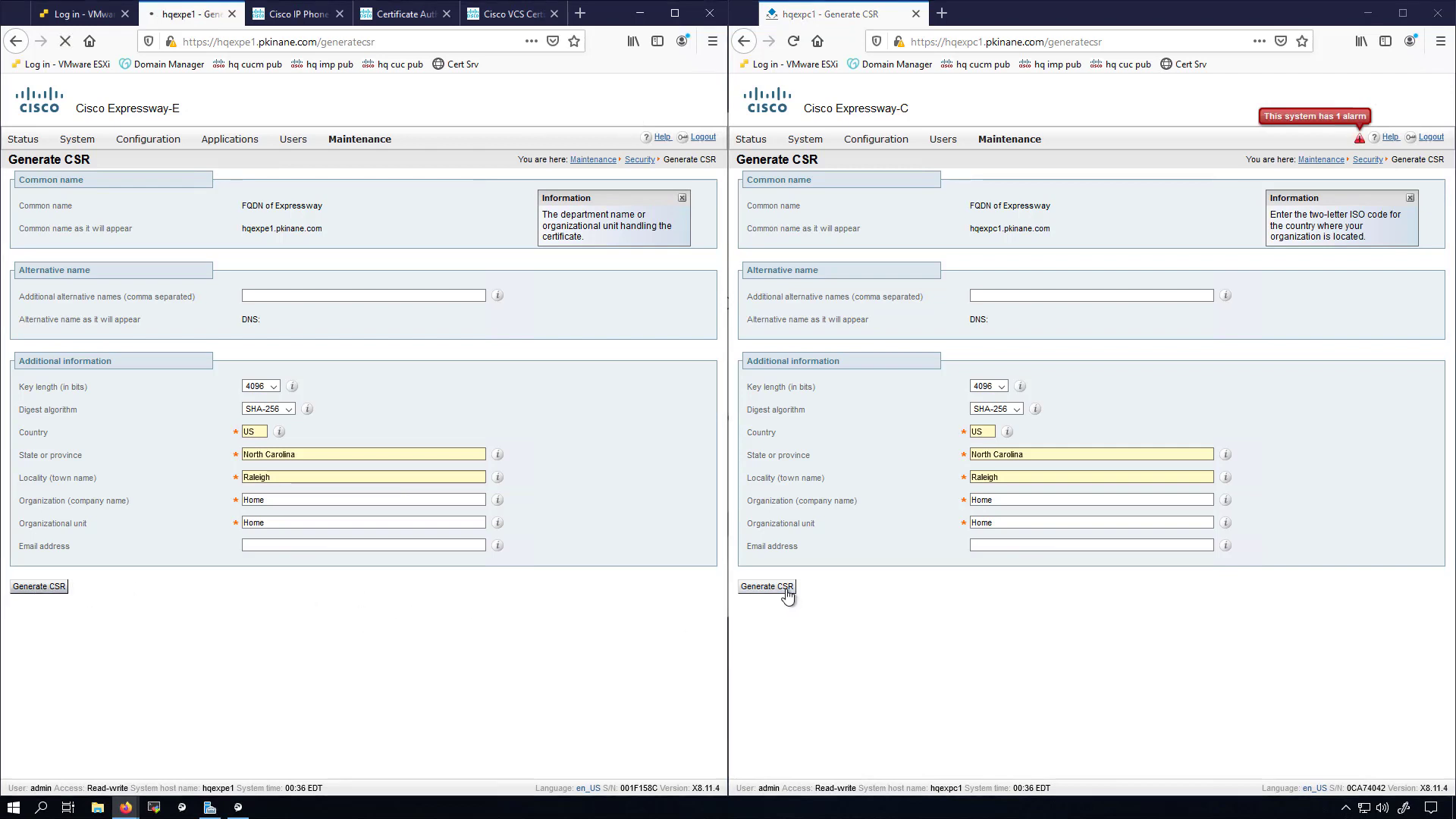
left_click(765, 585)
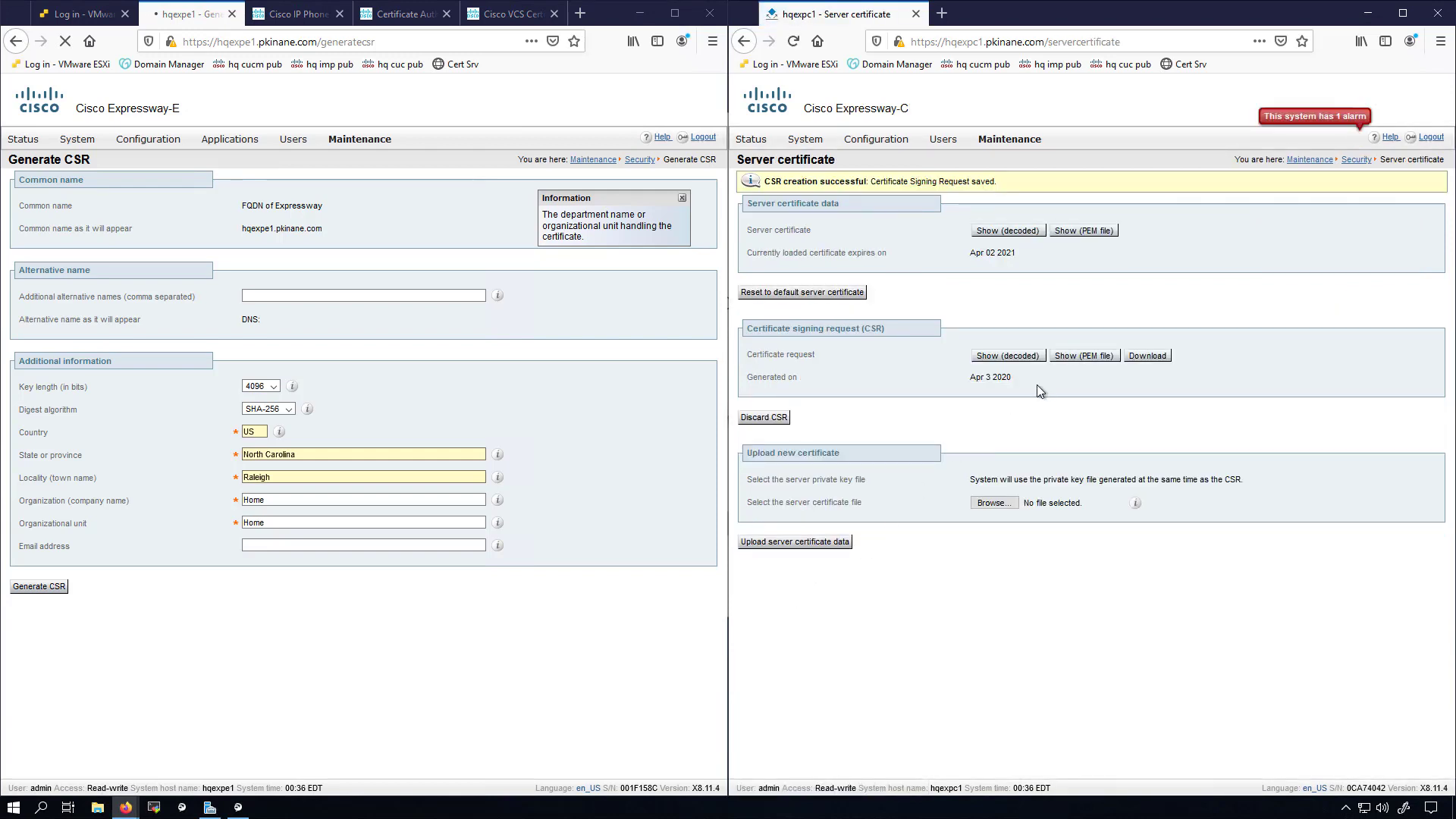
Download Expressway-C's signing request and save the text file locally
left_click(1146, 355)
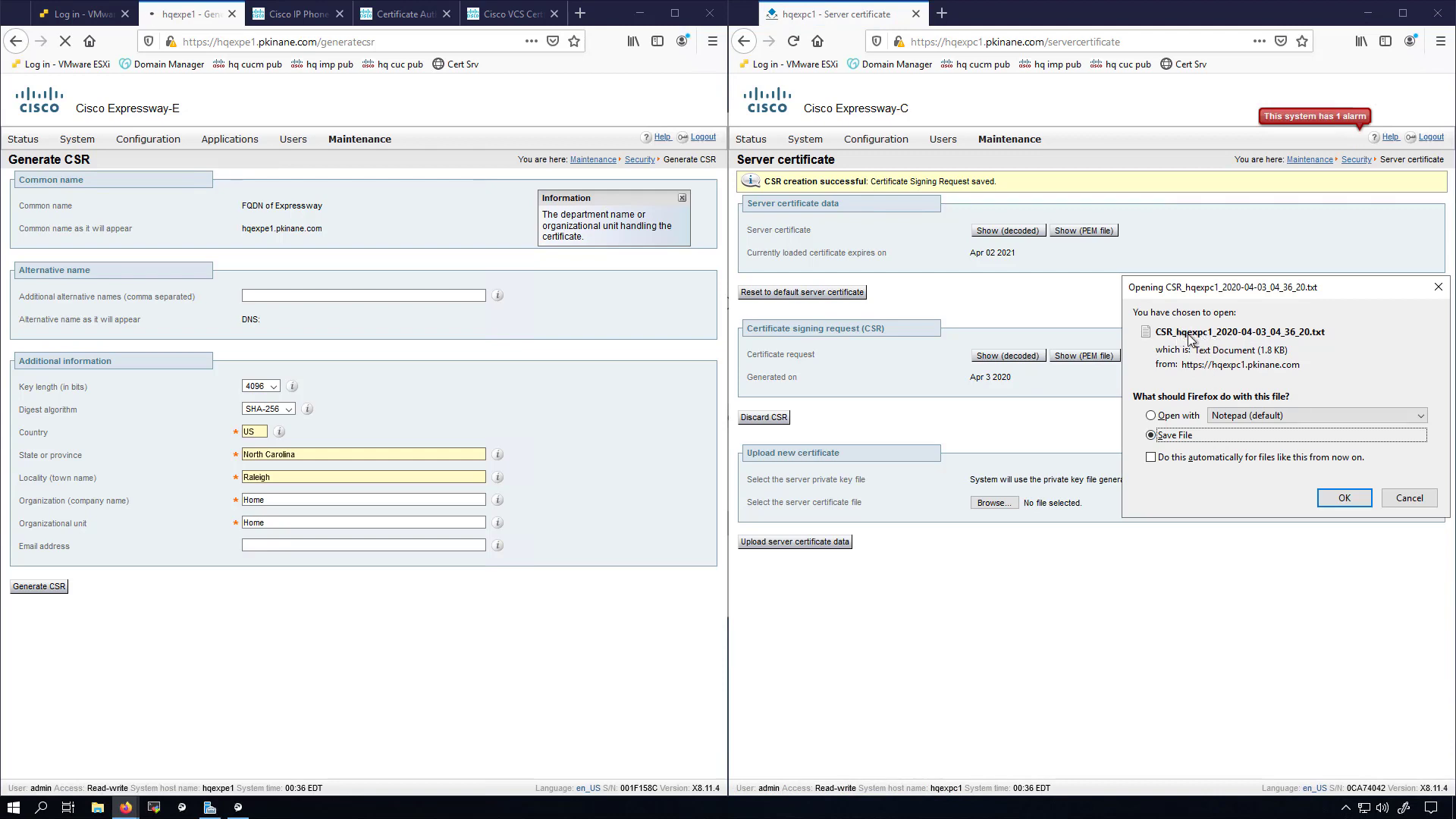
mouse_move(1253, 337)
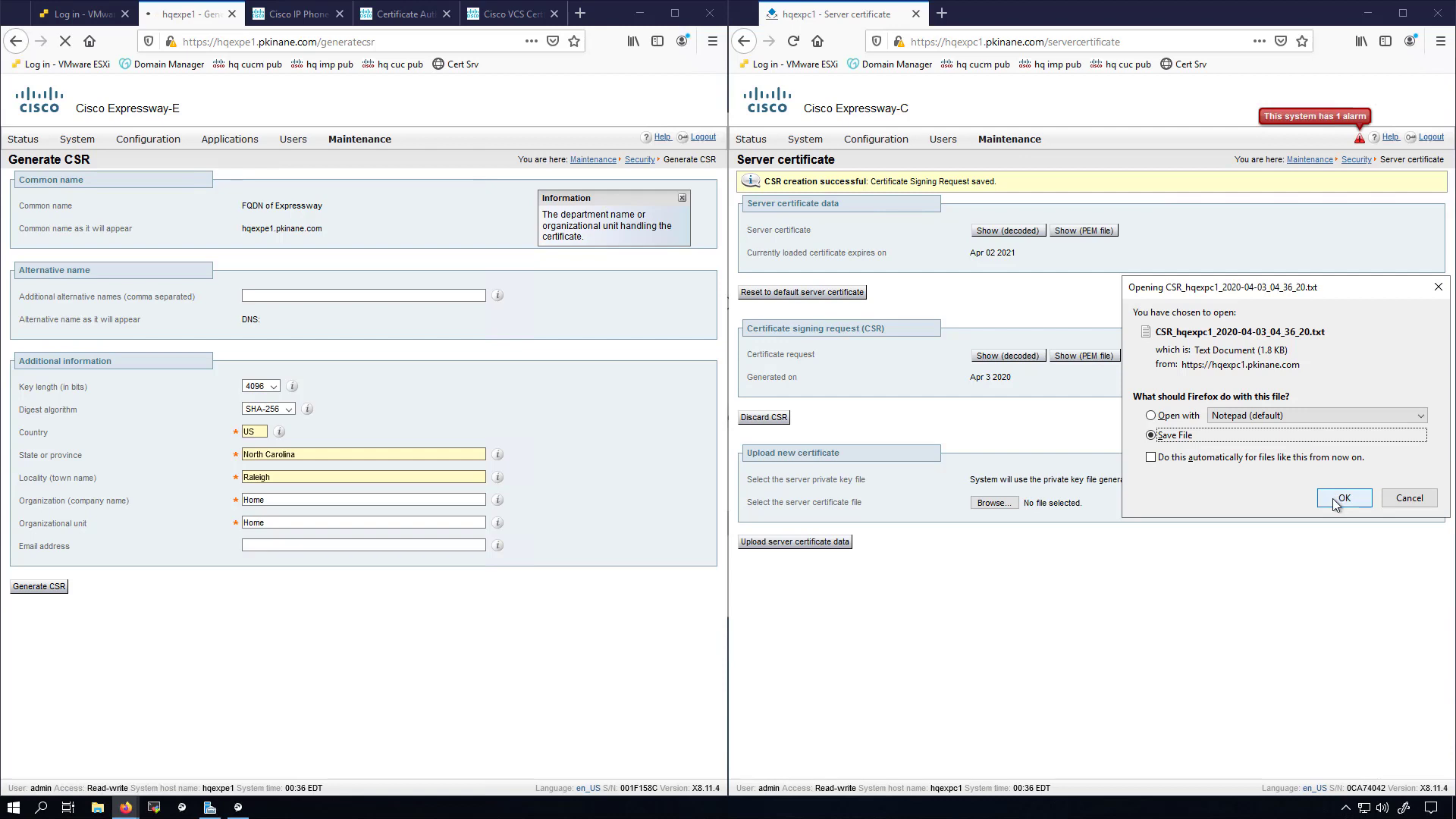
left_click(1341, 497)
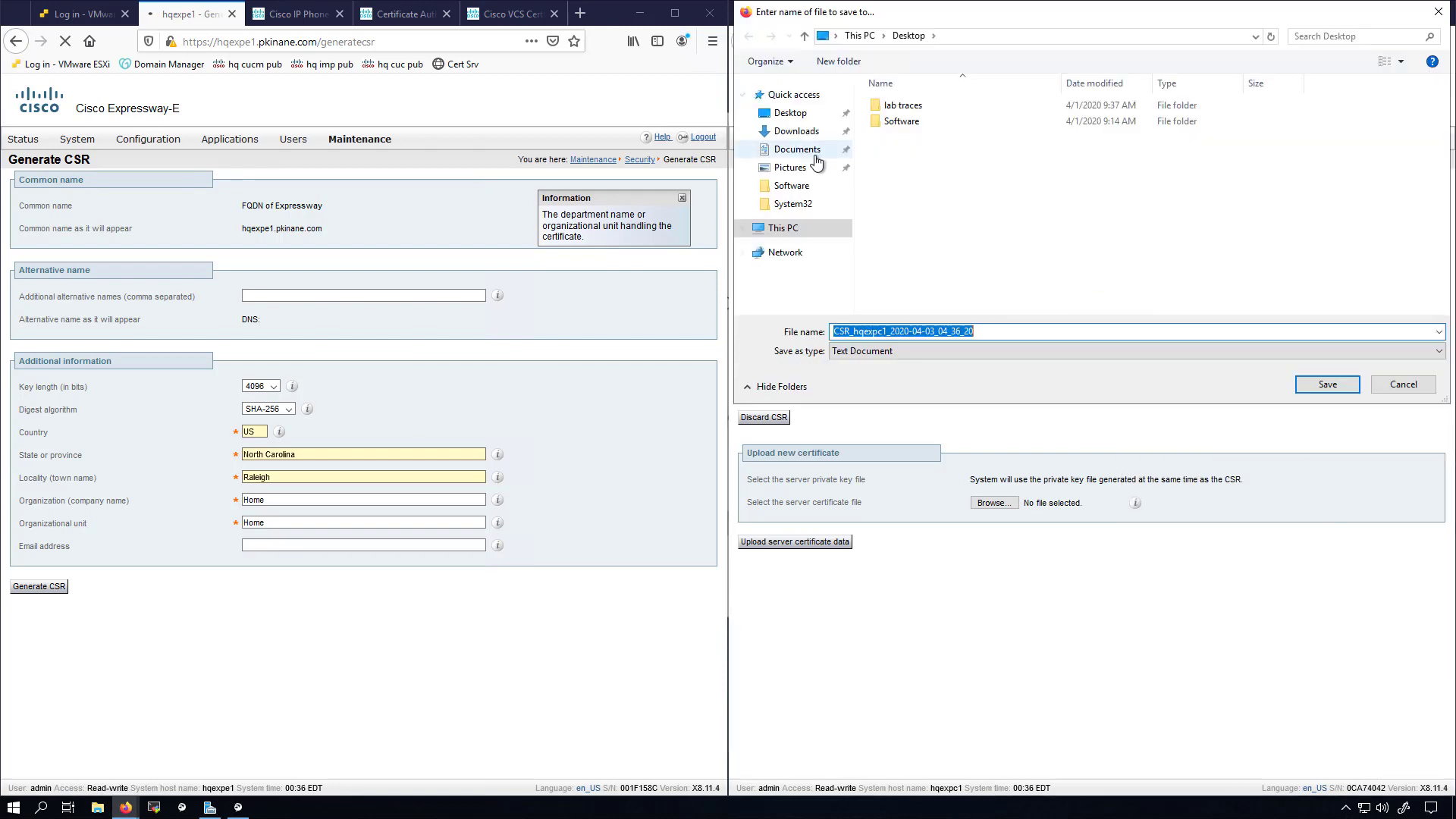
left_click(1325, 384)
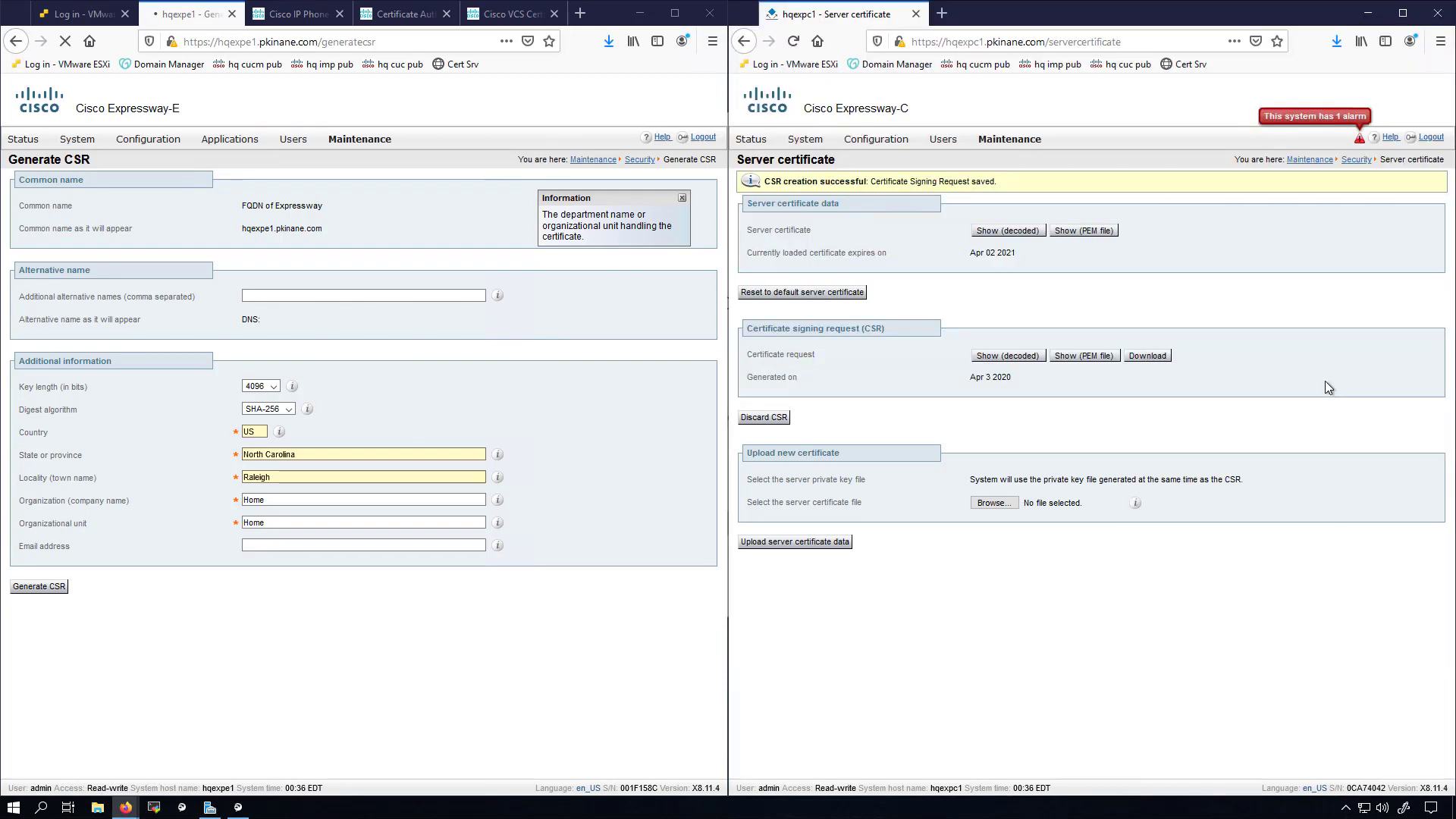
mouse_move(454, 272)
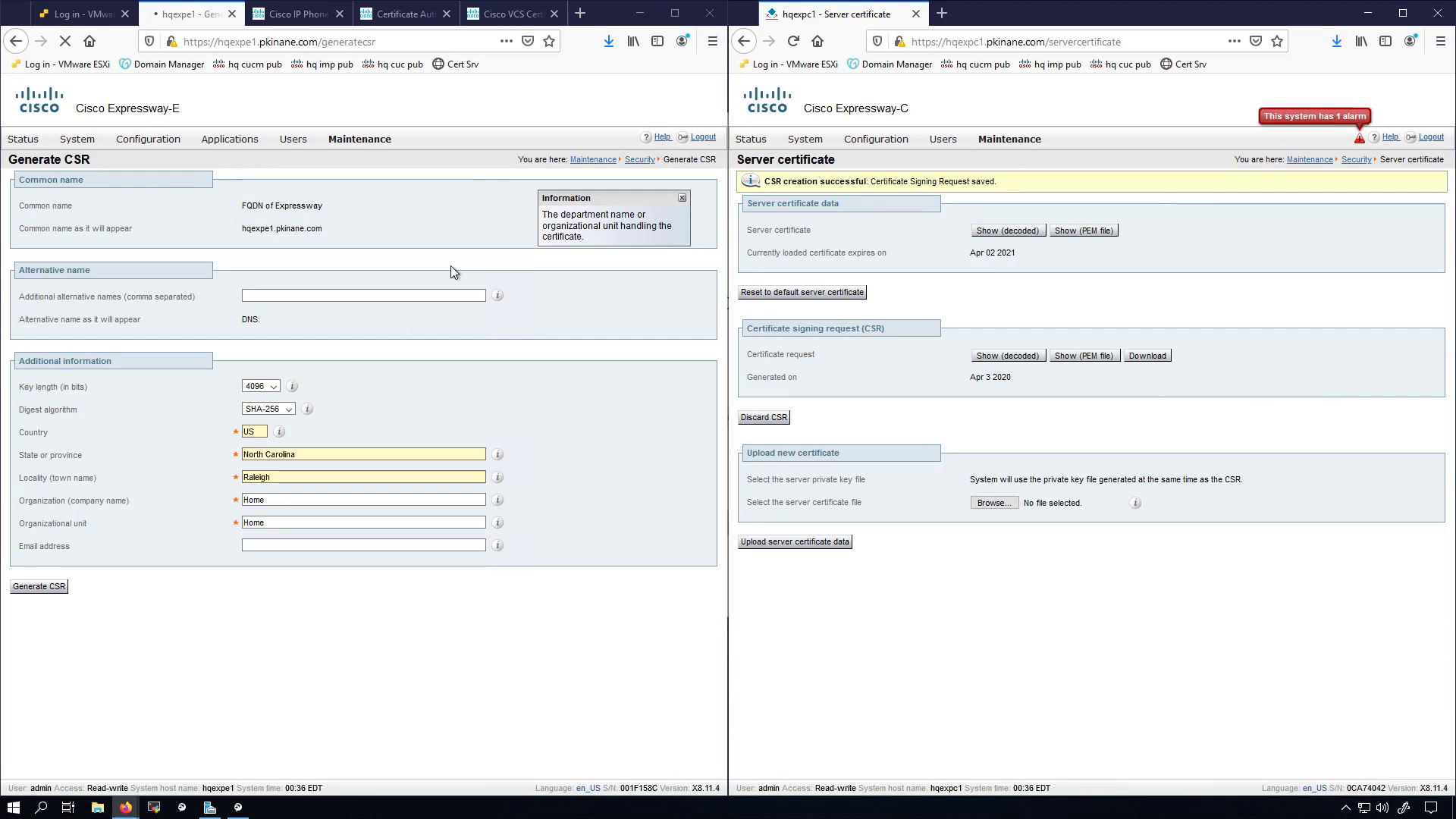
mouse_move(428, 406)
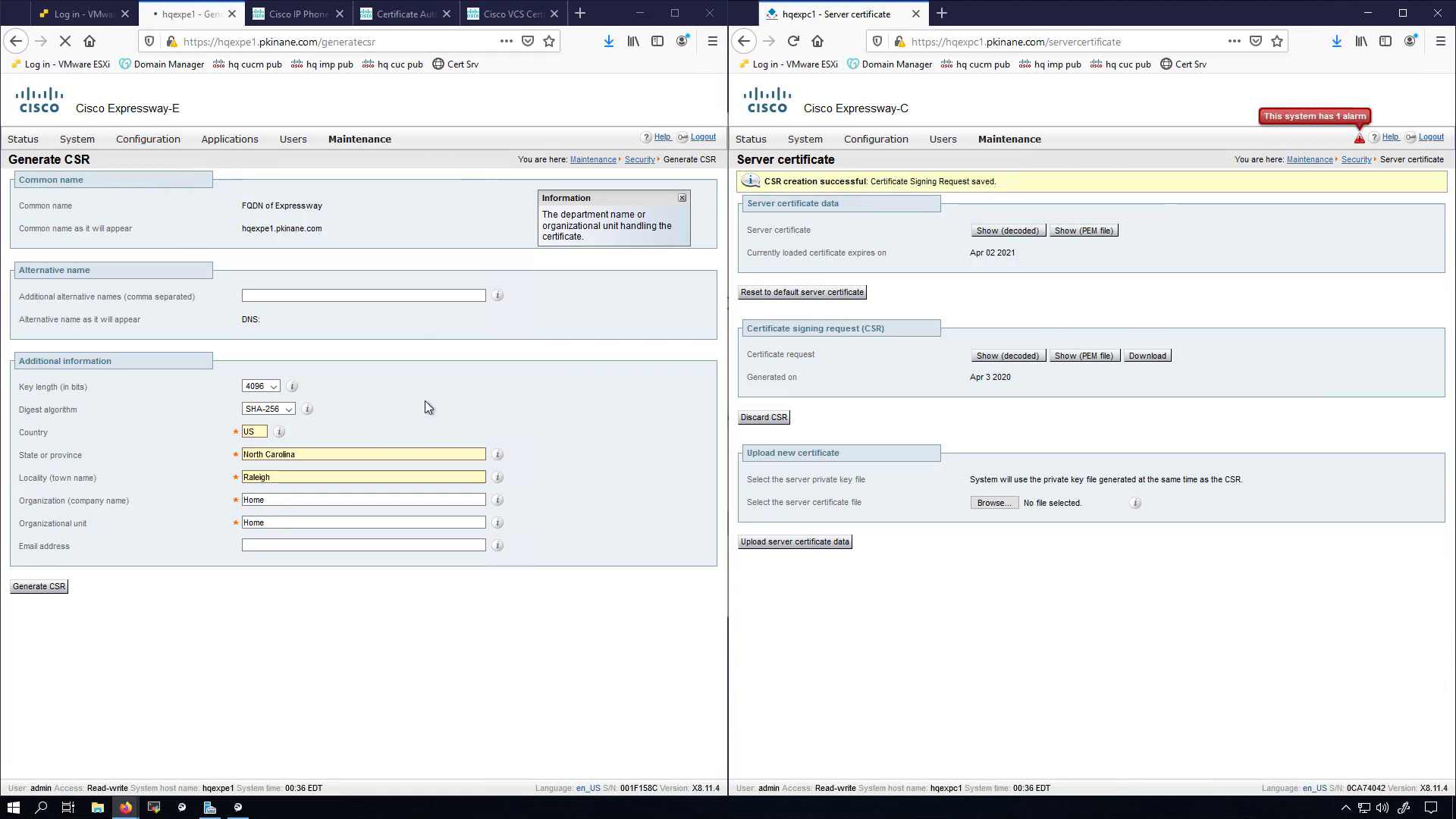
Generate Expressway-E's signing request and download it as a saved file
left_click(39, 585)
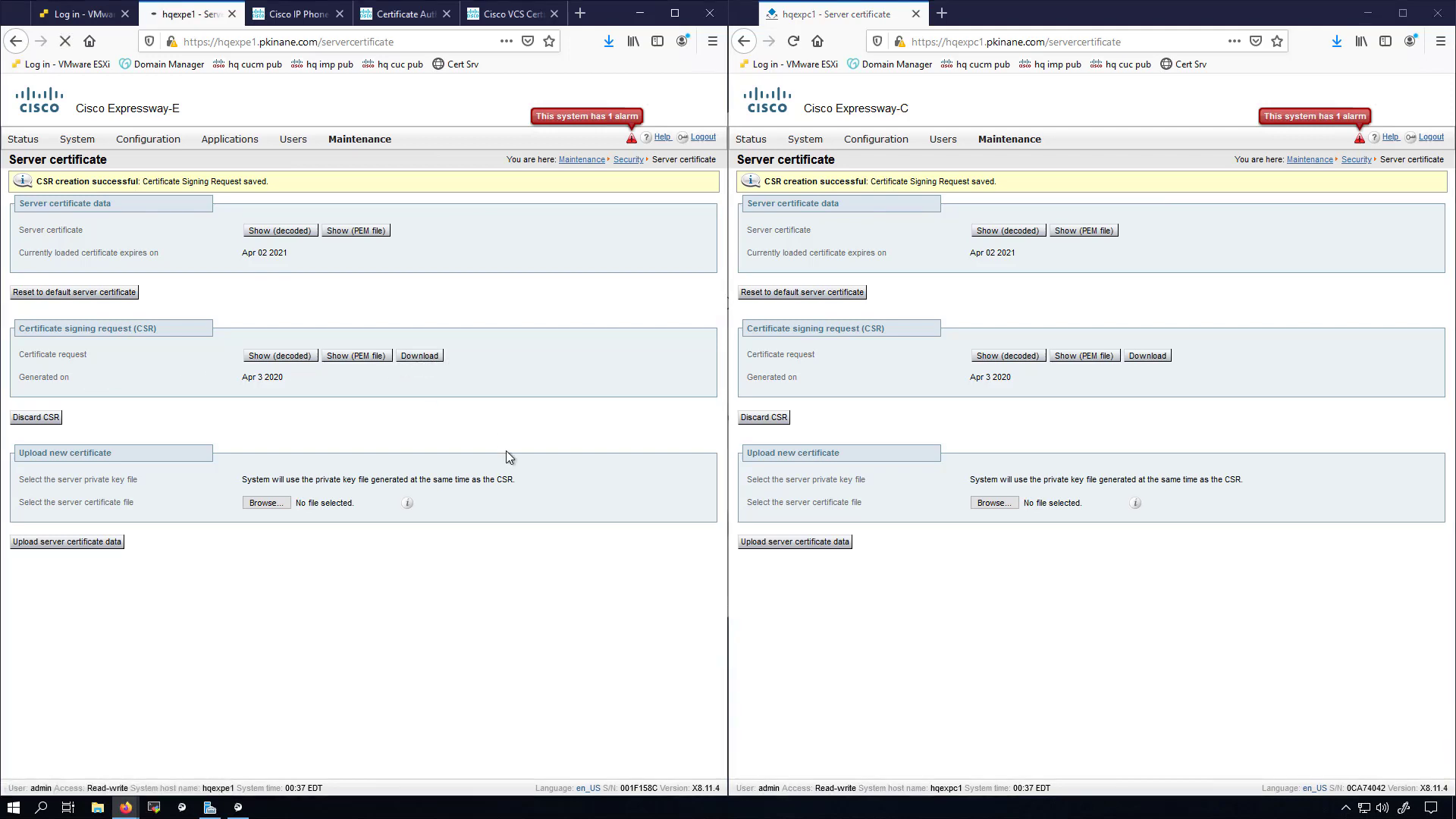
mouse_move(226, 656)
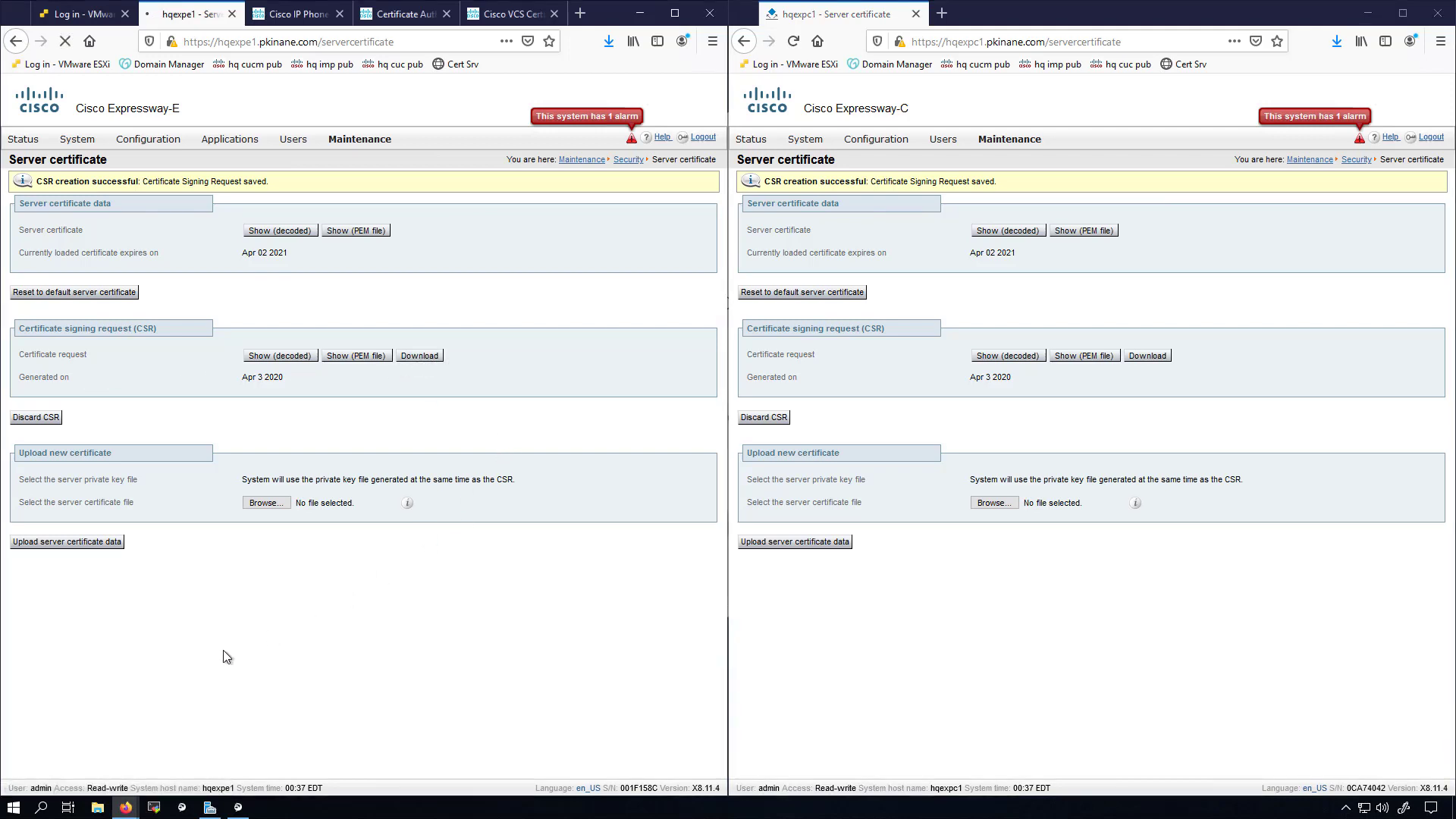
left_click(419, 355)
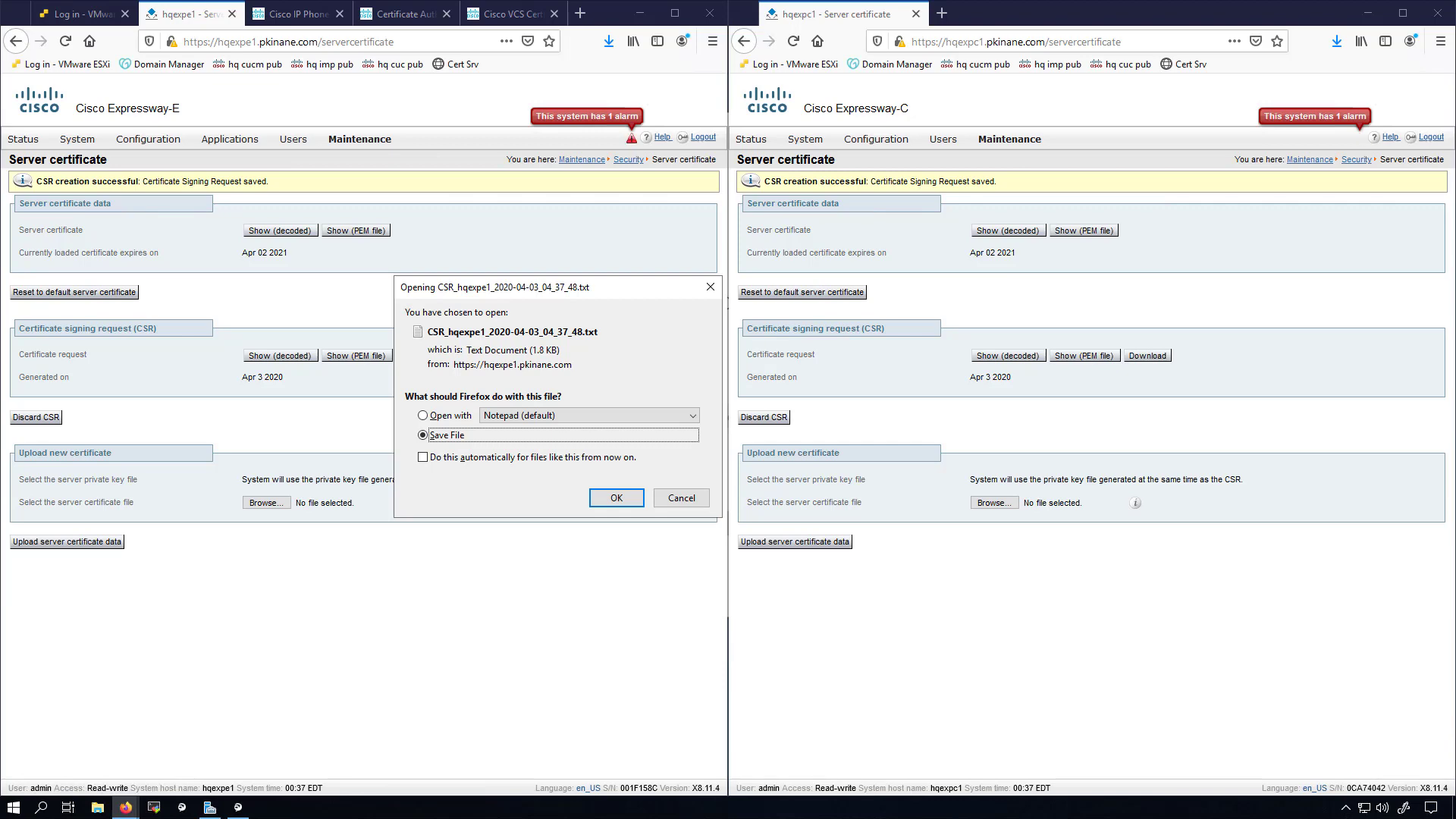
left_click(614, 498)
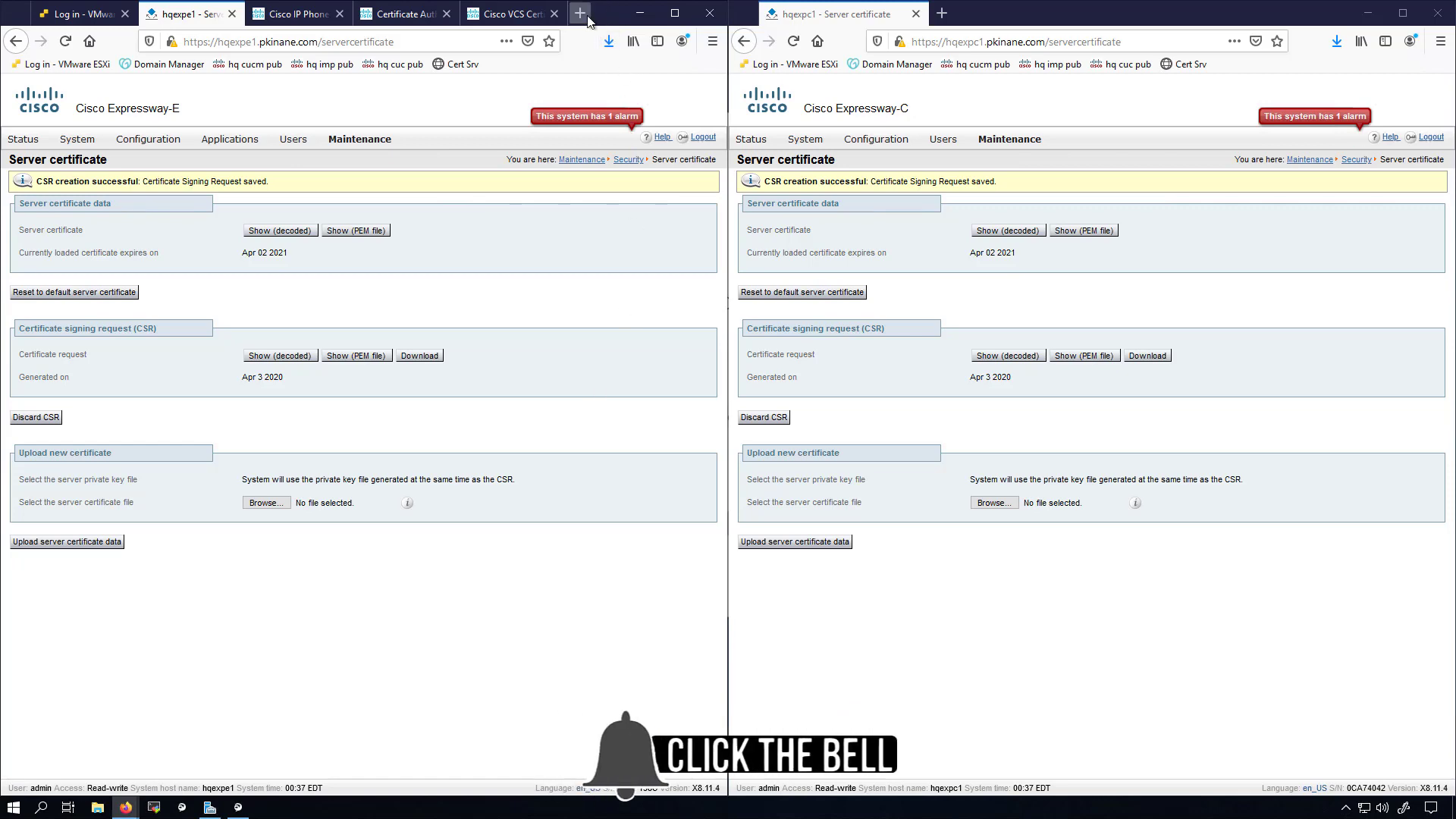
In a new tab go to localhost/certsrv and reach the advanced certificate request form
left_click(577, 14)
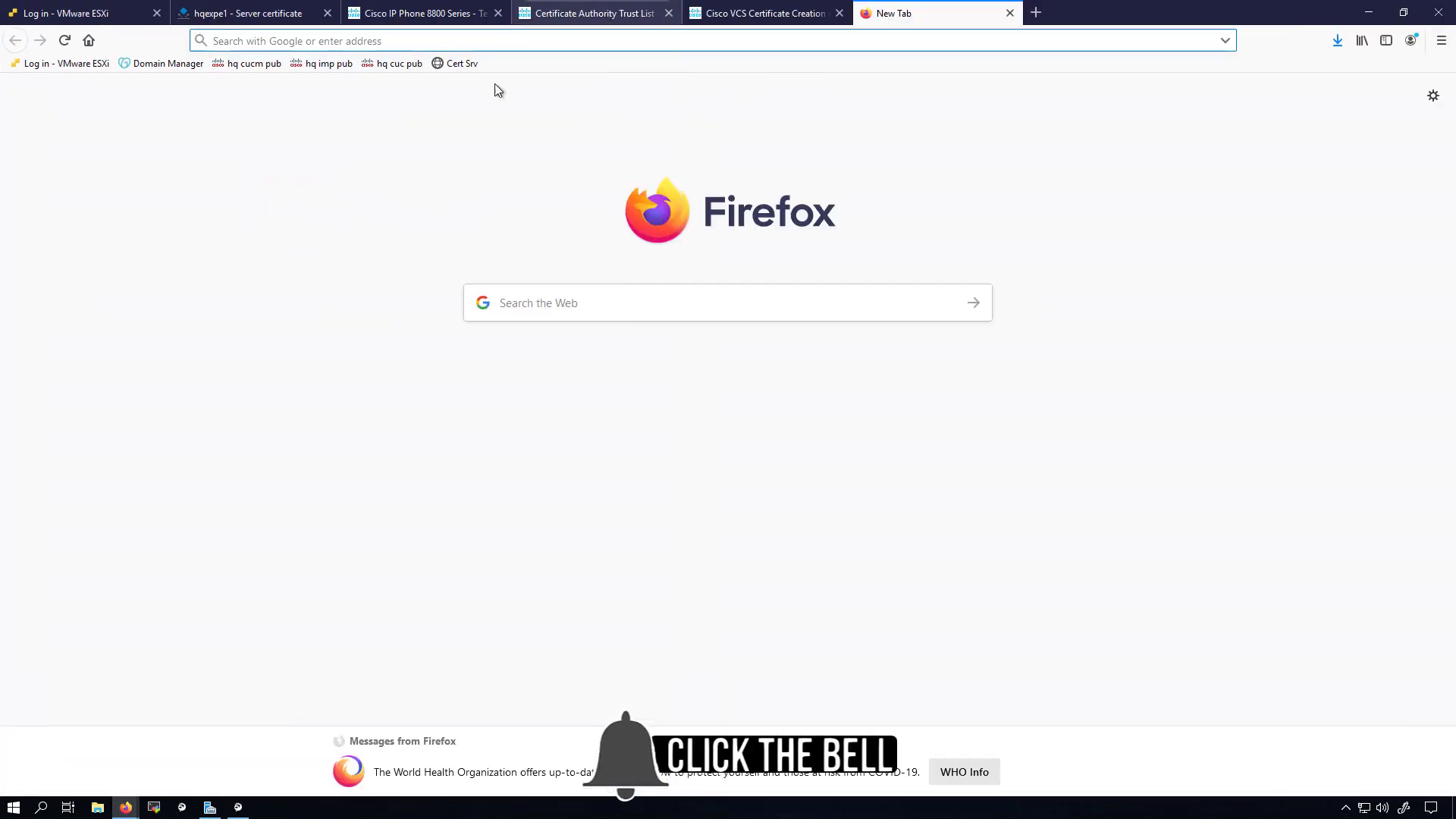
type("localhost/certsrv/")
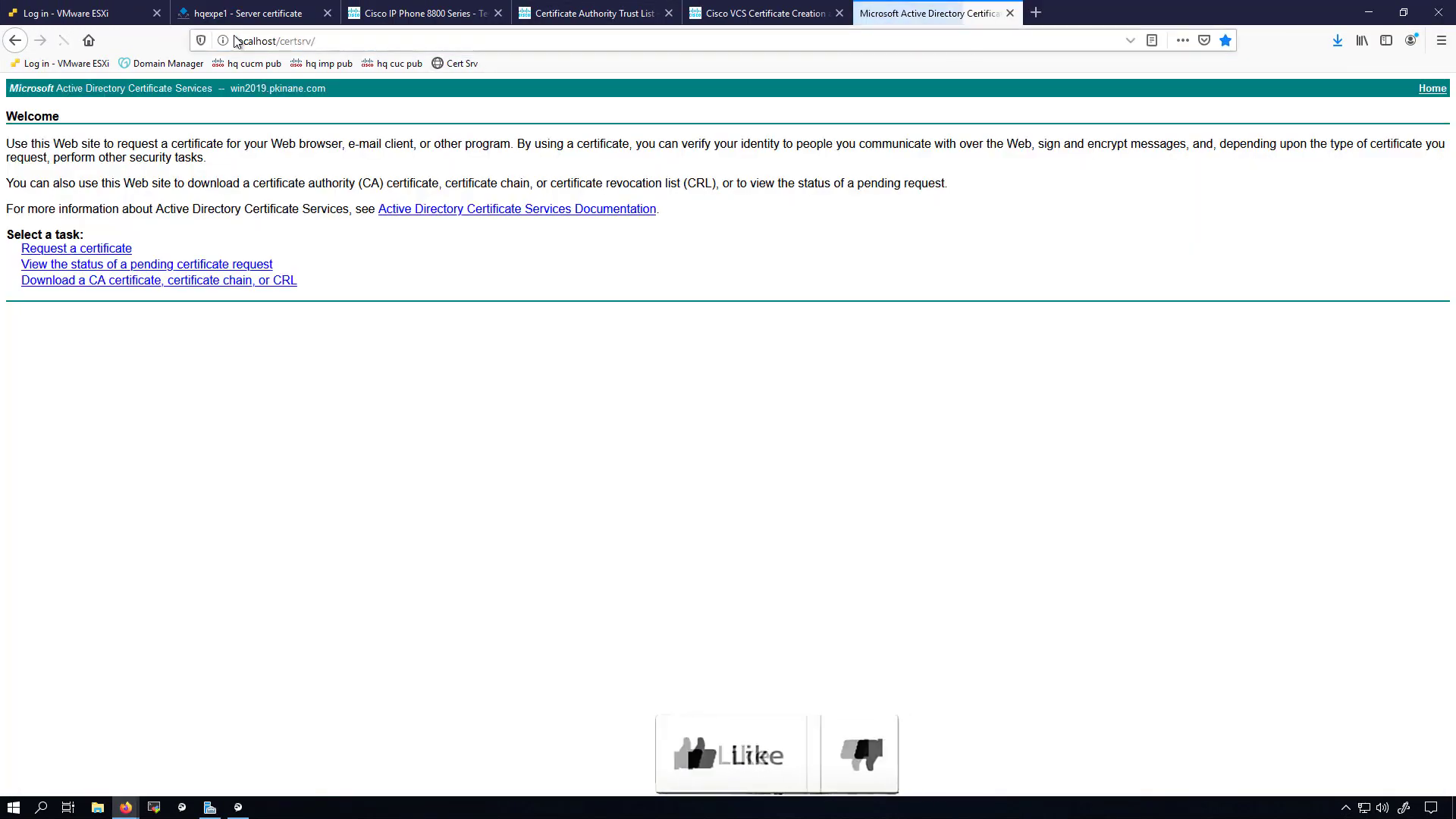
left_click(270, 39)
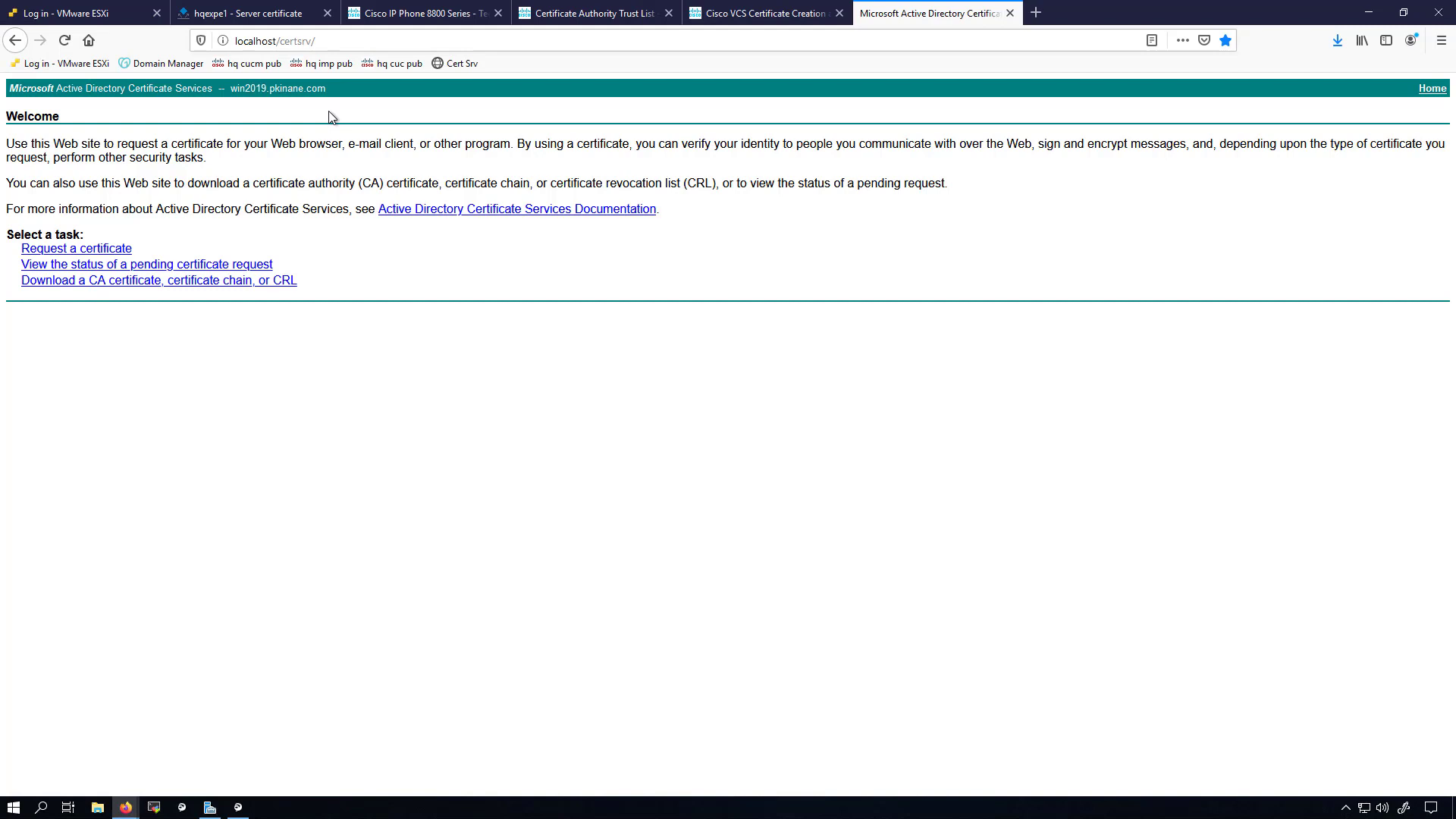
mouse_move(293, 123)
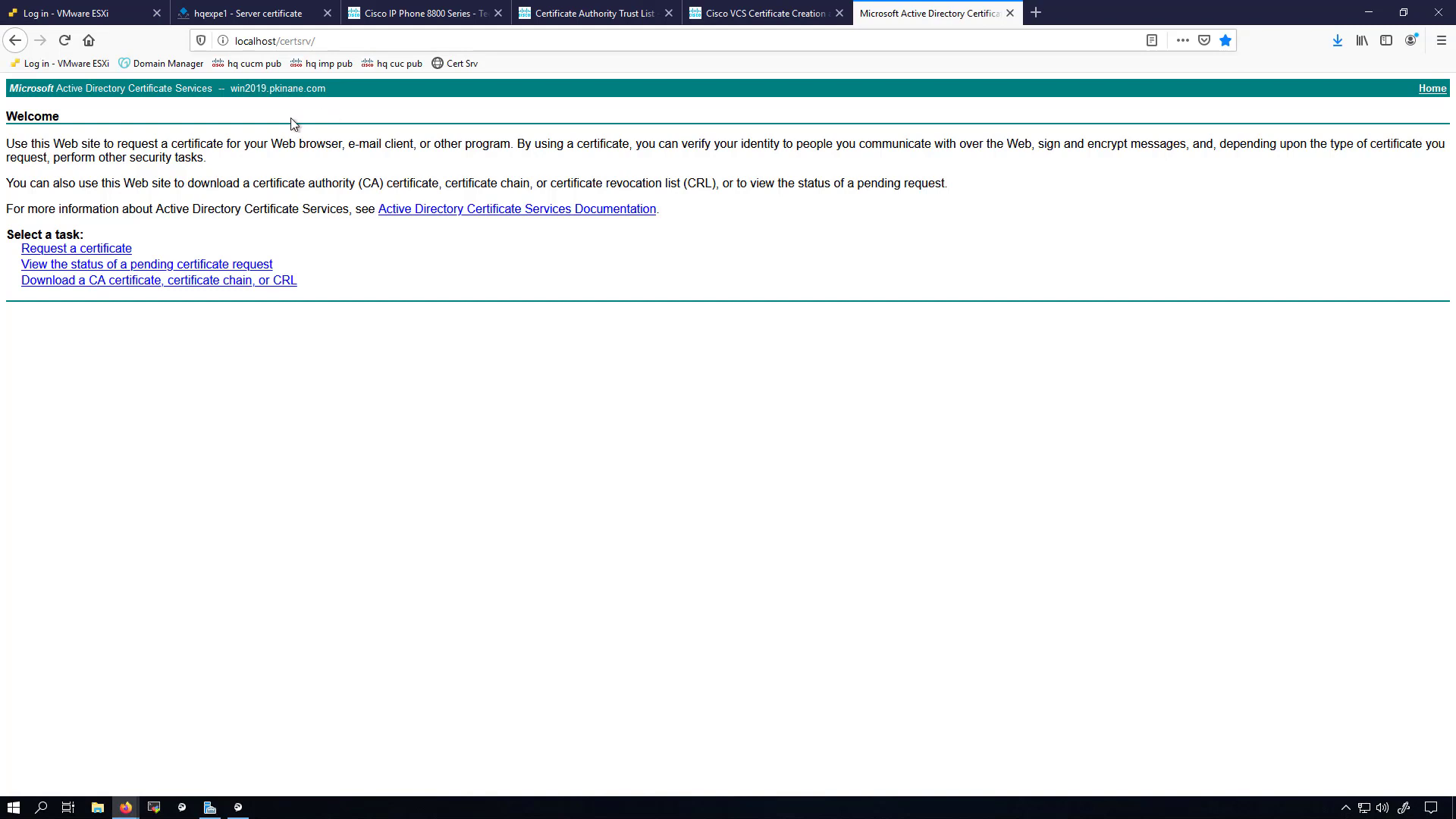
mouse_move(171, 264)
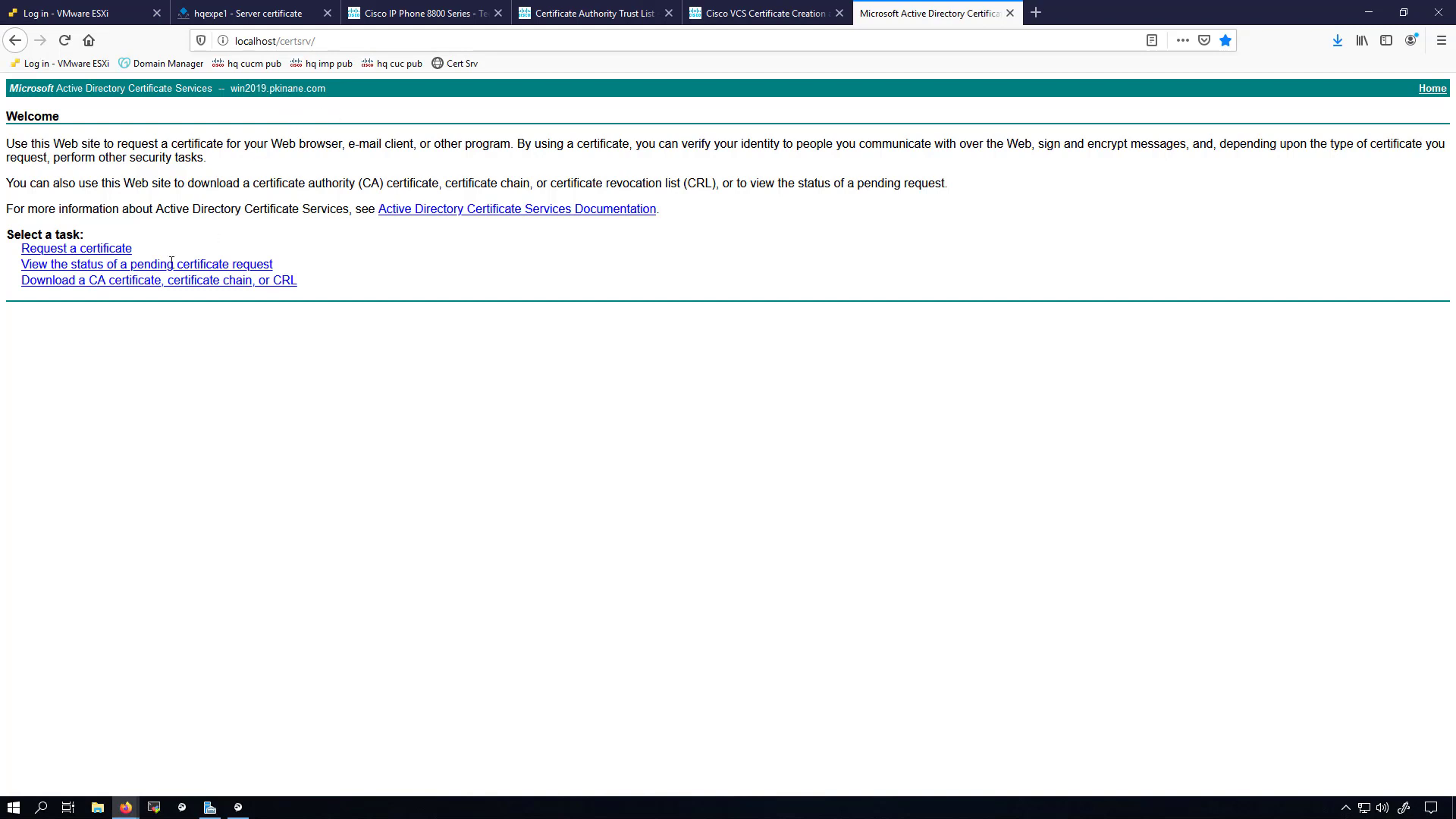
left_click(76, 247)
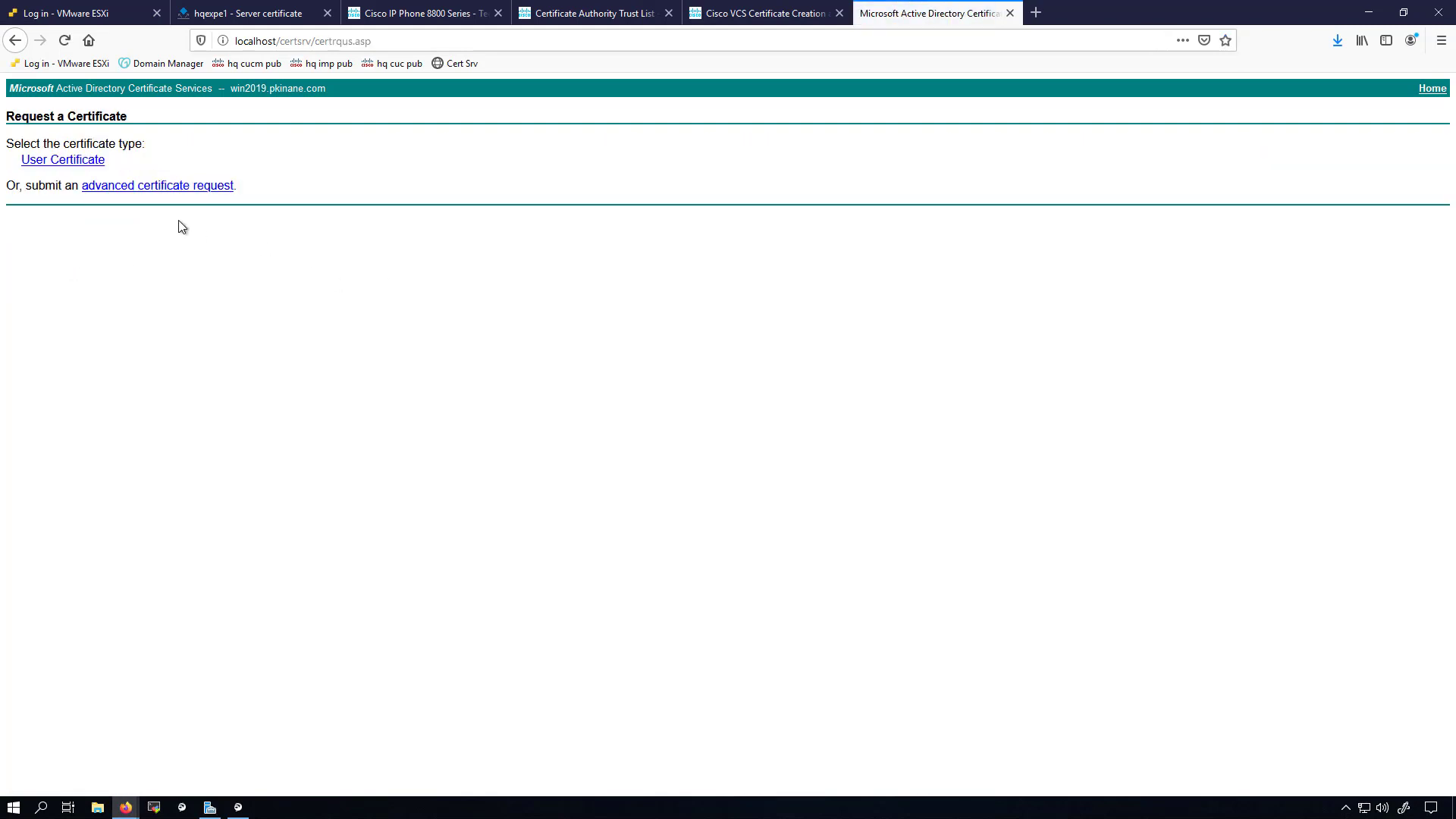
left_click(156, 185)
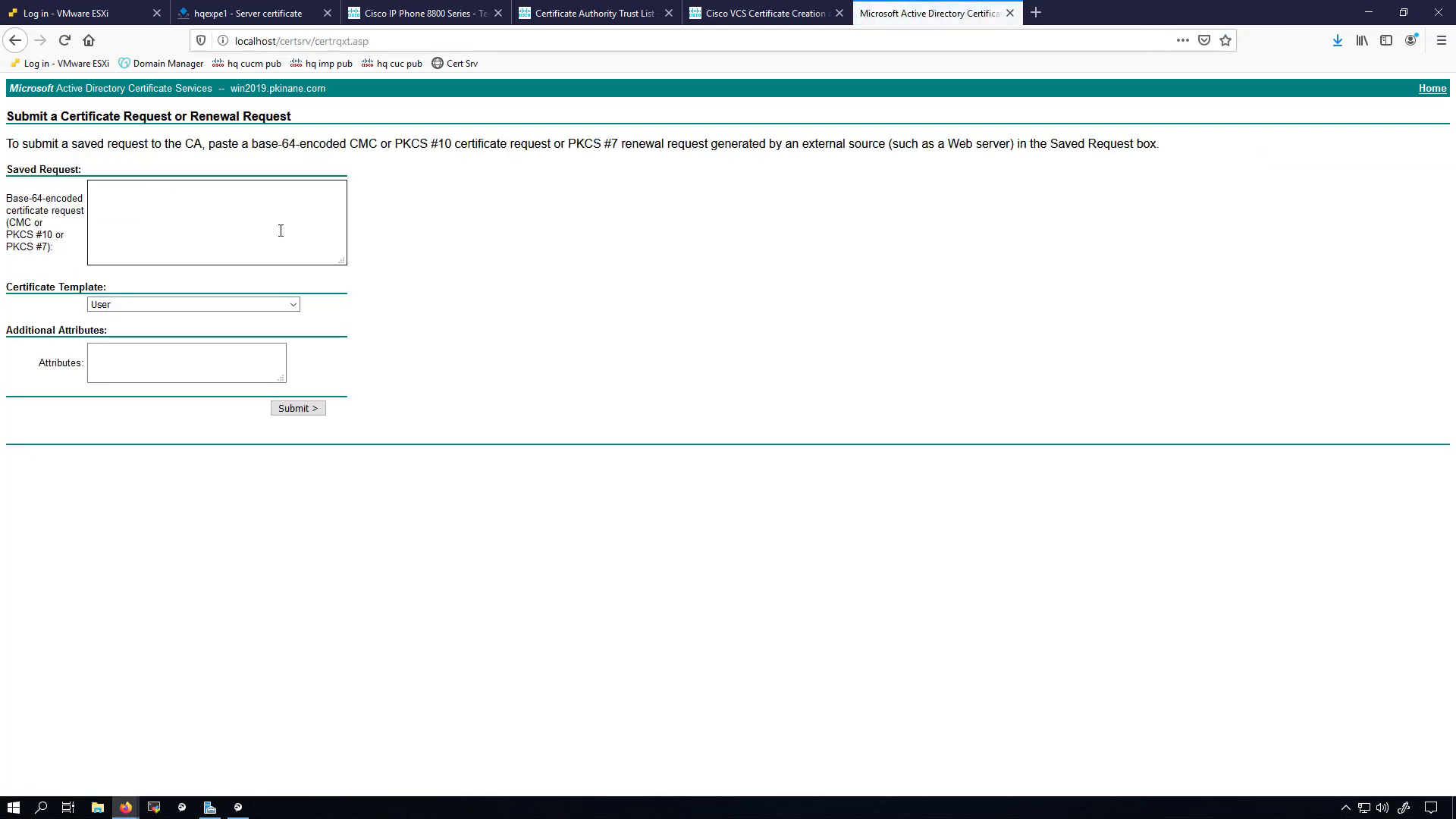
mouse_move(508, 394)
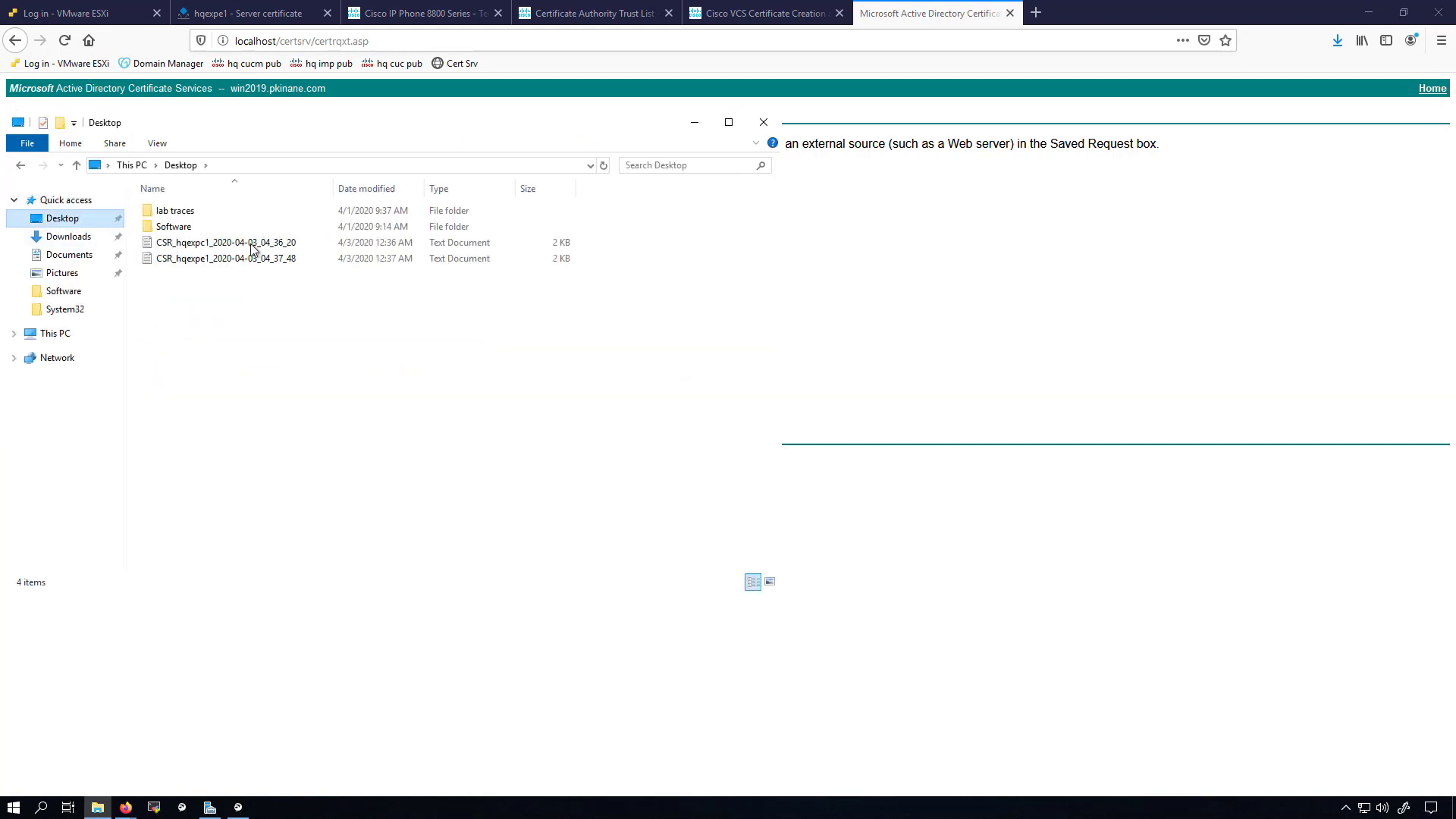
Open the hqexpc1 CSR file from the Desktop in Notepad++ and copy all its text
left_click(224, 243)
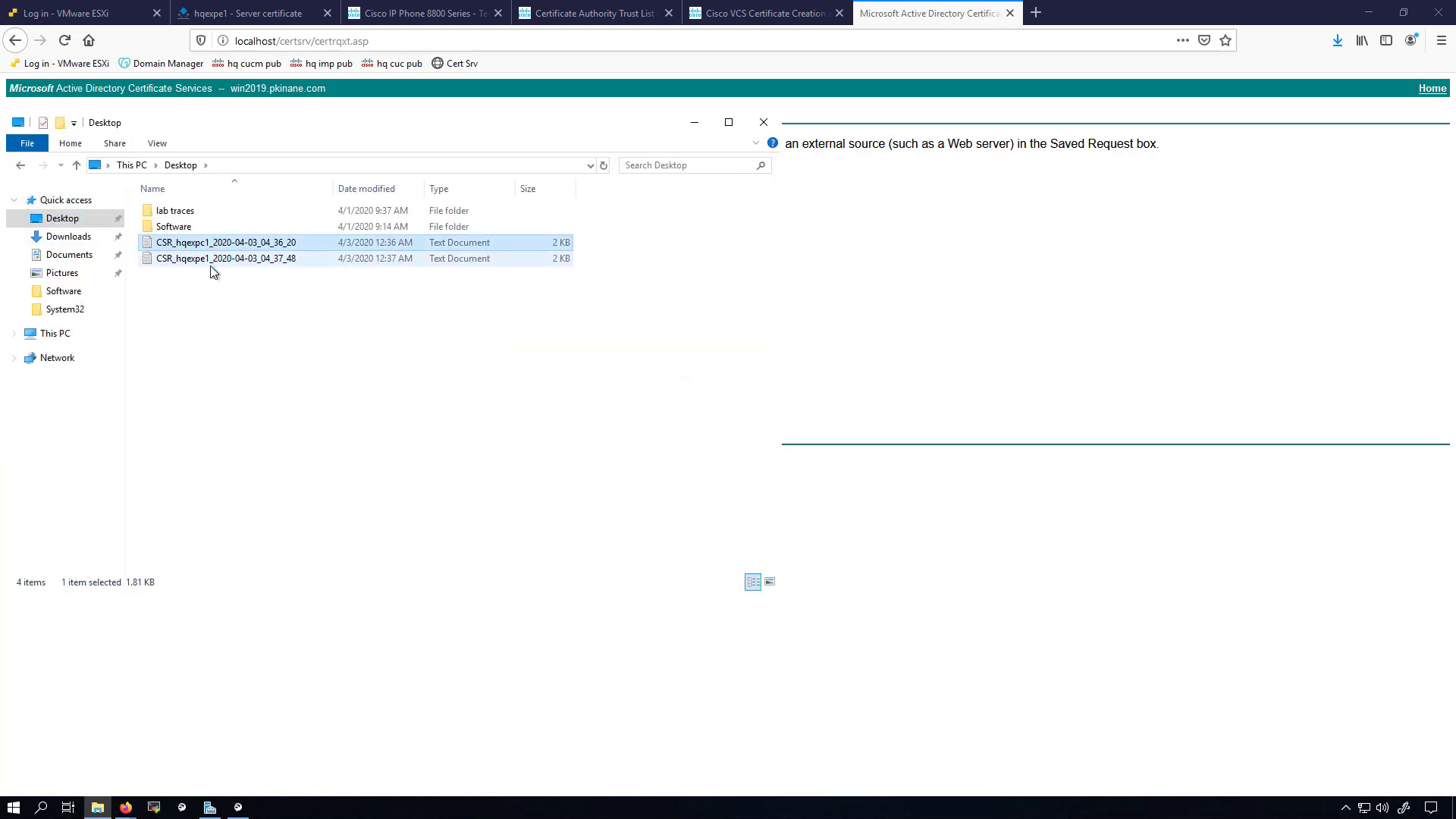
left_click(225, 243)
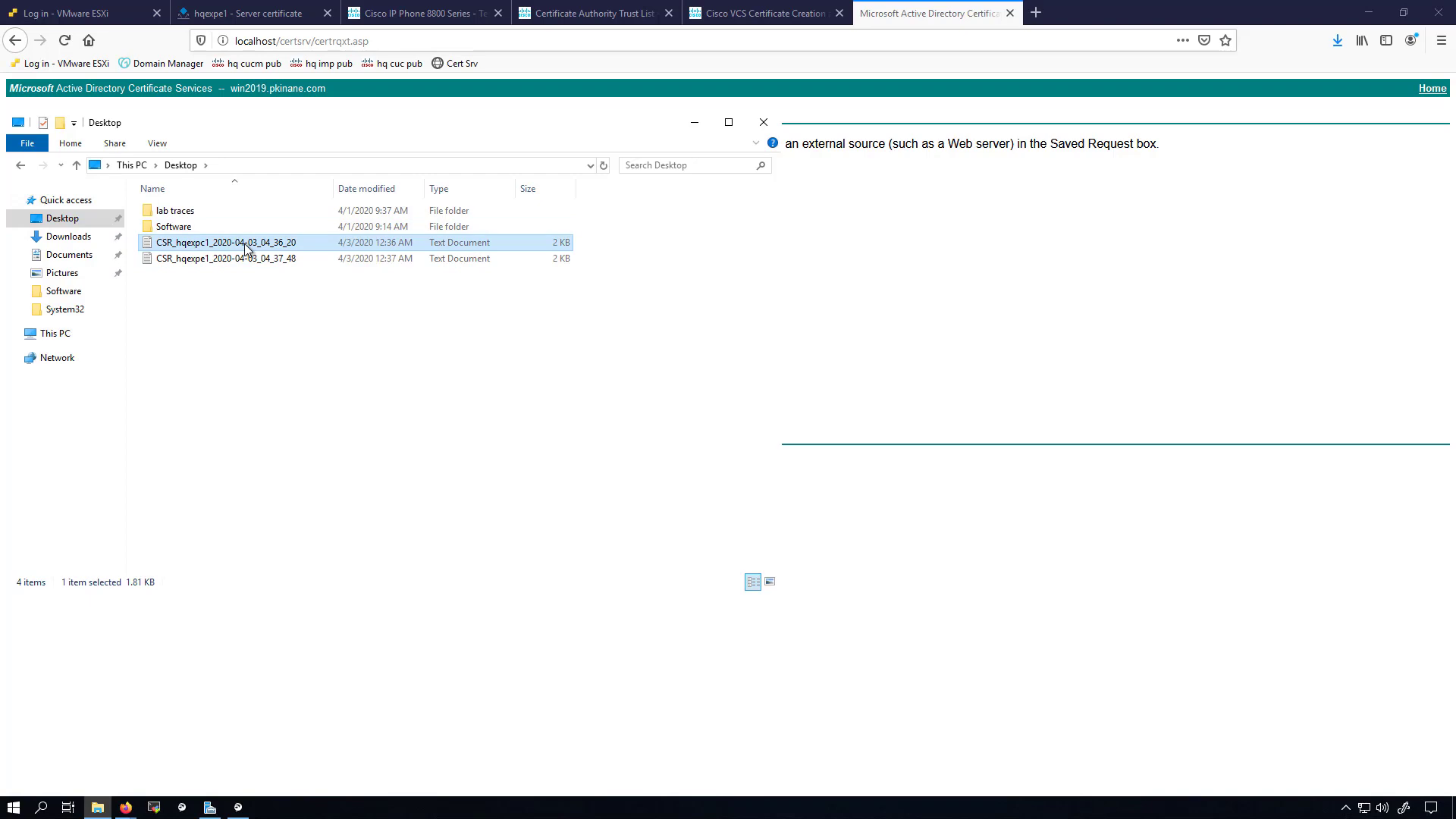
right_click(225, 242)
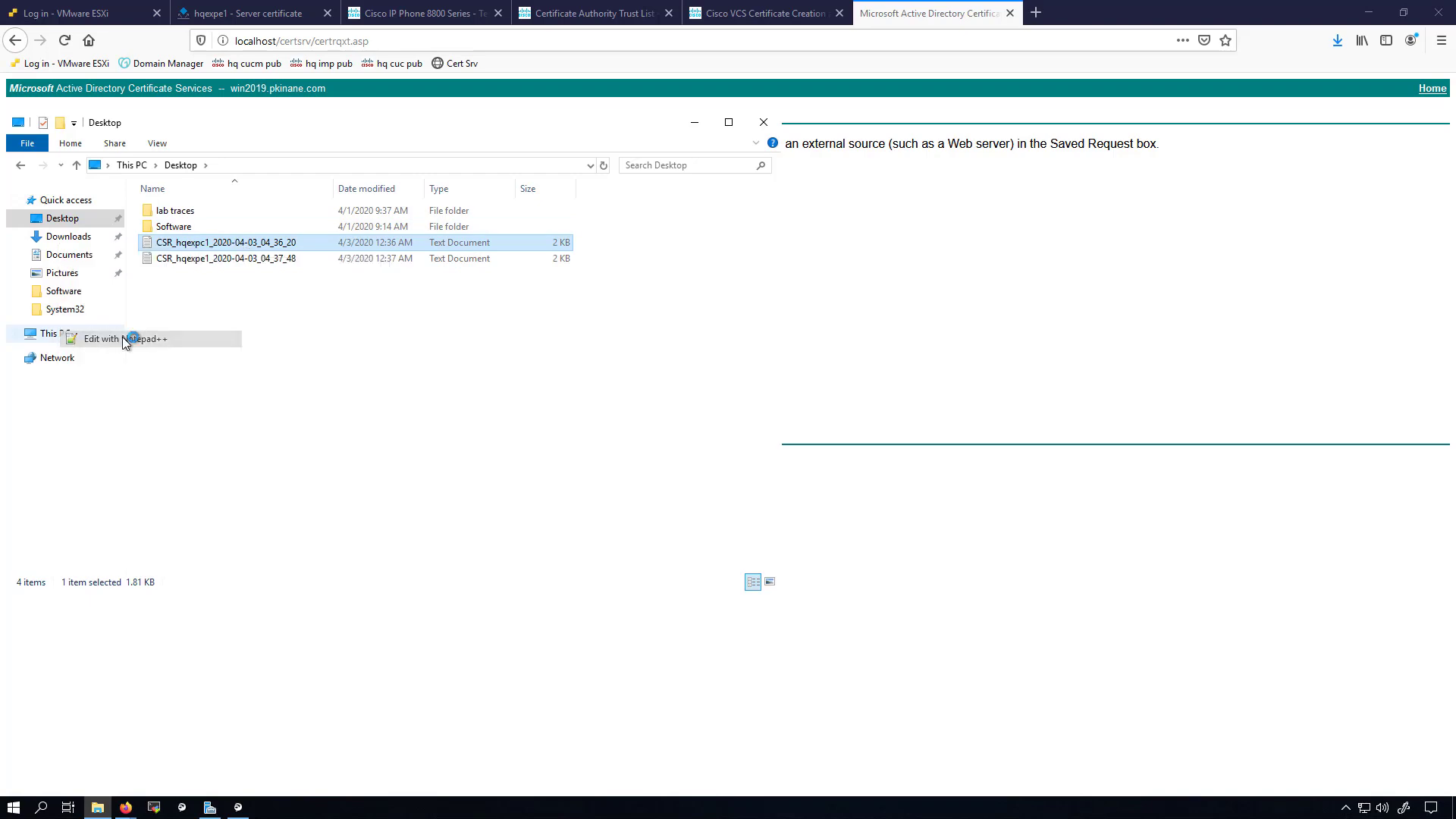
left_click(123, 338)
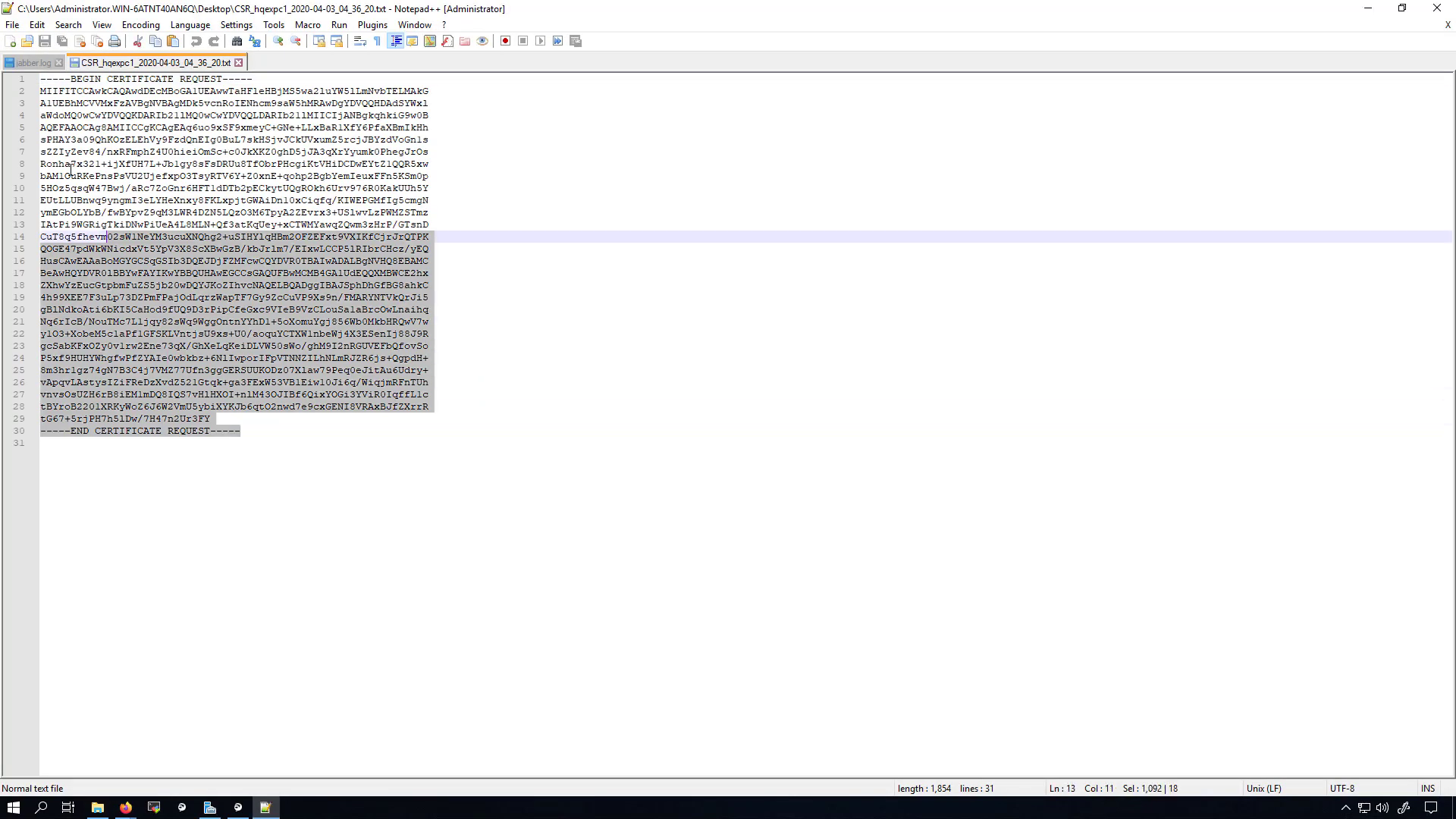
key("ctrl+a")
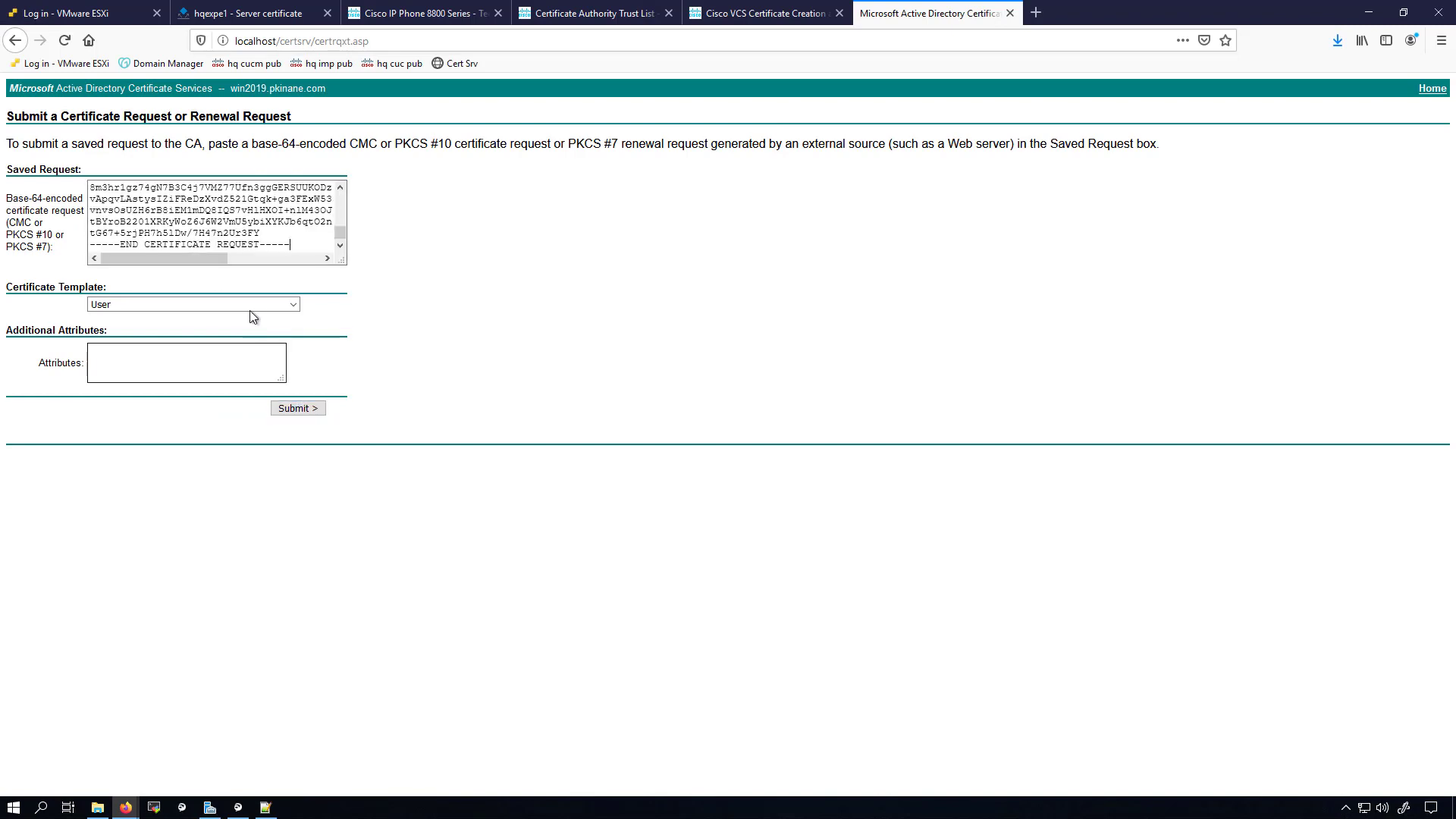
Submit the pasted request under the Expressway Template and choose Base 64 encoded for download
left_click(192, 303)
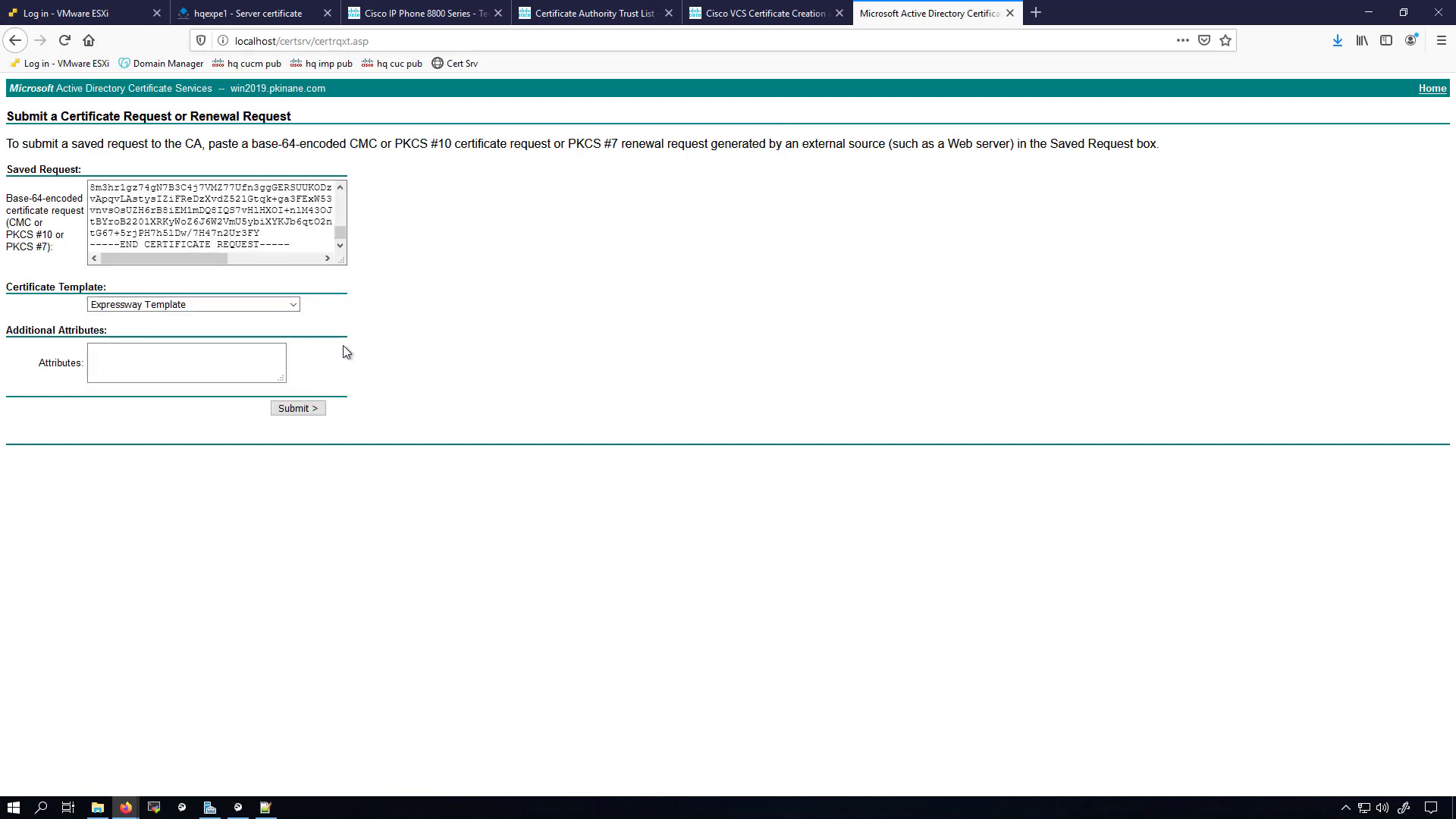
left_click(297, 408)
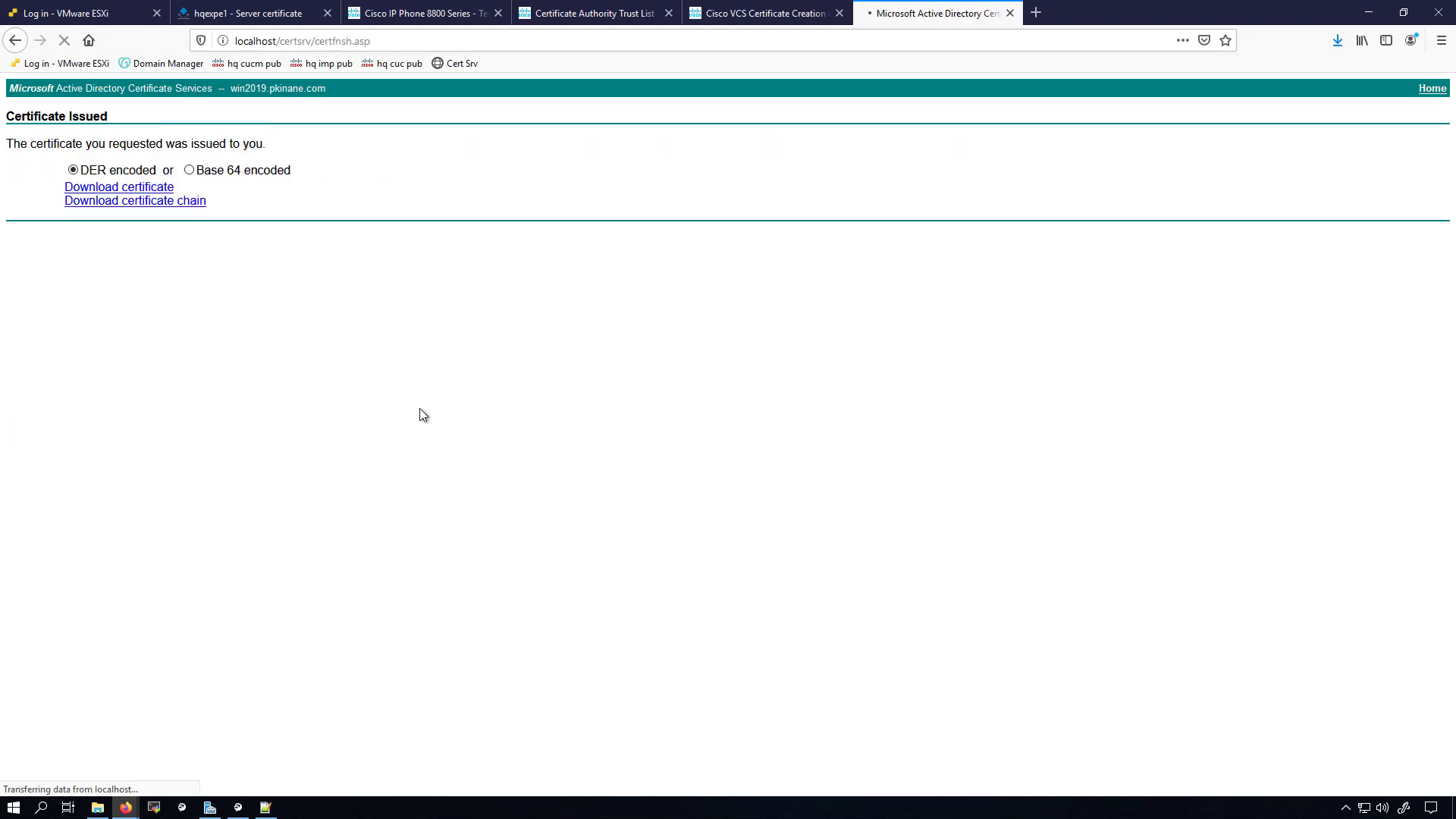
left_click(188, 170)
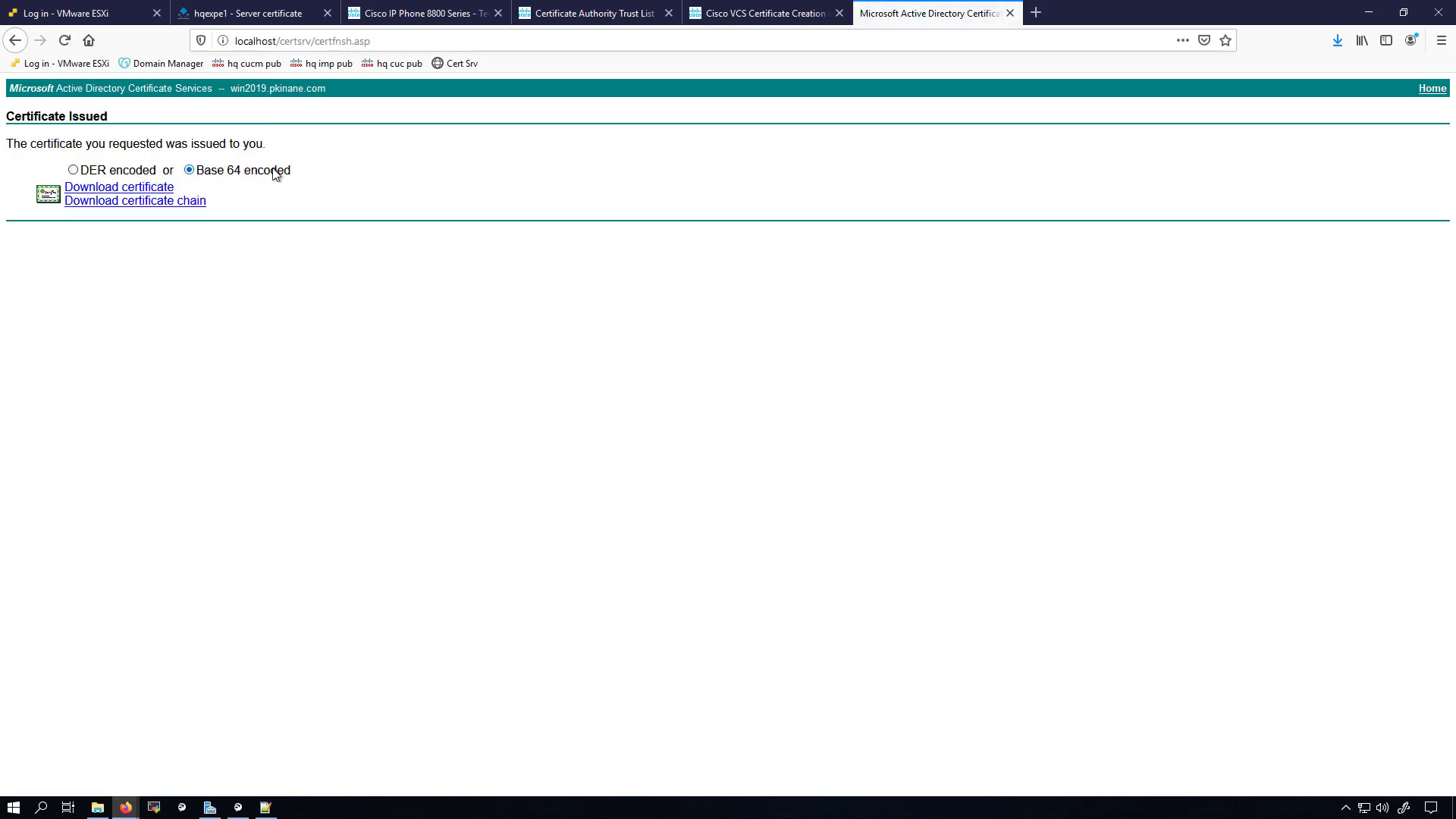
mouse_move(135, 174)
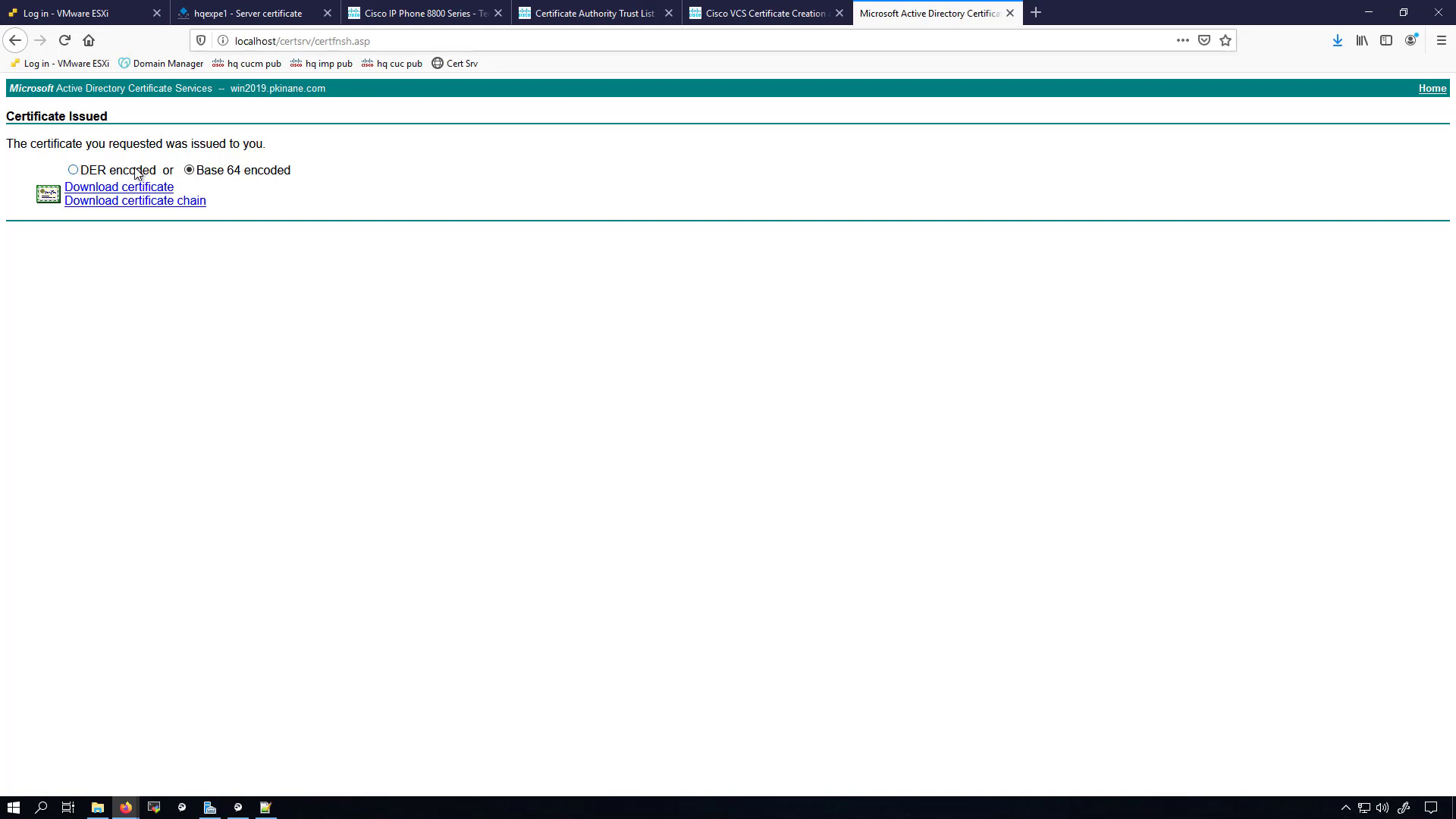
mouse_move(429, 250)
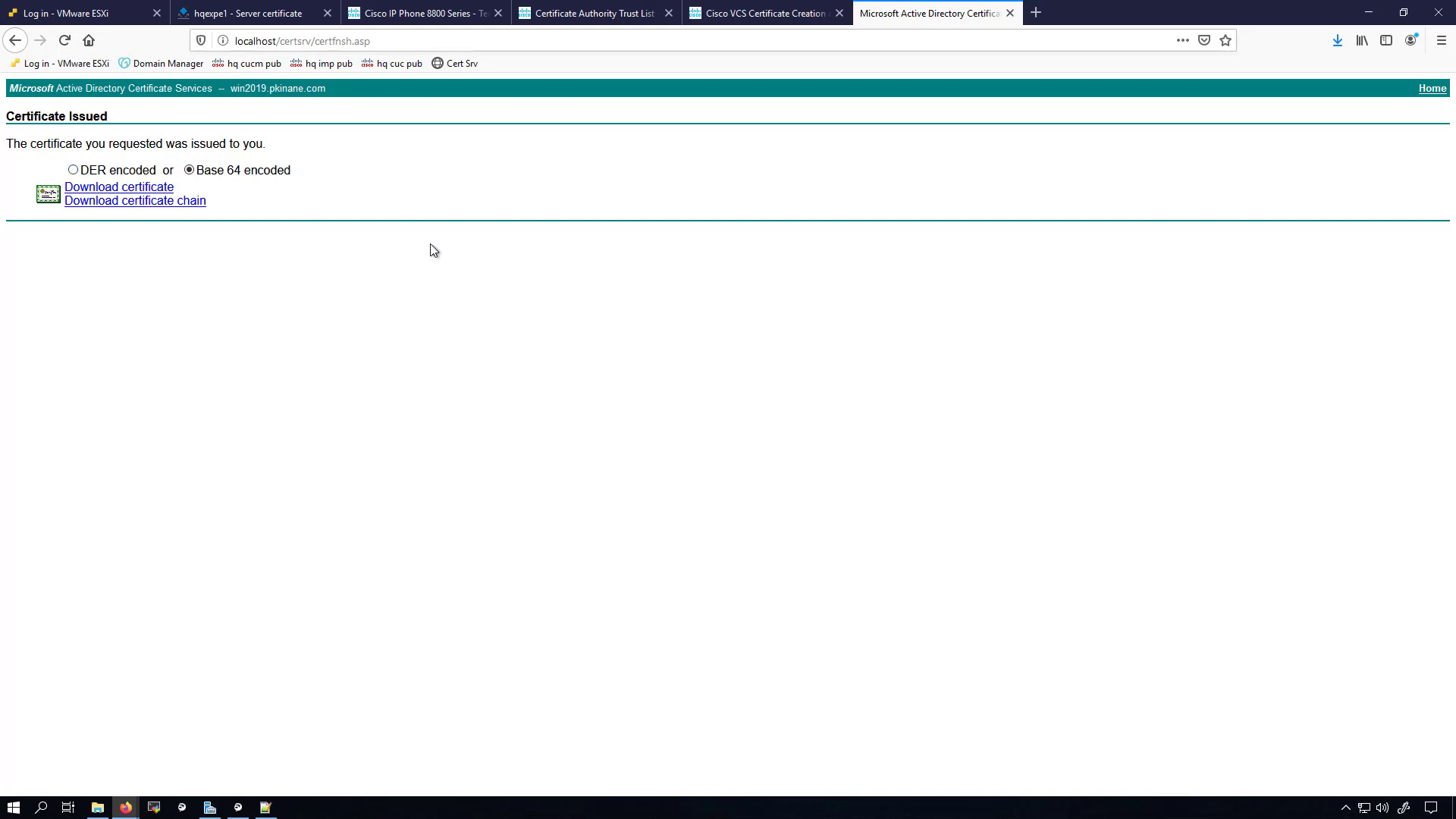
mouse_move(350, 285)
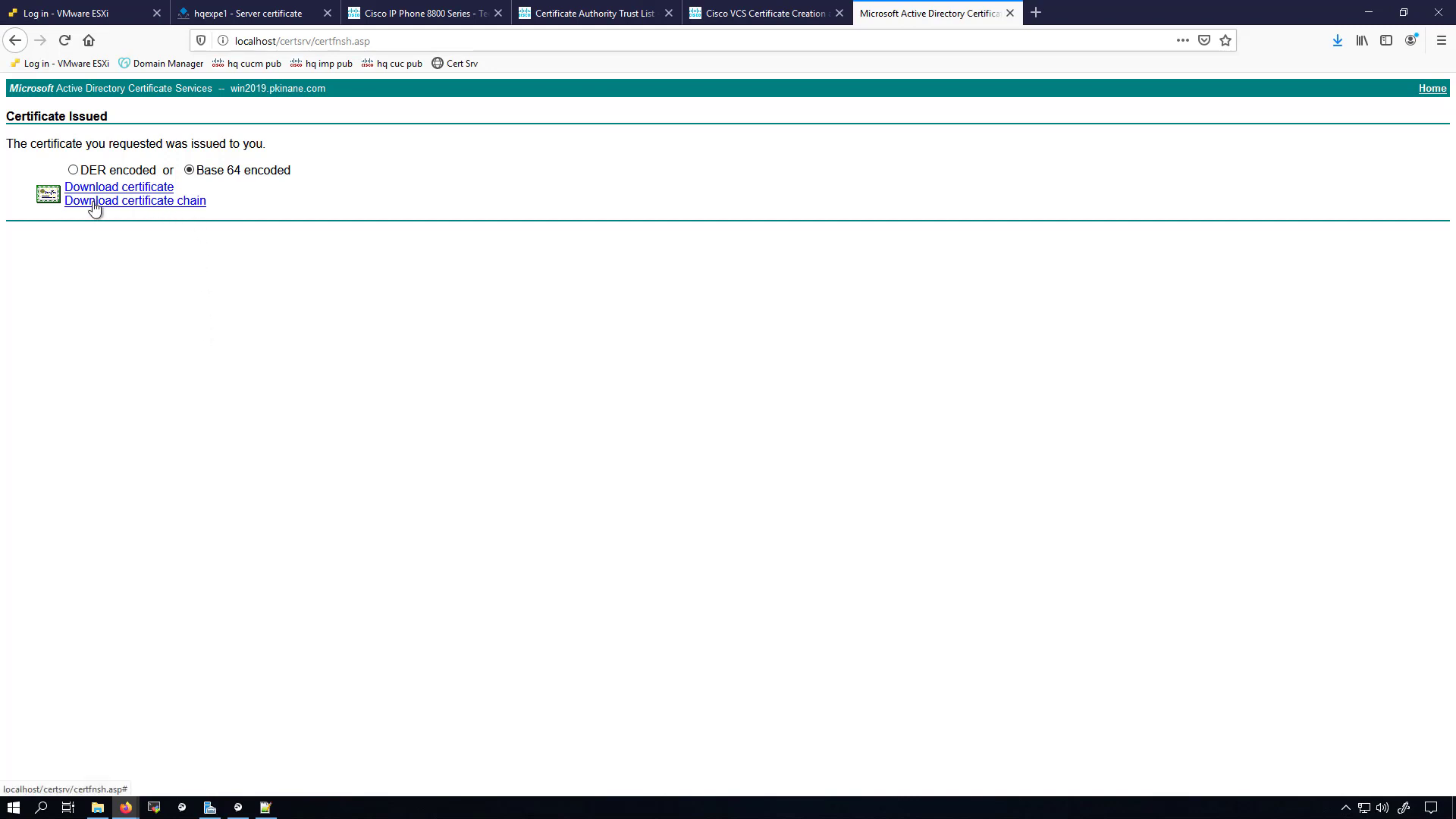
Download the issued certificate chain and save it to the Desktop as 'exp c cert chain' p7b
left_click(135, 200)
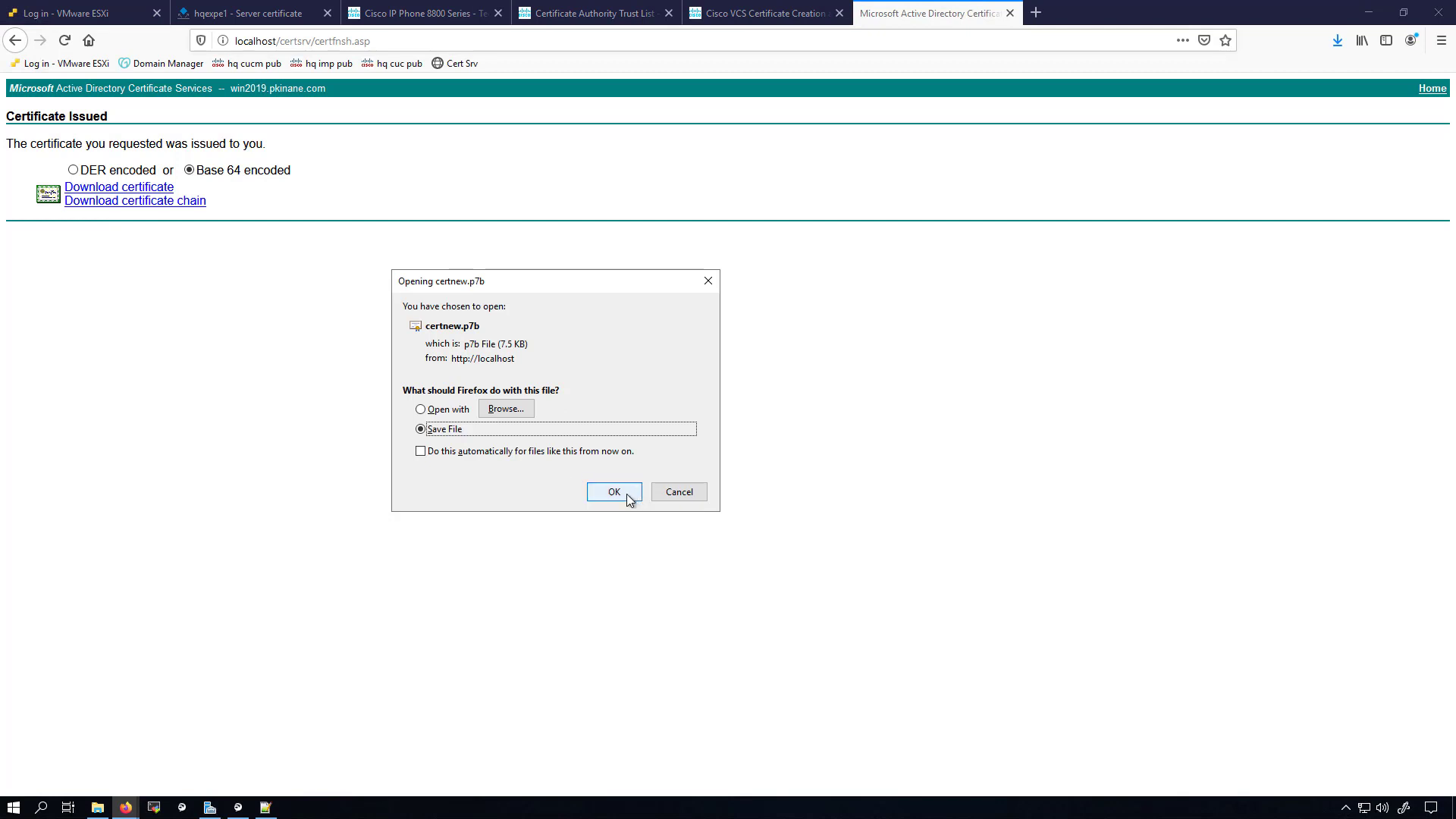
left_click(613, 492)
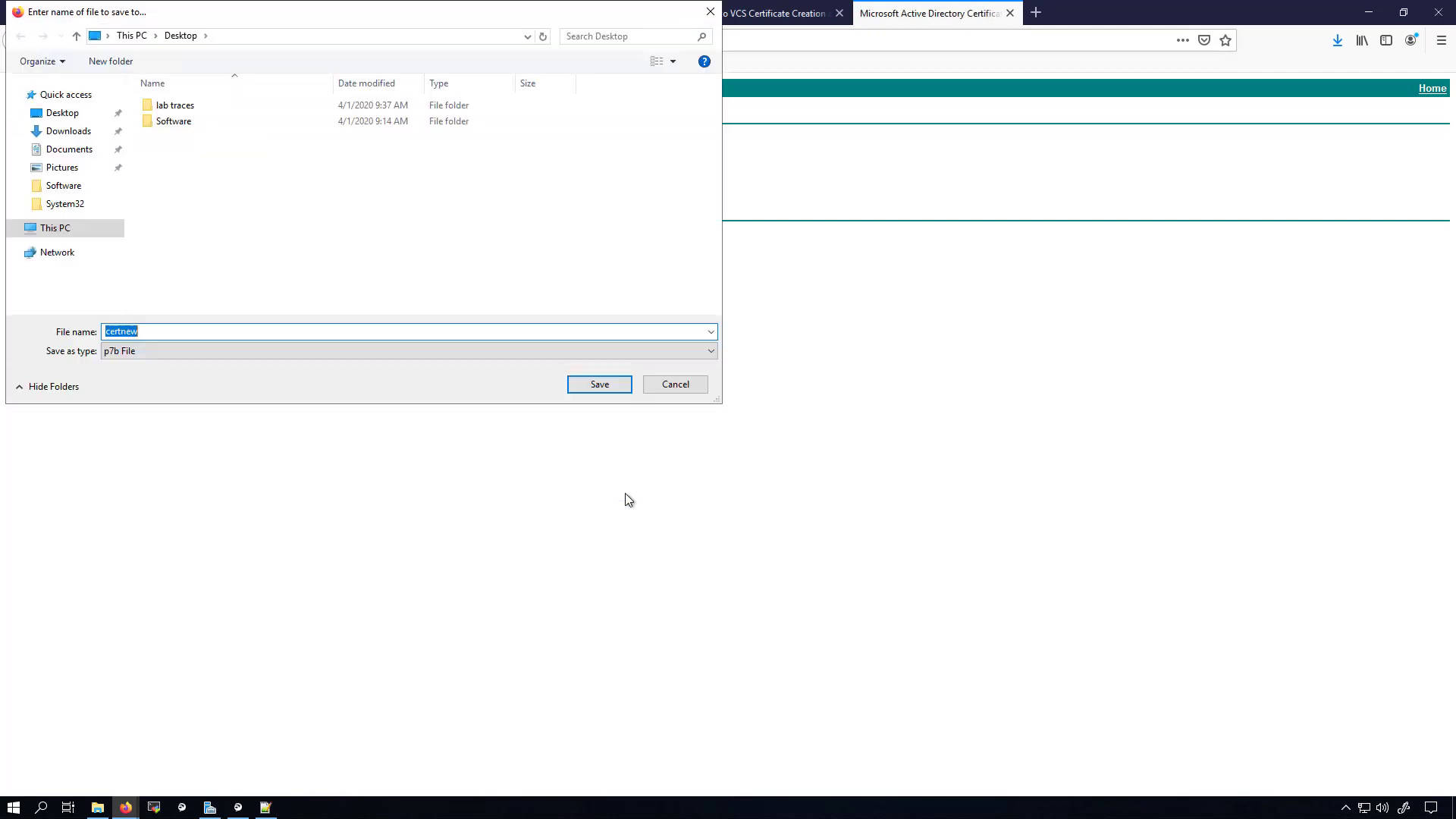
type("e")
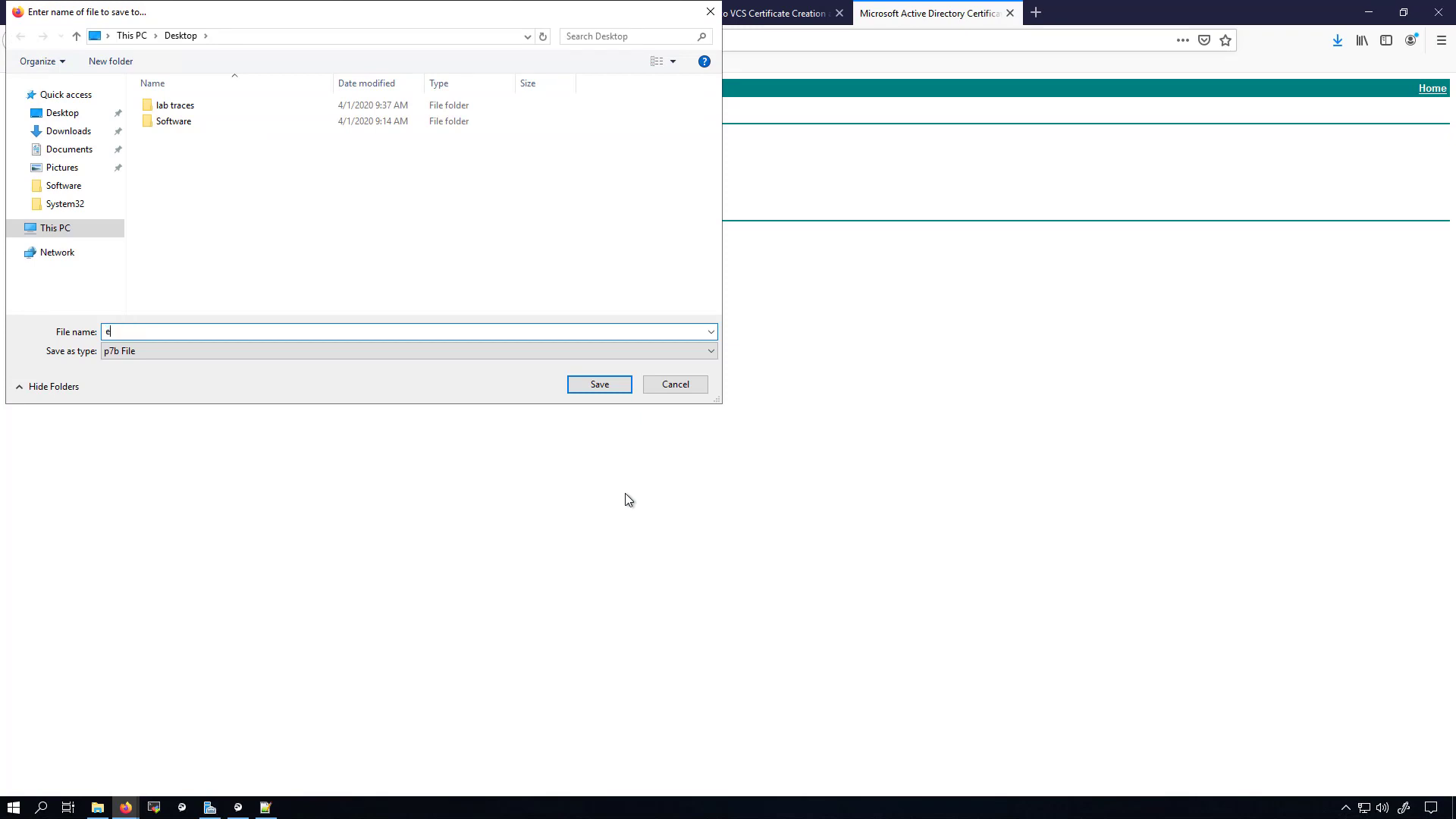
type("xp c")
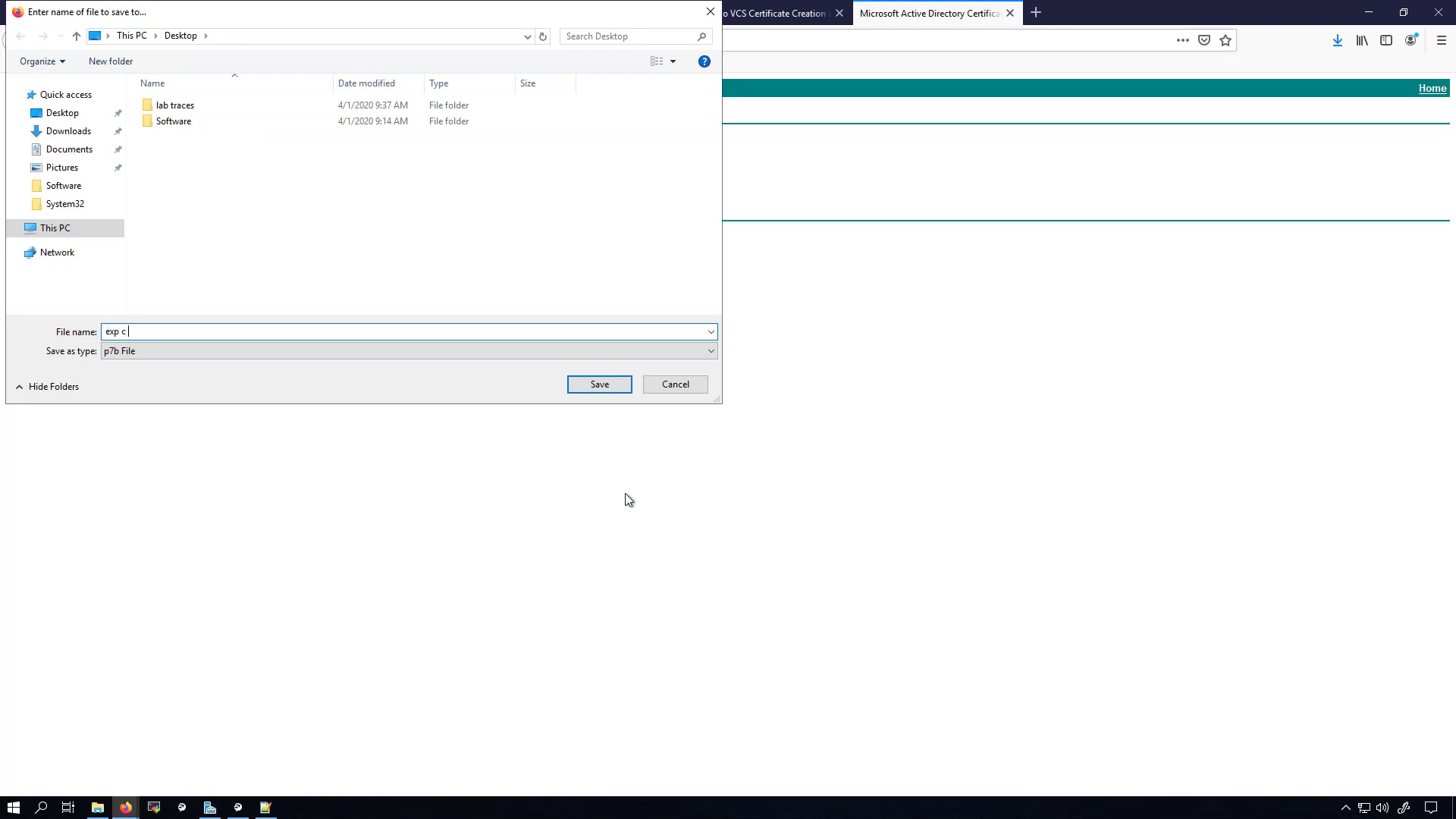
type("cert chain")
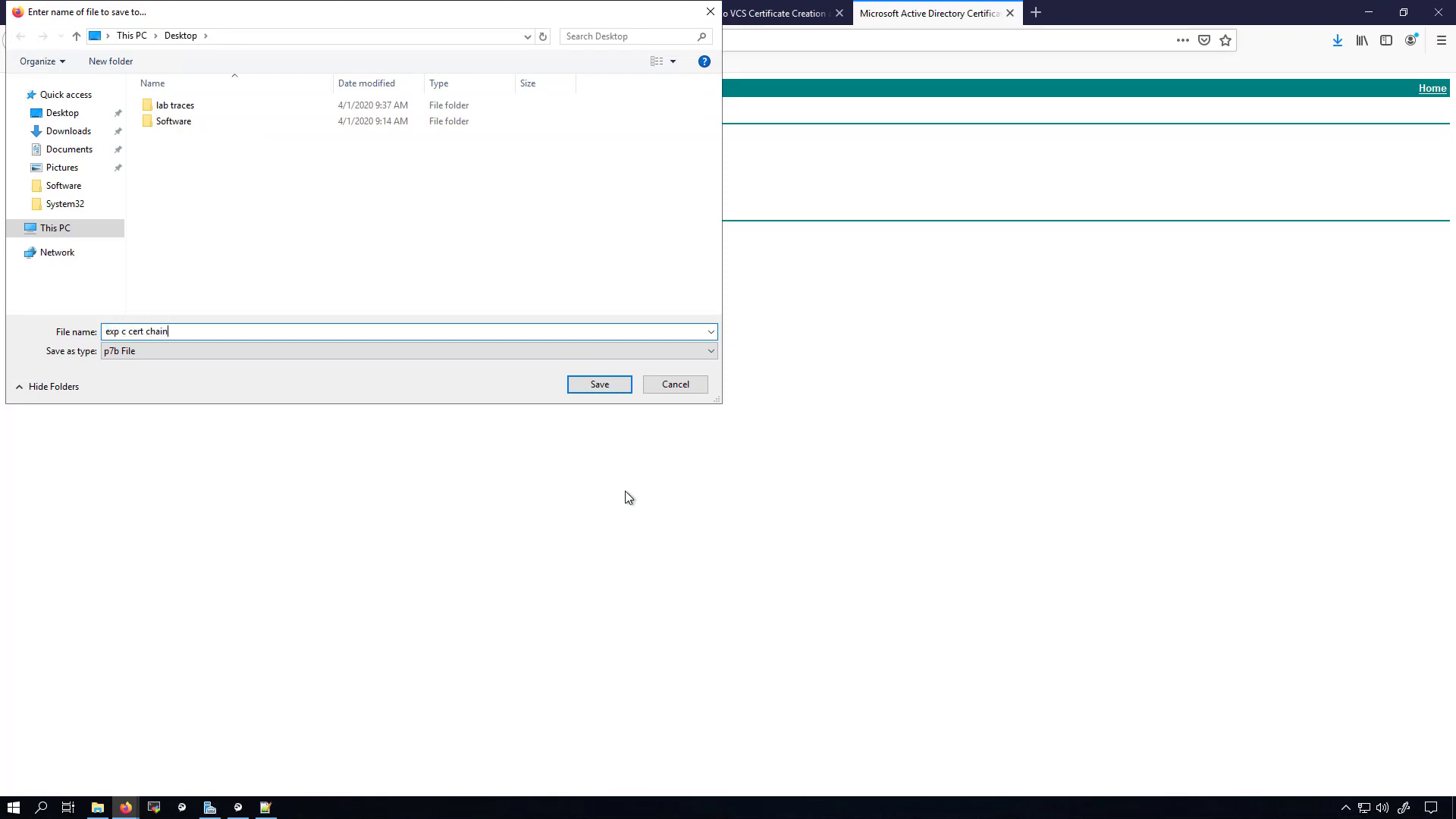
left_click(599, 383)
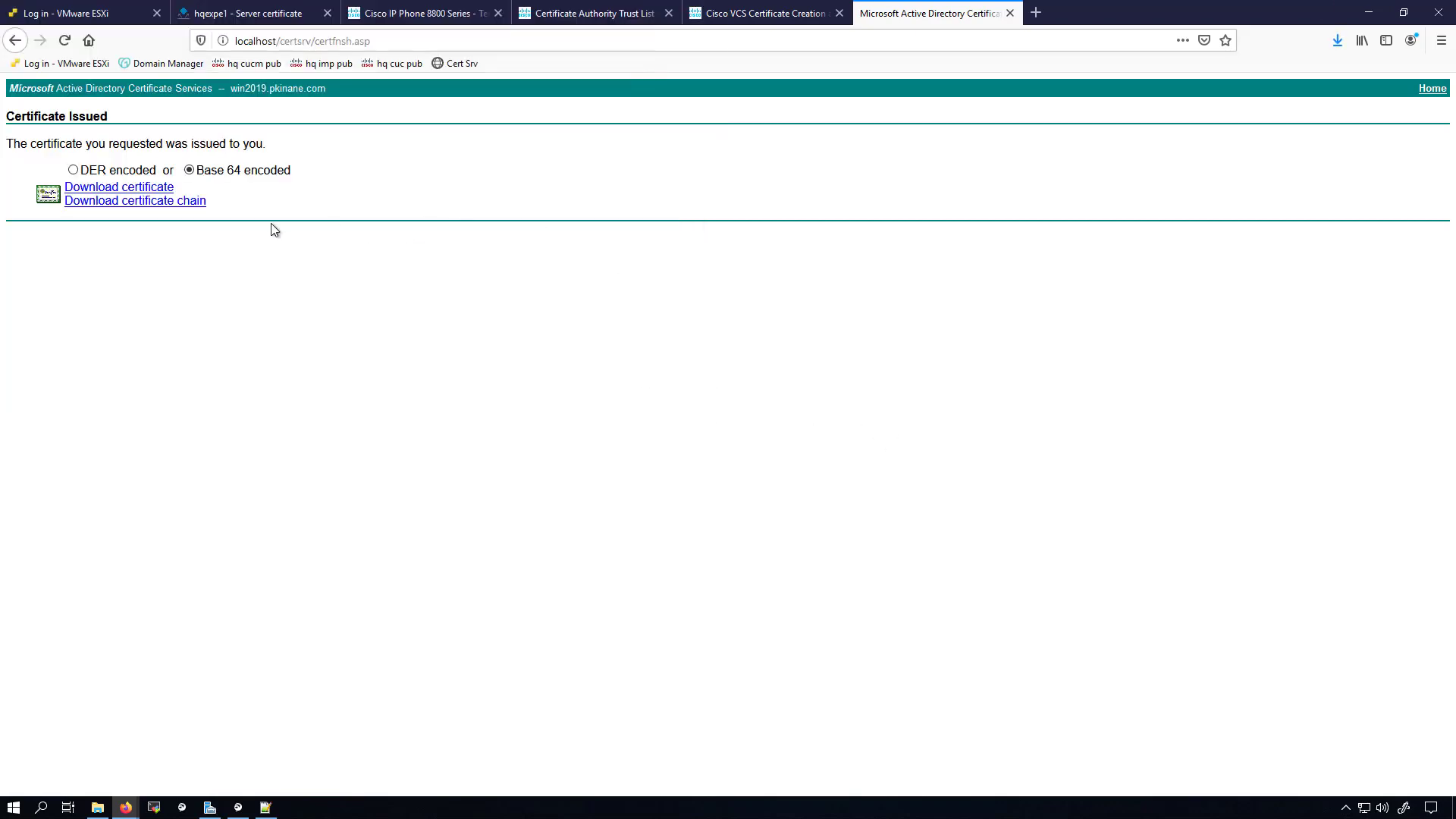
mouse_move(940, 179)
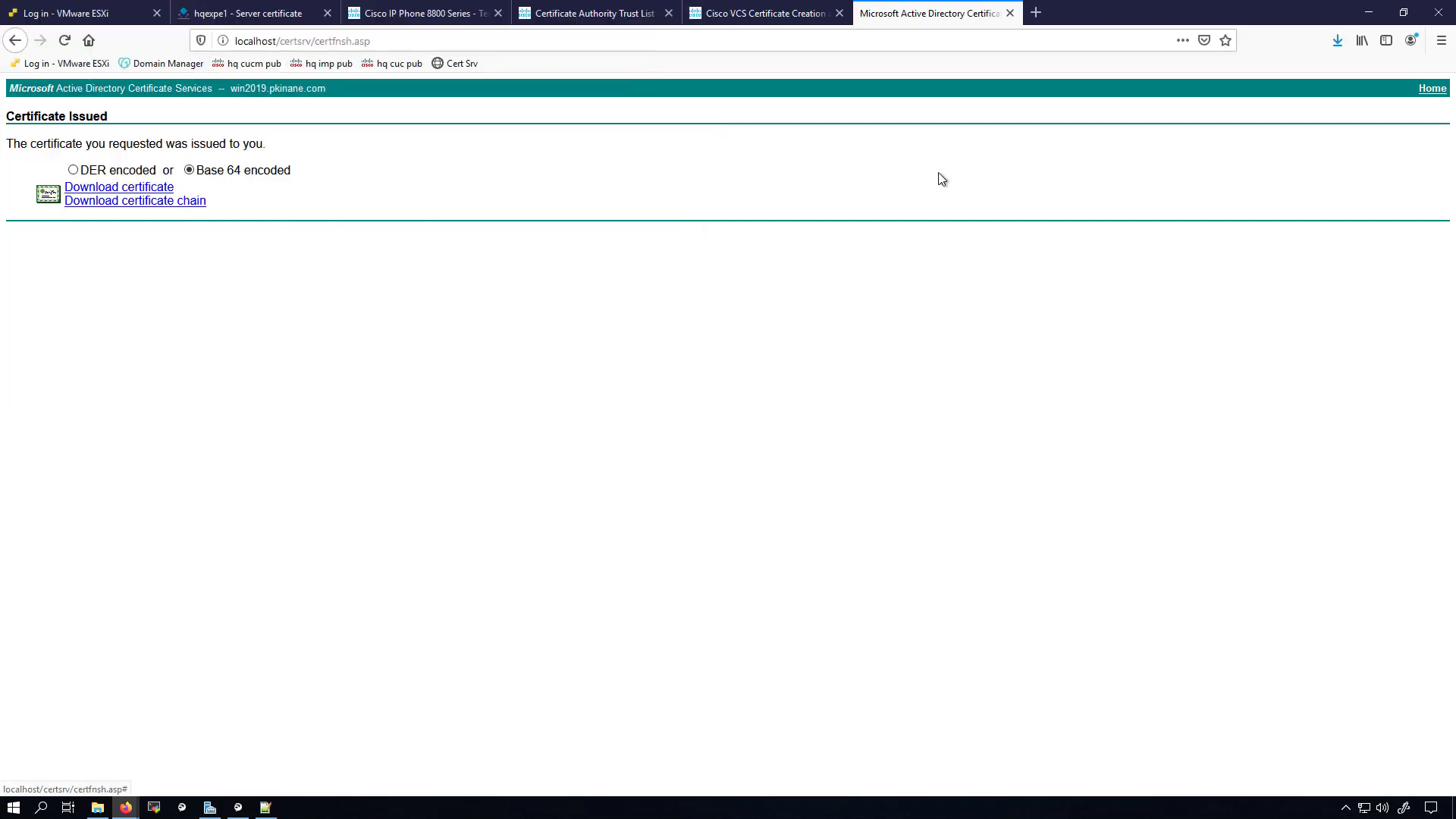
From the AD CS home page, start a new advanced certificate request
left_click(1430, 88)
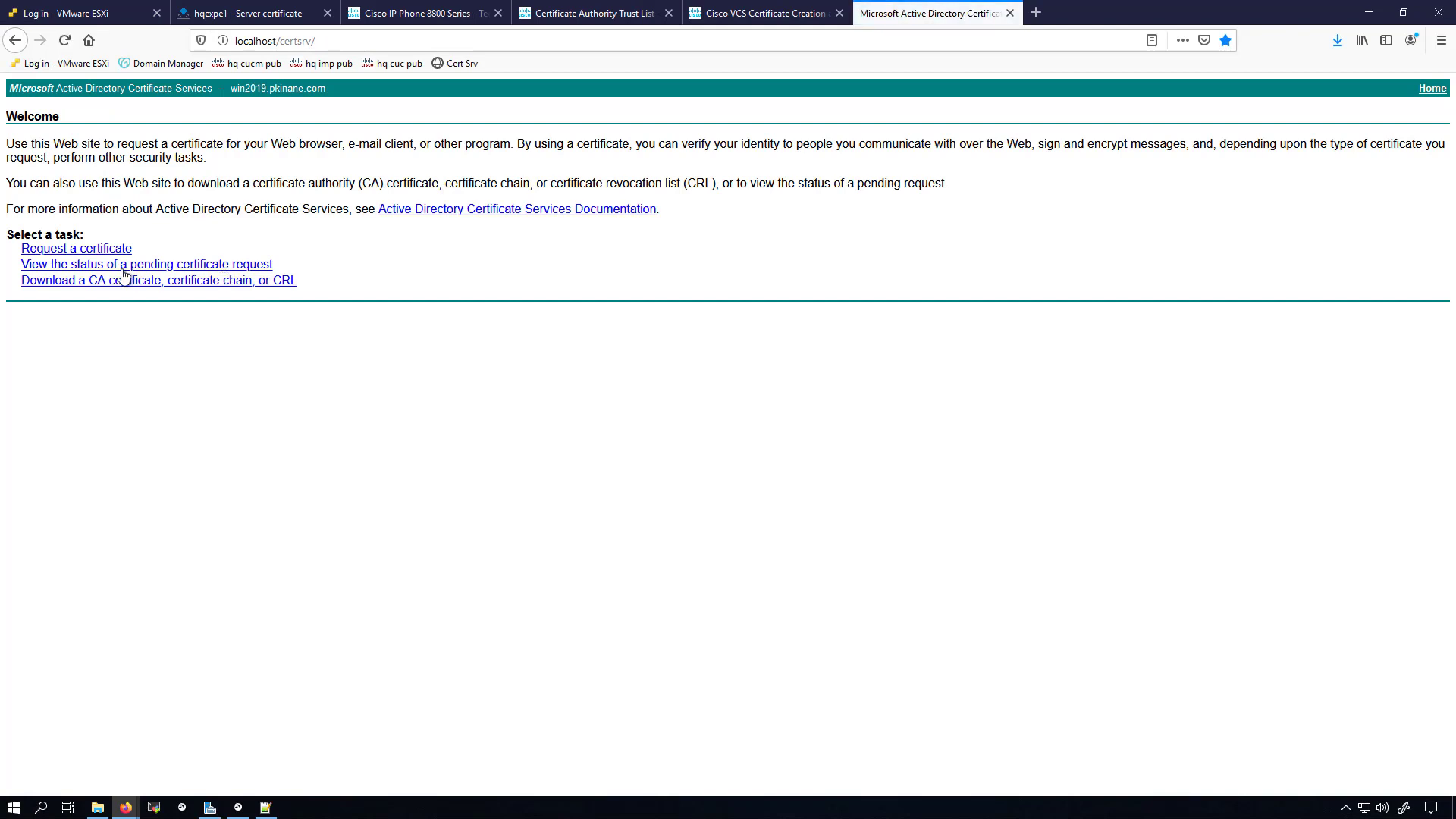
left_click(76, 247)
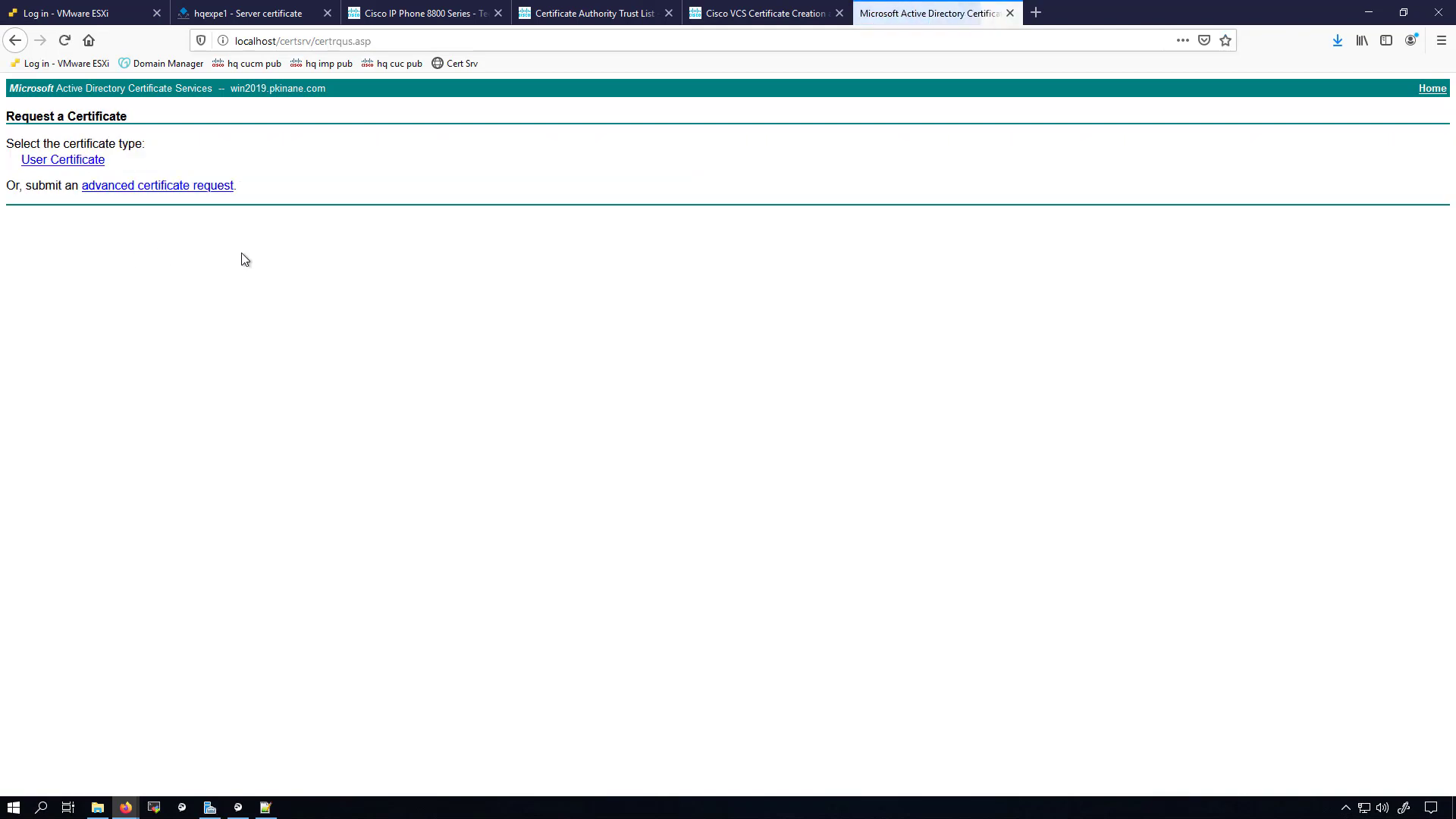
left_click(156, 185)
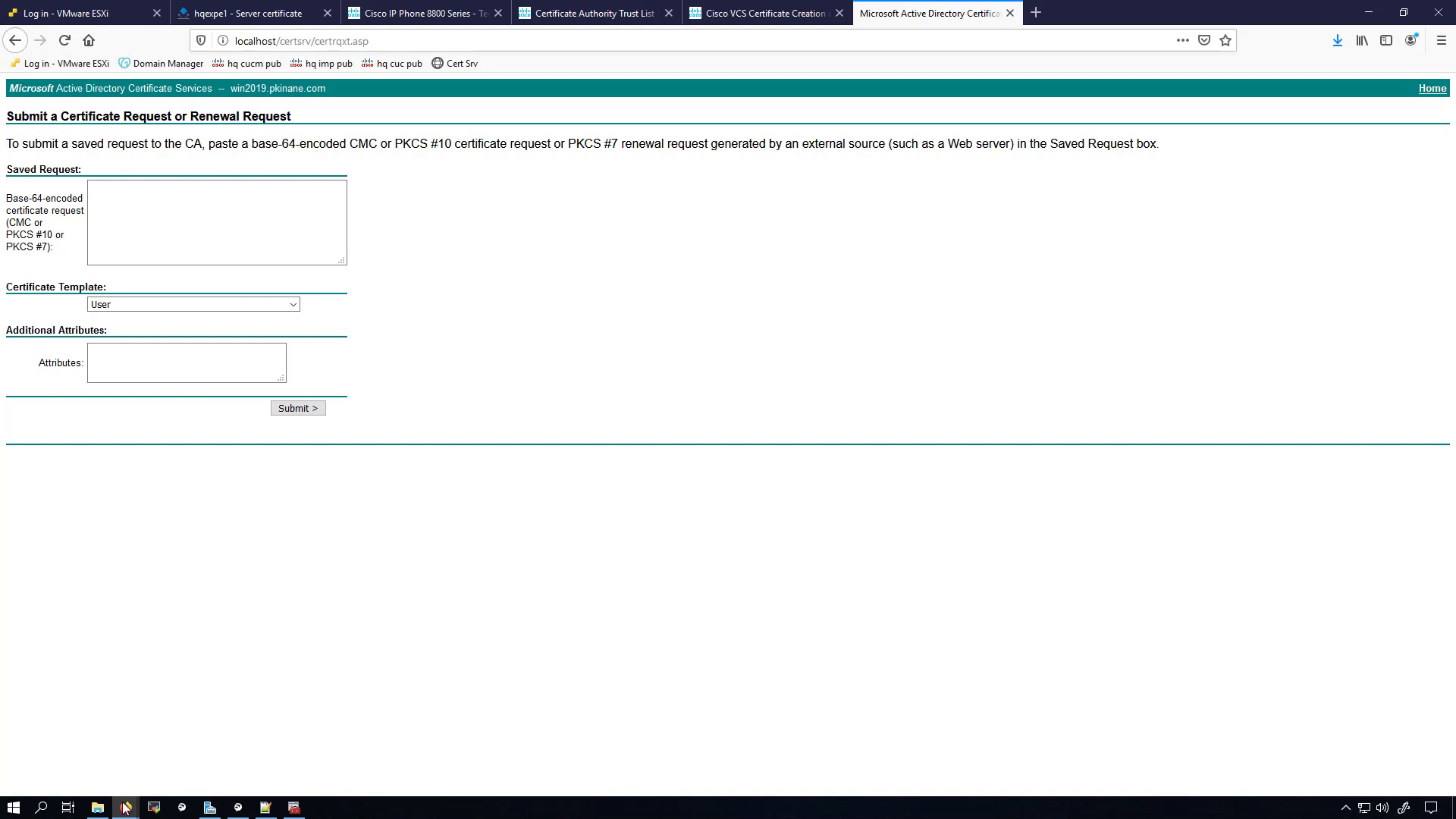
Open the CSR_hqexpe1 request file from the Desktop to copy its text into the Saved Request box
left_click(97, 806)
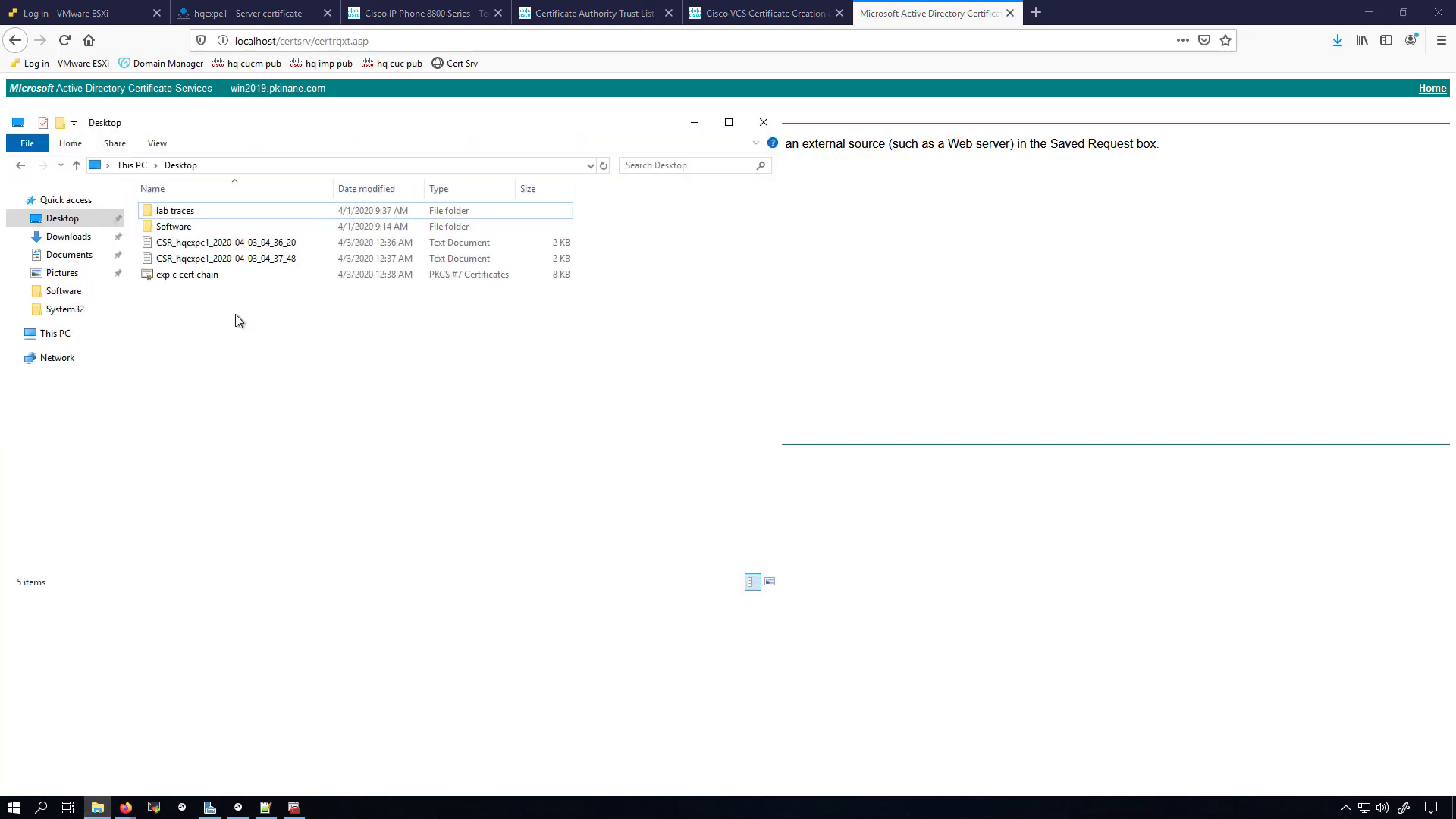
left_click(224, 257)
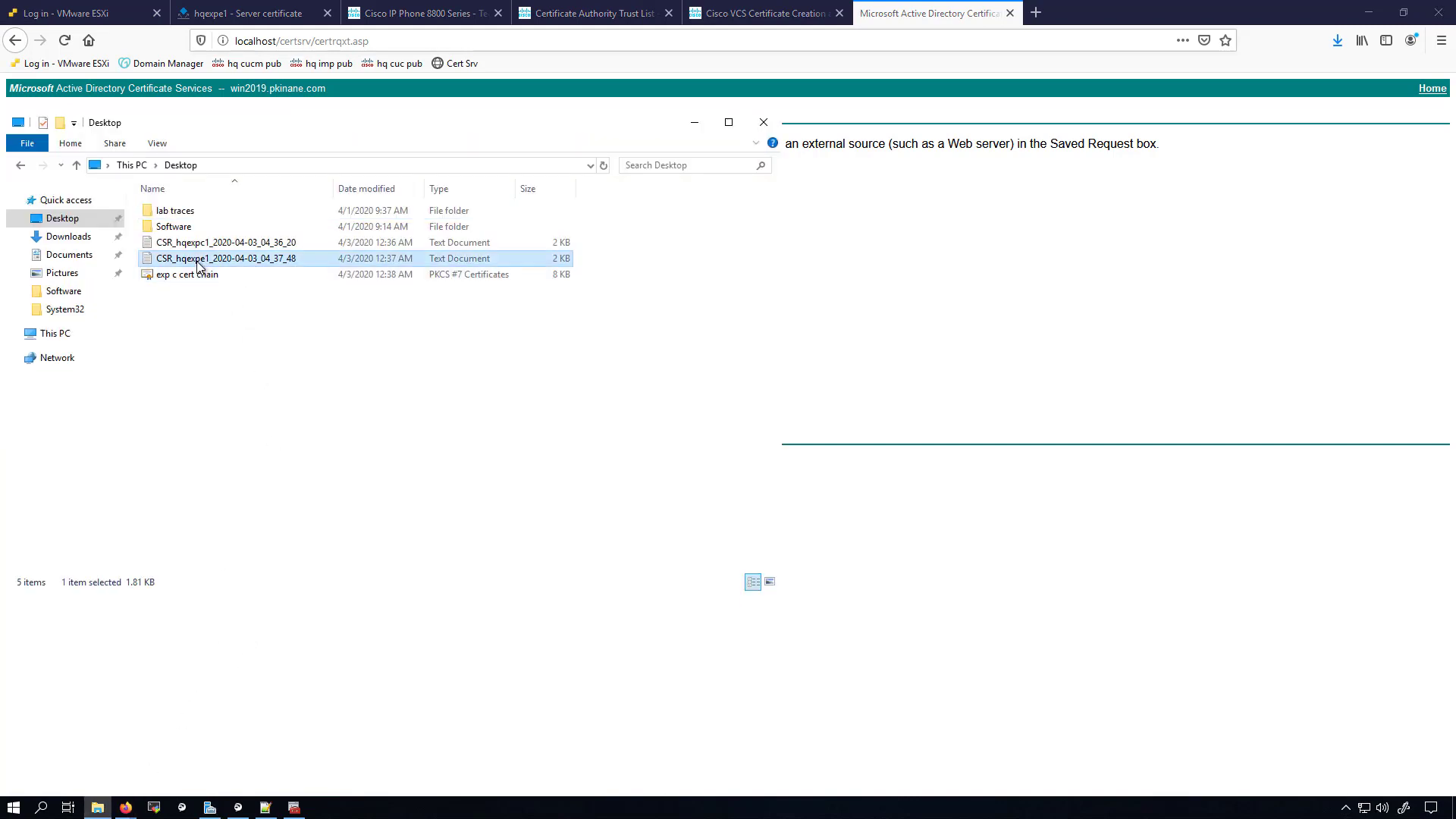
double_click(226, 258)
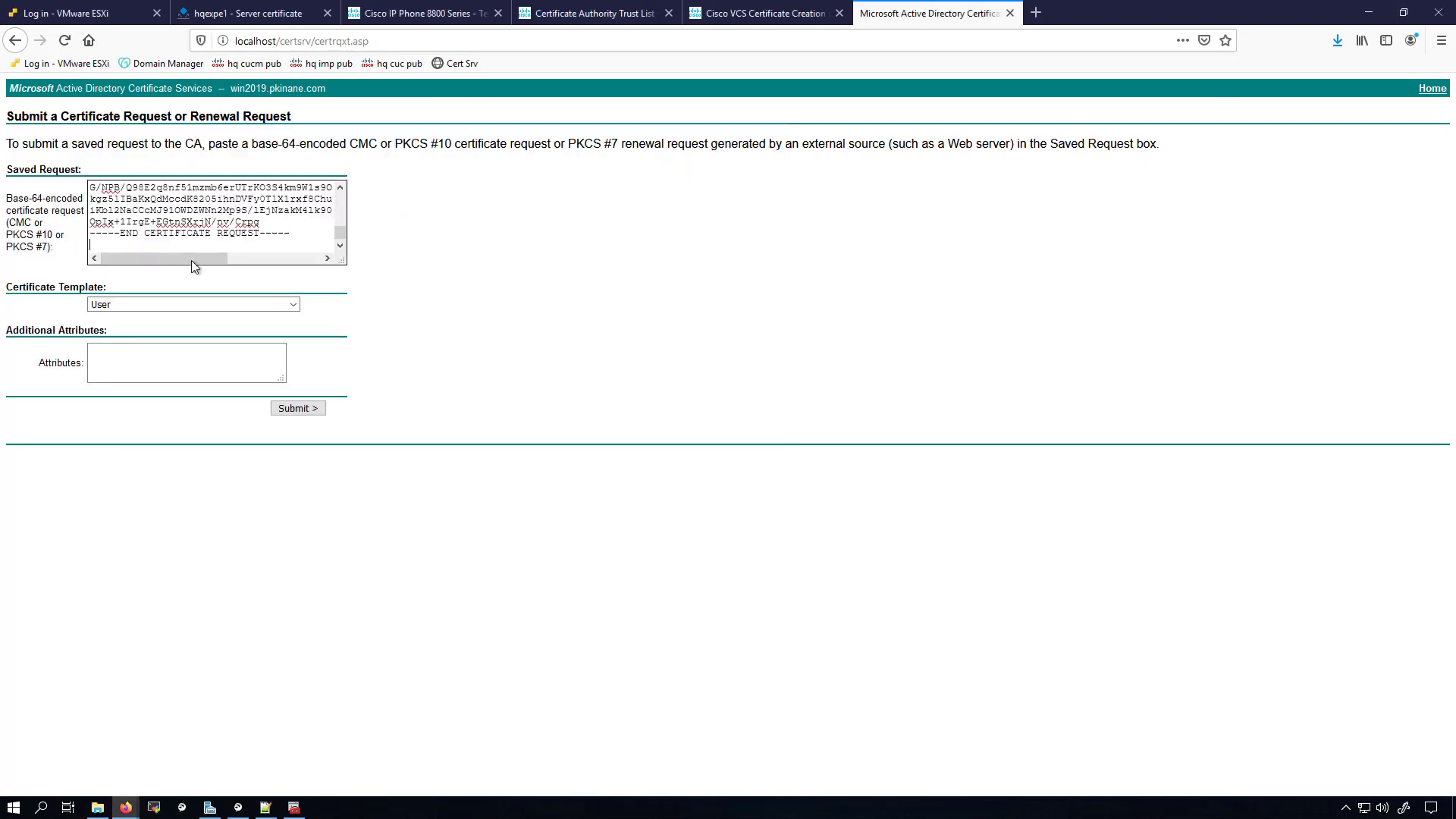
Sign the request with the Expressway Template and save the issued certificate to the Desktop as 'exp E server cert'
left_click(192, 303)
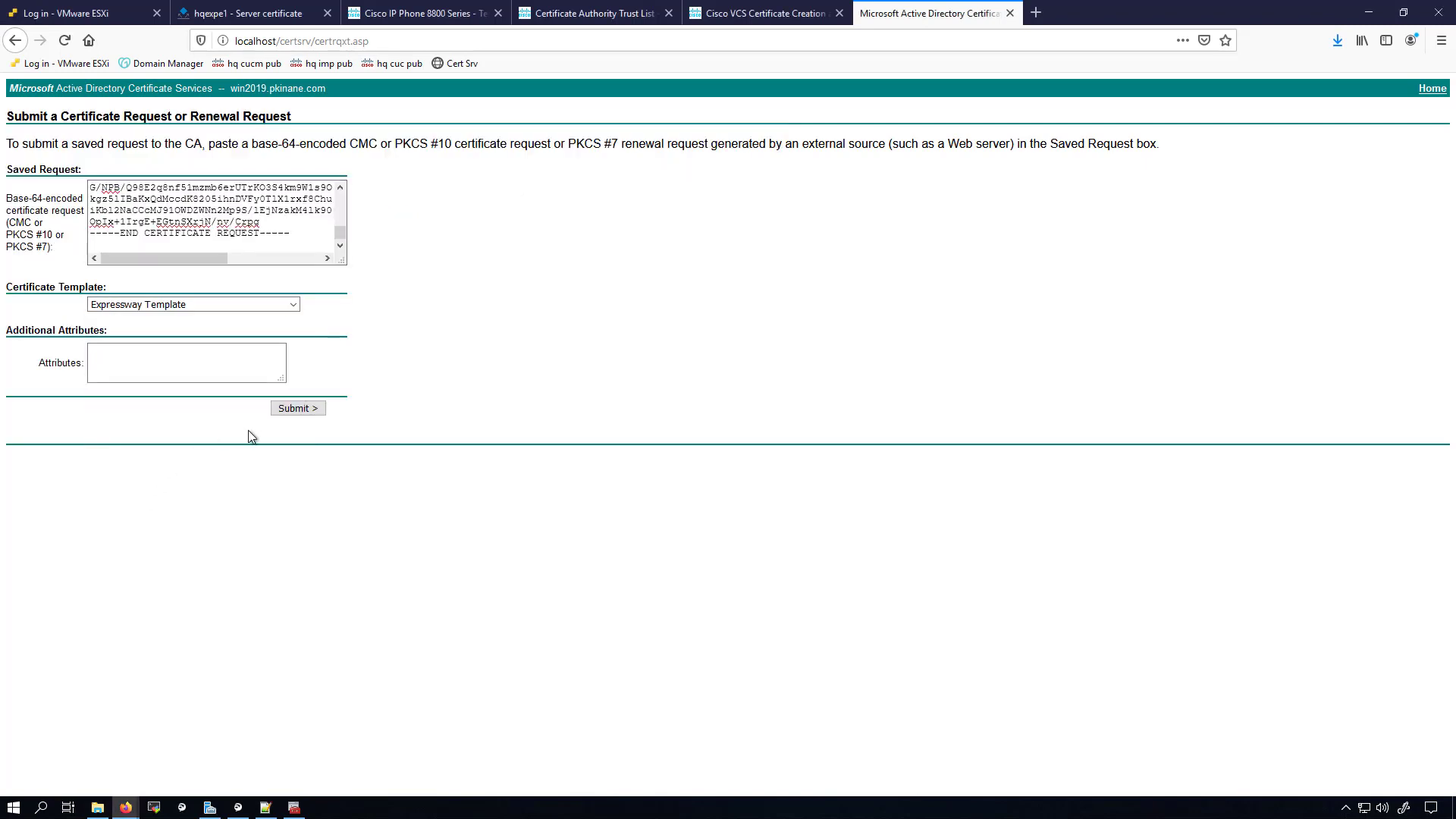
left_click(298, 407)
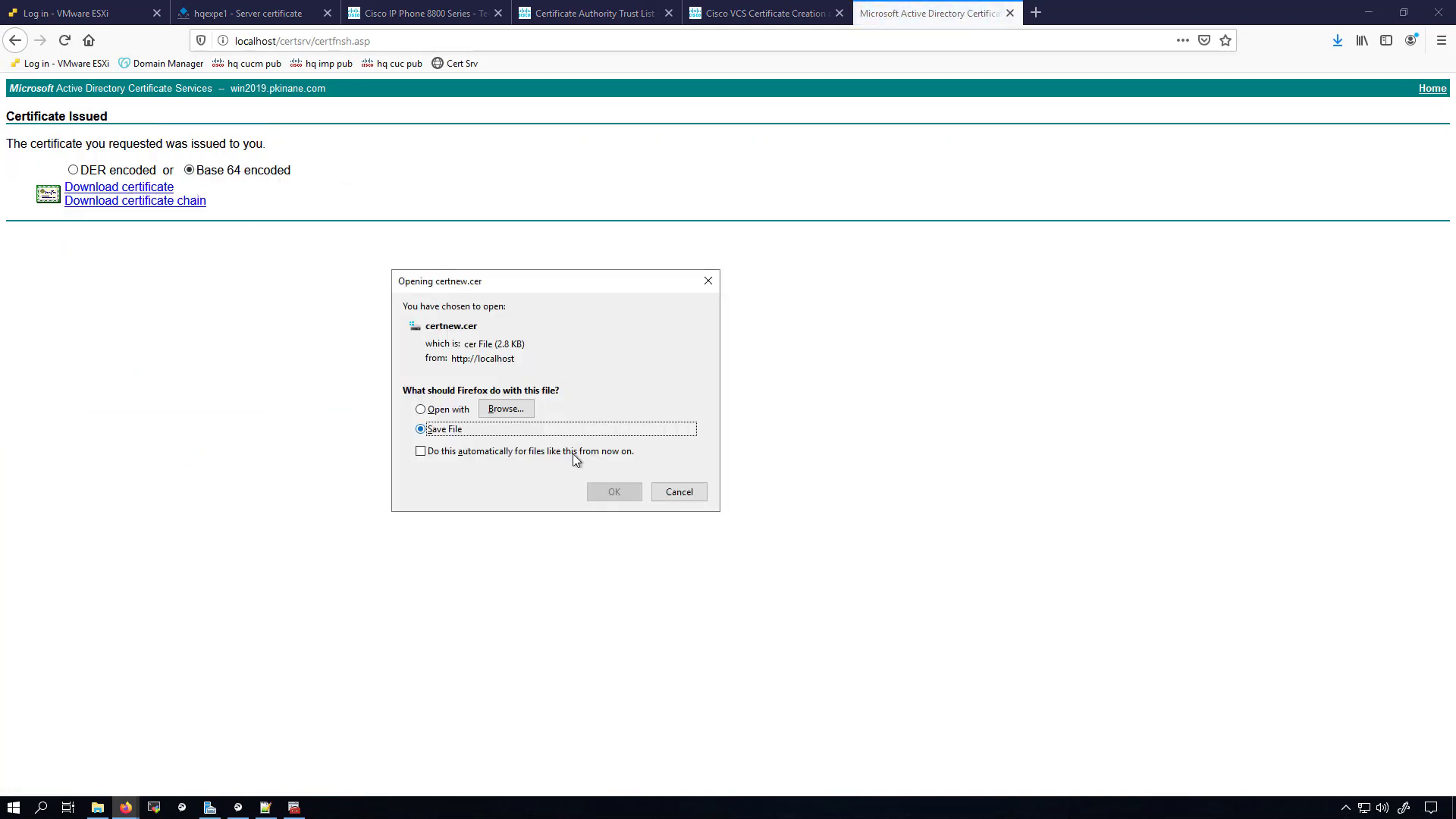
left_click(612, 491)
type("exp E")
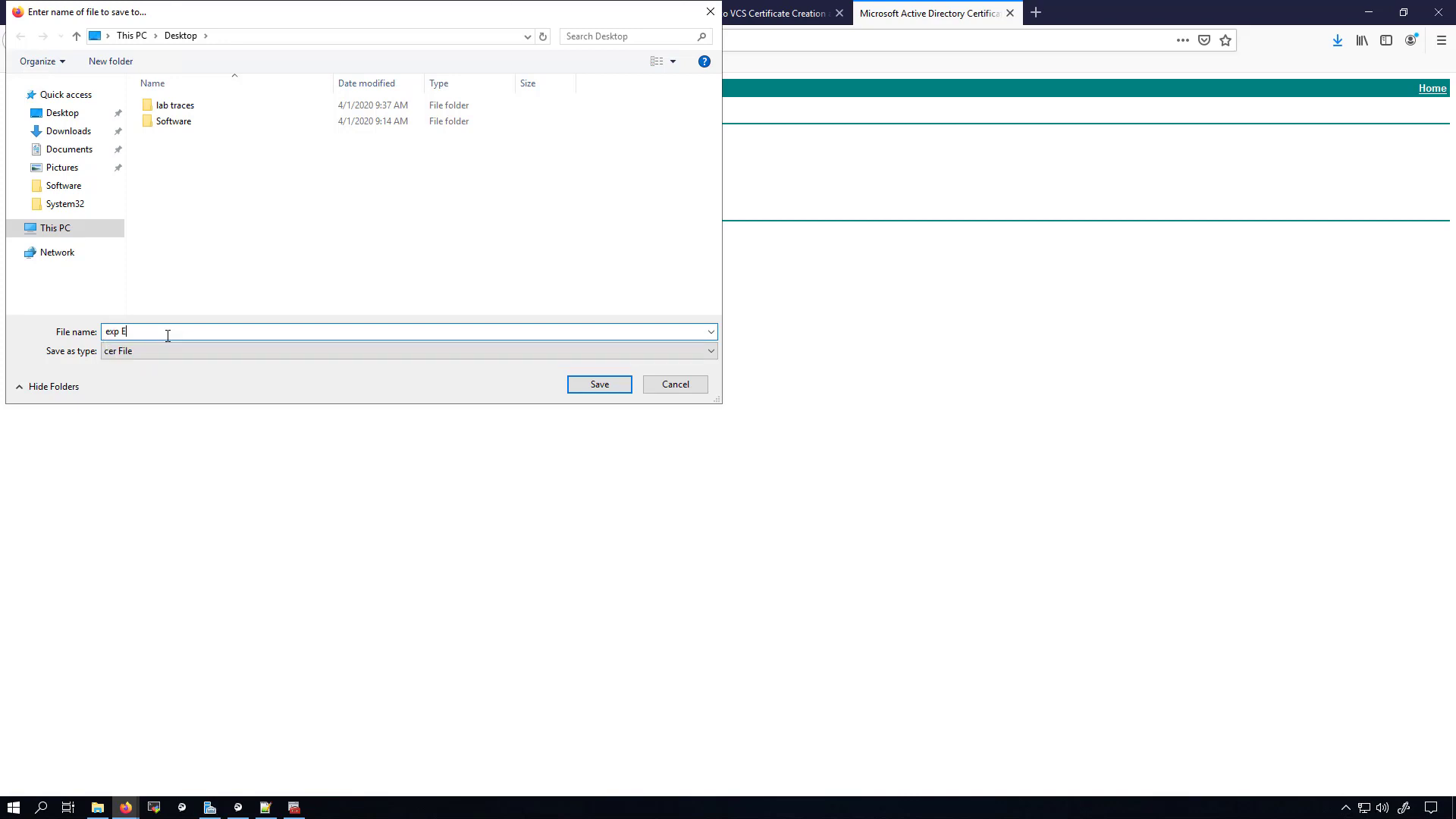
type("server cert")
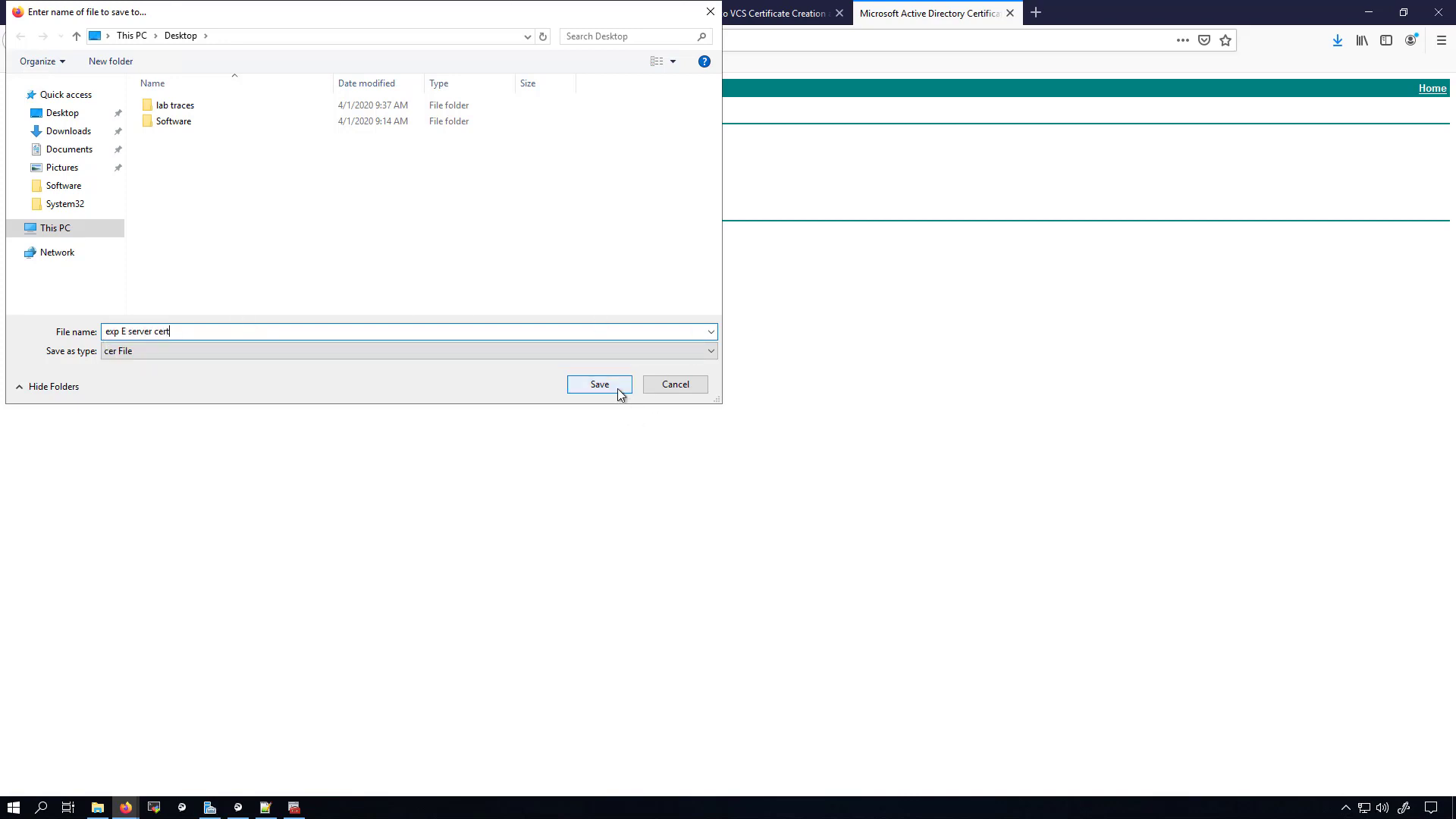
left_click(599, 383)
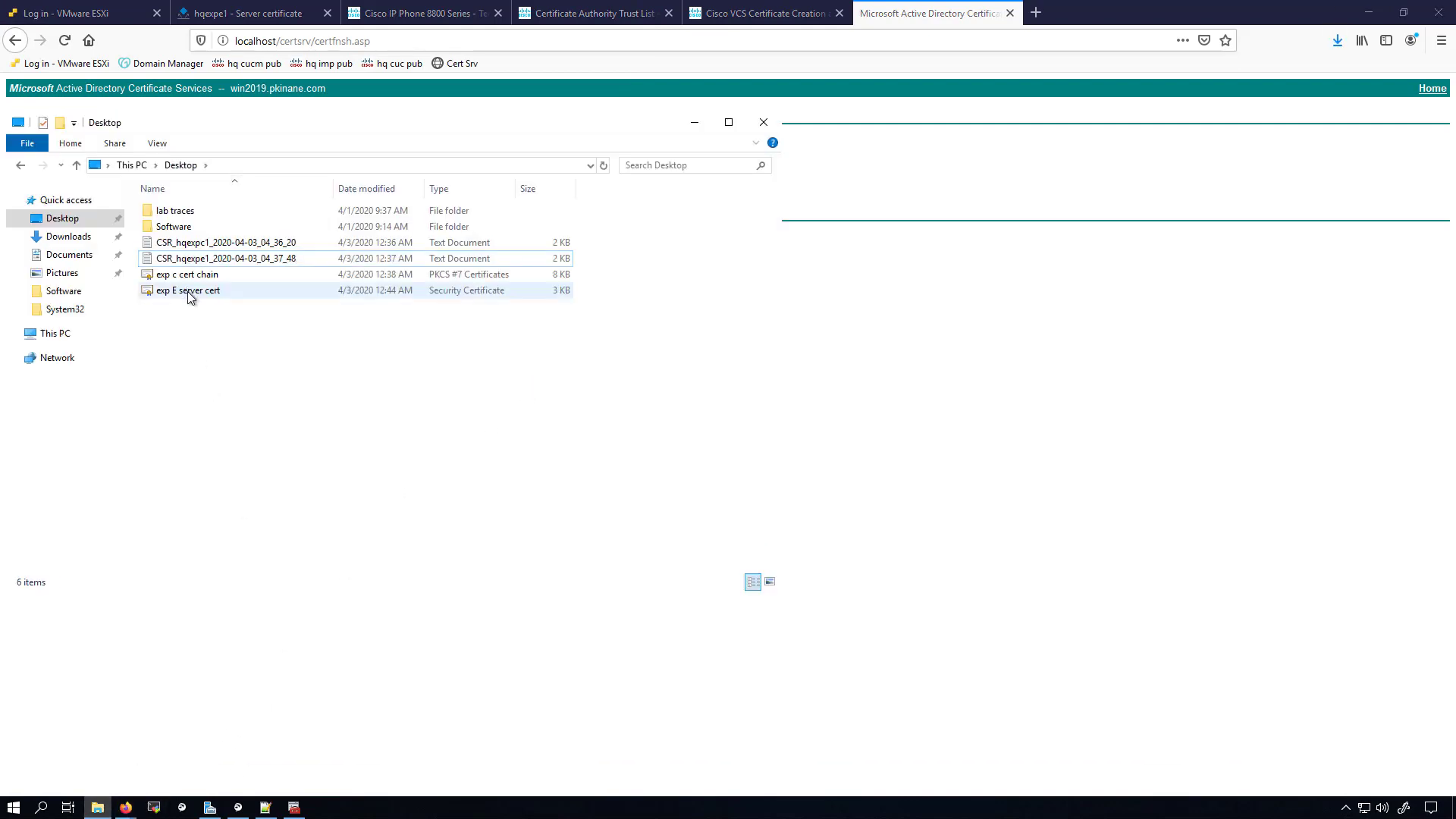
Open the exp c cert chain and view the win2019.pkinane.com root certificate's details
left_click(188, 290)
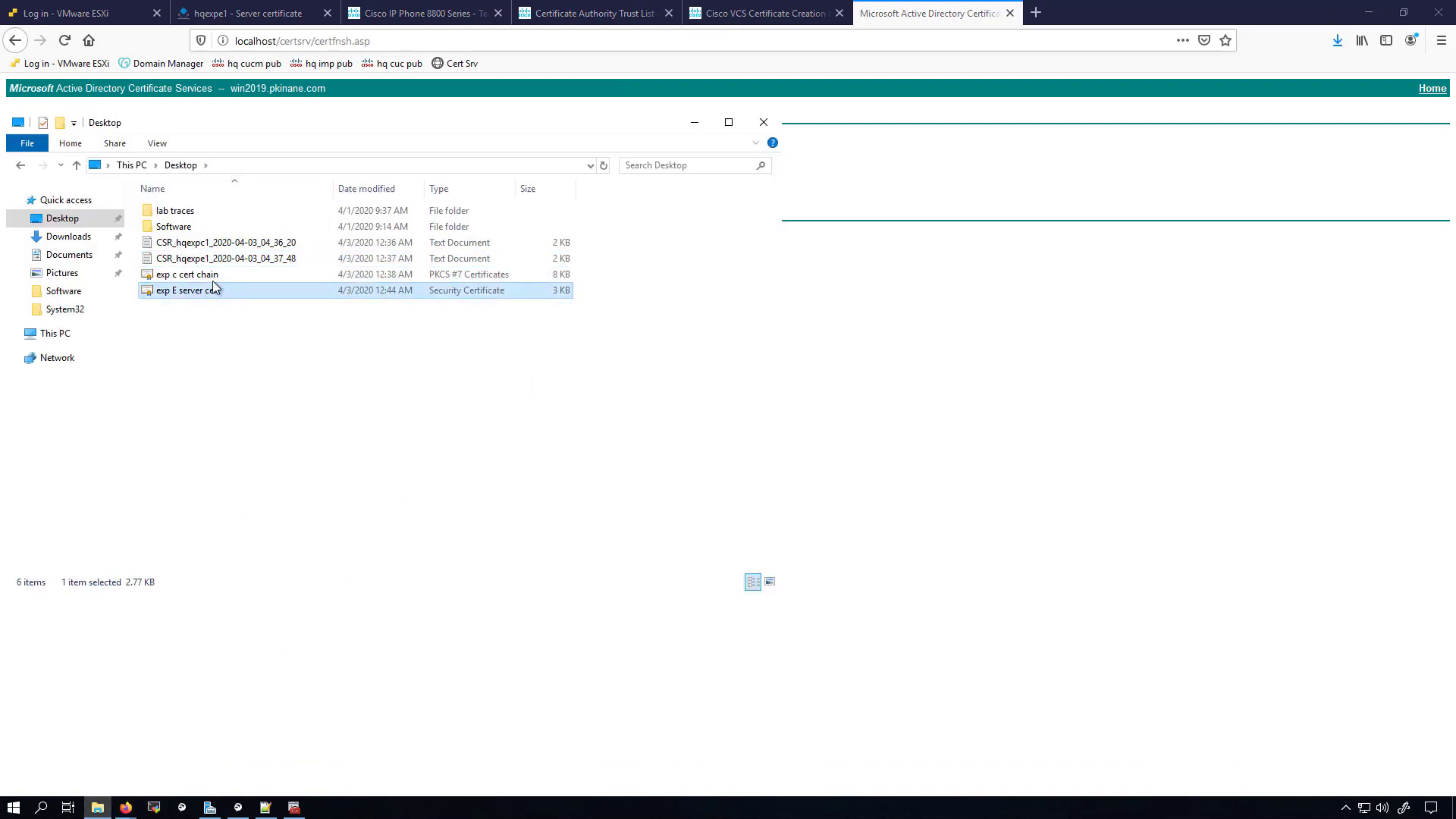
left_click(191, 274)
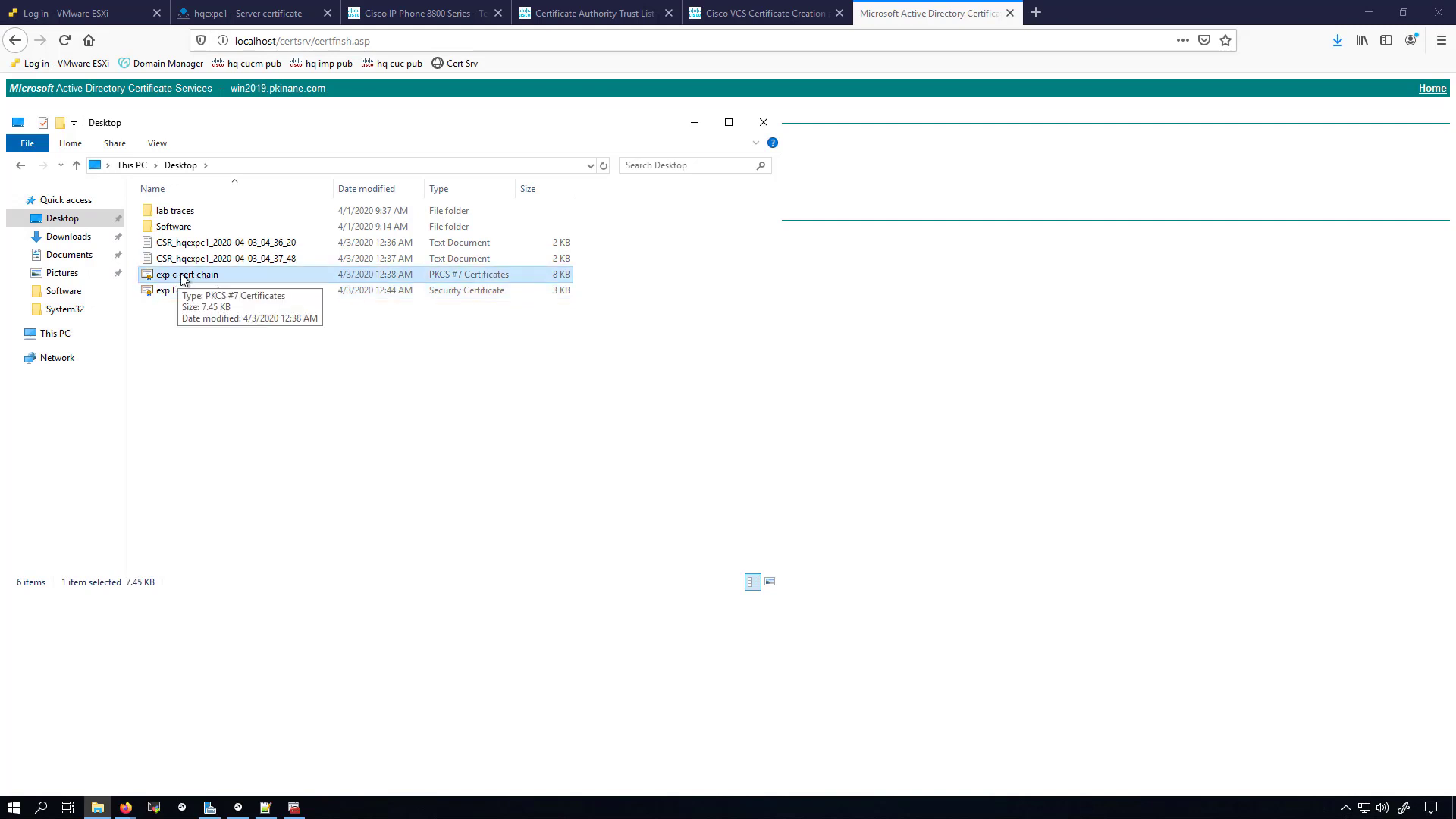
double_click(191, 274)
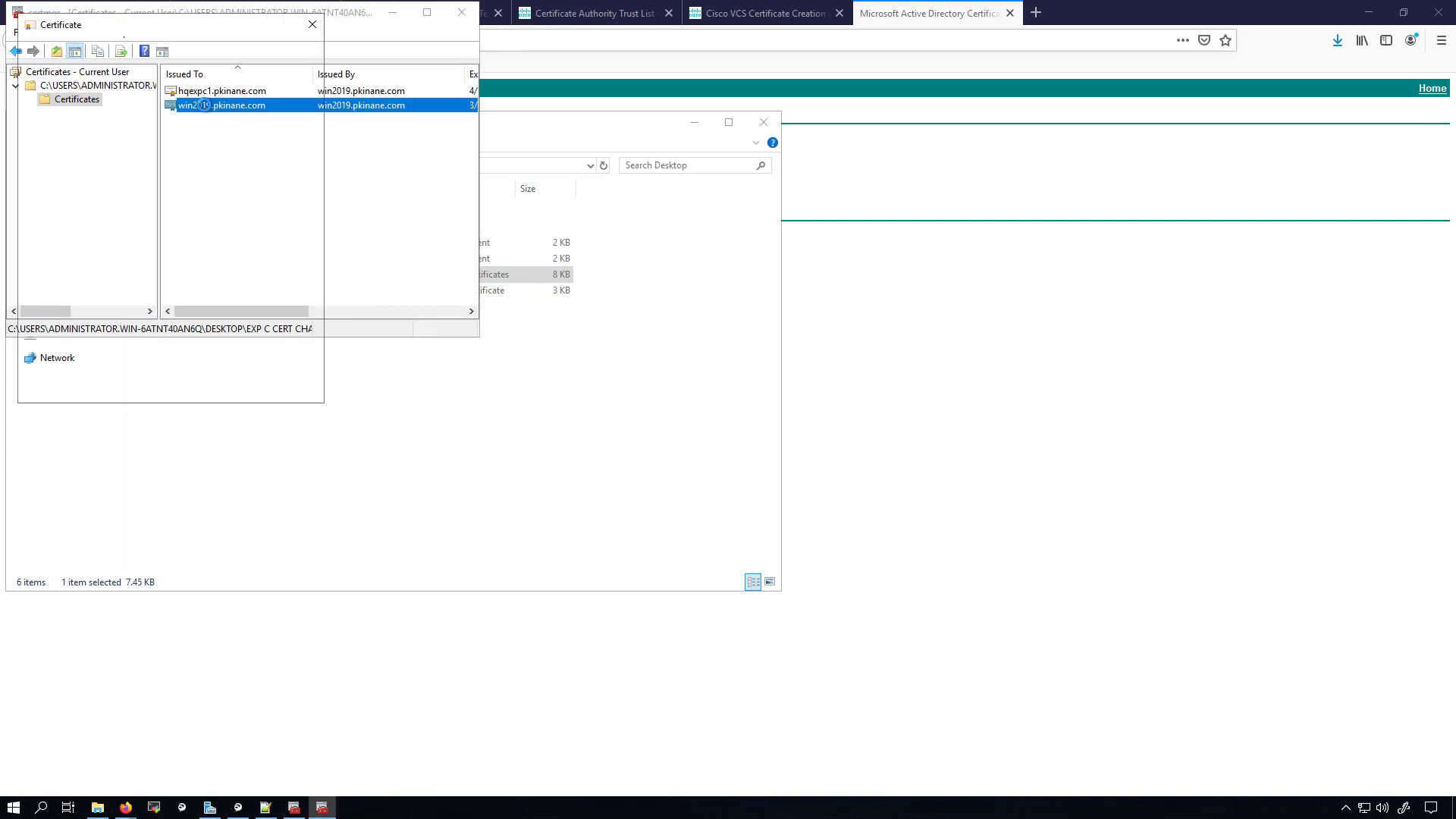
double_click(220, 104)
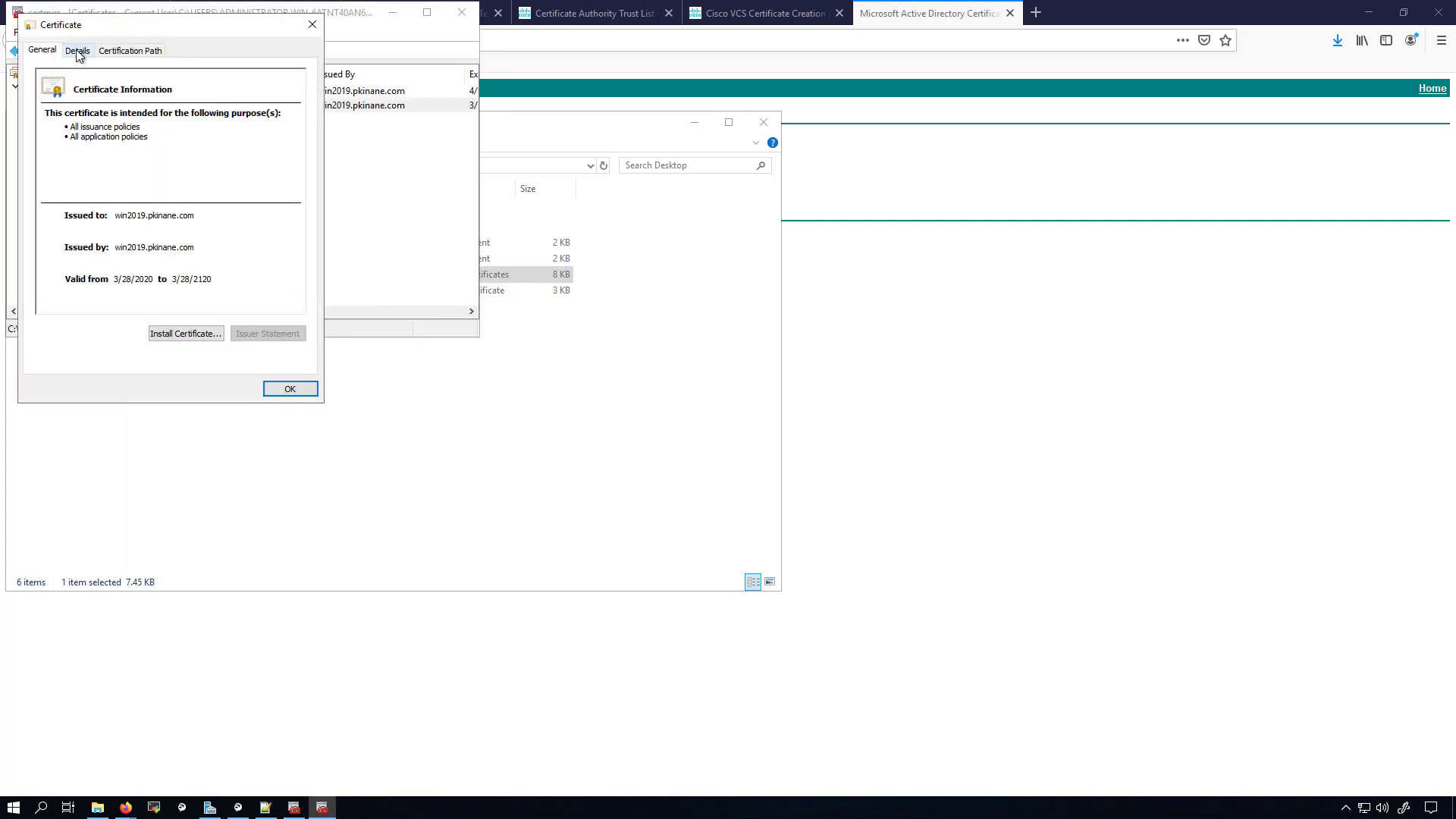
left_click(78, 50)
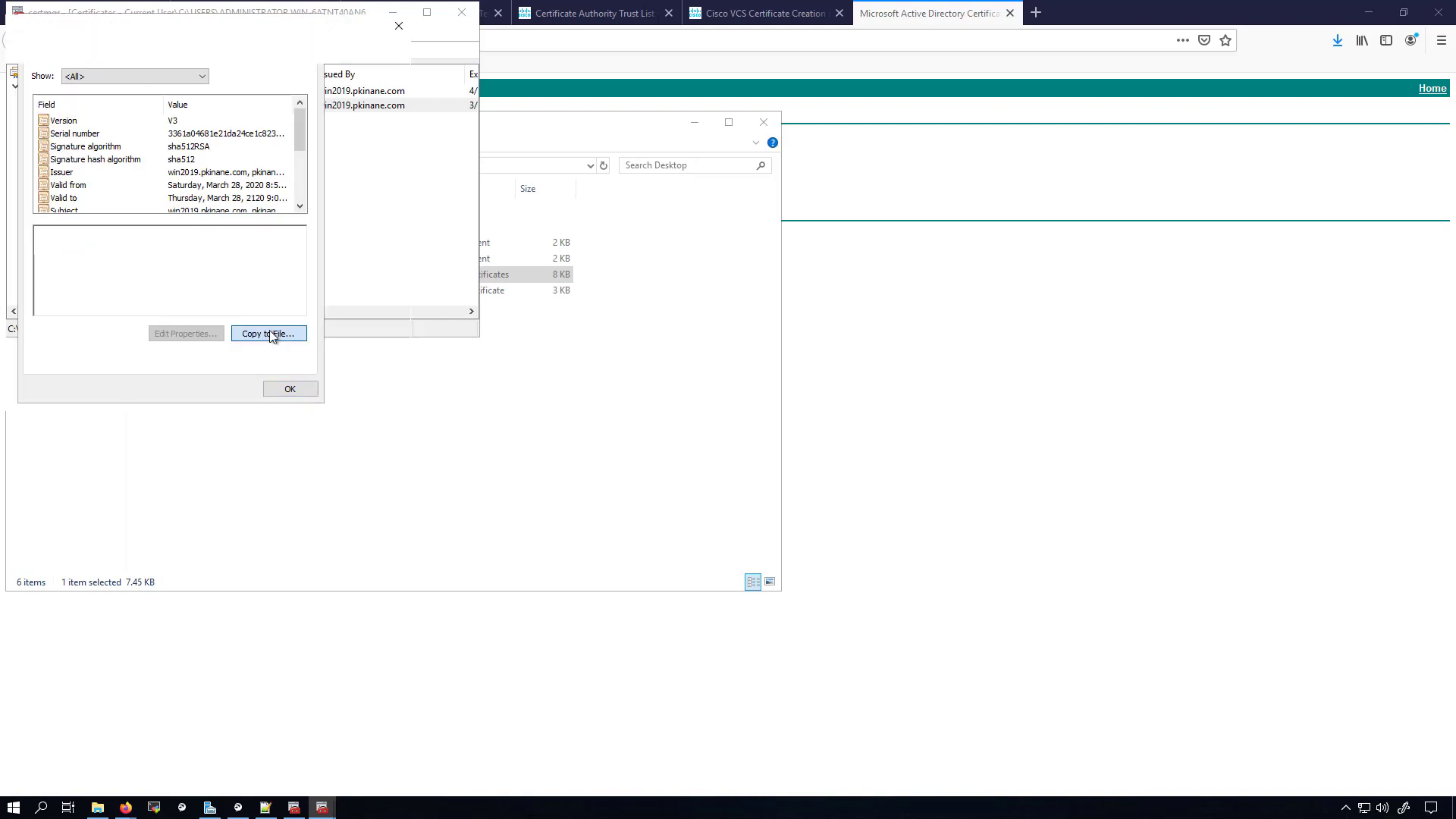
Export the root CA certificate as Base-64 to the Desktop as 'win serv root ca cert'
left_click(268, 334)
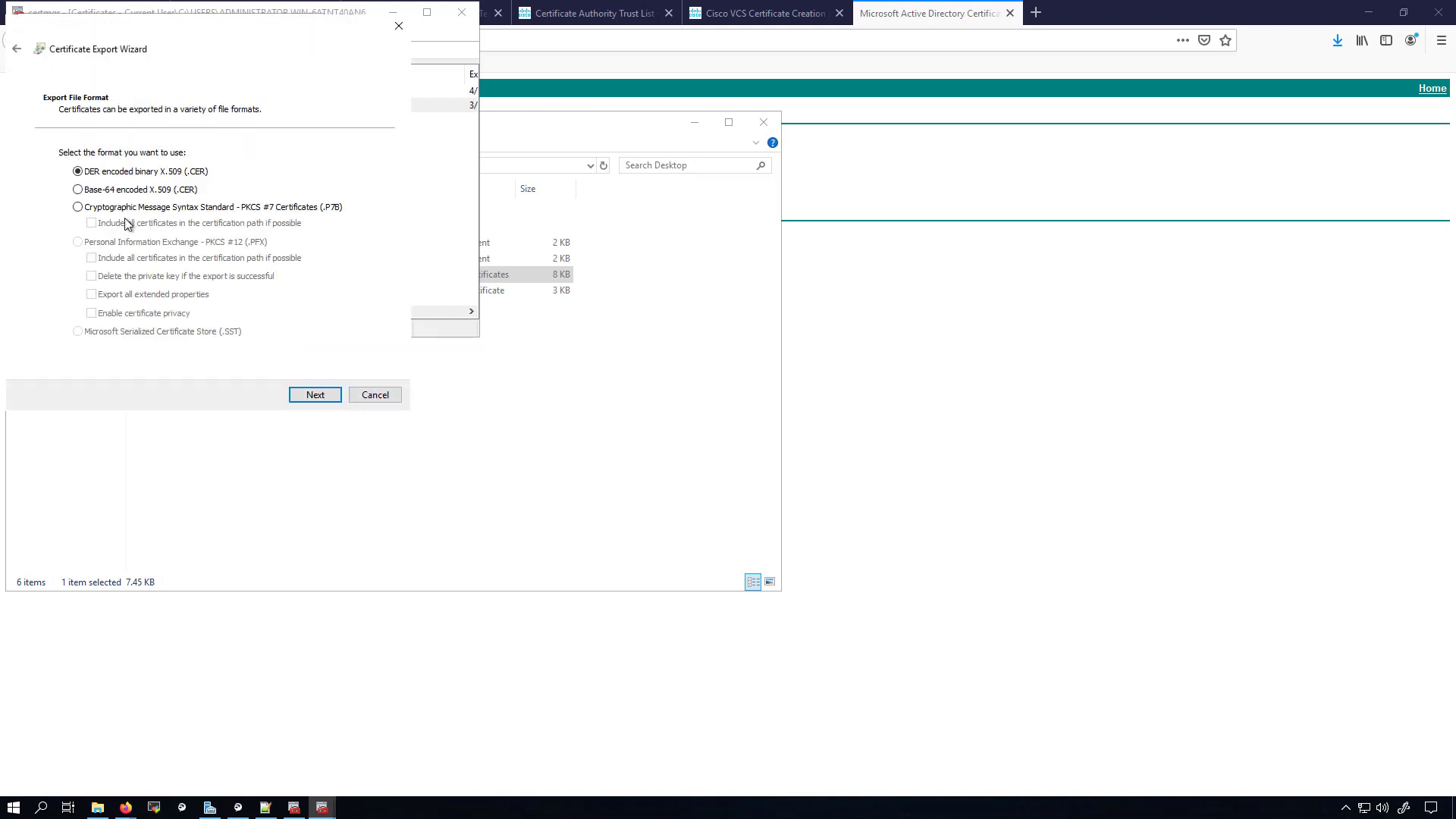
left_click(315, 394)
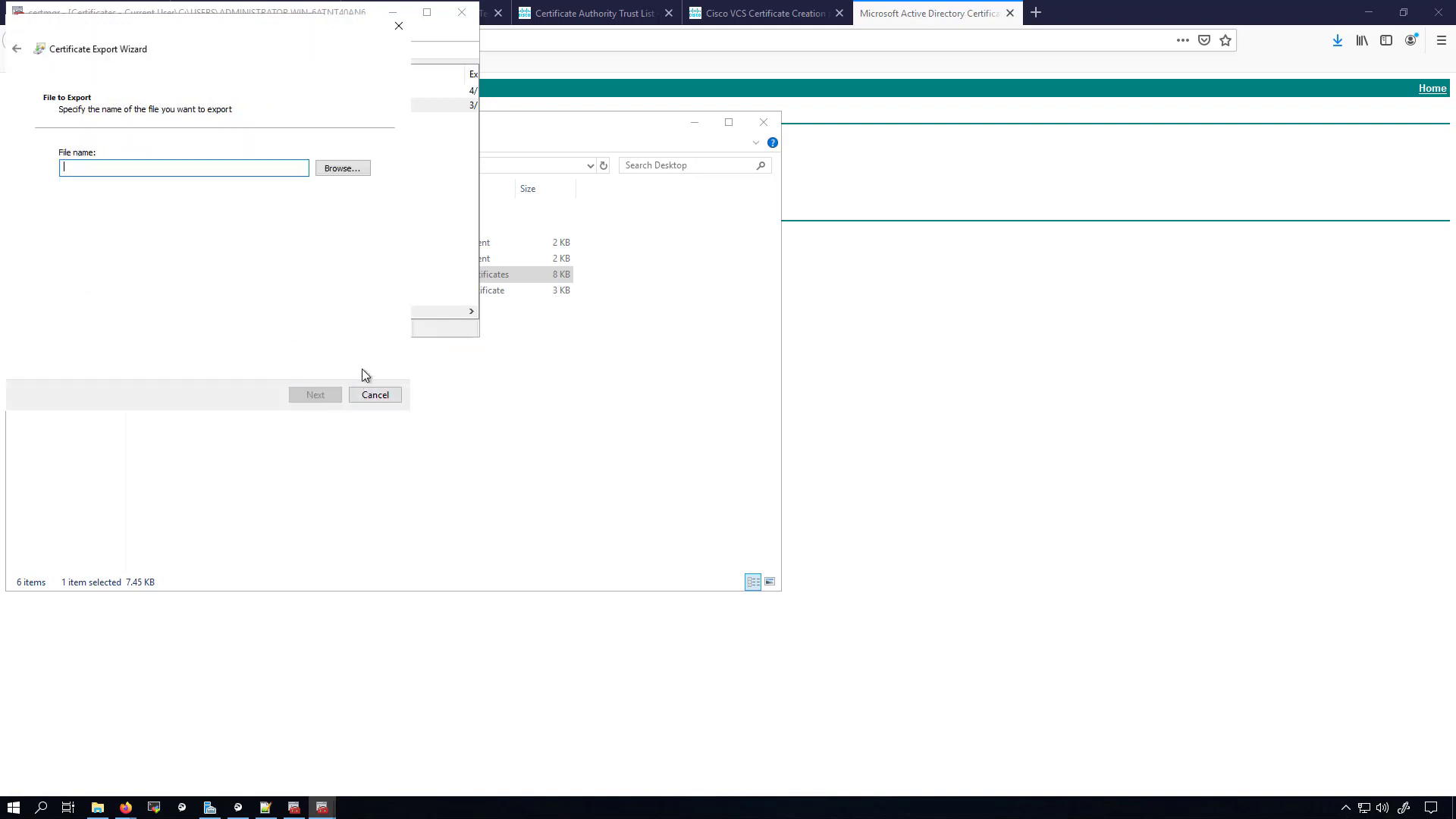
left_click(342, 169)
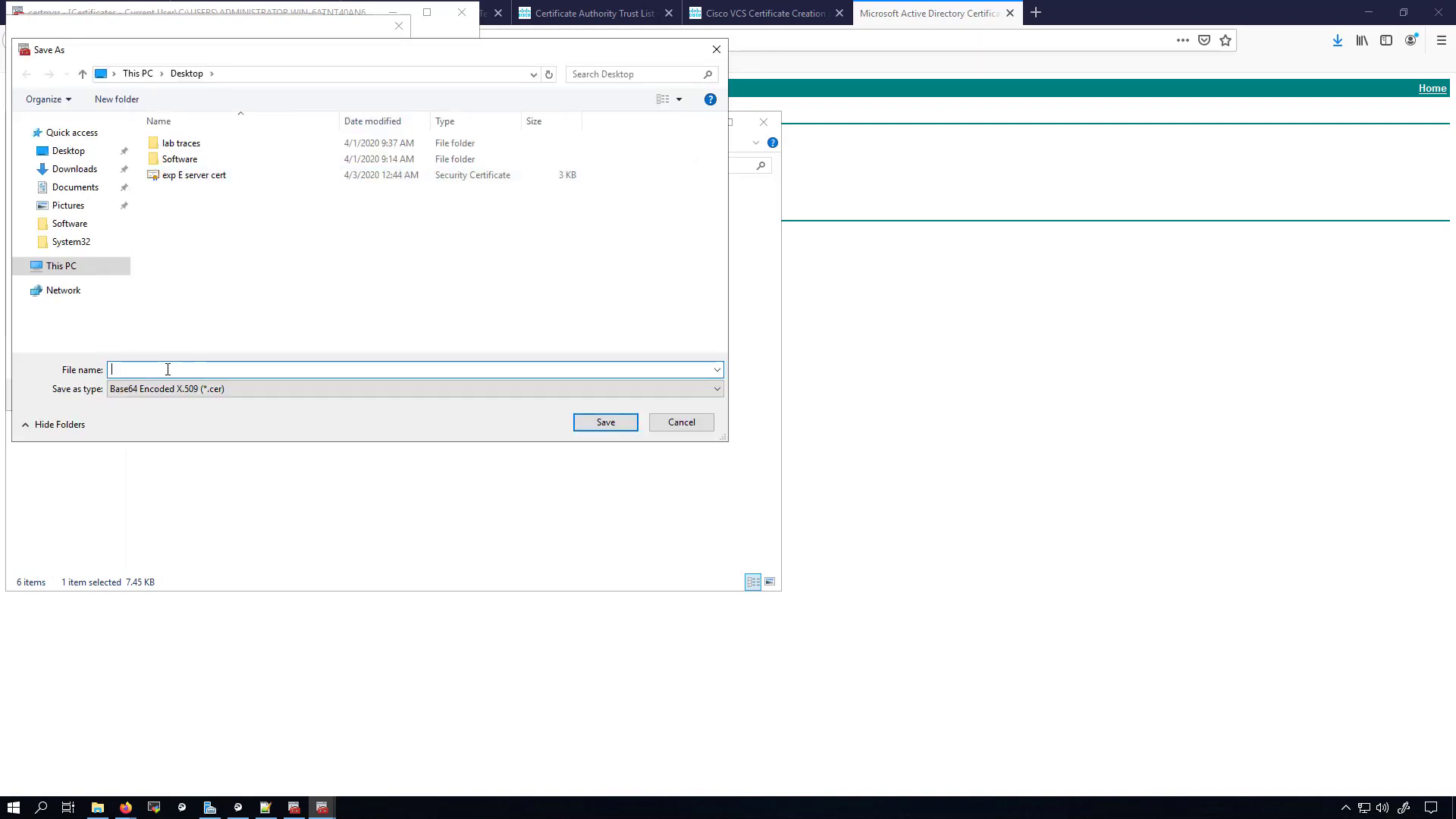
type("win serv root ca cert")
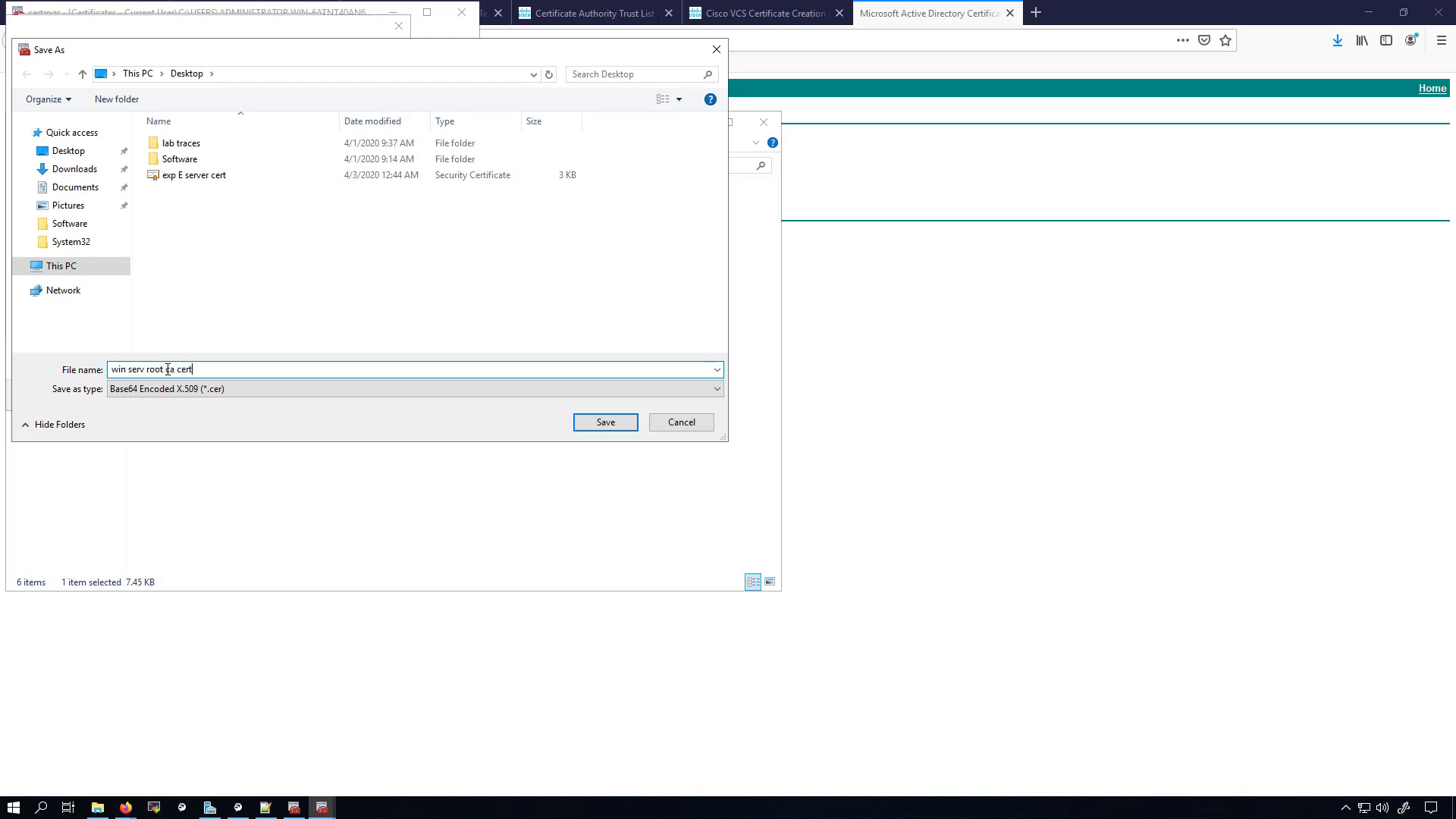
left_click(605, 422)
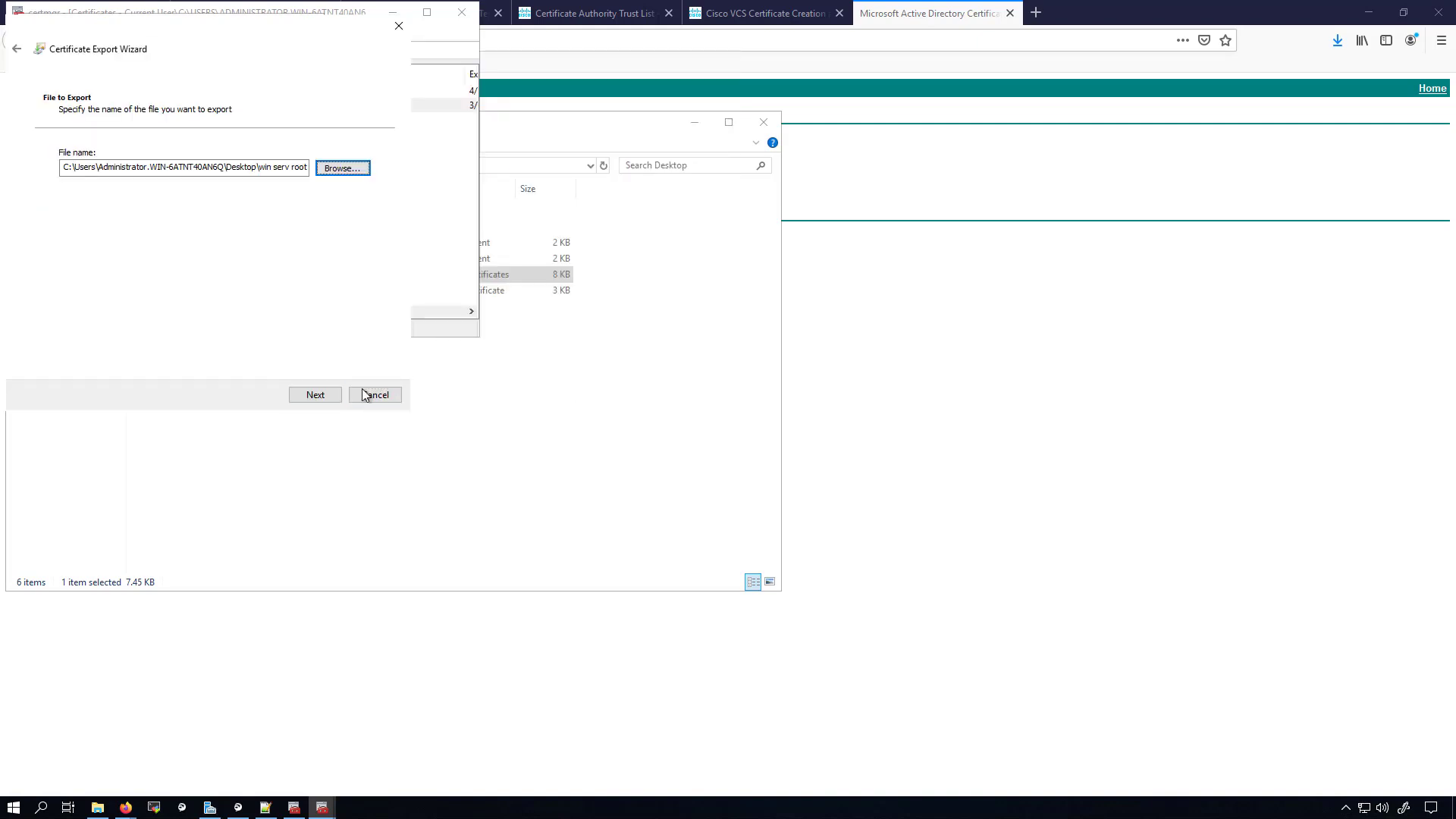
left_click(315, 394)
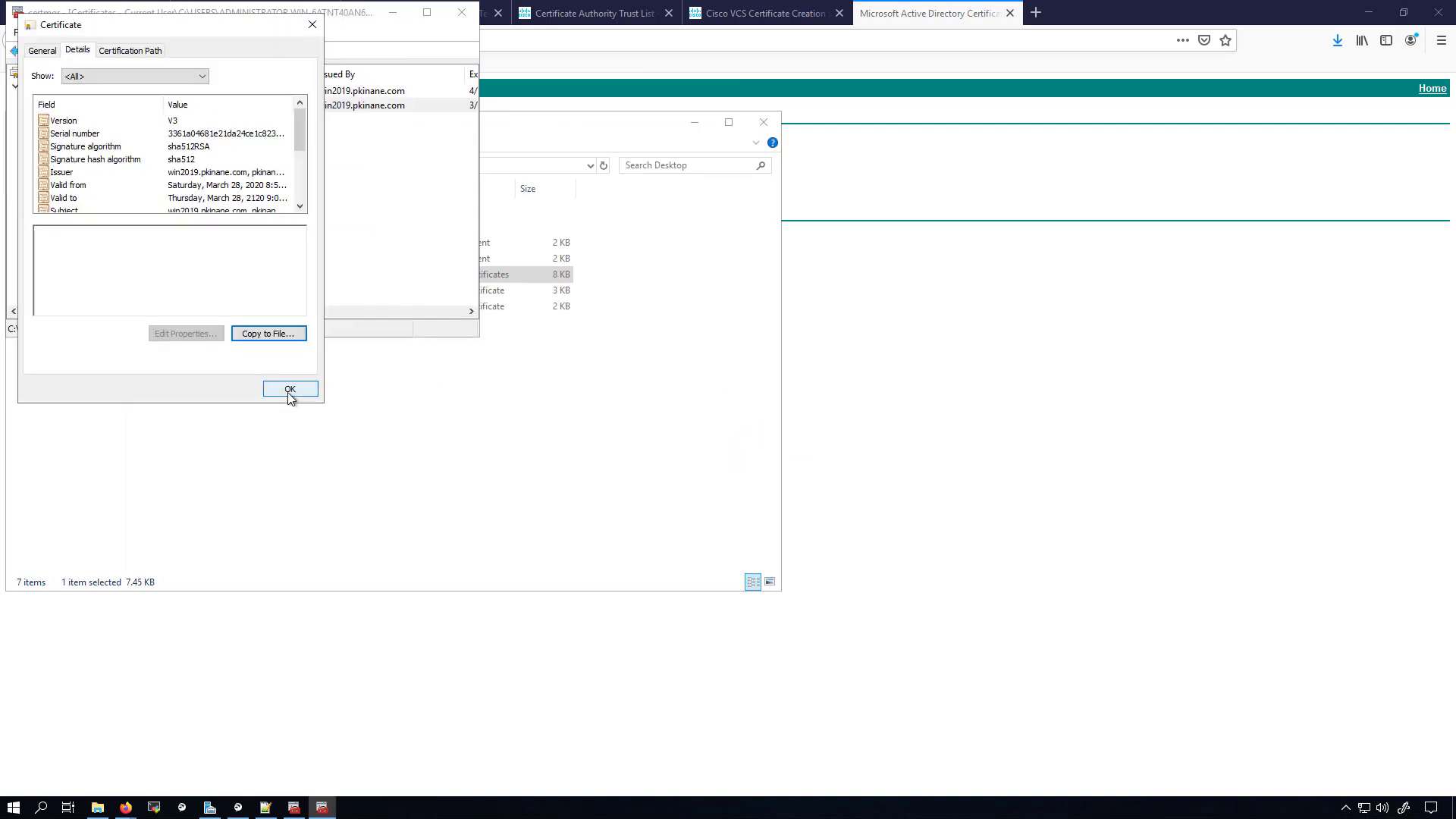
Open the hqexpc1.pkinane.com server certificate and start its export wizard
left_click(290, 388)
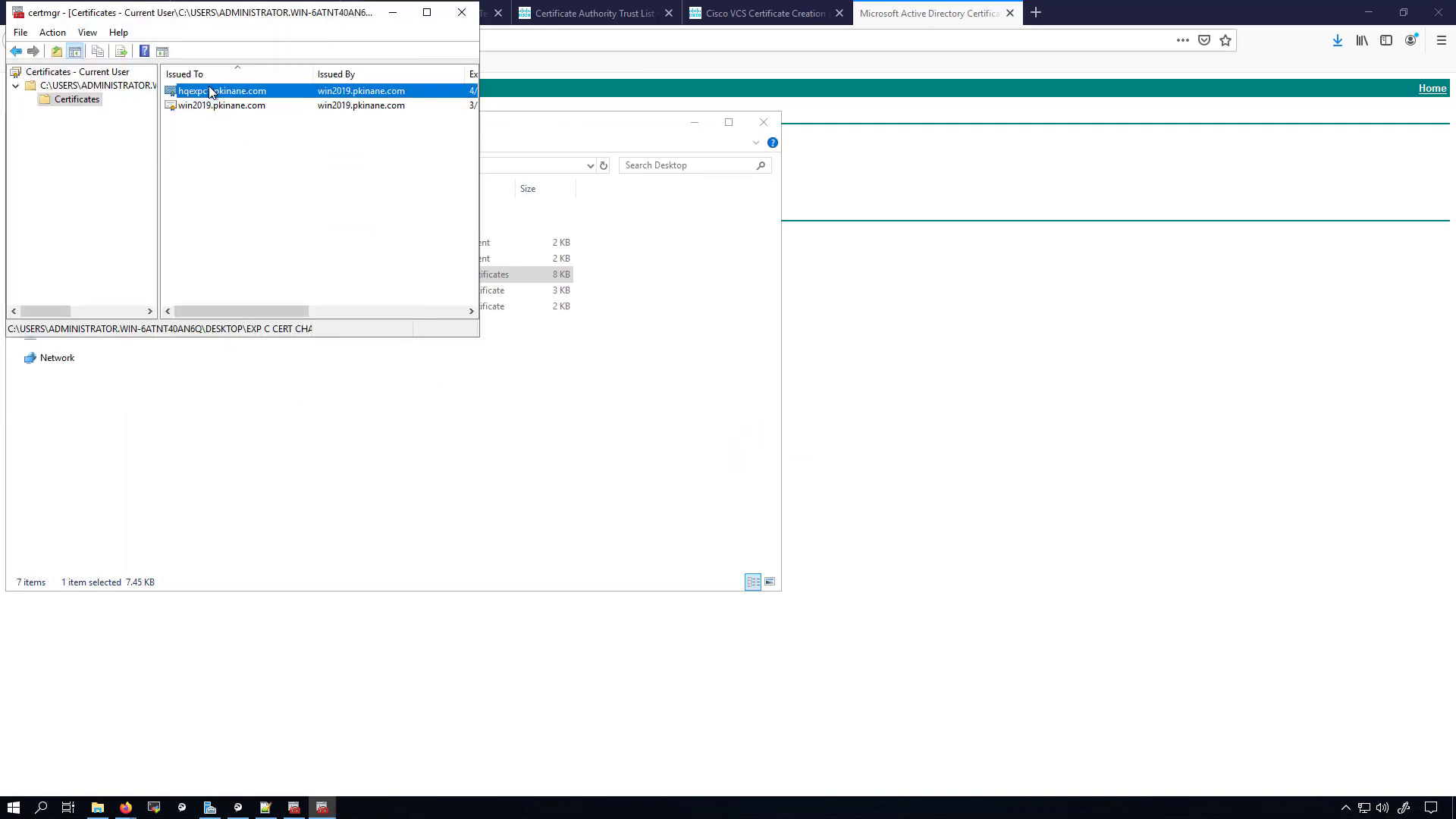
double_click(222, 89)
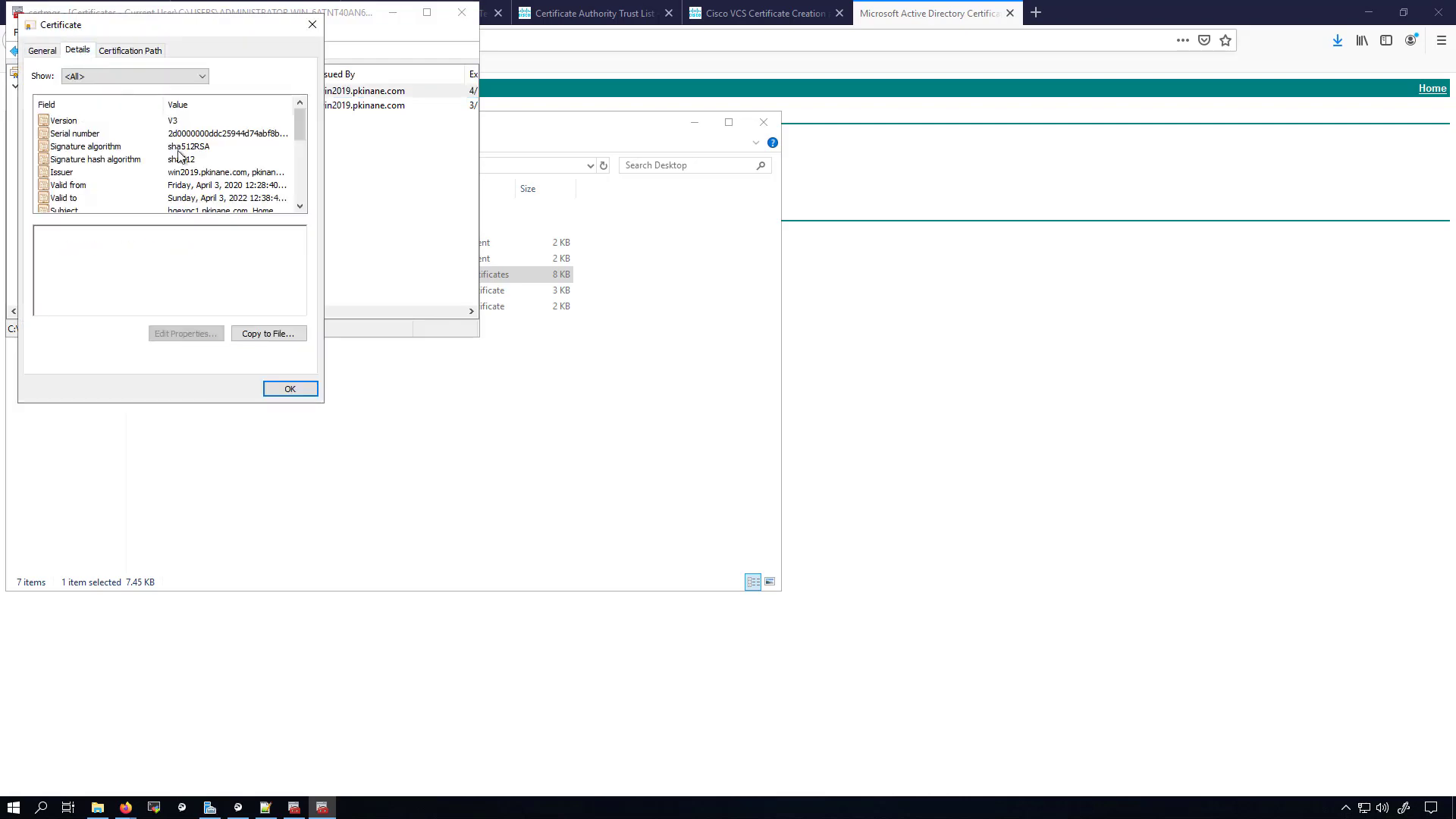
left_click(268, 334)
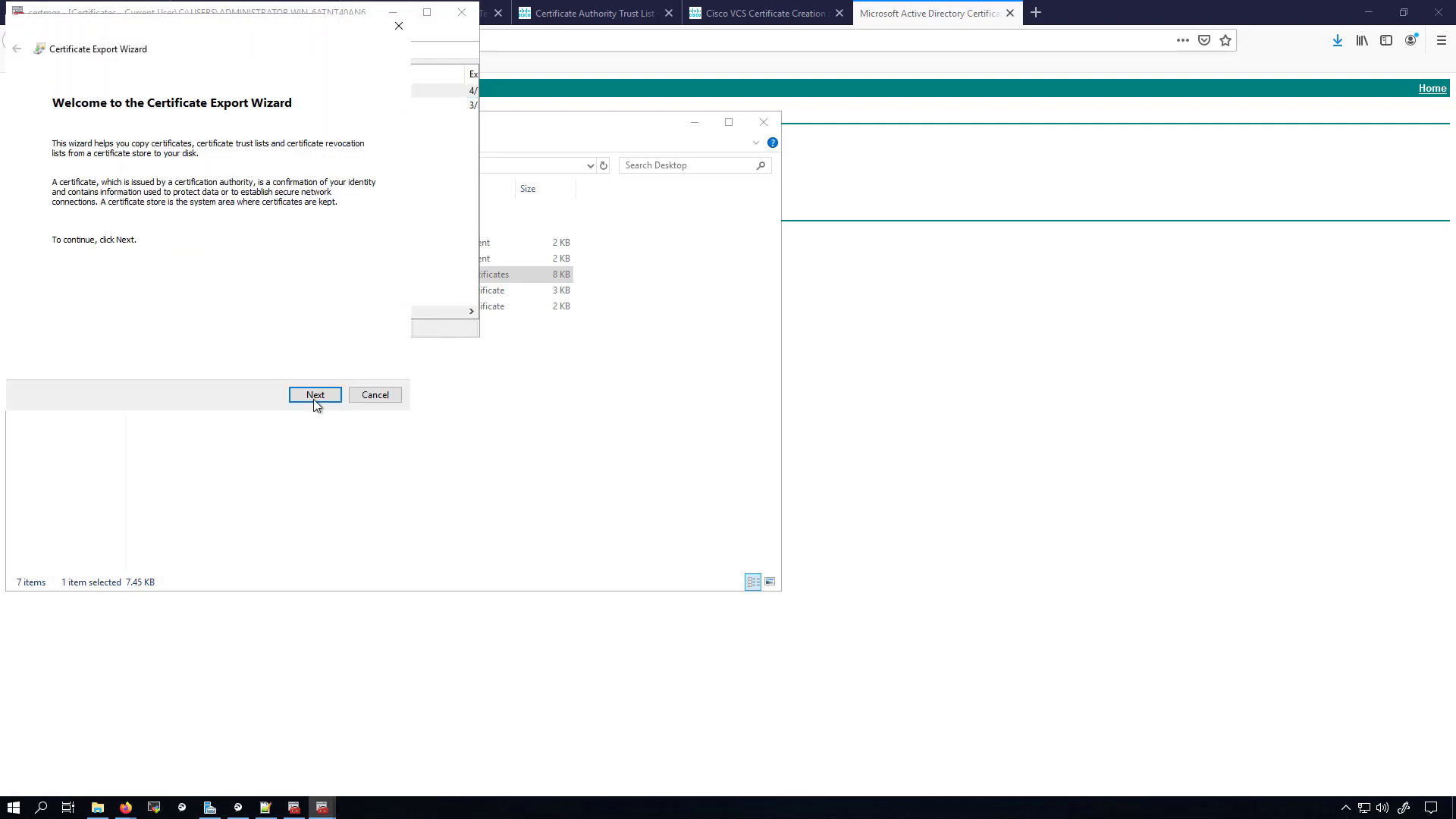
left_click(316, 395)
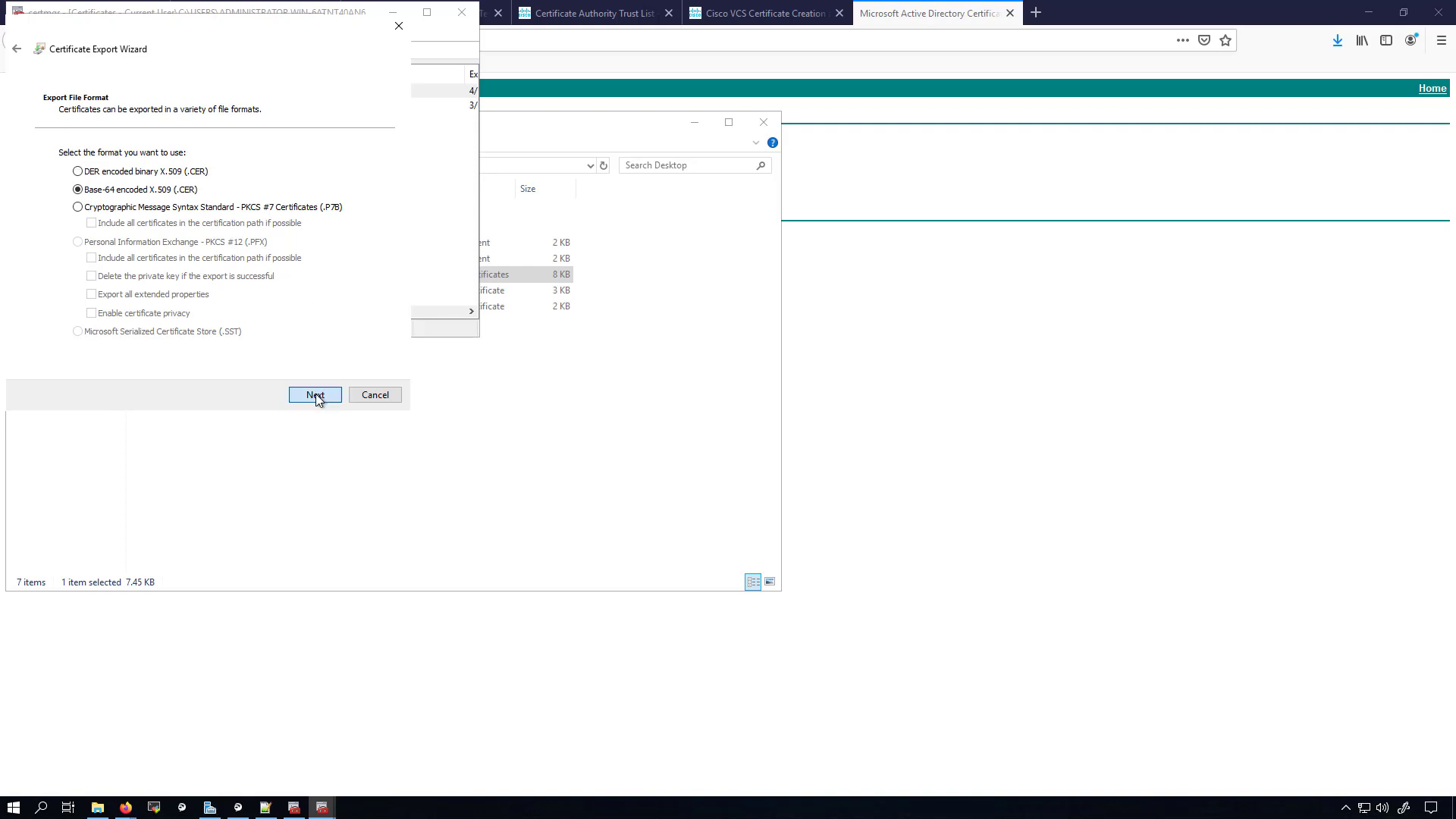
Export the server certificate in Base-64 format to the Desktop as 'exp C server cert'
left_click(315, 394)
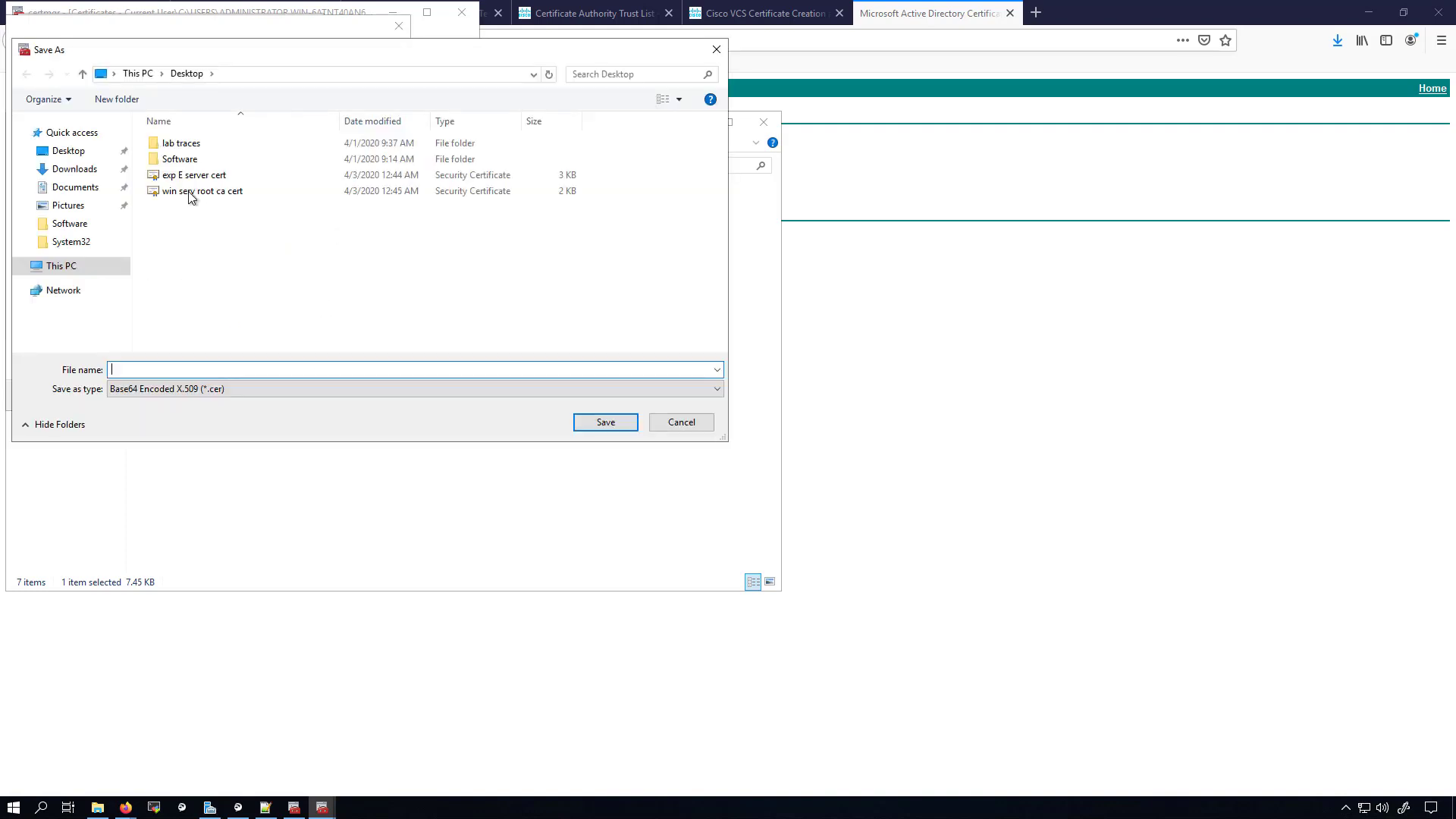
left_click(196, 174)
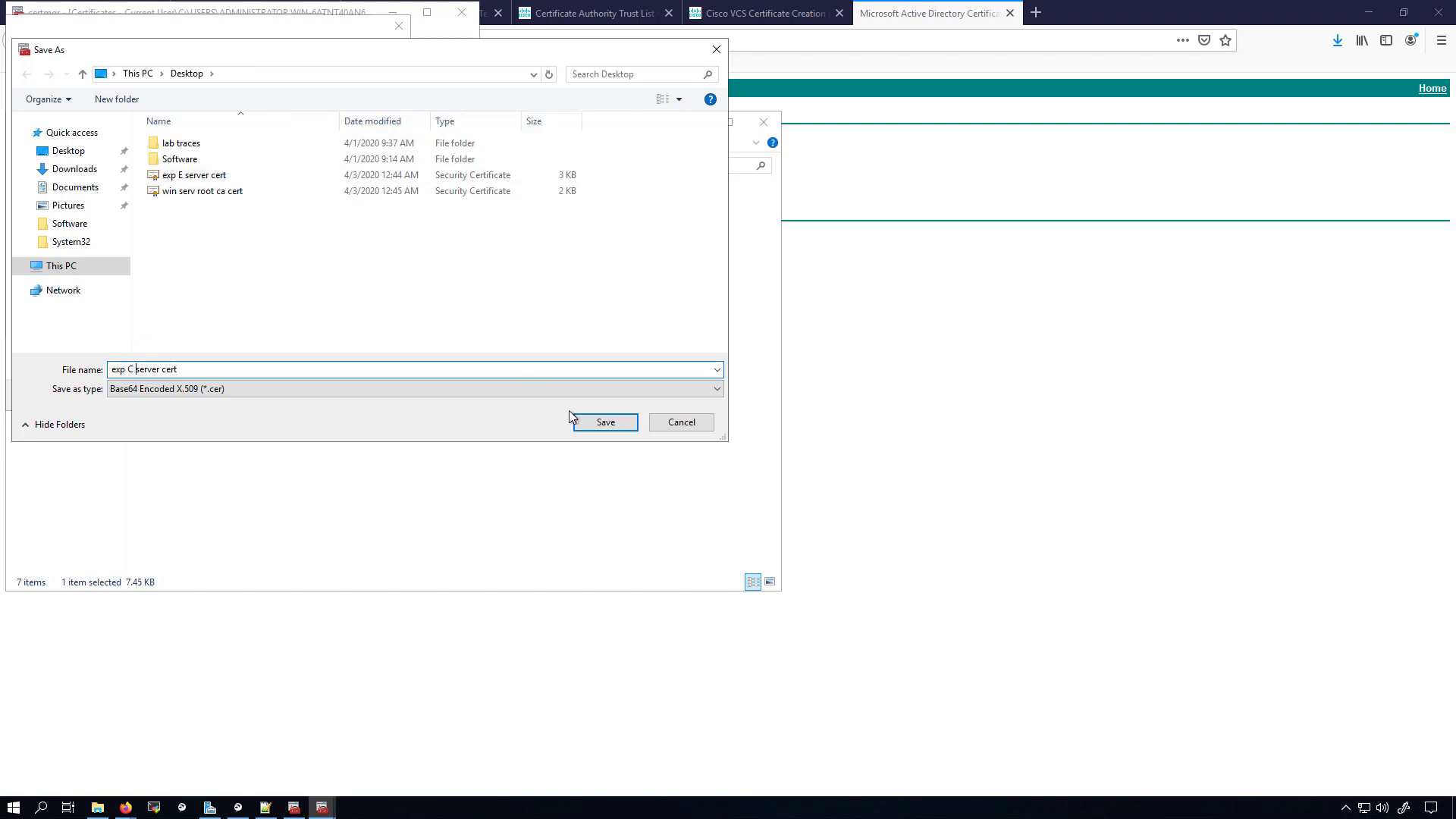
left_click(605, 421)
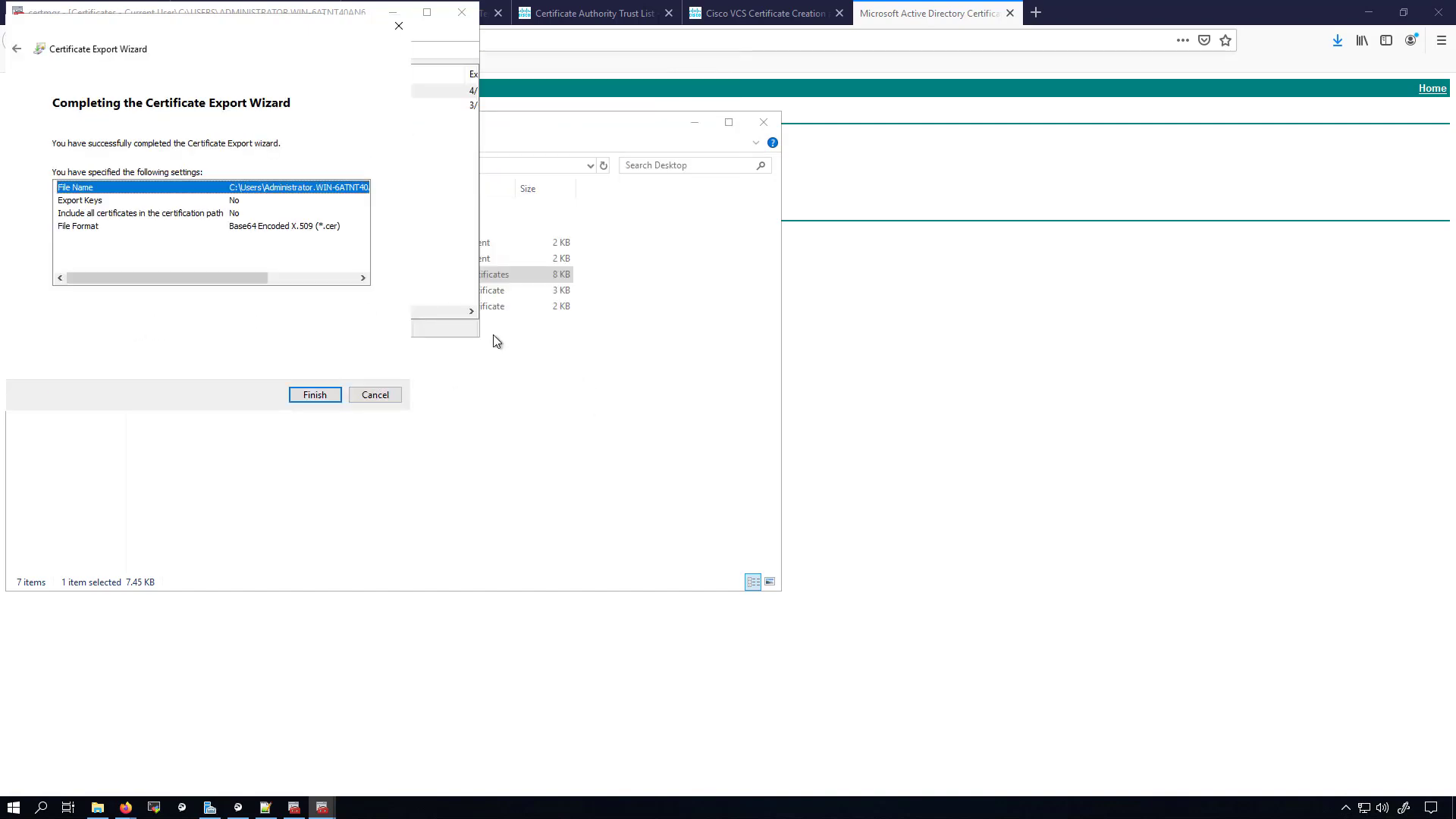
left_click(314, 395)
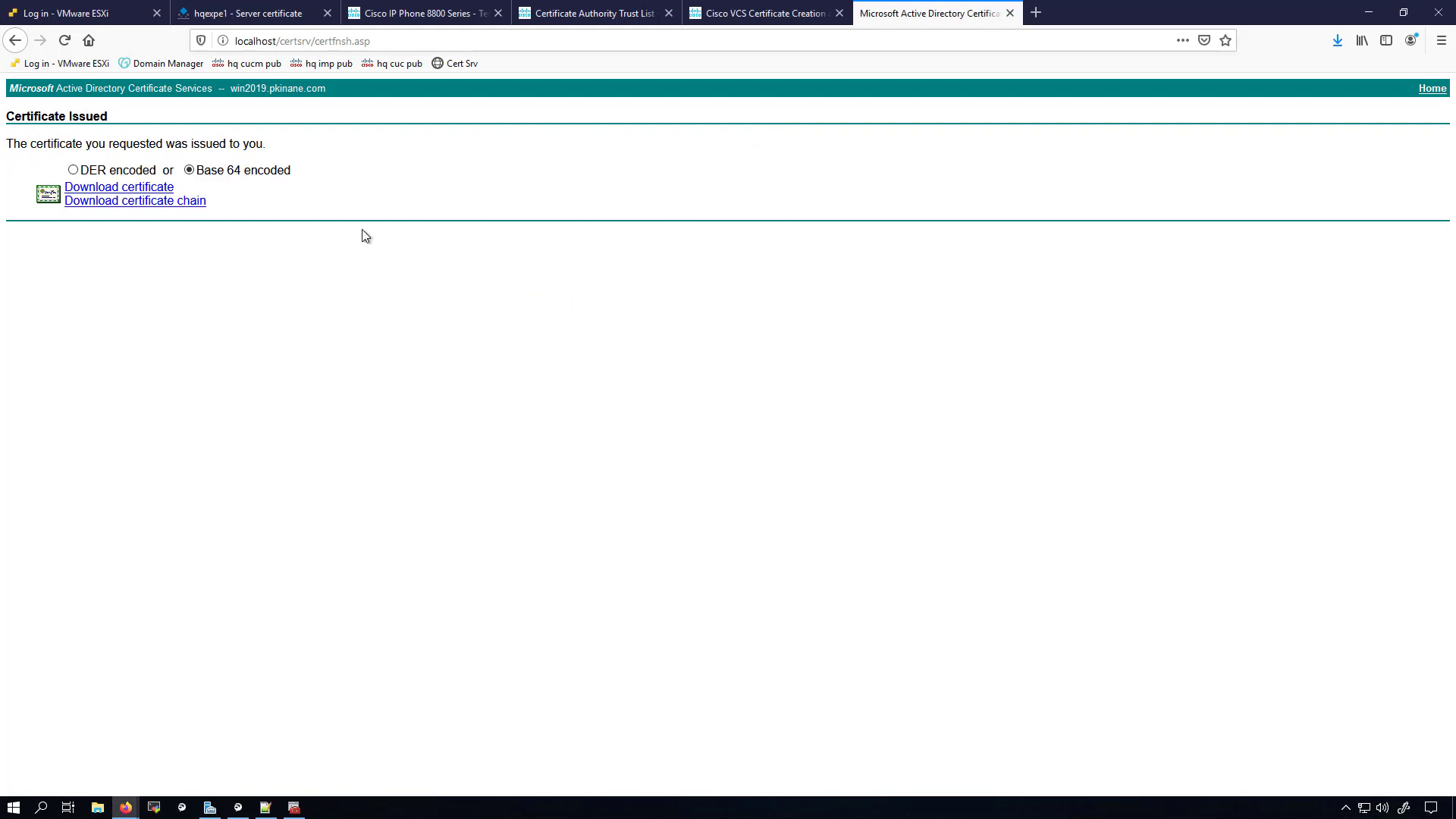
mouse_move(1010, 14)
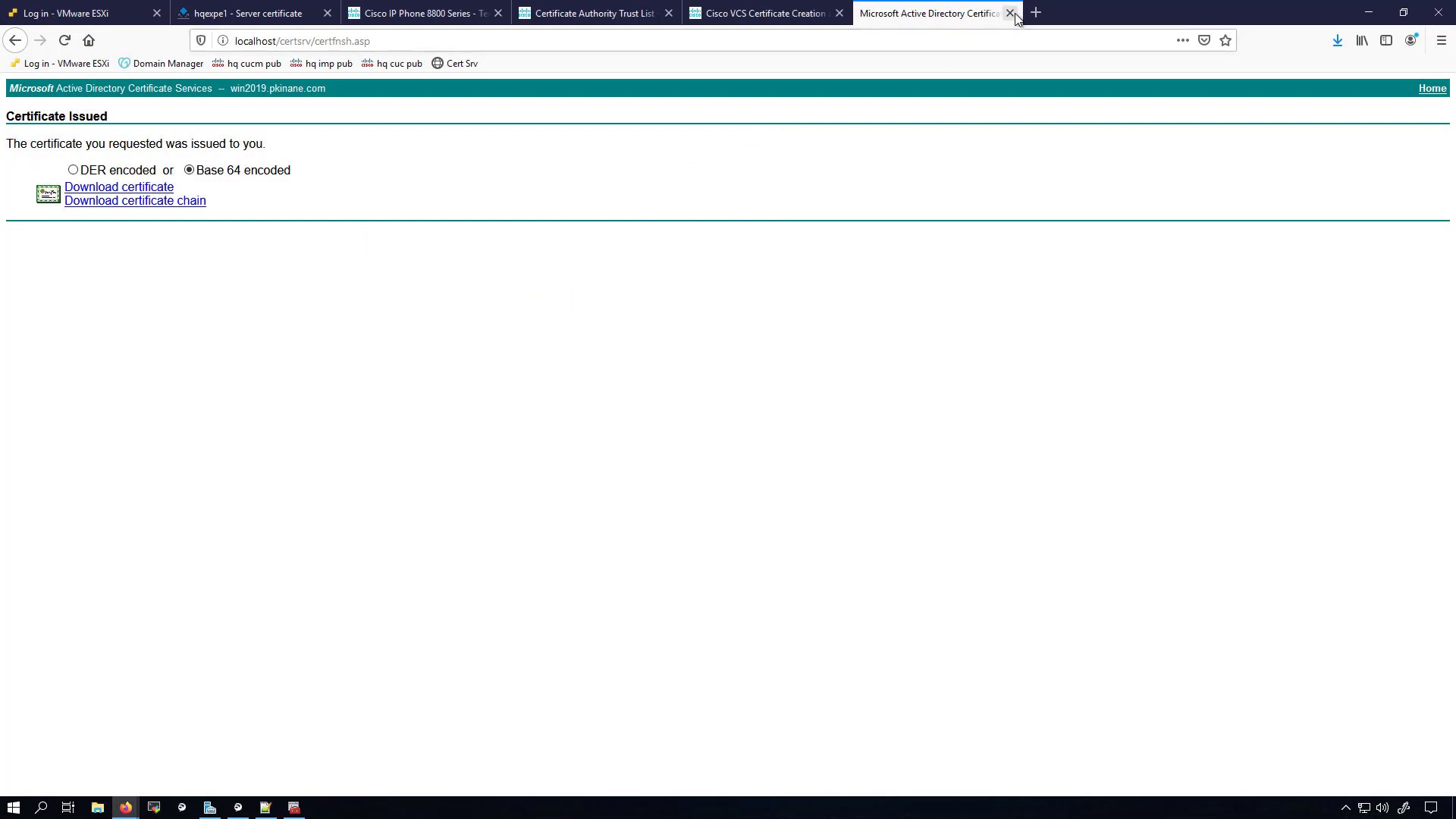
mouse_move(1010, 14)
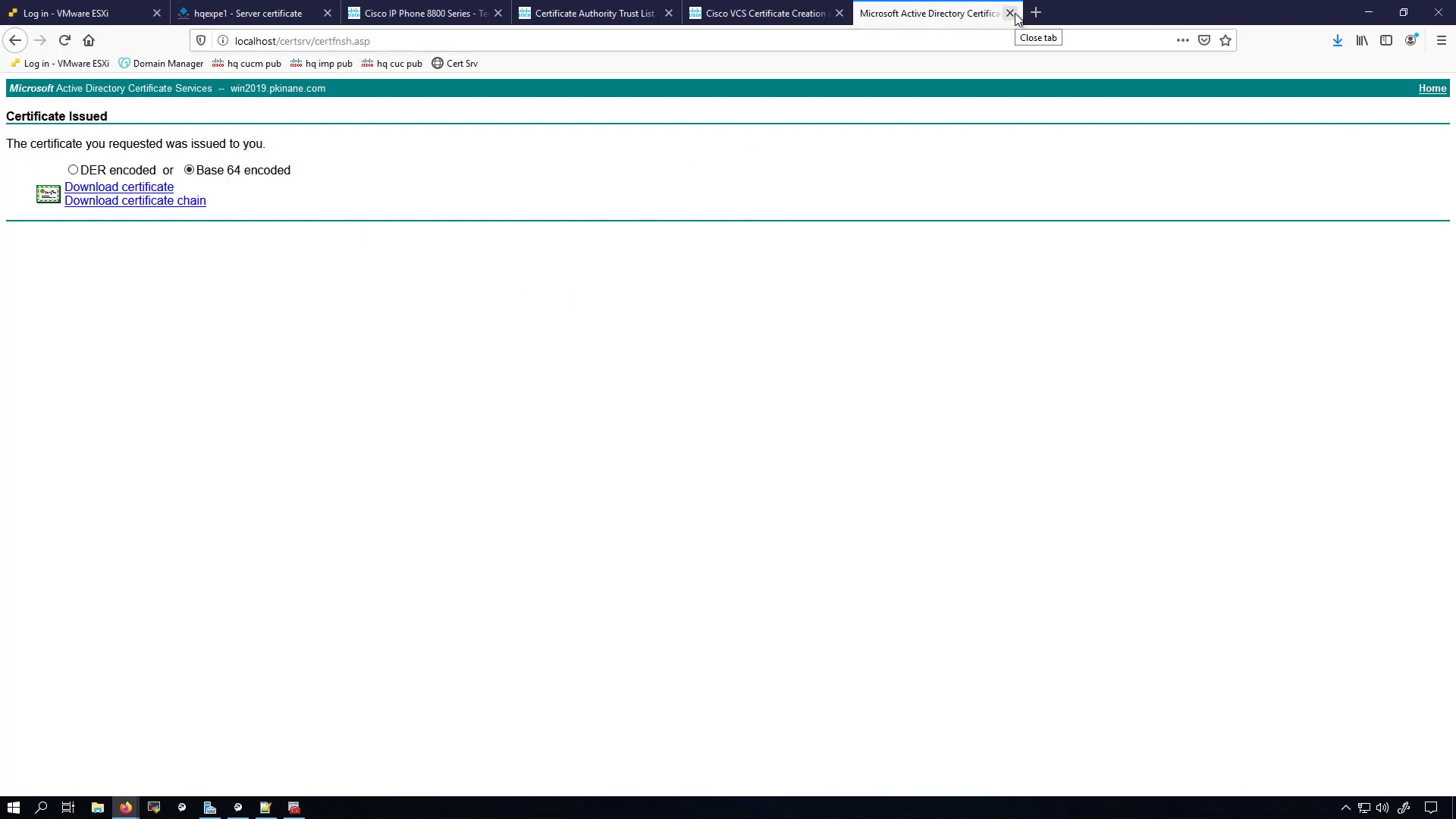
Close the AD CS enrollment tab and head to Expressway-E's Trusted CA certificate page
left_click(1009, 14)
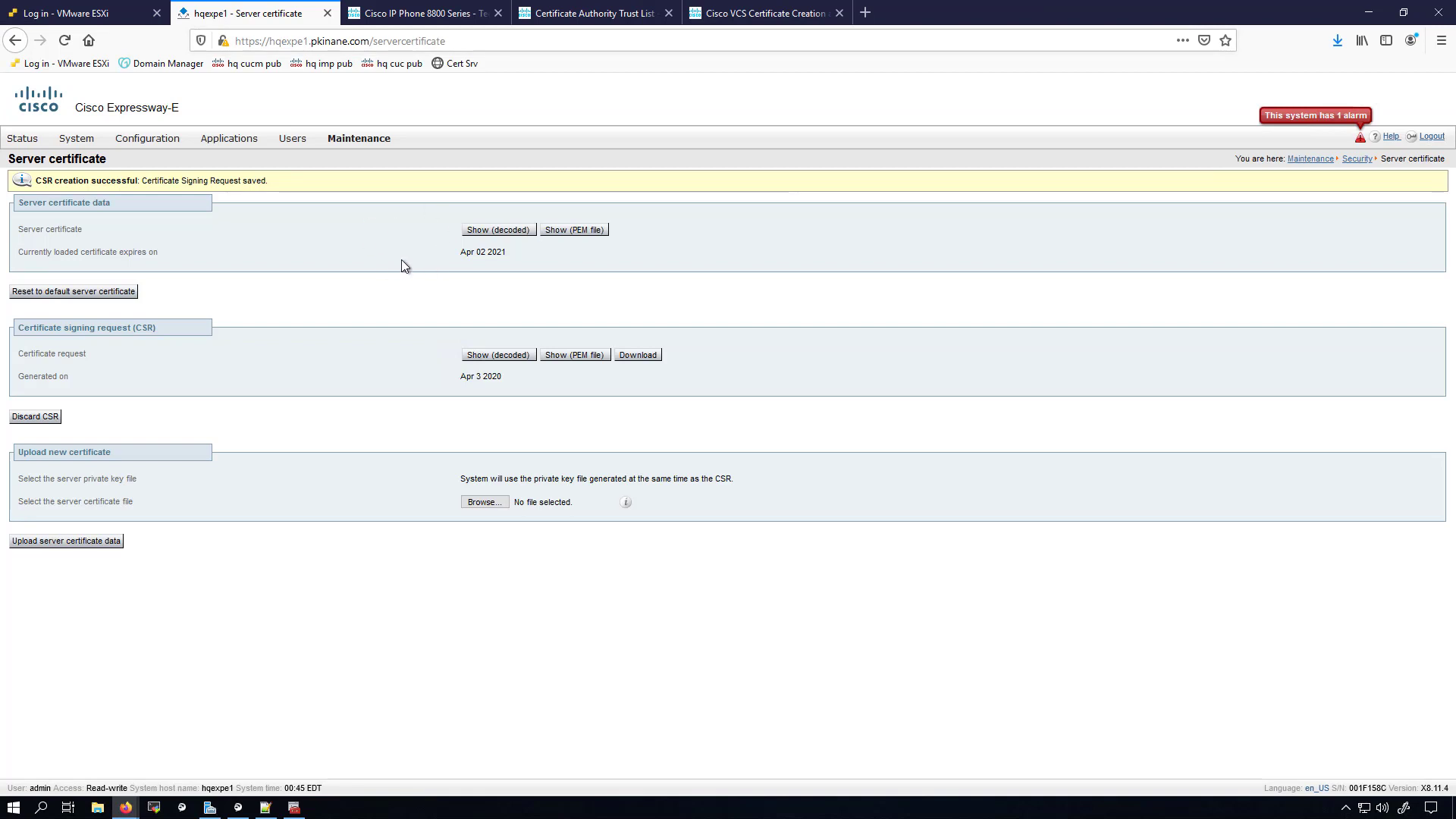
mouse_move(943, 296)
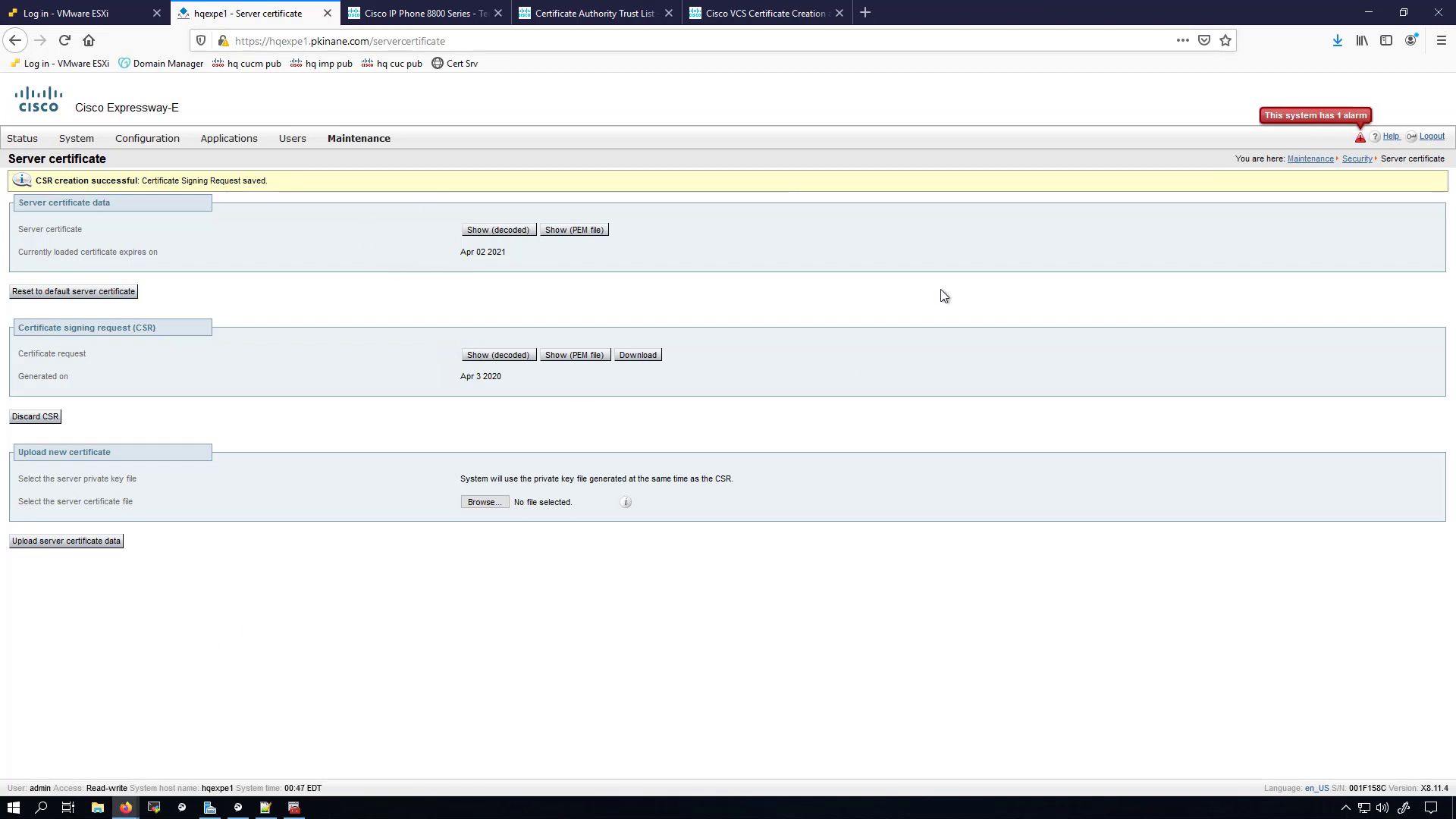
mouse_move(1071, 28)
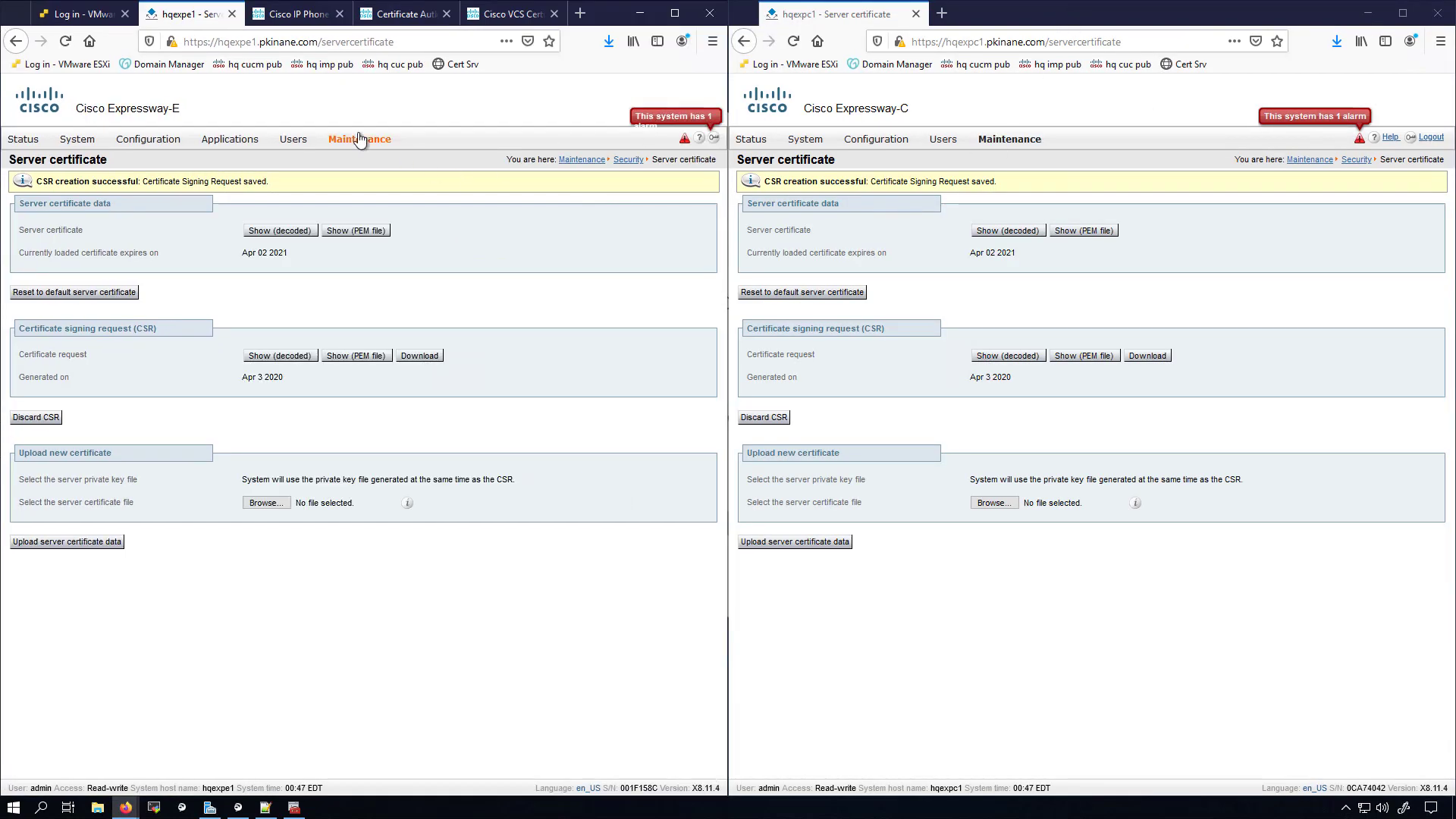
left_click(359, 138)
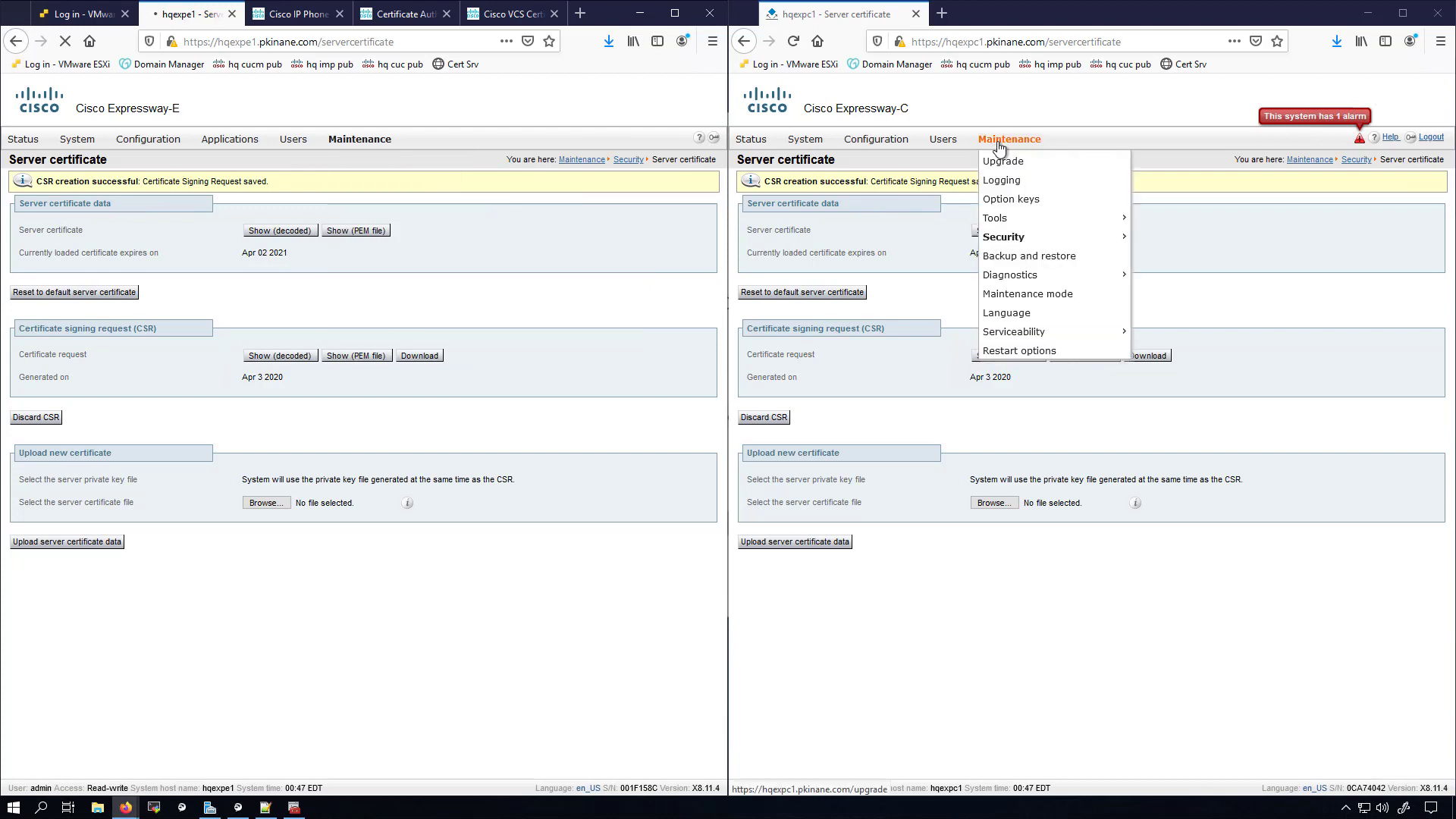
mouse_move(1003, 236)
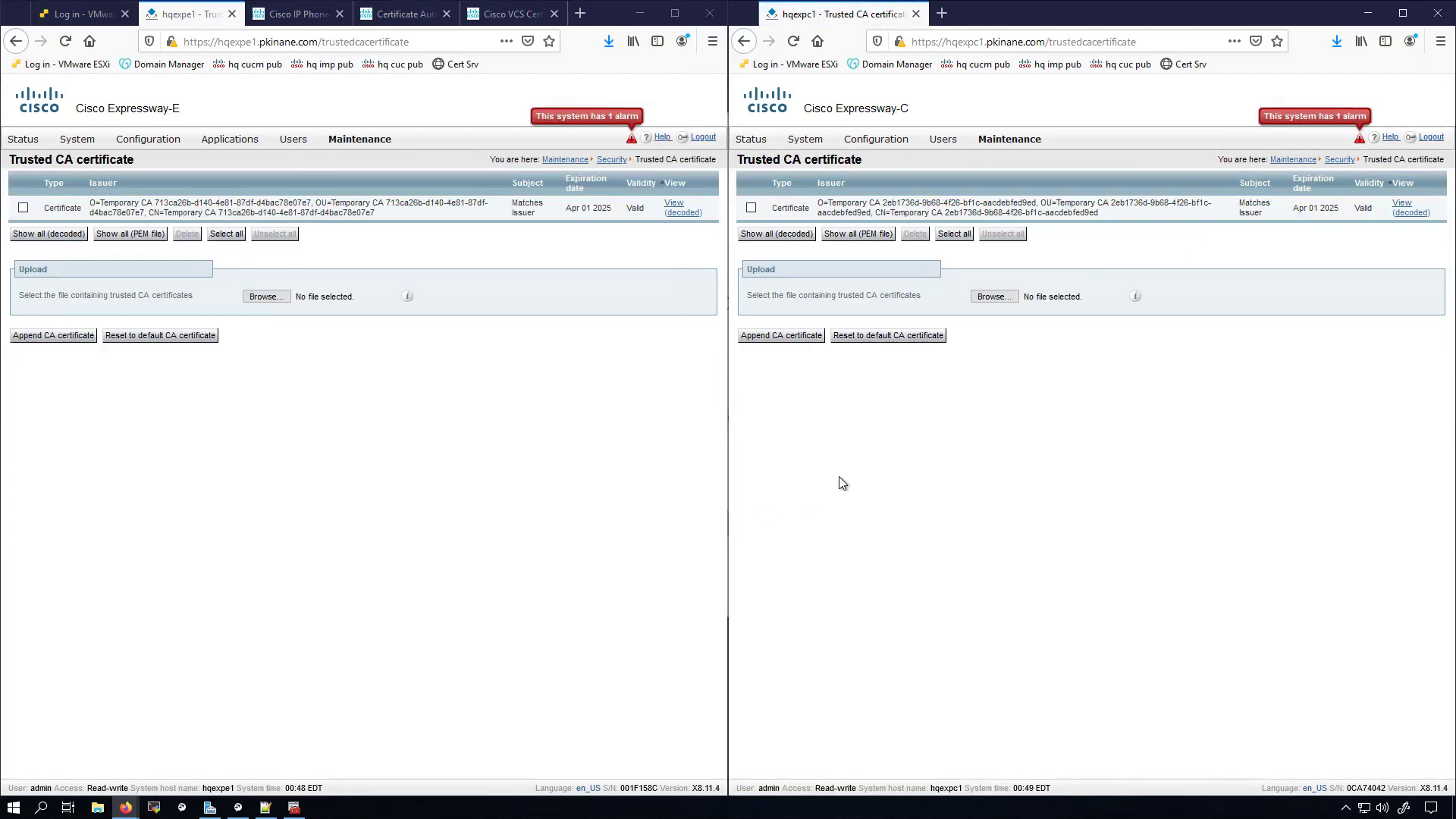
Append 'win serv root ca cert' to the trusted CA lists of Expressway-C and Expressway-E
left_click(993, 296)
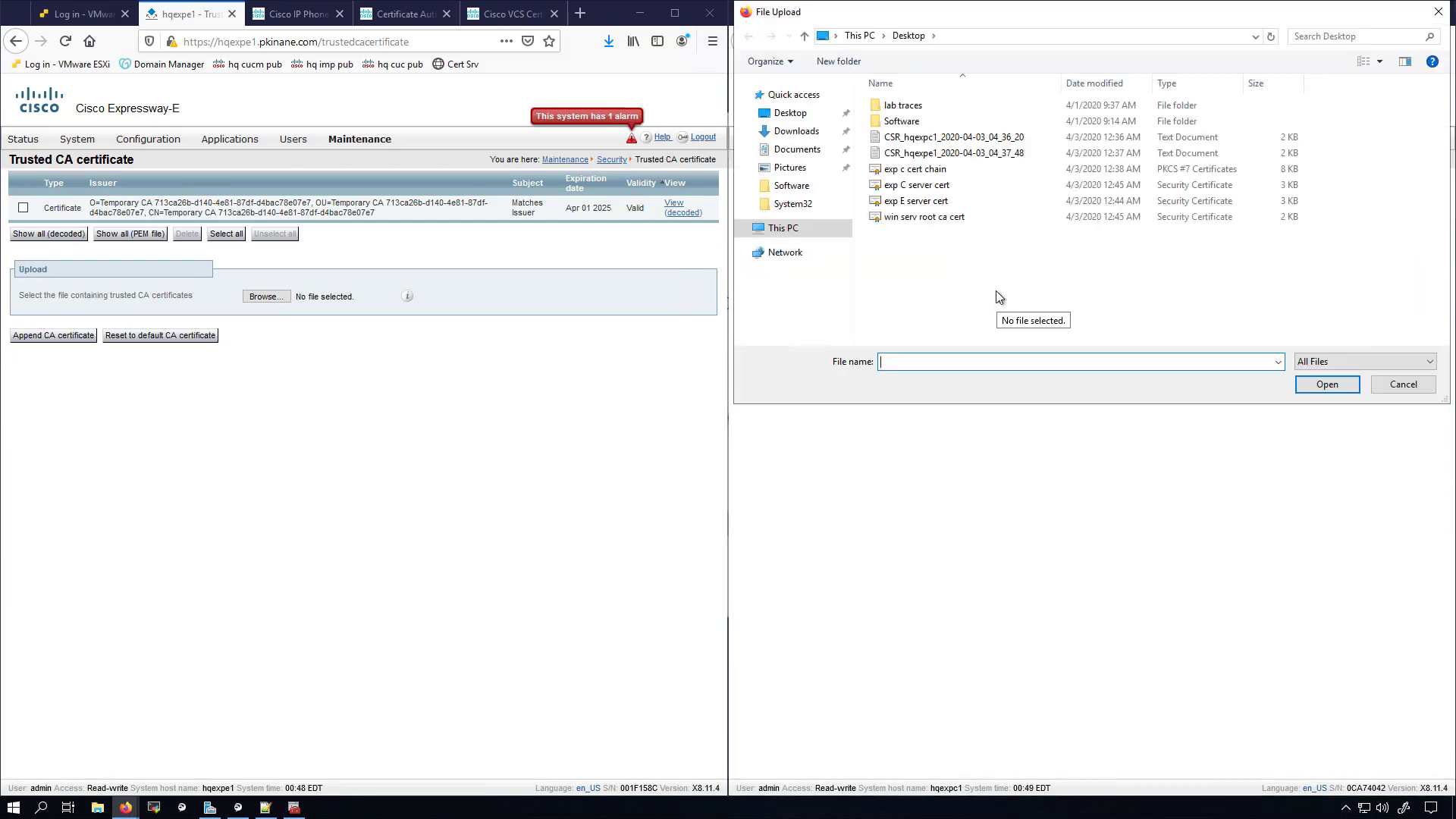
left_click(922, 217)
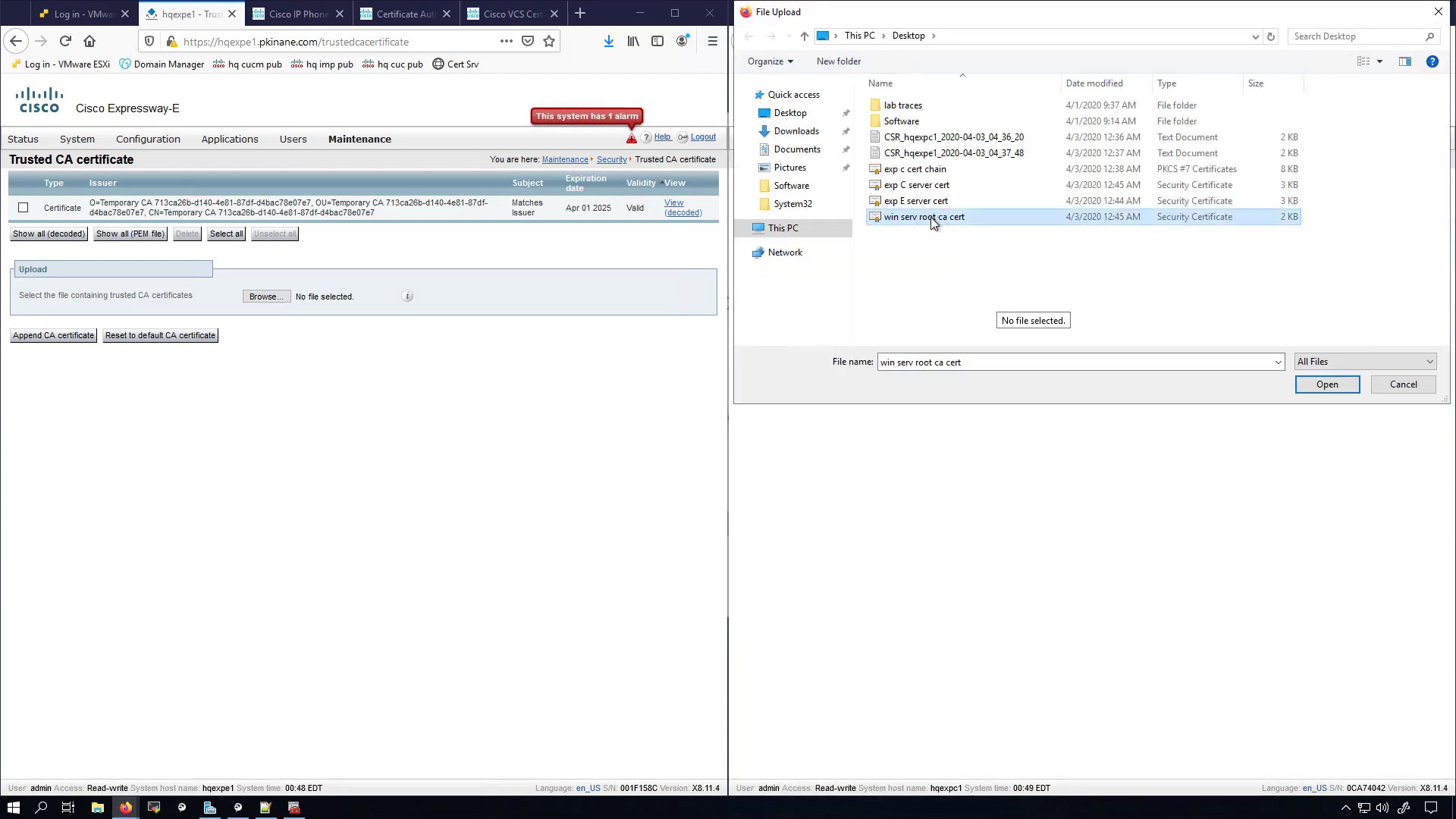
left_click(1326, 384)
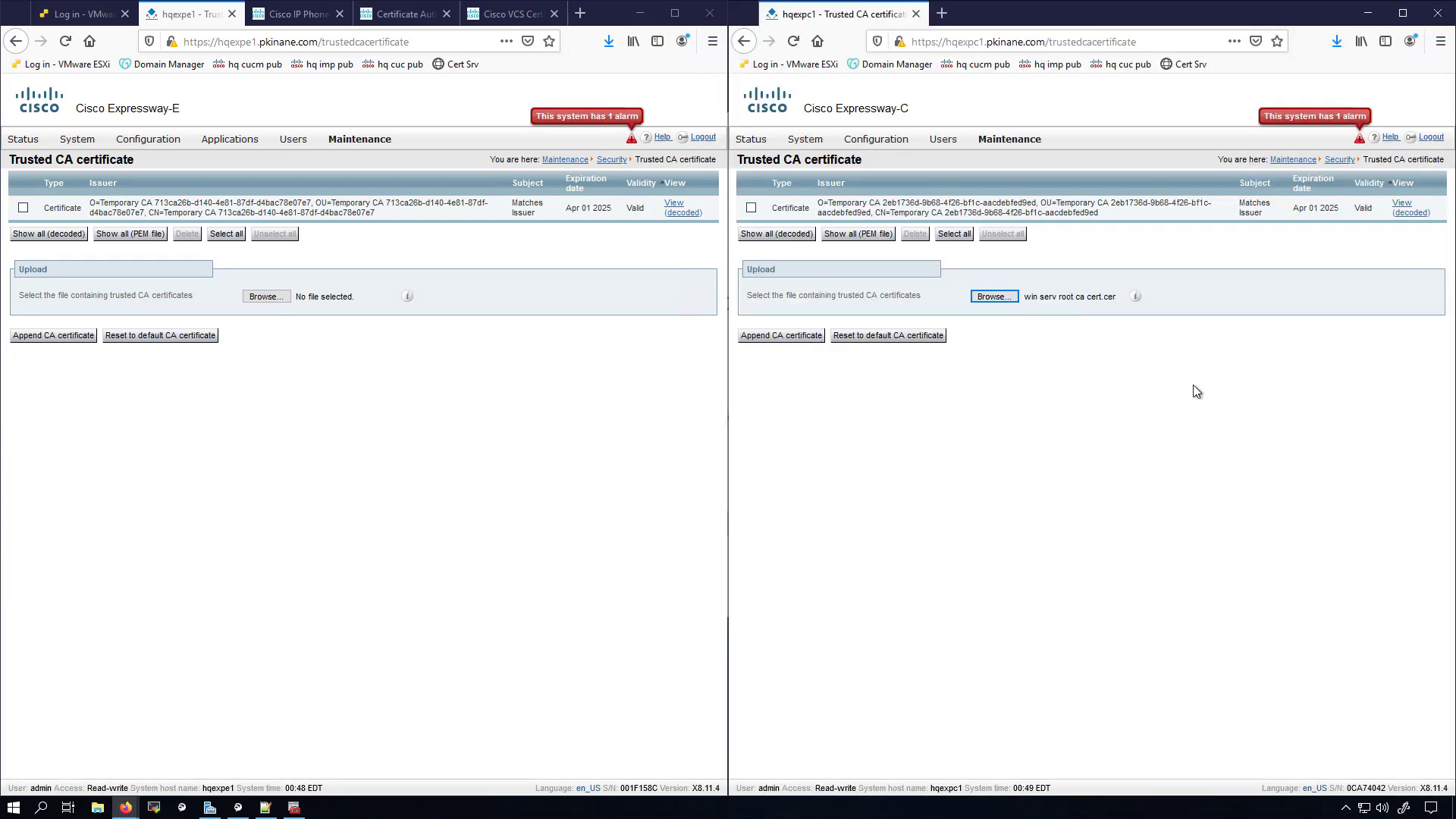
left_click(779, 335)
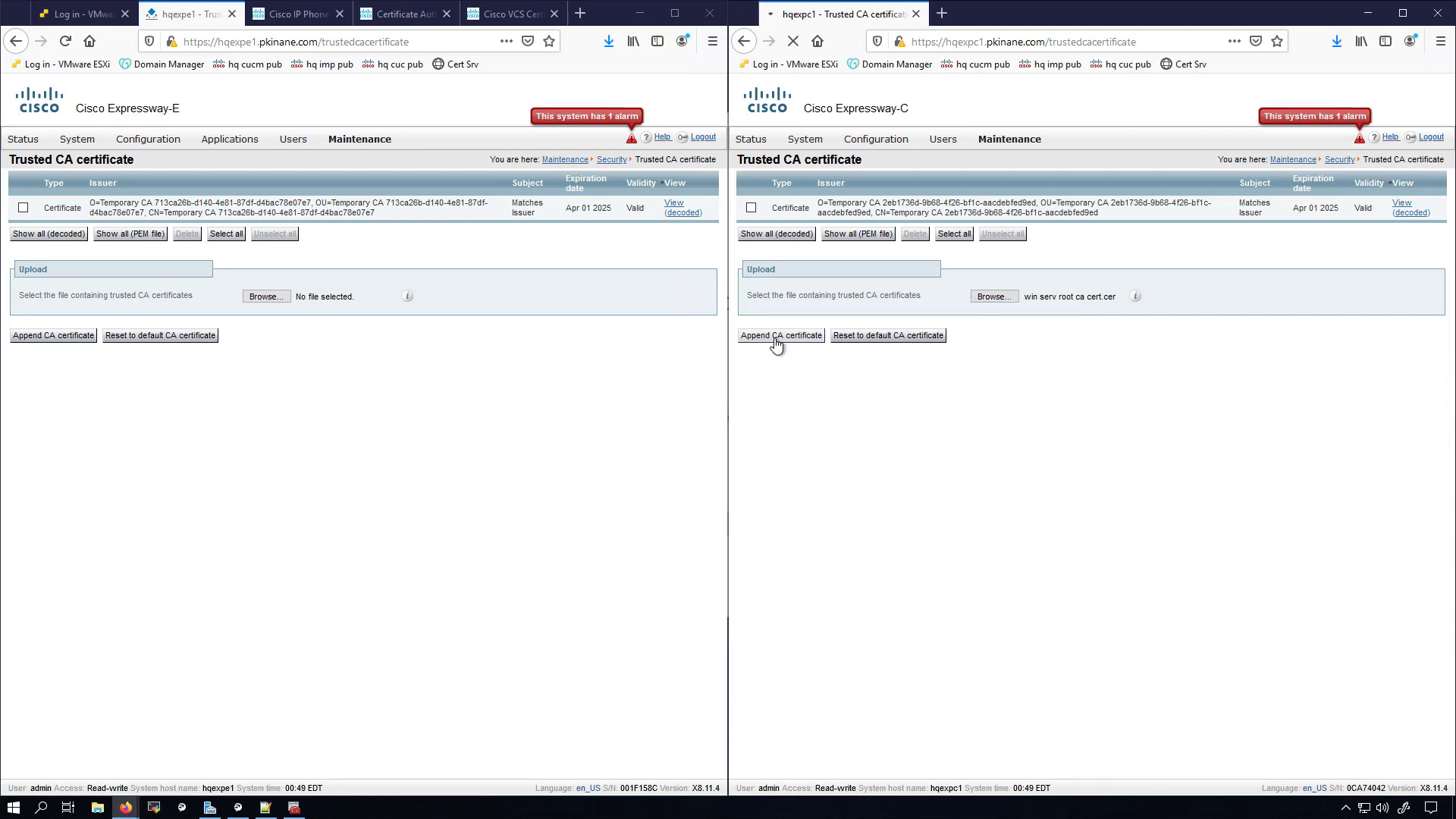
left_click(780, 335)
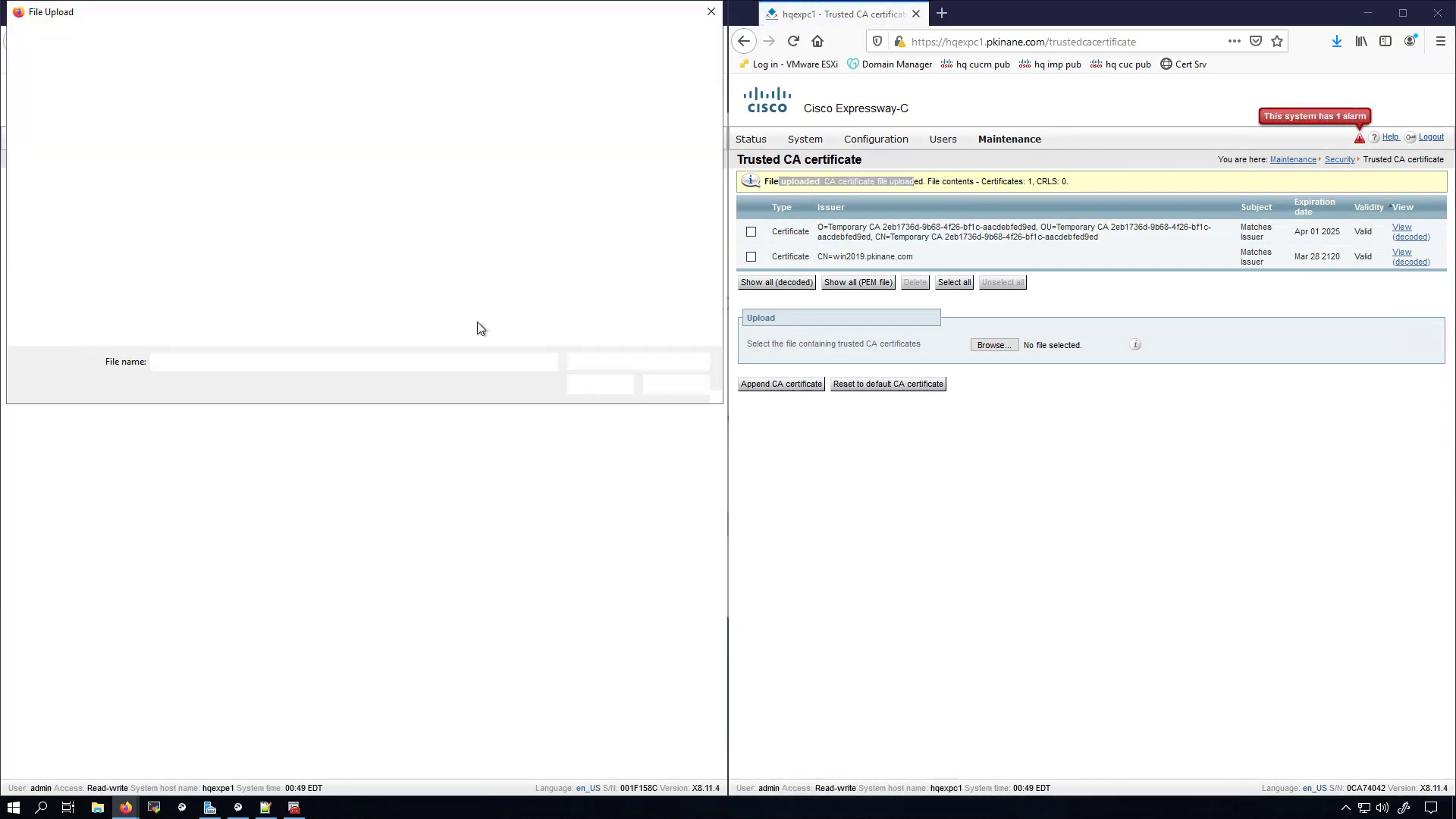
left_click(196, 216)
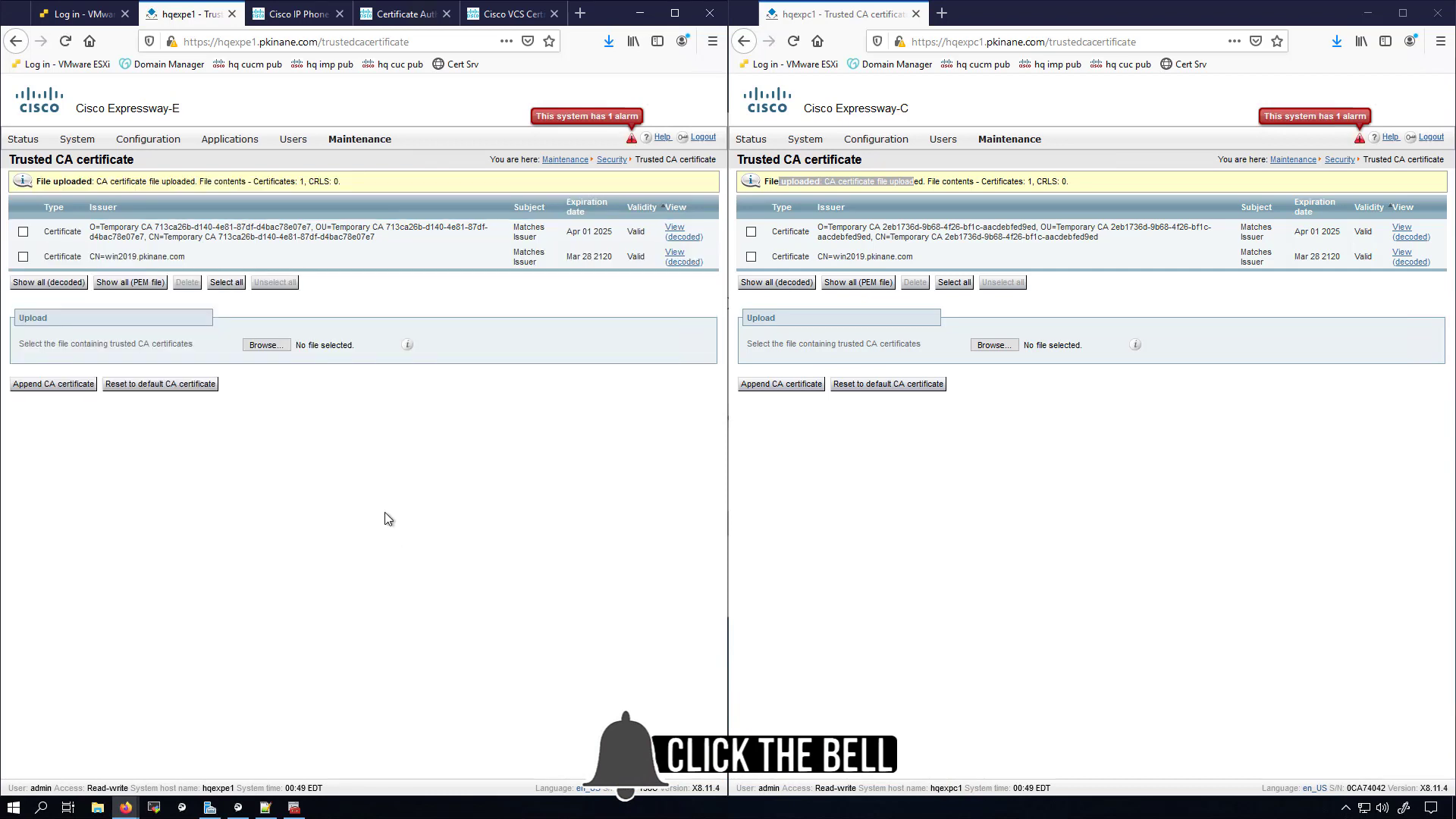
Go to Maintenance > Security > Server certificate on both Expressway-E and Expressway-C
left_click(359, 138)
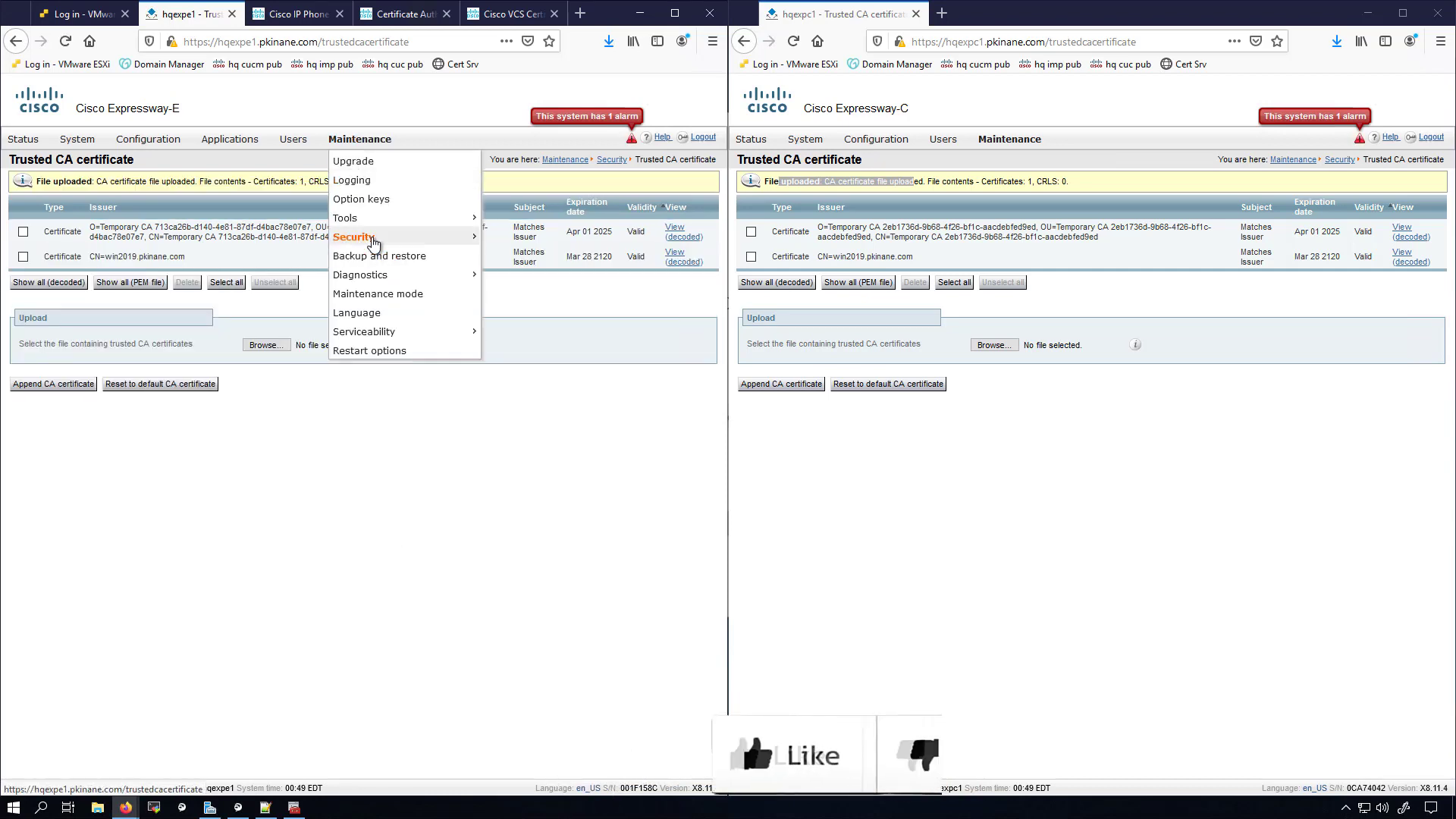
left_click(350, 236)
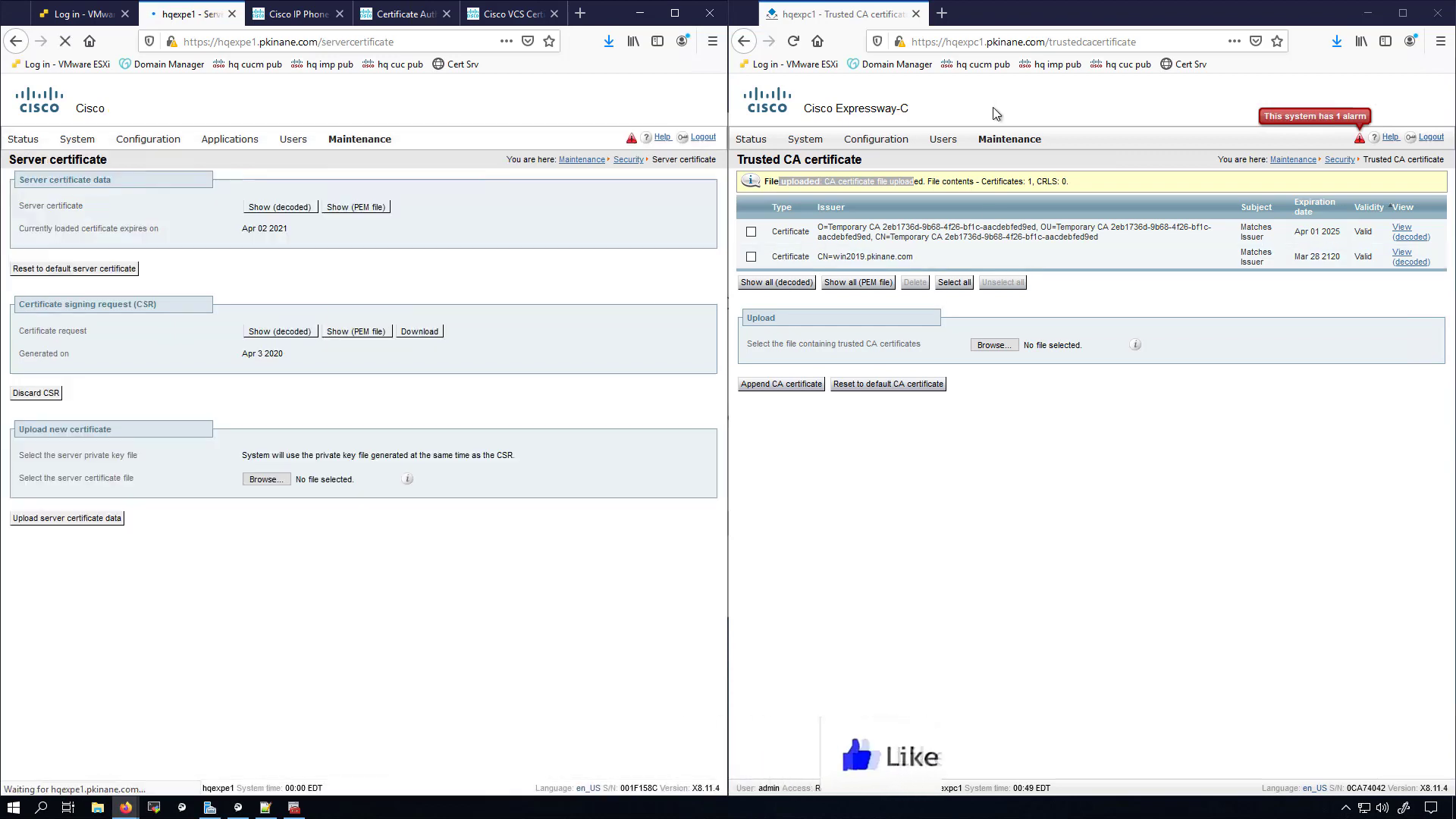
left_click(1008, 138)
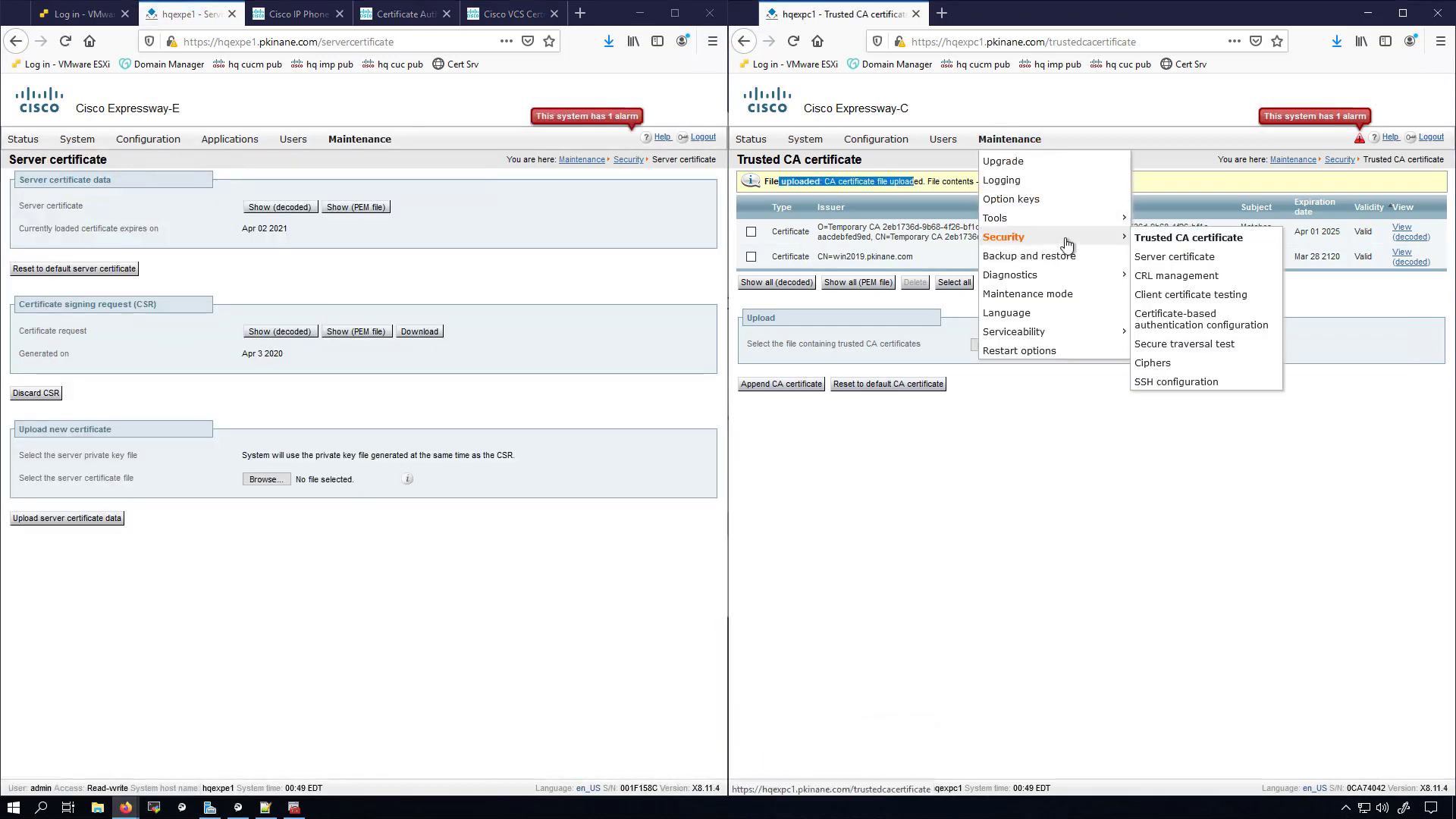
left_click(1174, 258)
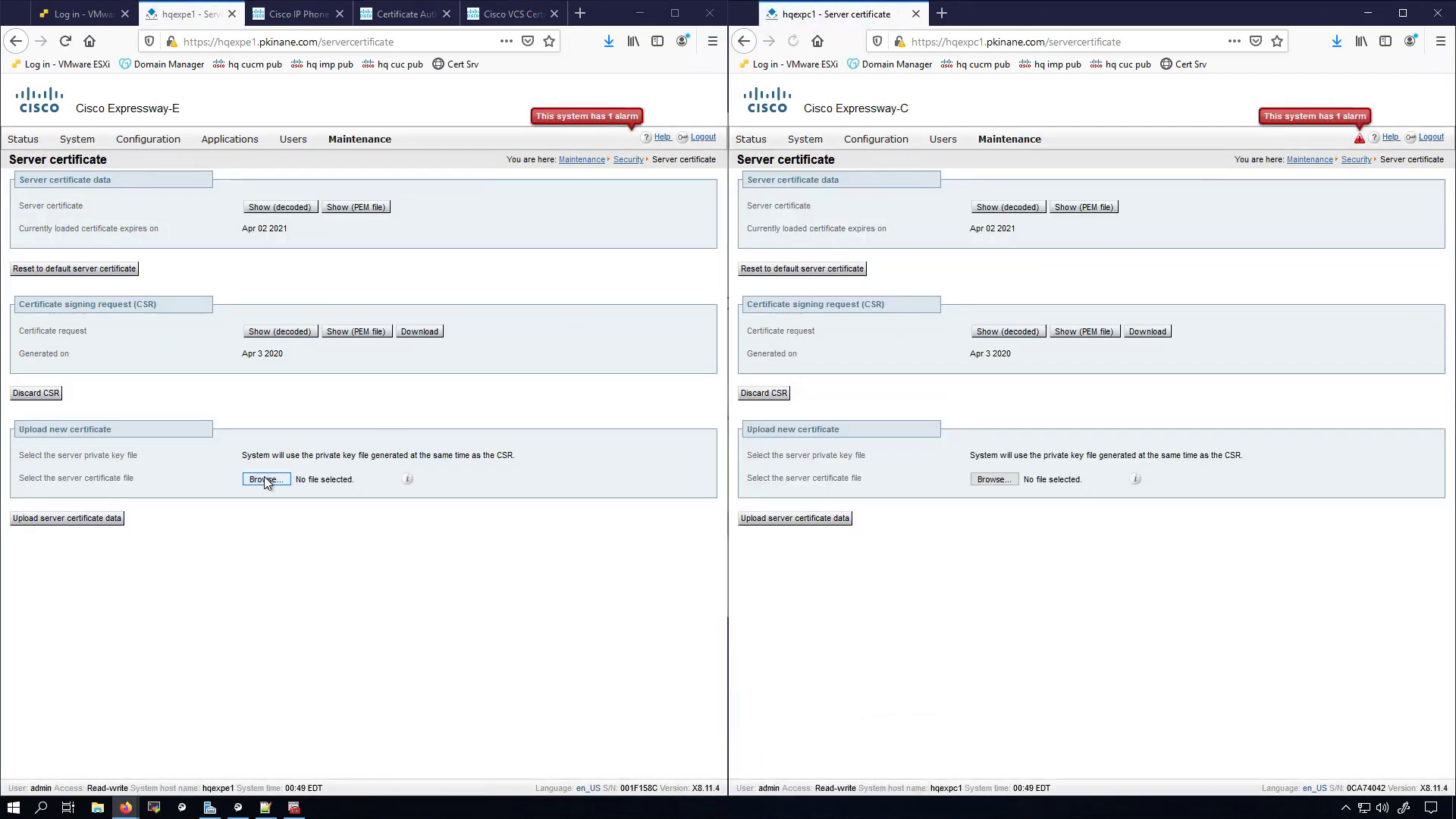
Choose 'exp E server cert' for Expressway-E and 'exp C server cert' for Expressway-C
left_click(264, 478)
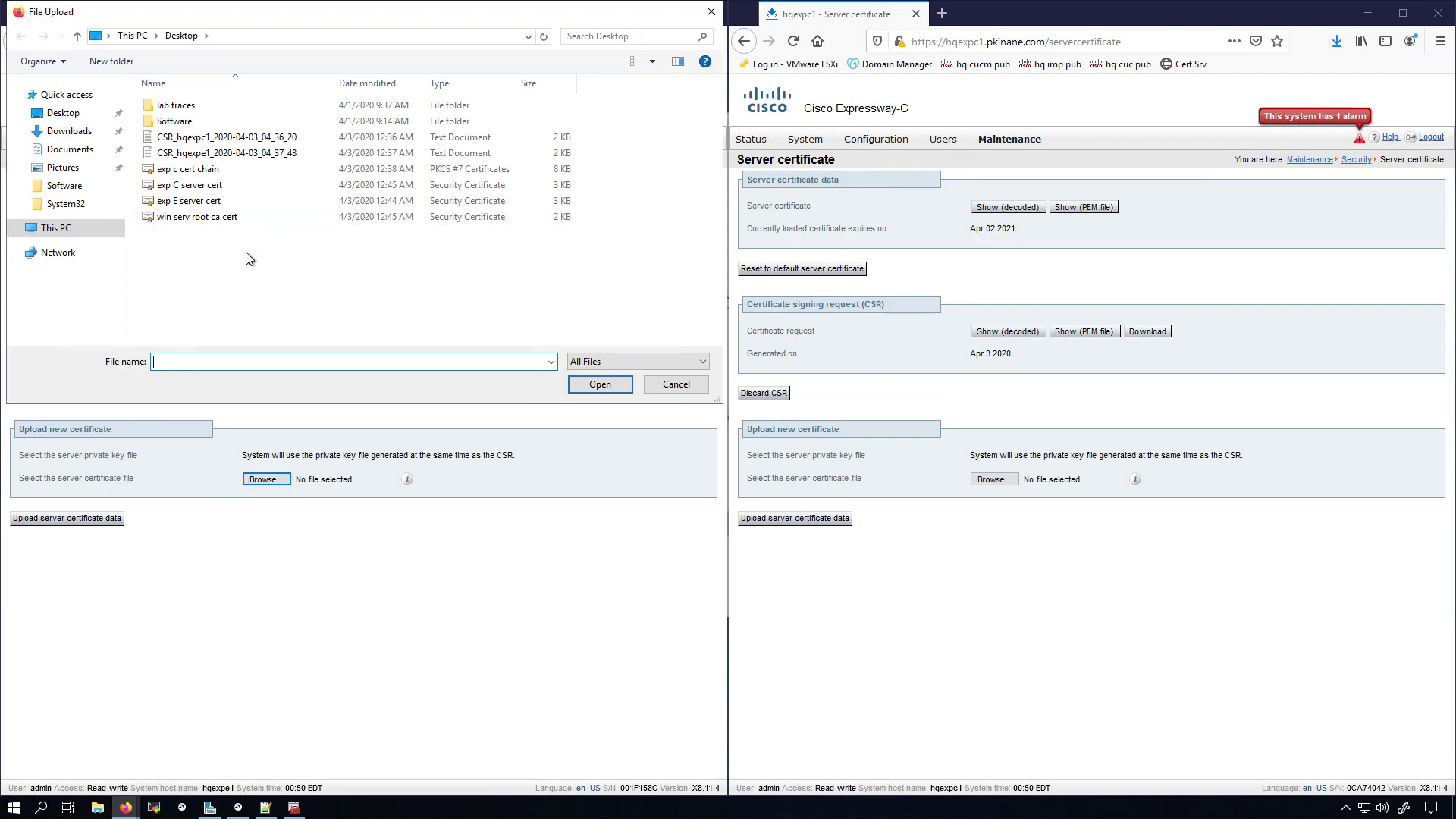
left_click(190, 200)
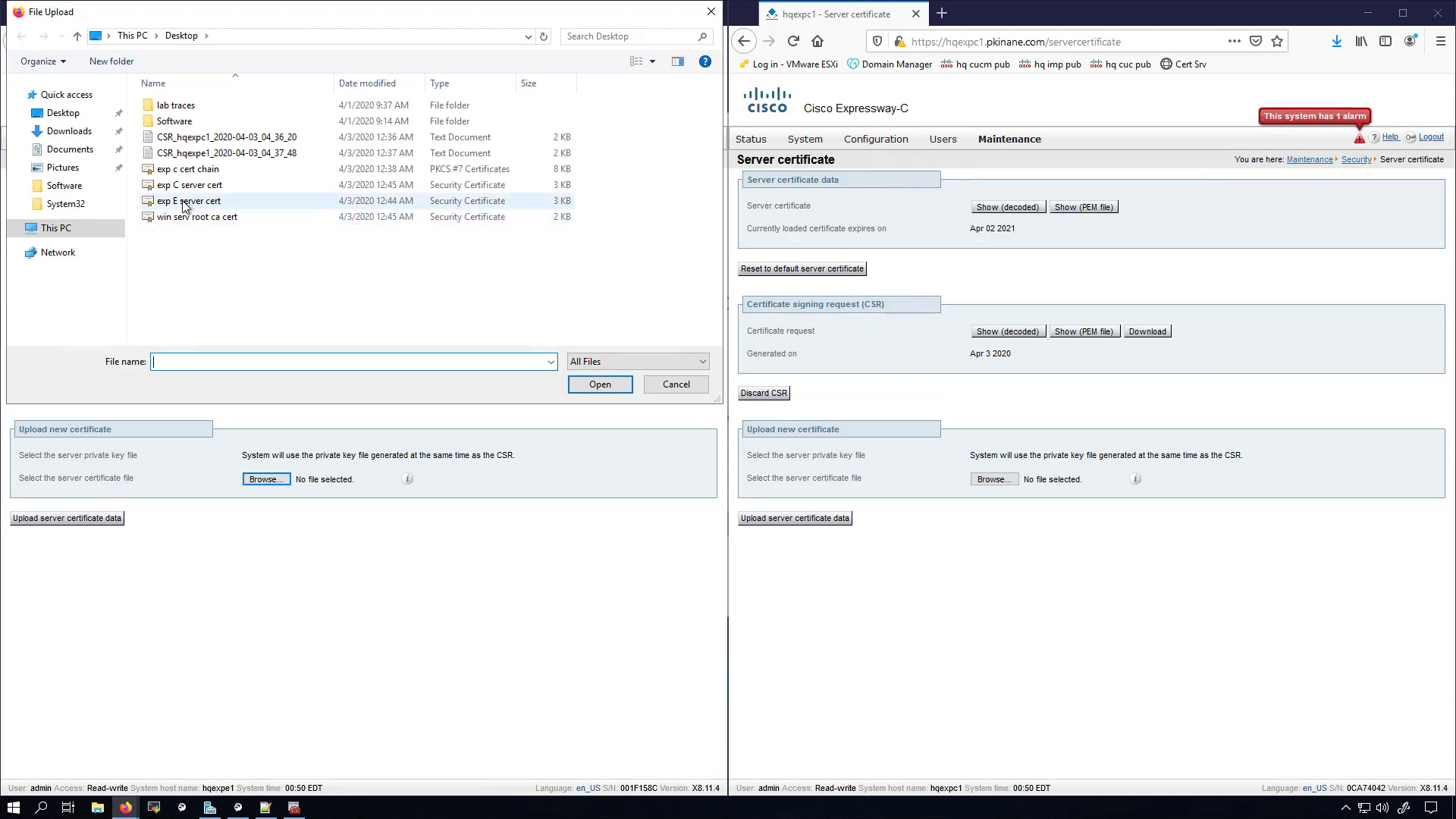
left_click(599, 384)
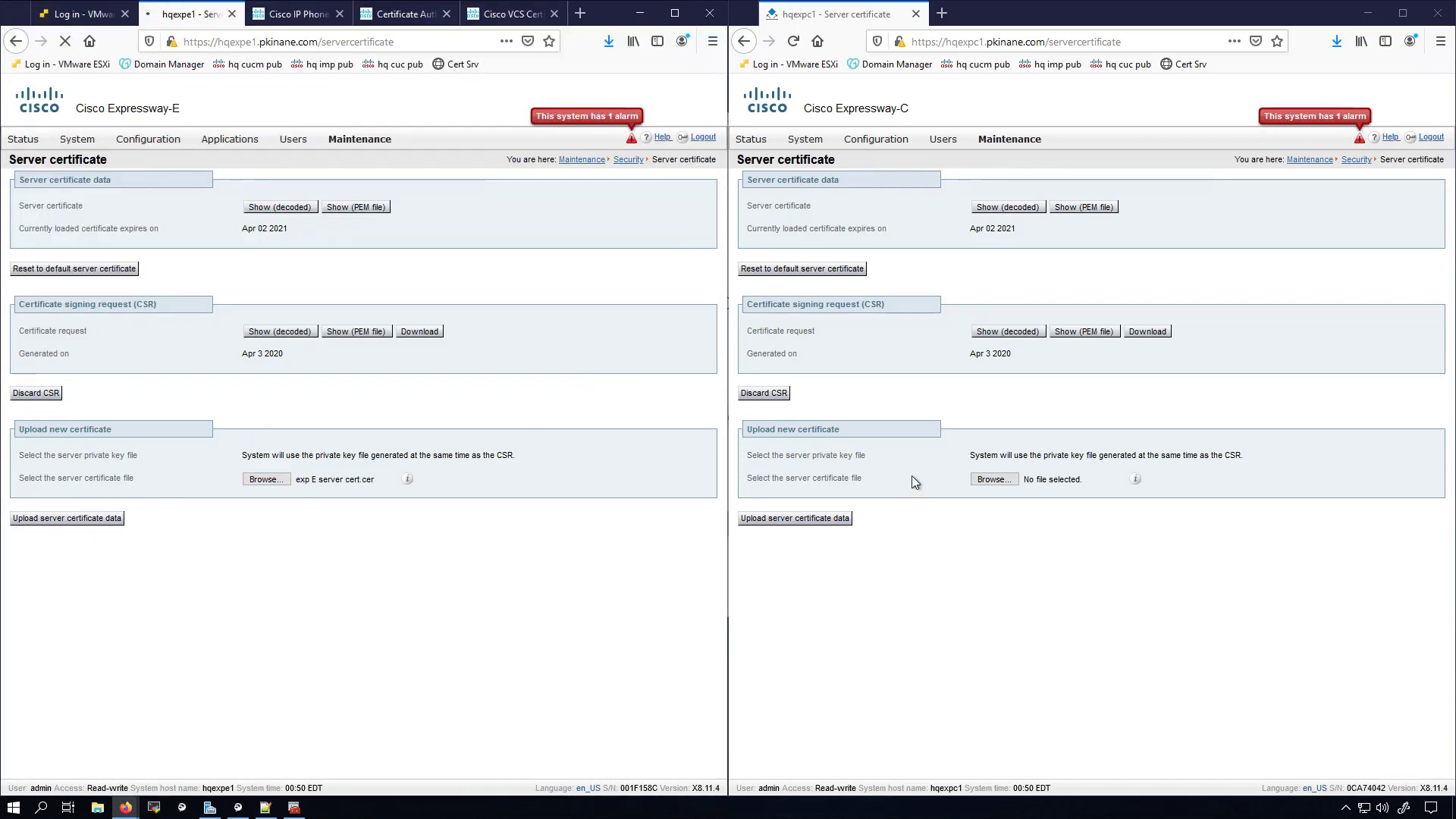
left_click(992, 481)
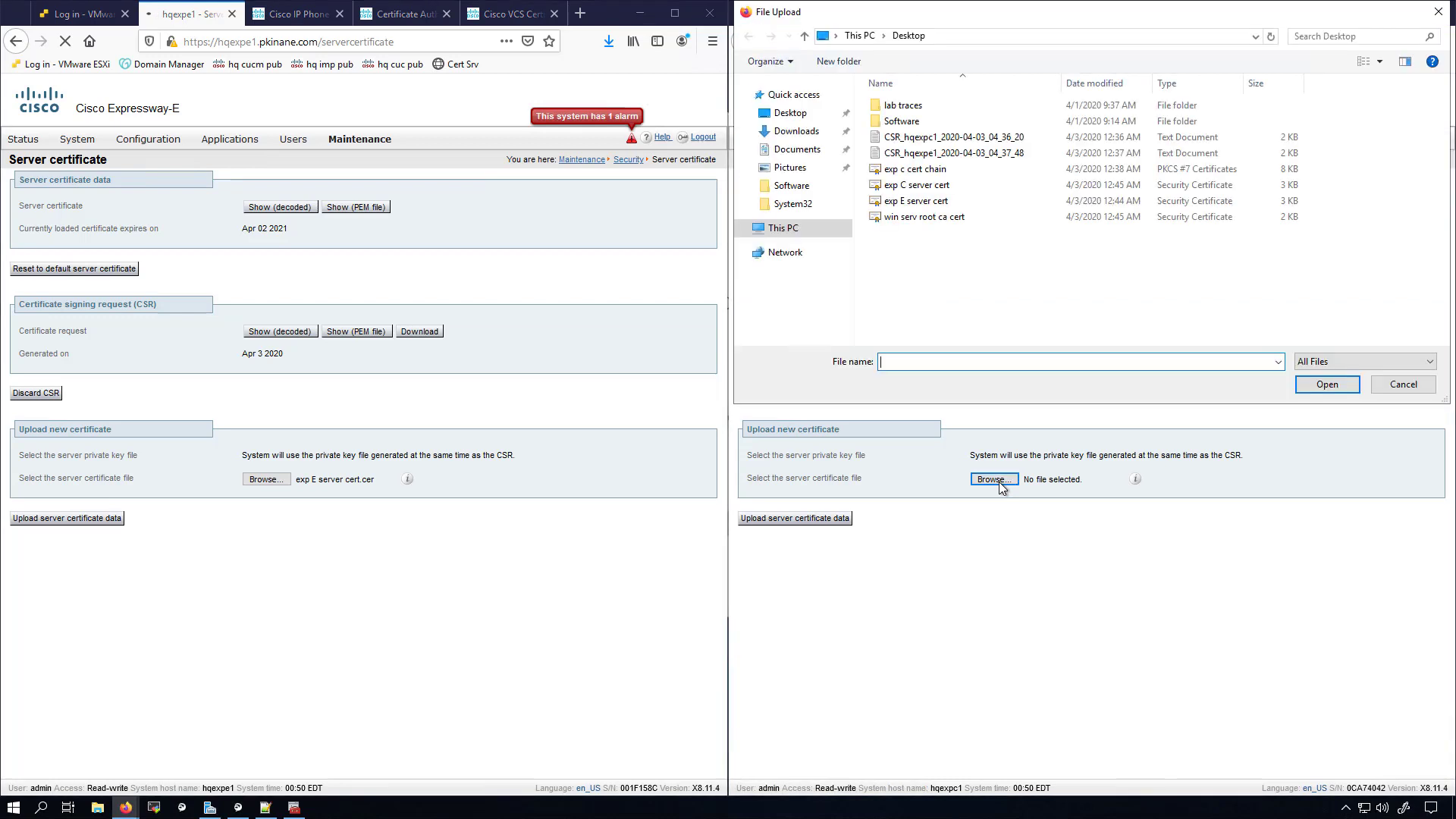
left_click(921, 185)
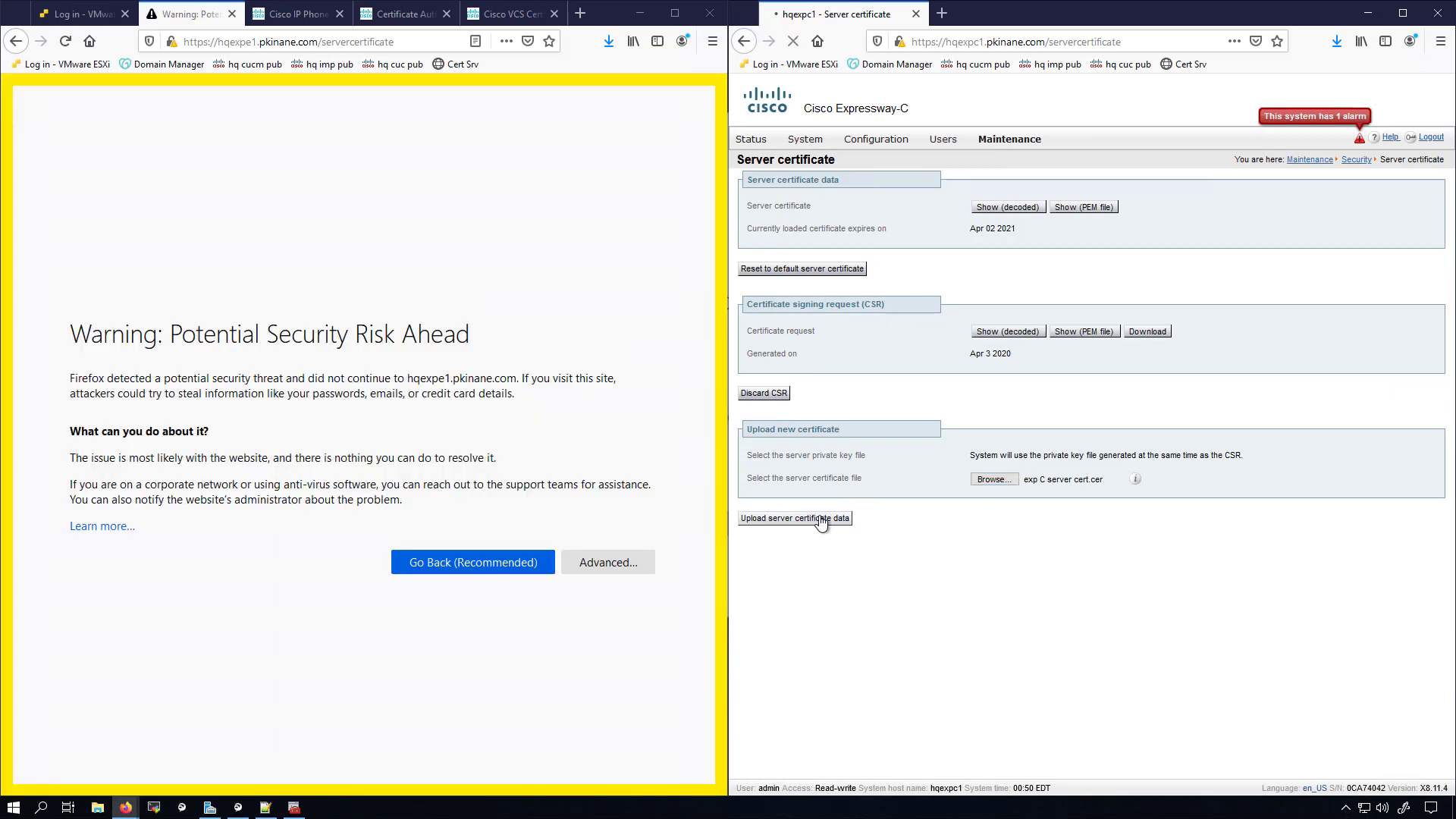
Upload Expressway-C's new 'exp C server cert' server certificate data
left_click(607, 561)
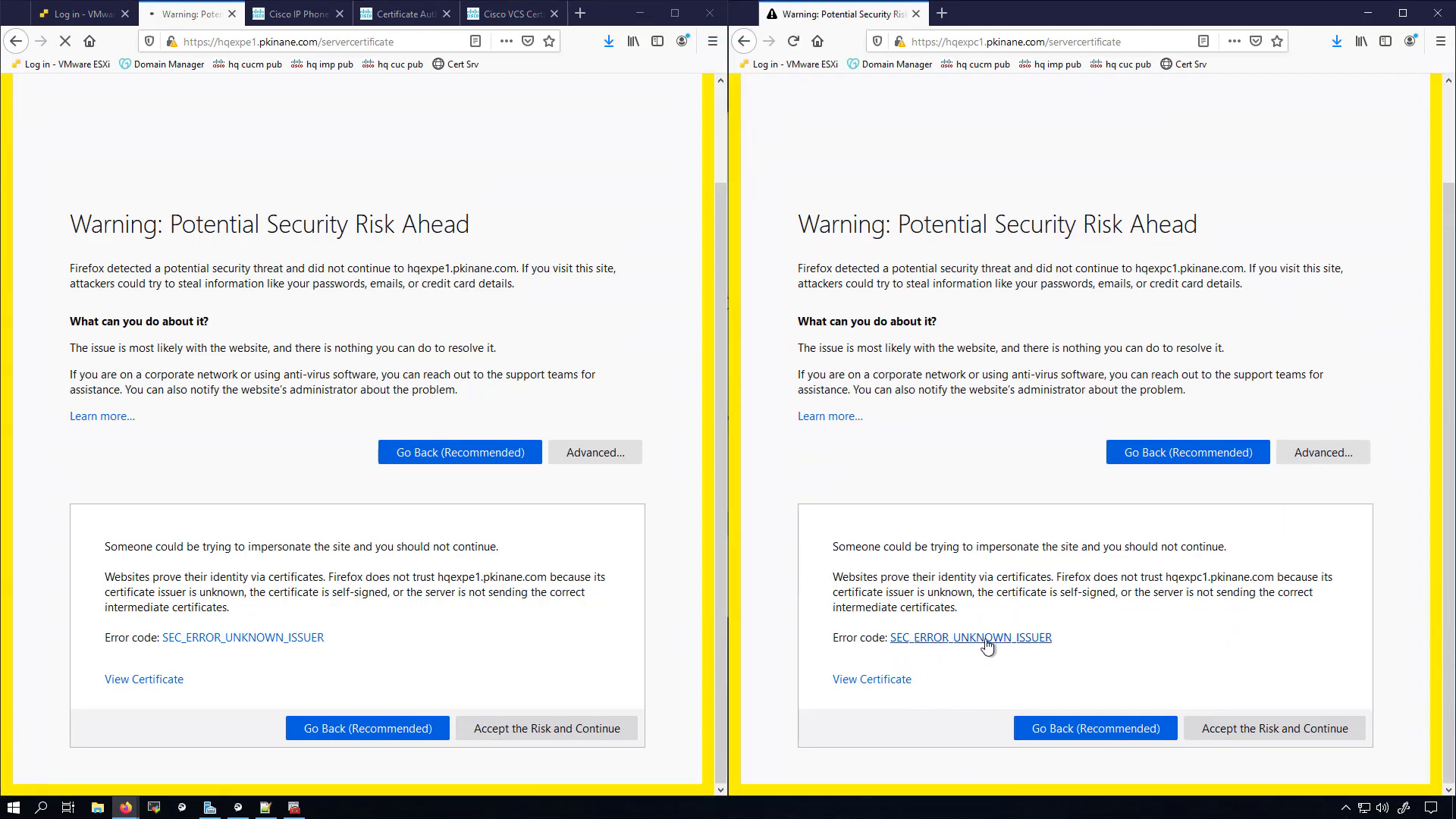
mouse_move(1111, 628)
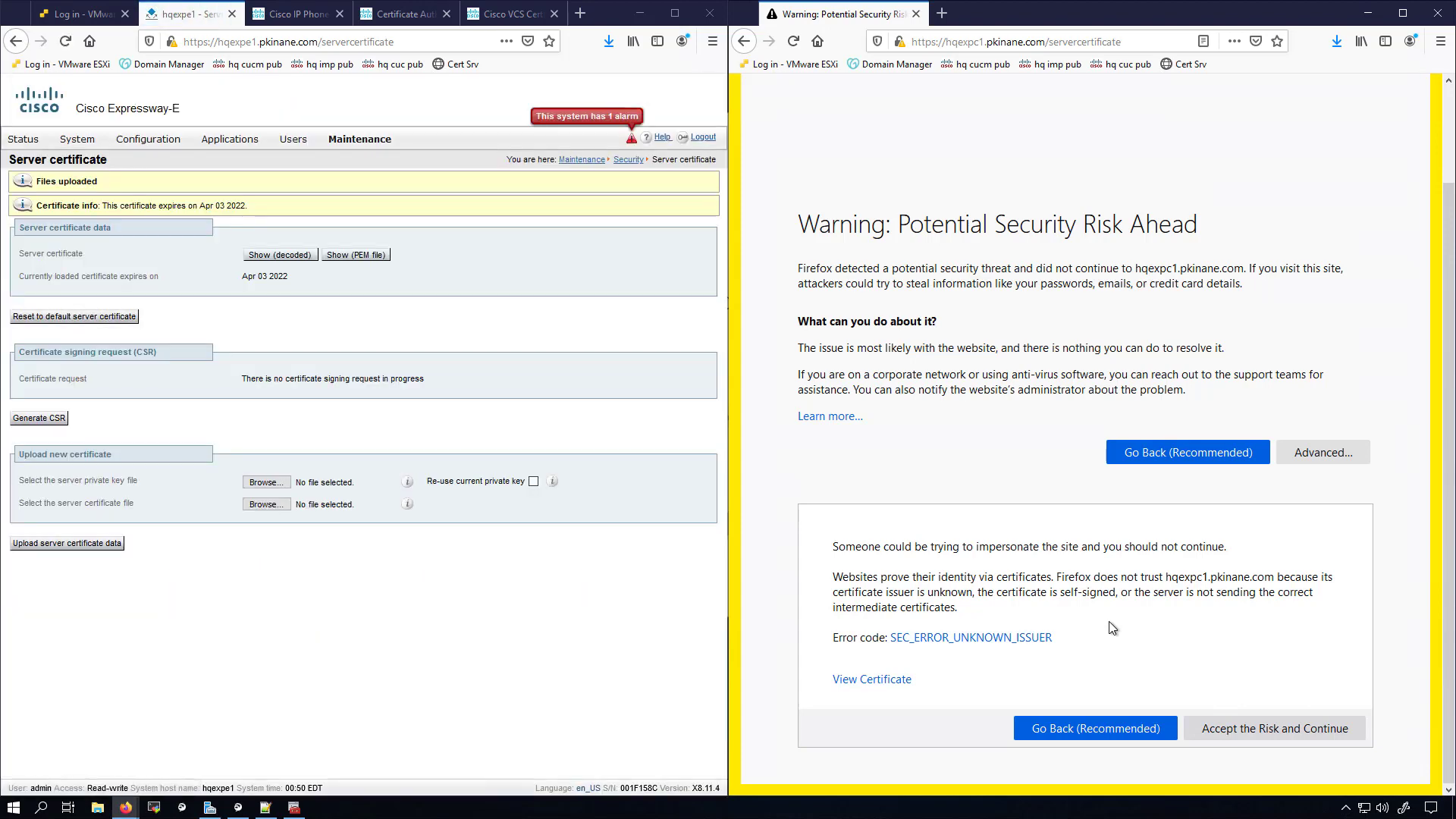
Accept the Firefox certificate warning for Expressway-C and highlight Expressway-E's Apr 03 2022 expiry notice
left_click(1272, 726)
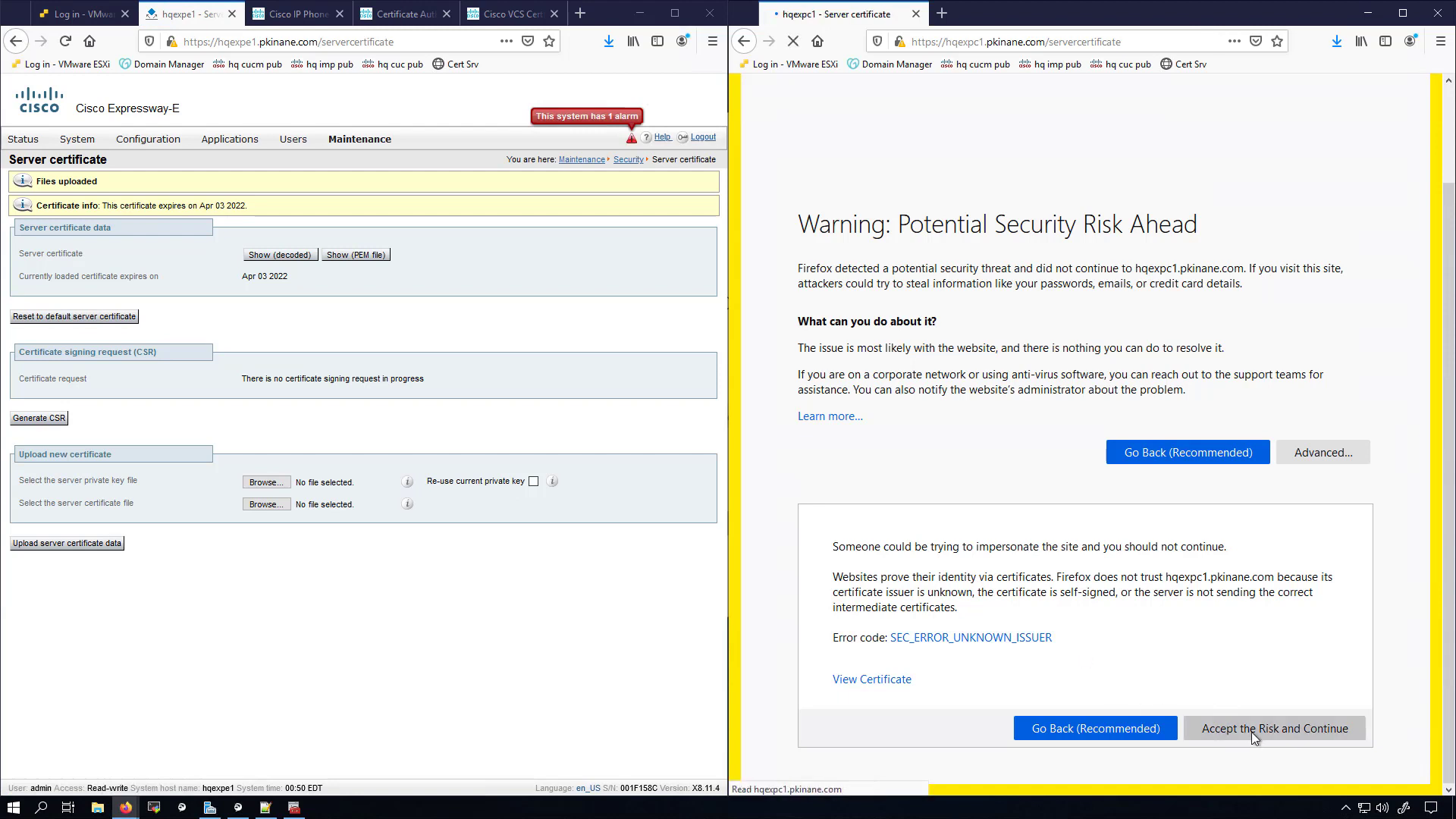
left_click(1273, 727)
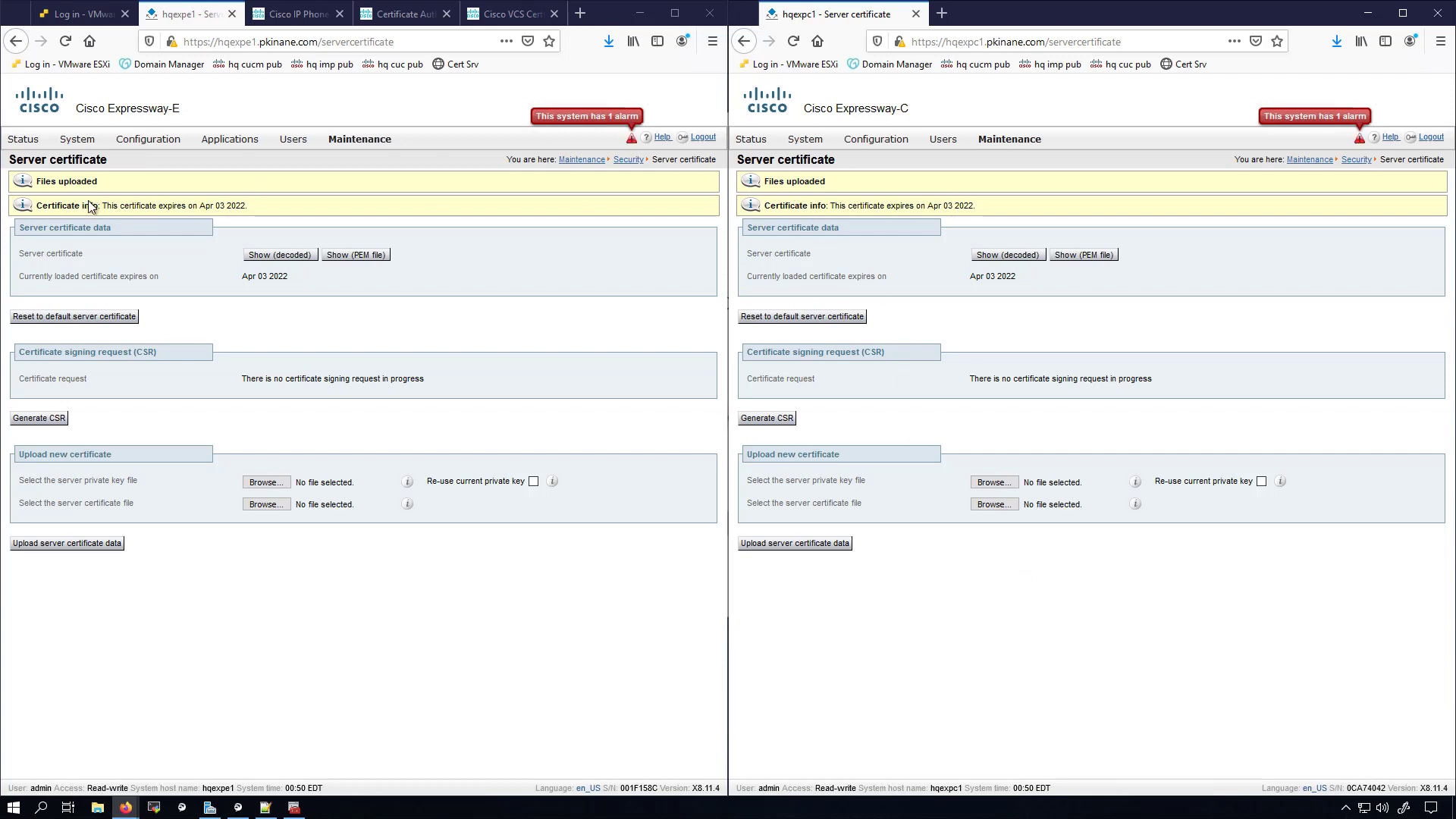
double_click(173, 204)
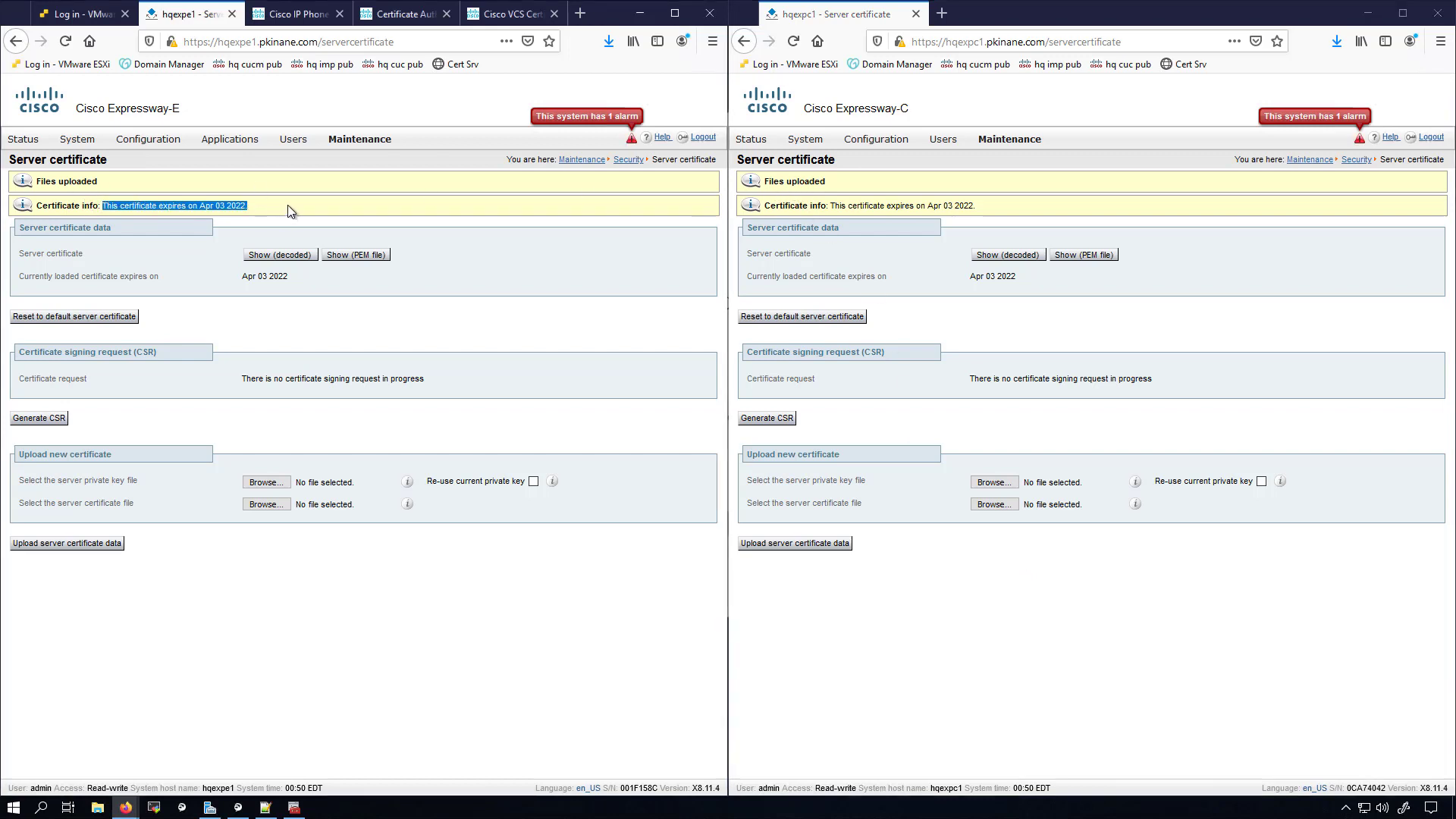
left_click(292, 205)
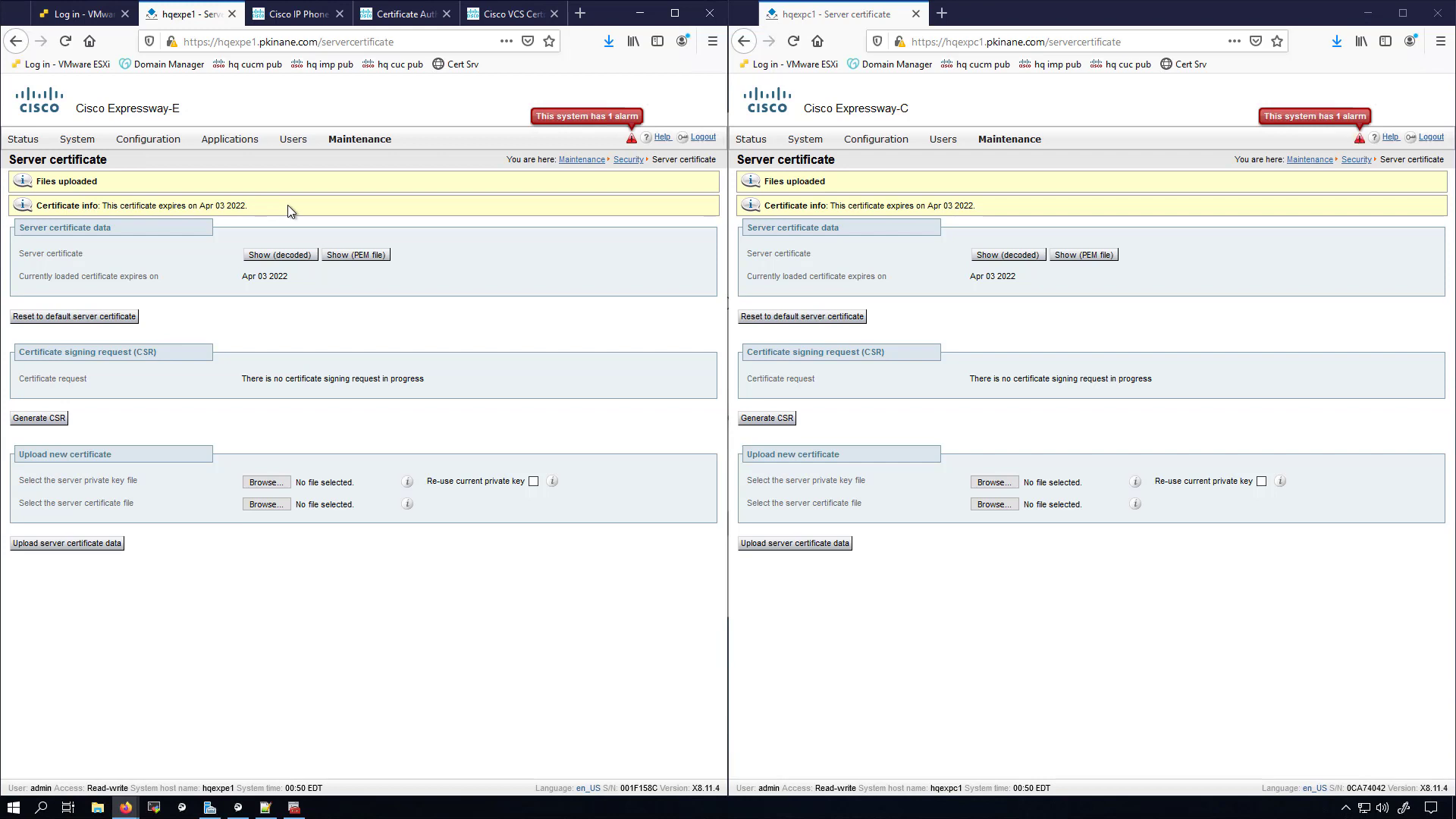